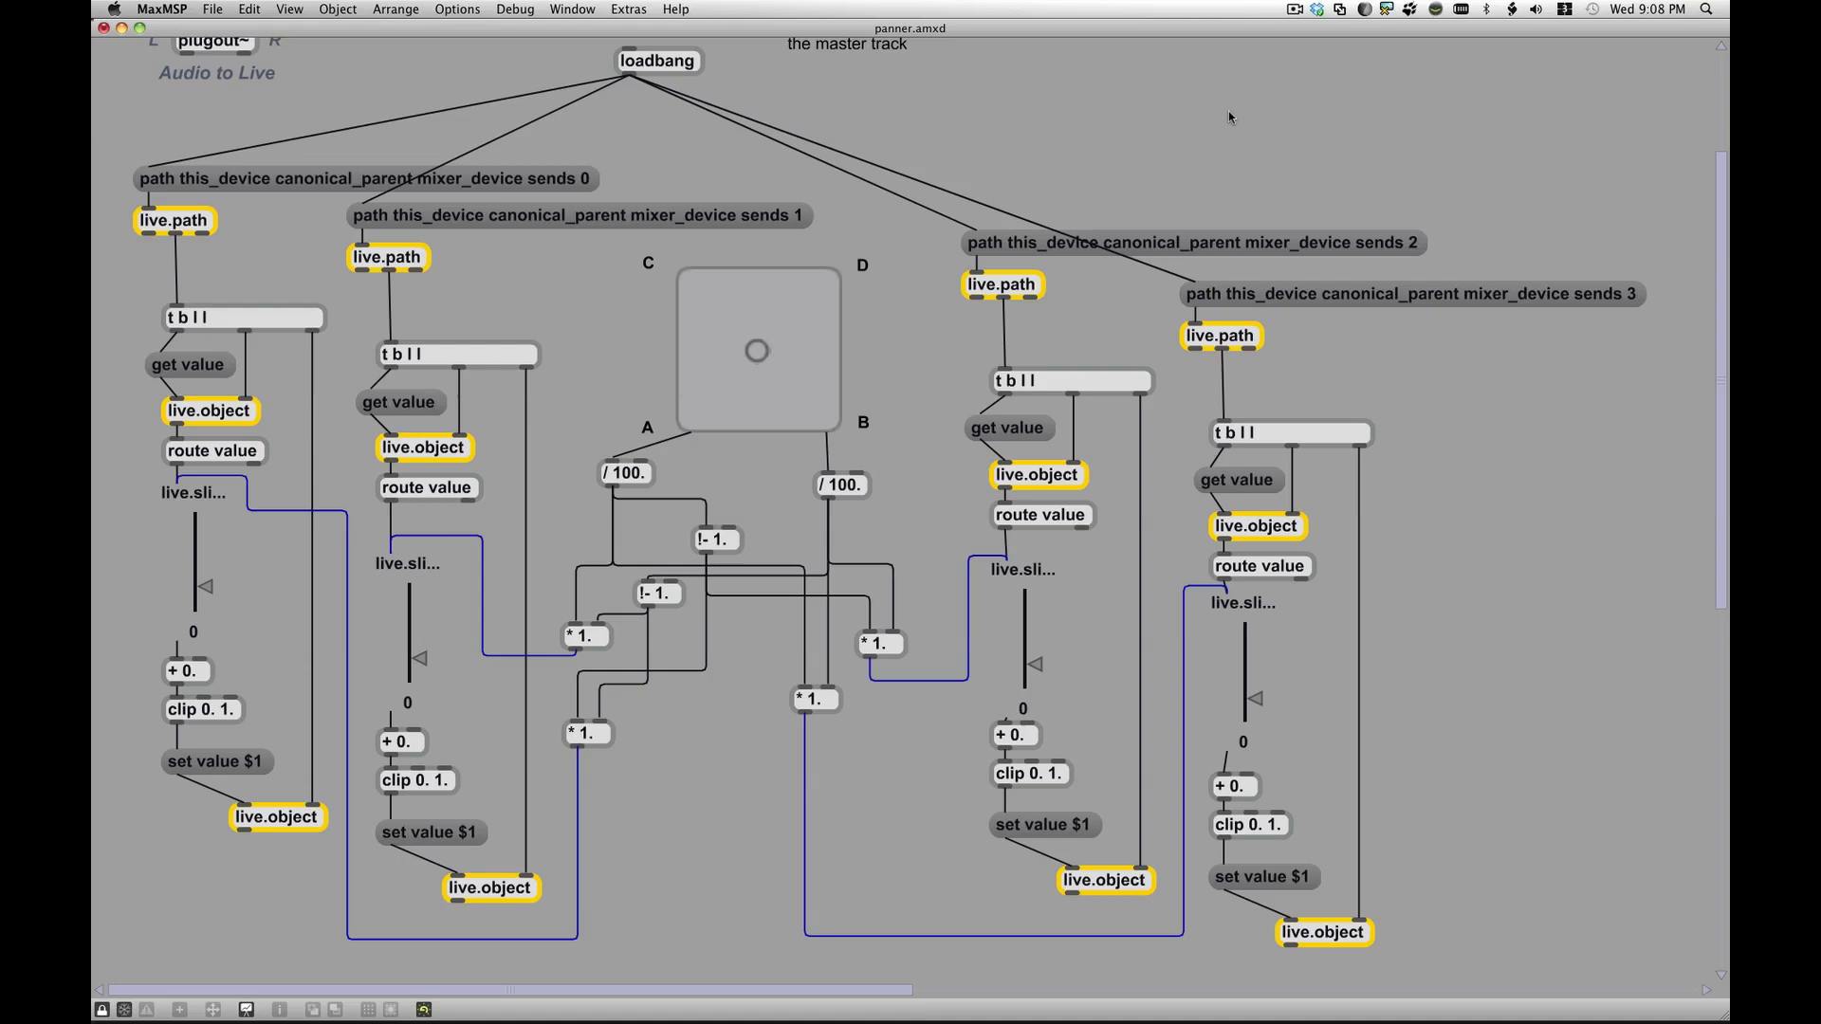
mouse_move(952, 89)
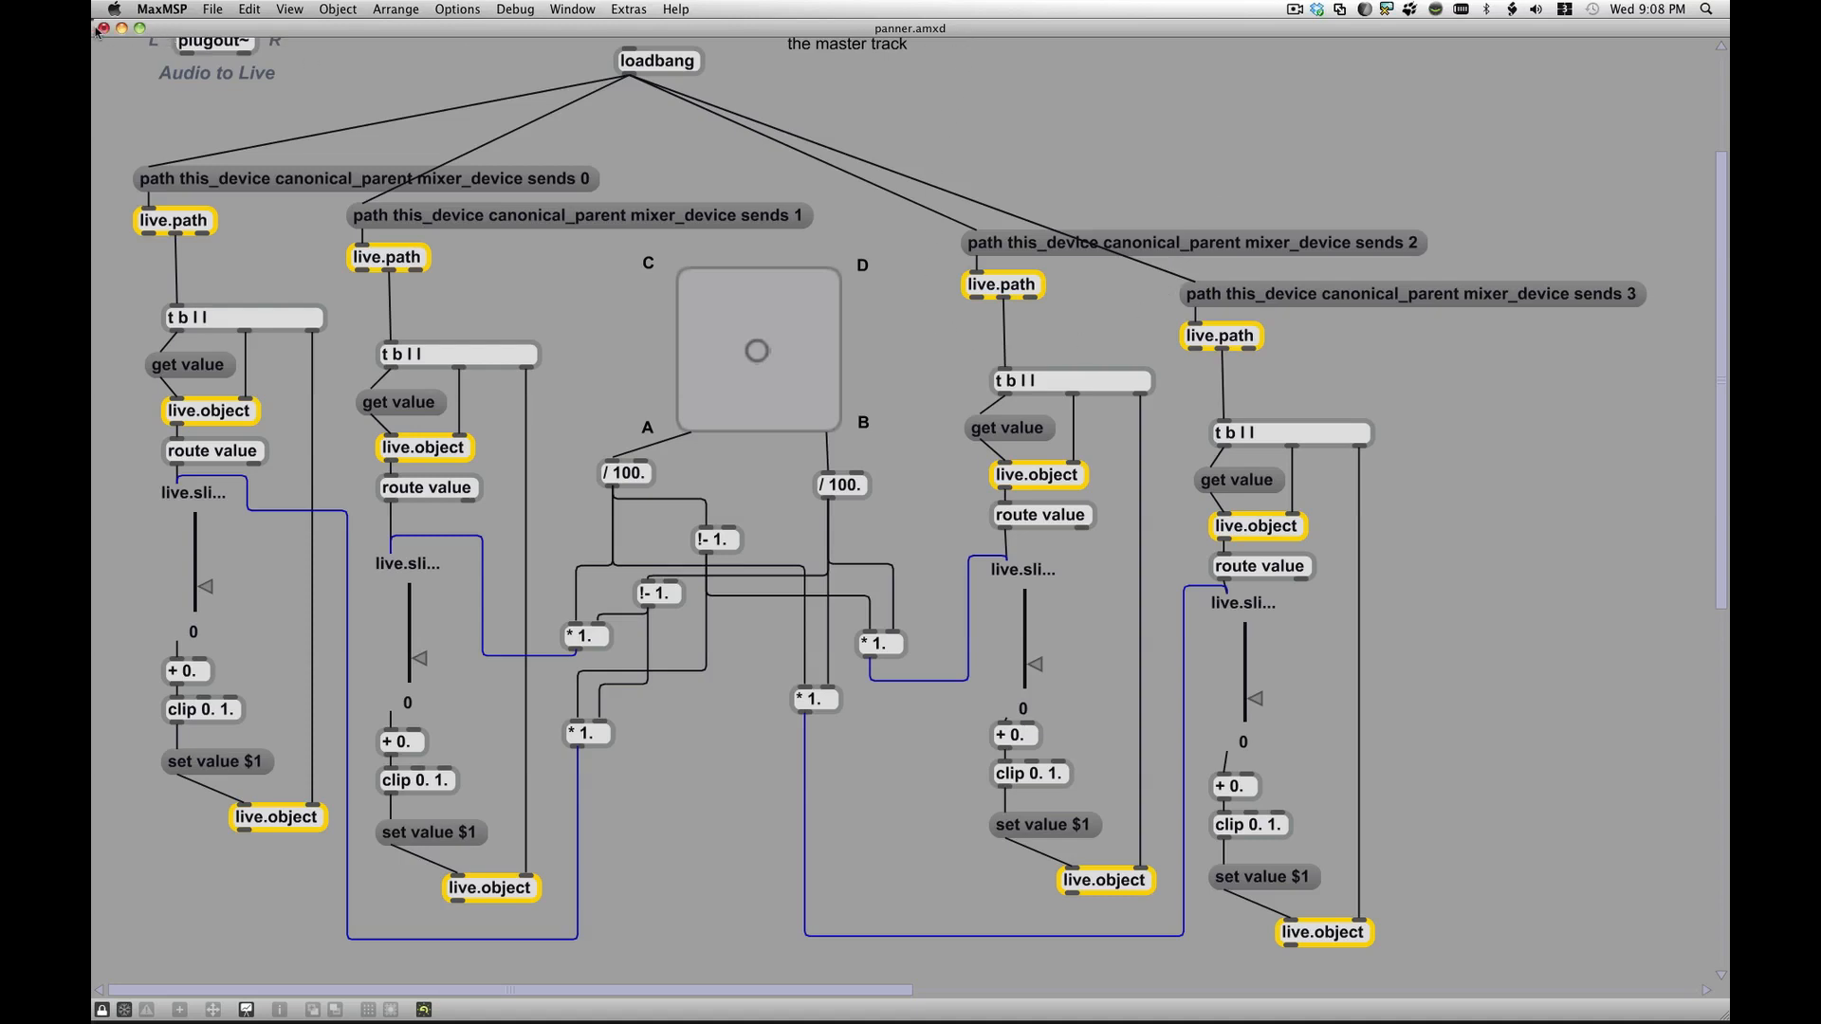
- Close the panner, Clip-Operations (Don't Save), ChangeTrackVolume and SelectDevice patchers
click(99, 26)
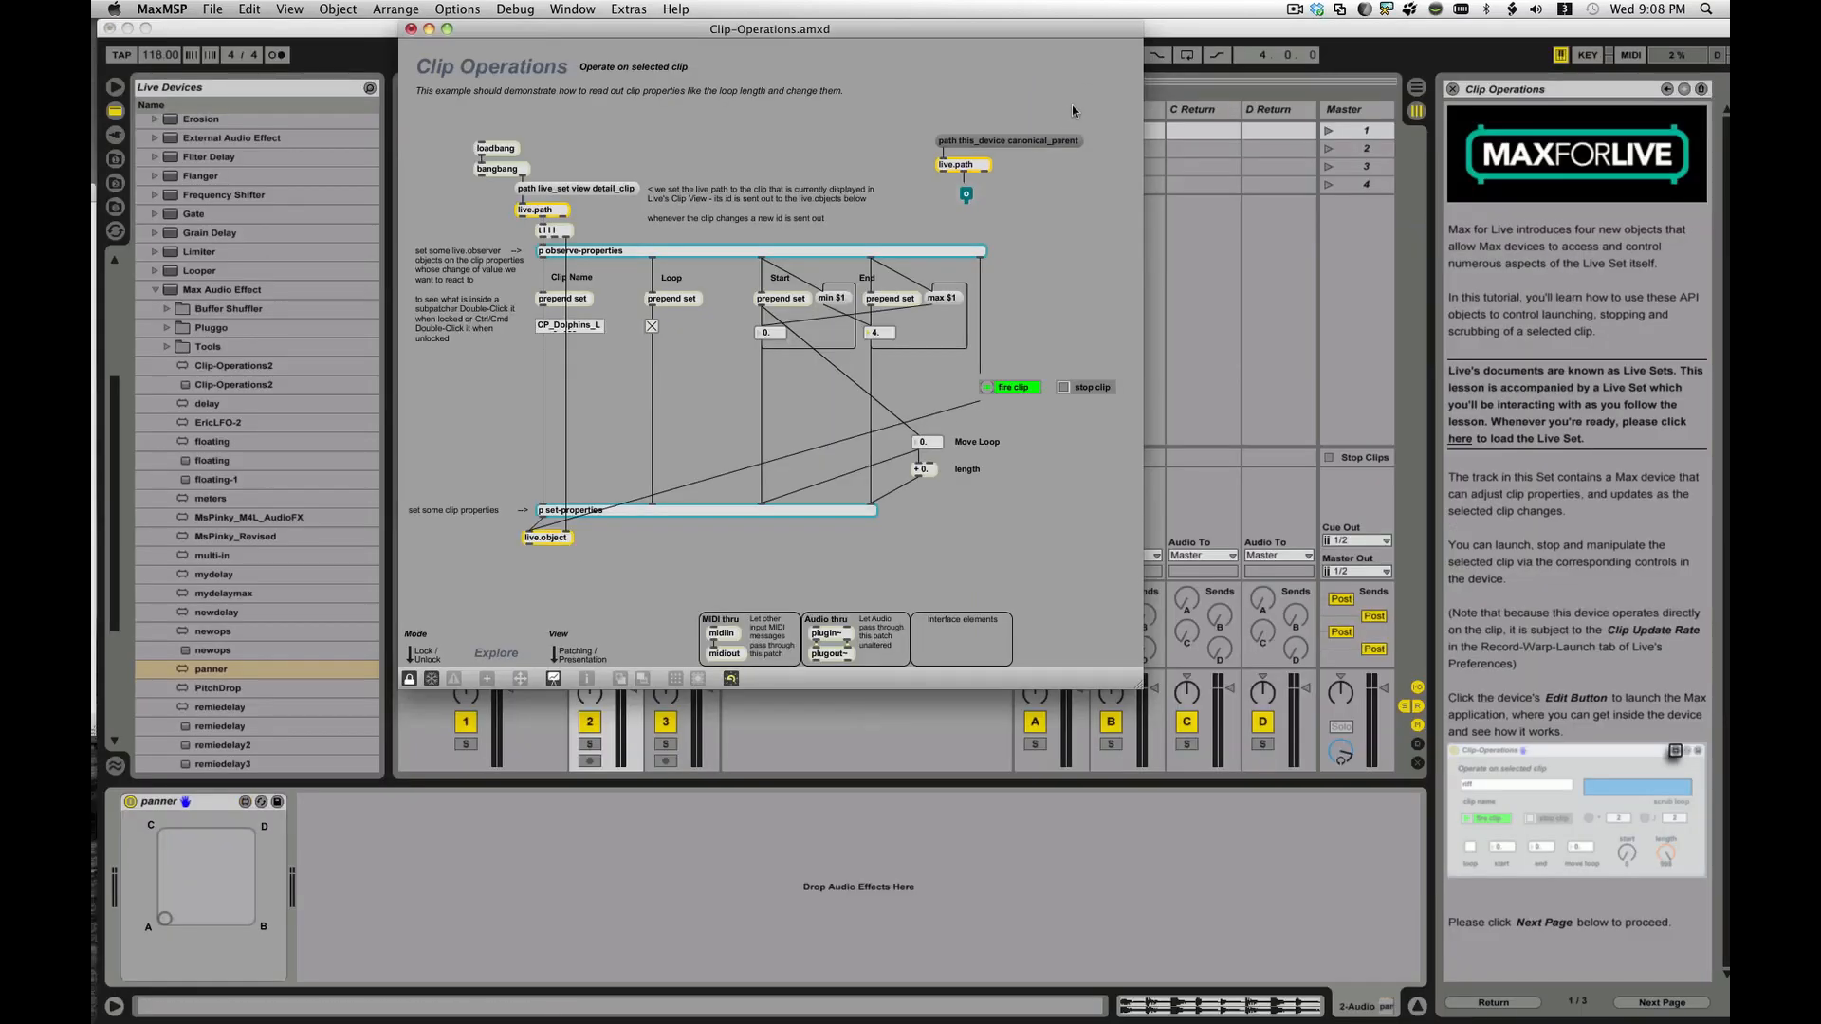
click(396, 28)
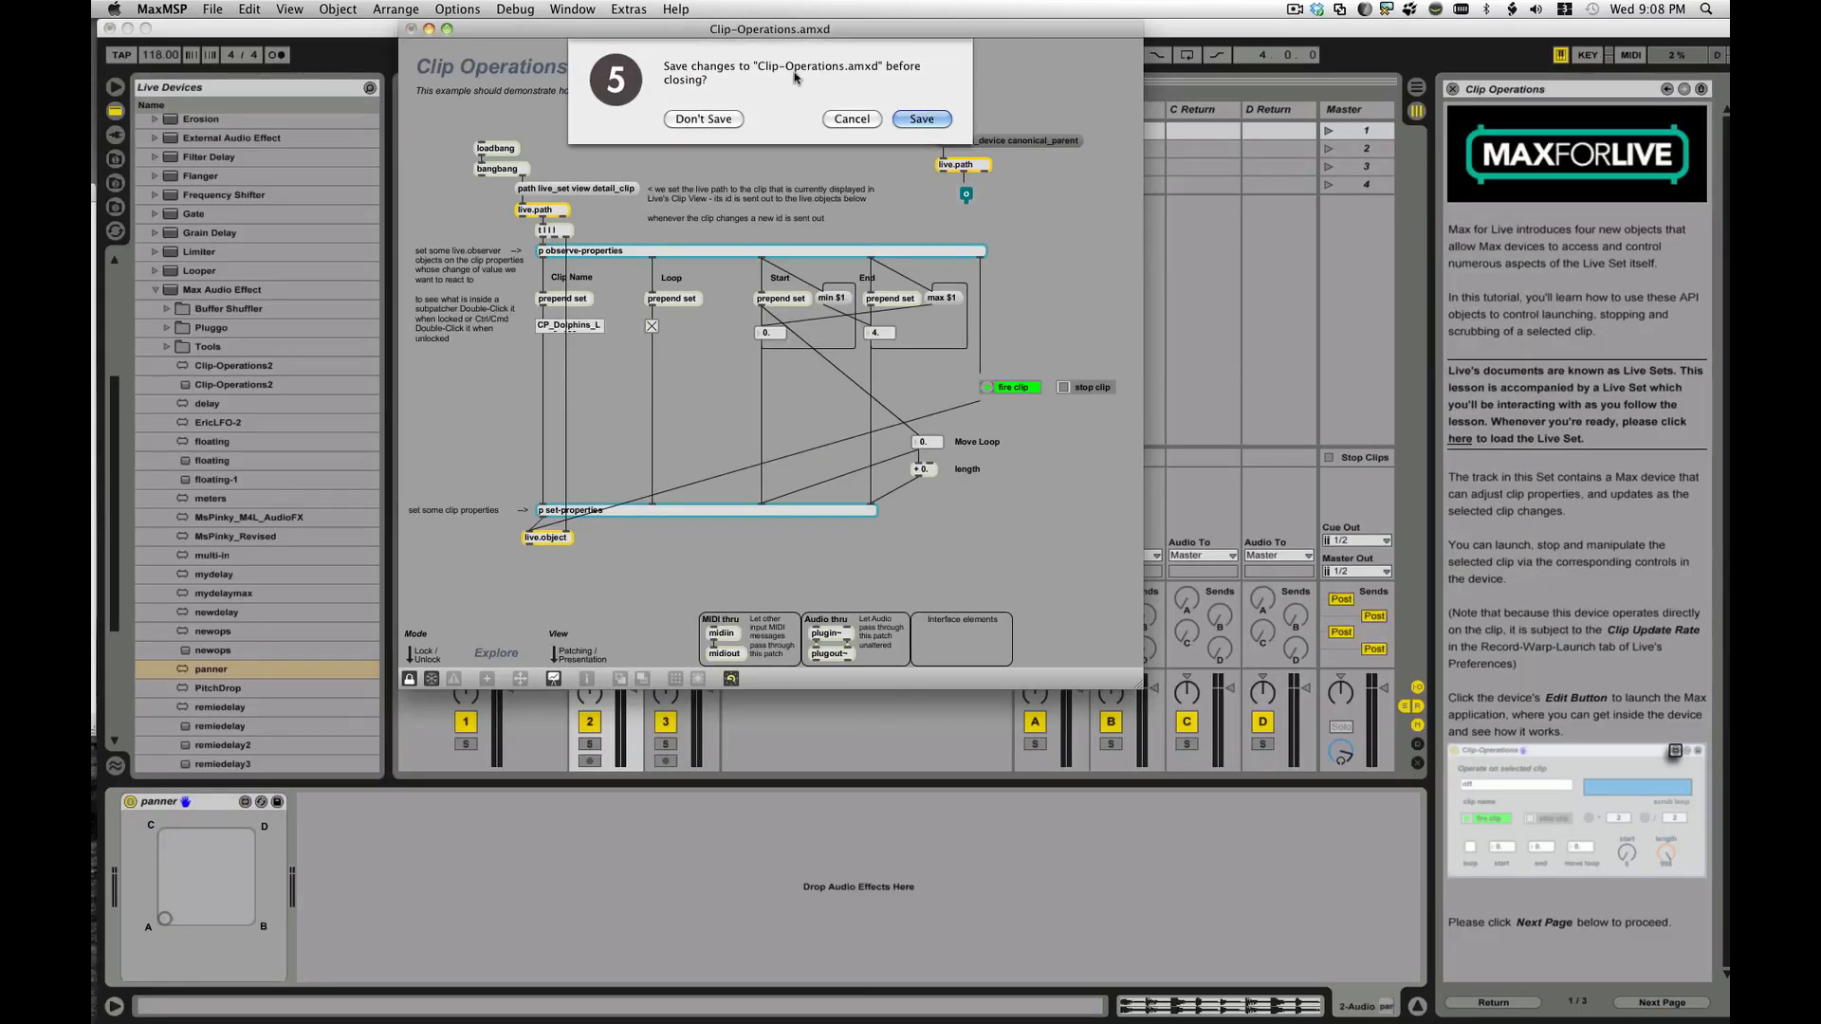
click(702, 118)
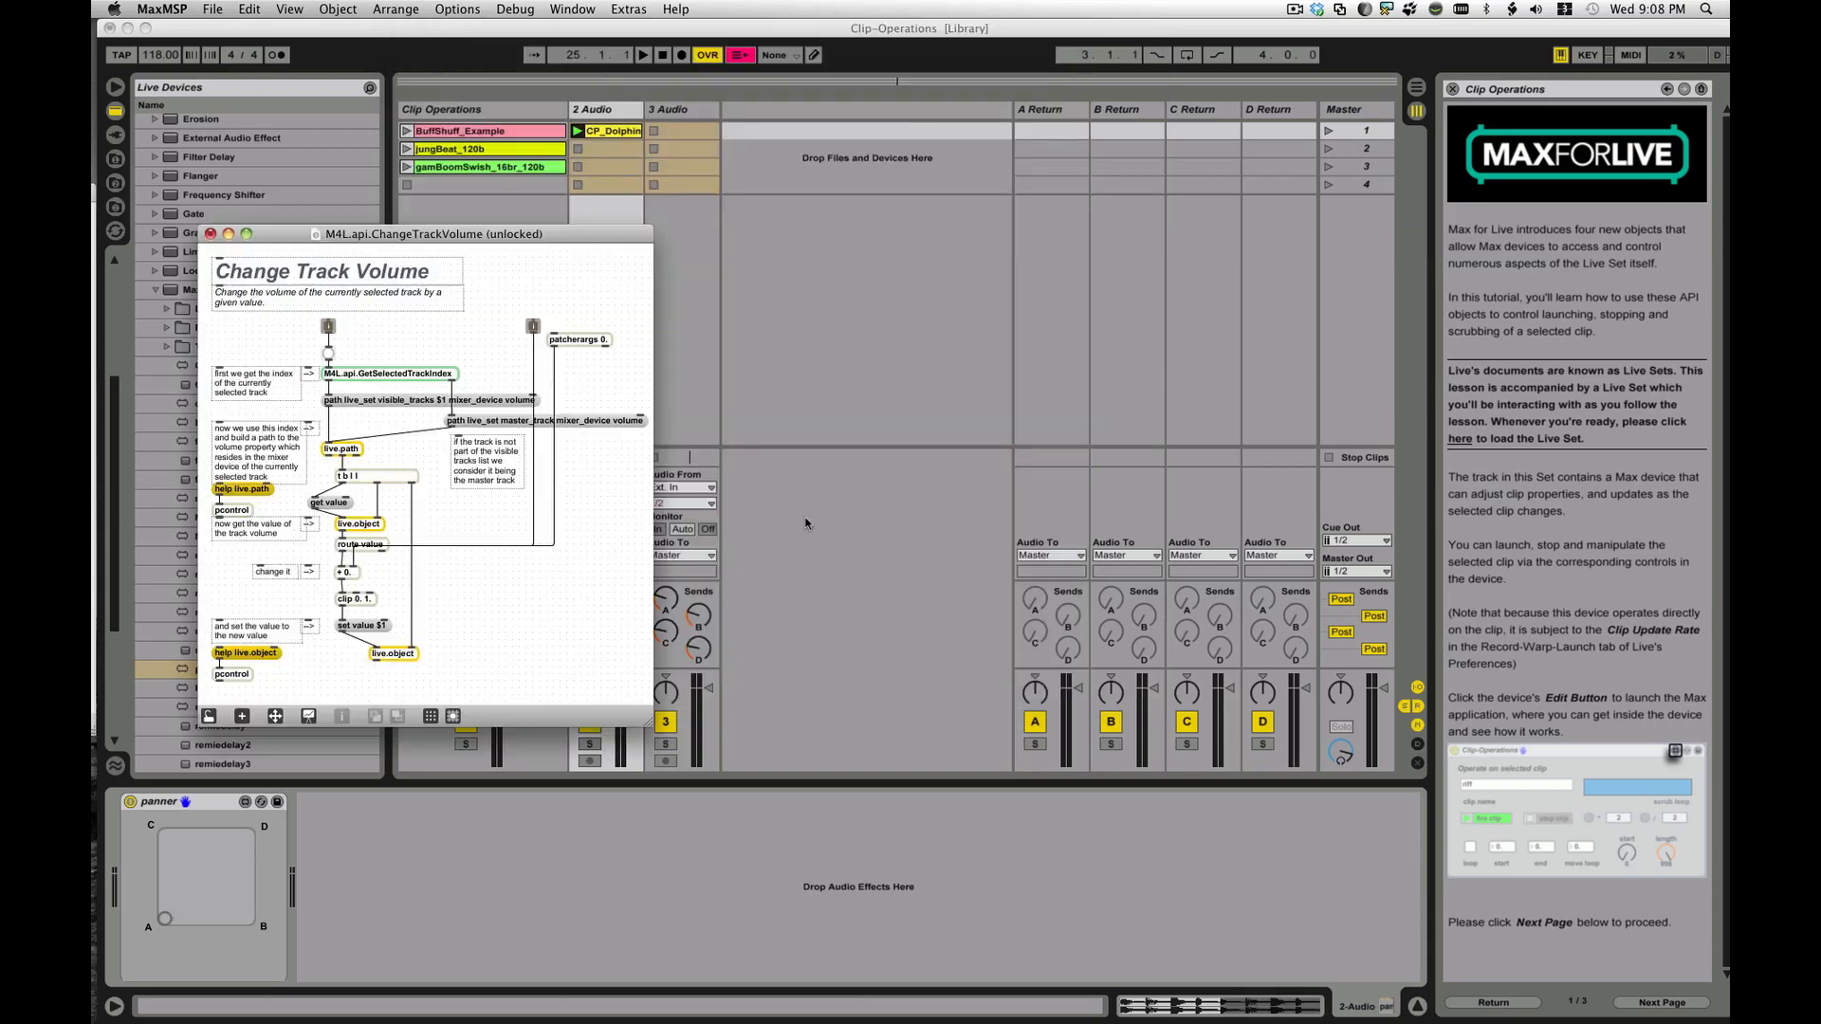
click(211, 233)
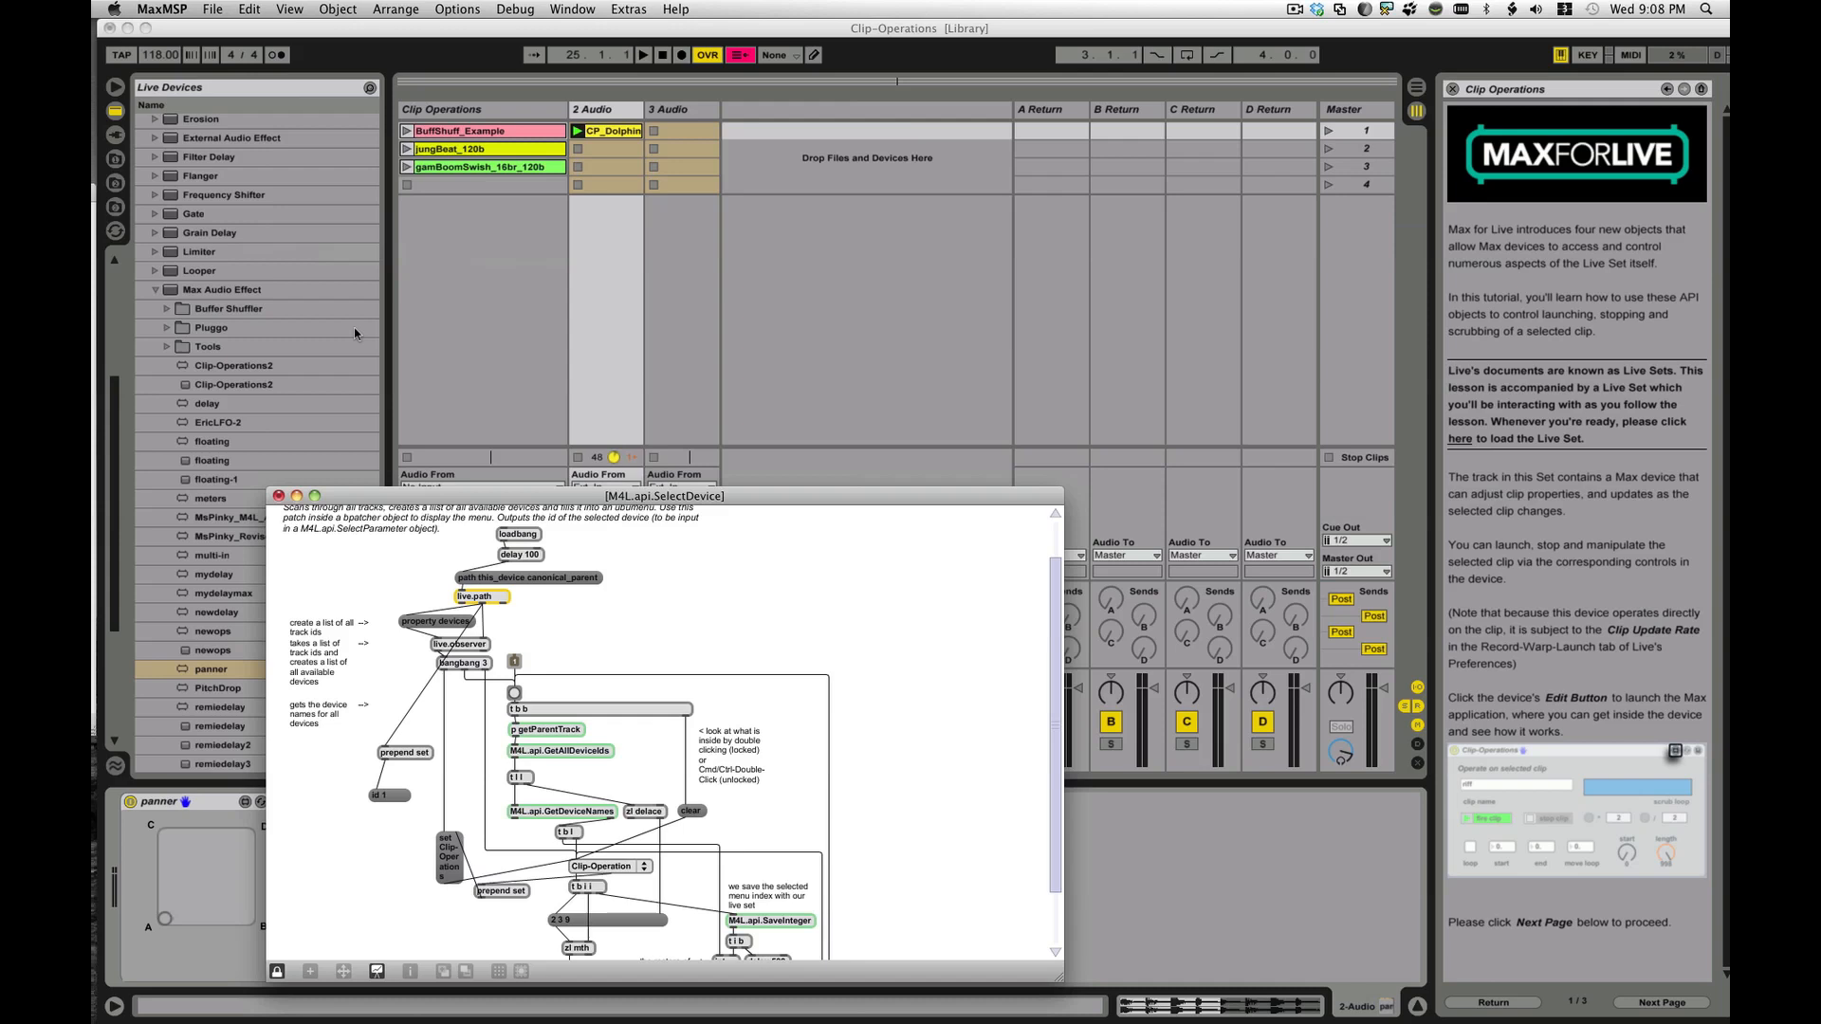
click(283, 495)
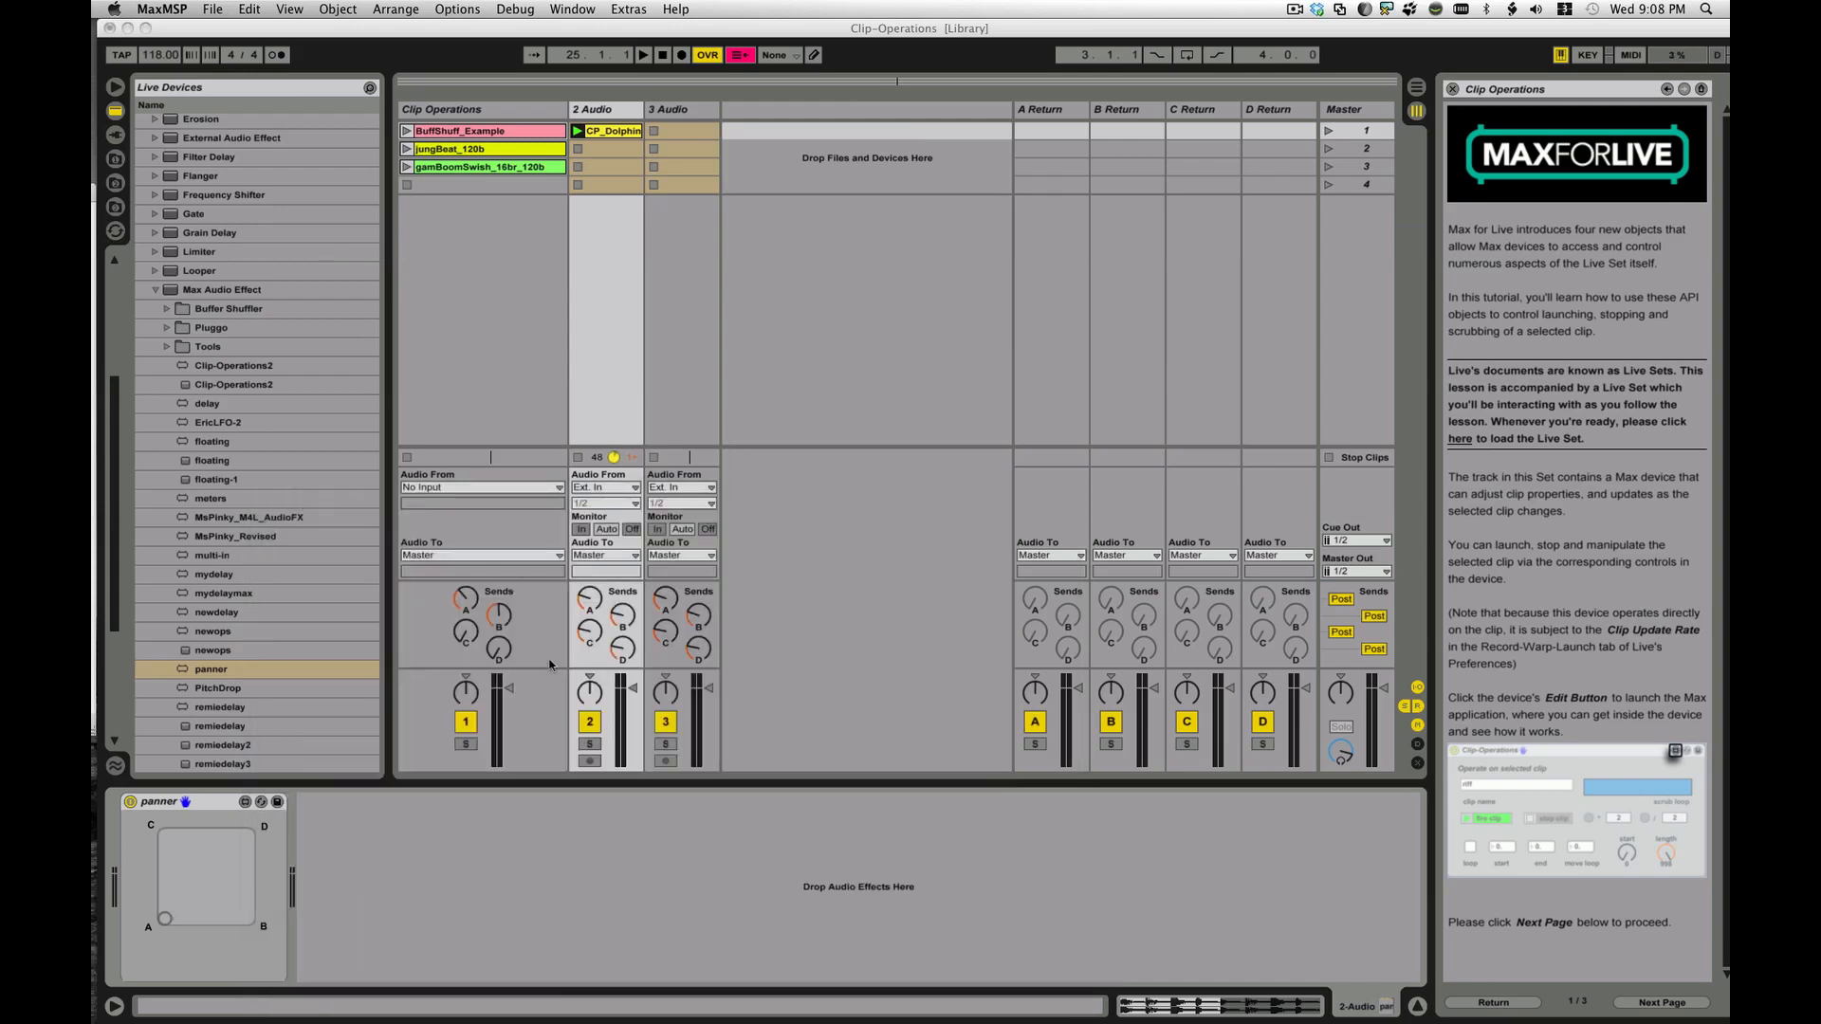
mouse_move(1214, 265)
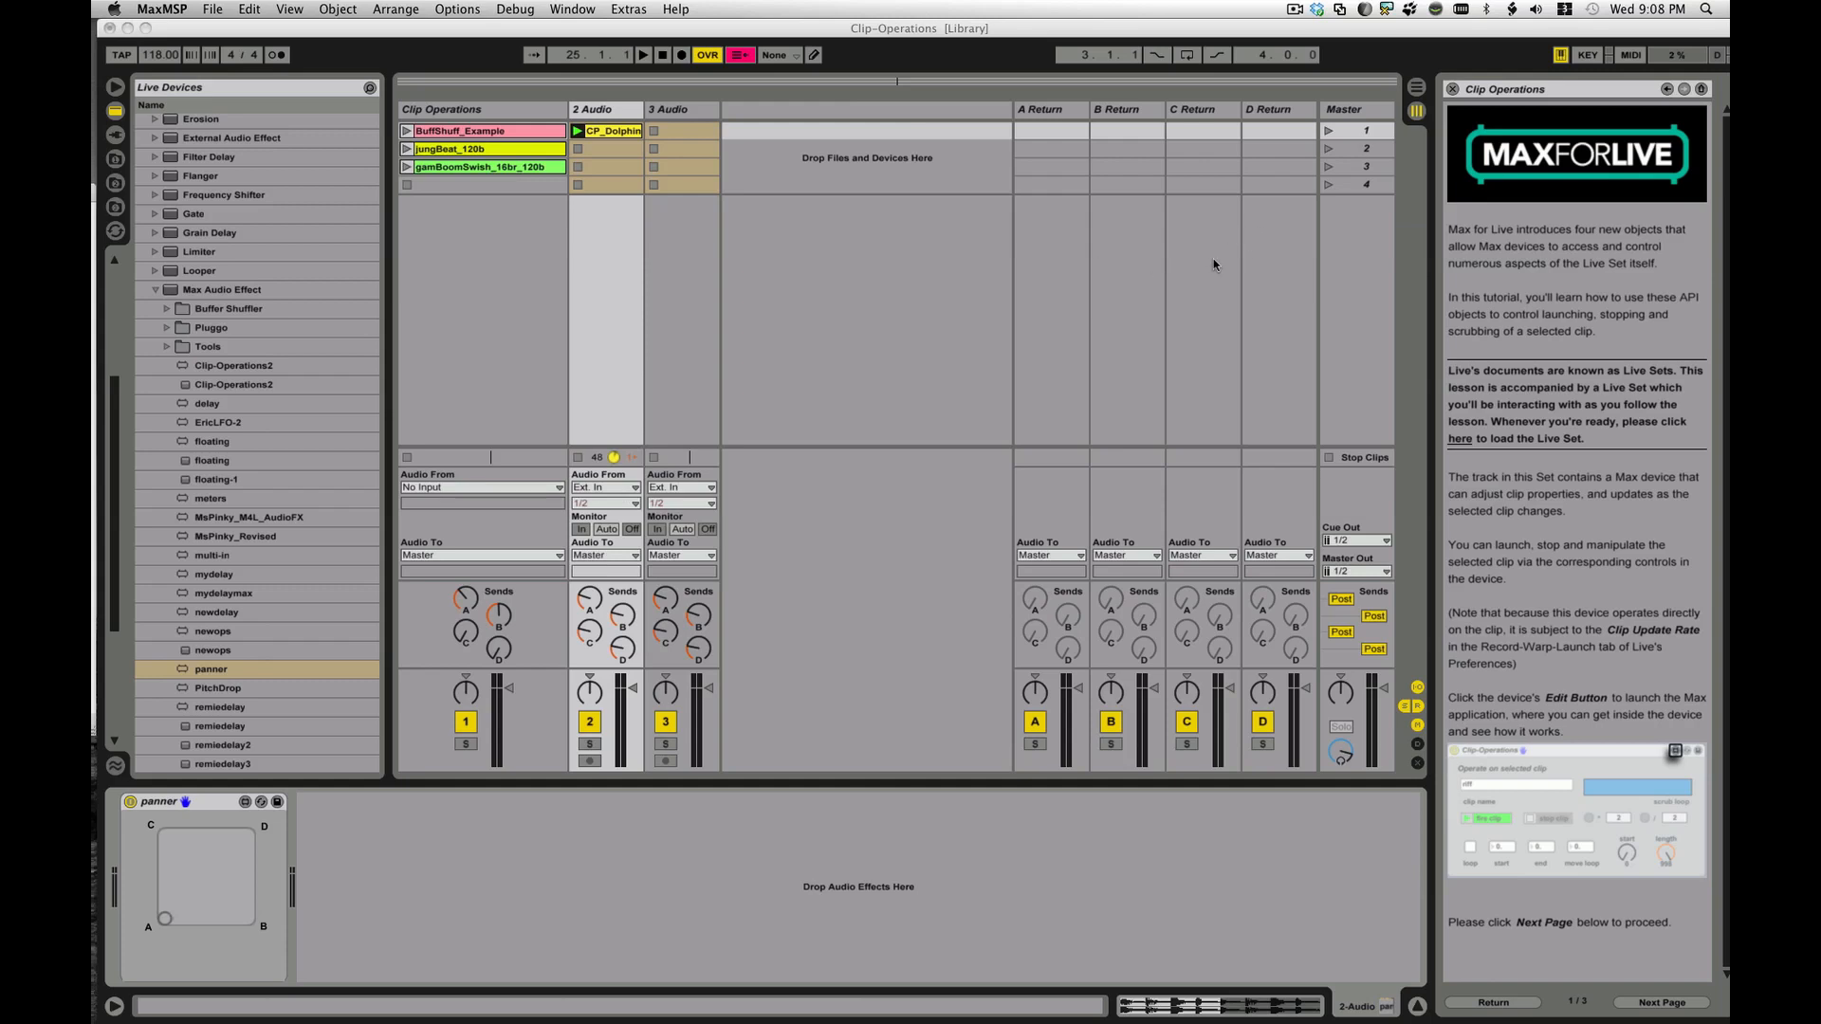
mouse_move(1011, 121)
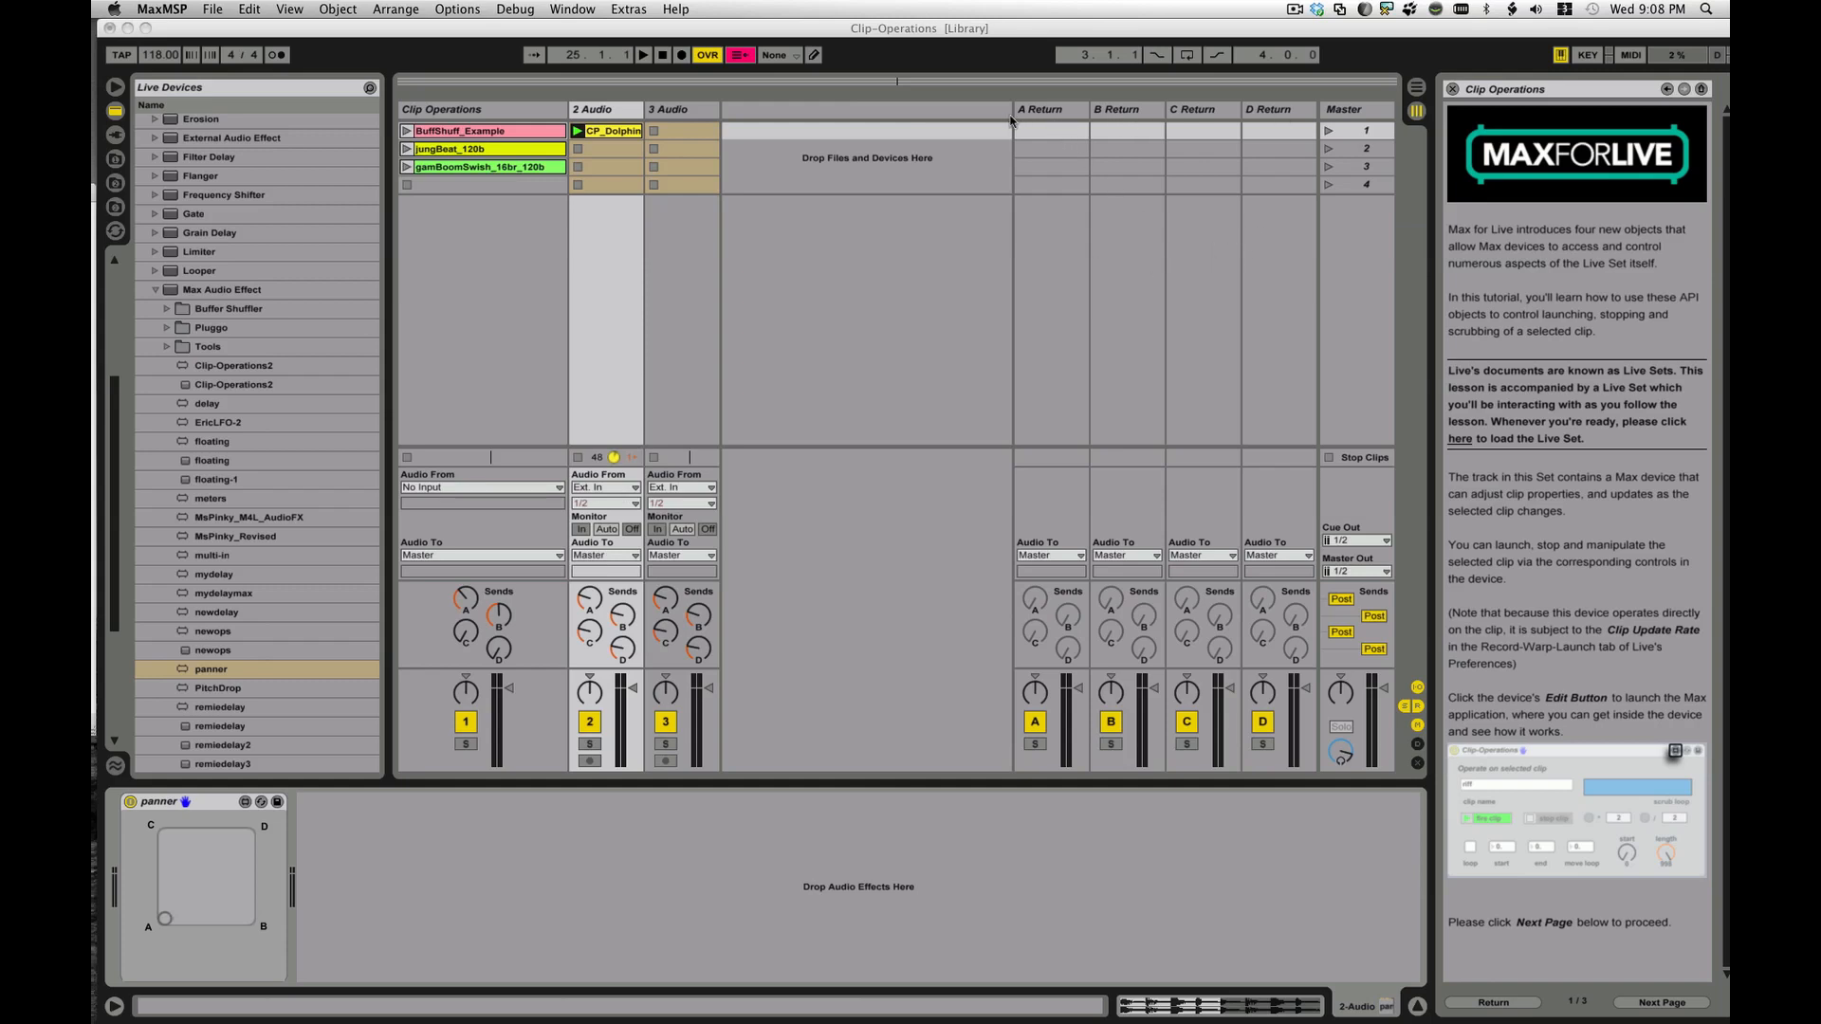
mouse_move(1047, 537)
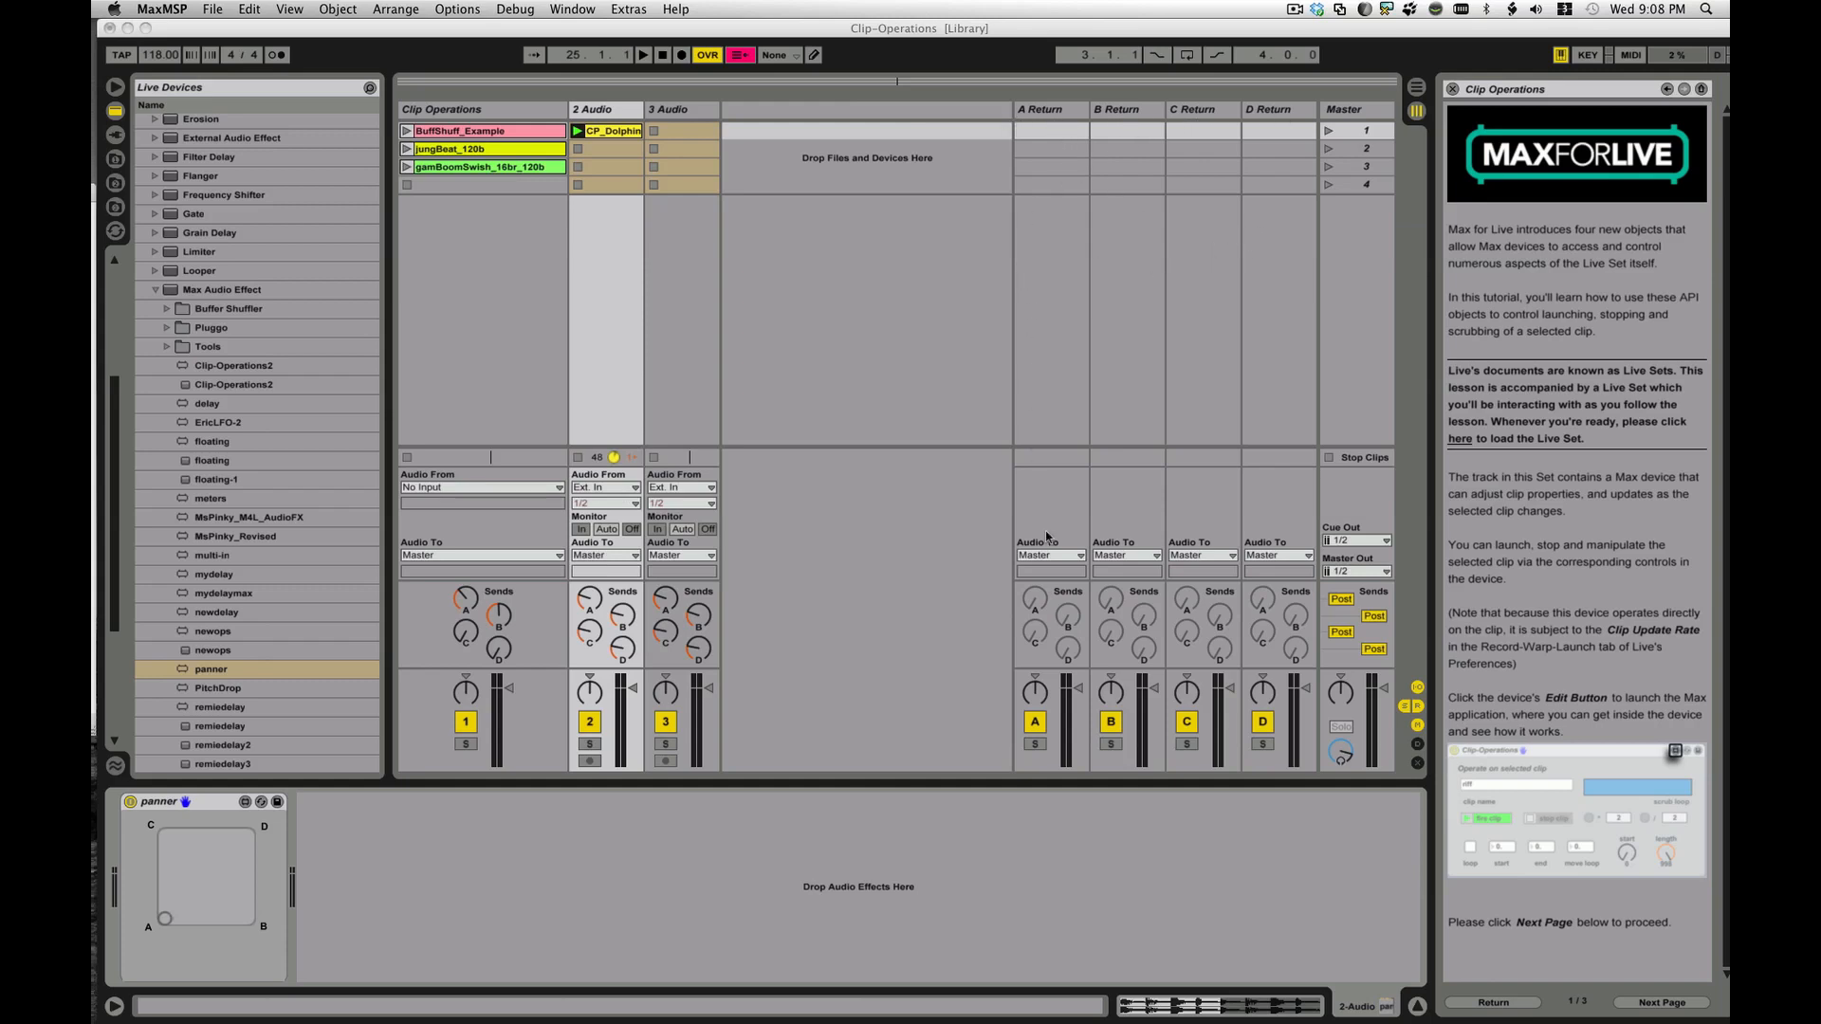
- Send A Return to Ext. Out channel 1 and B Return to Ext. Out
click(1048, 554)
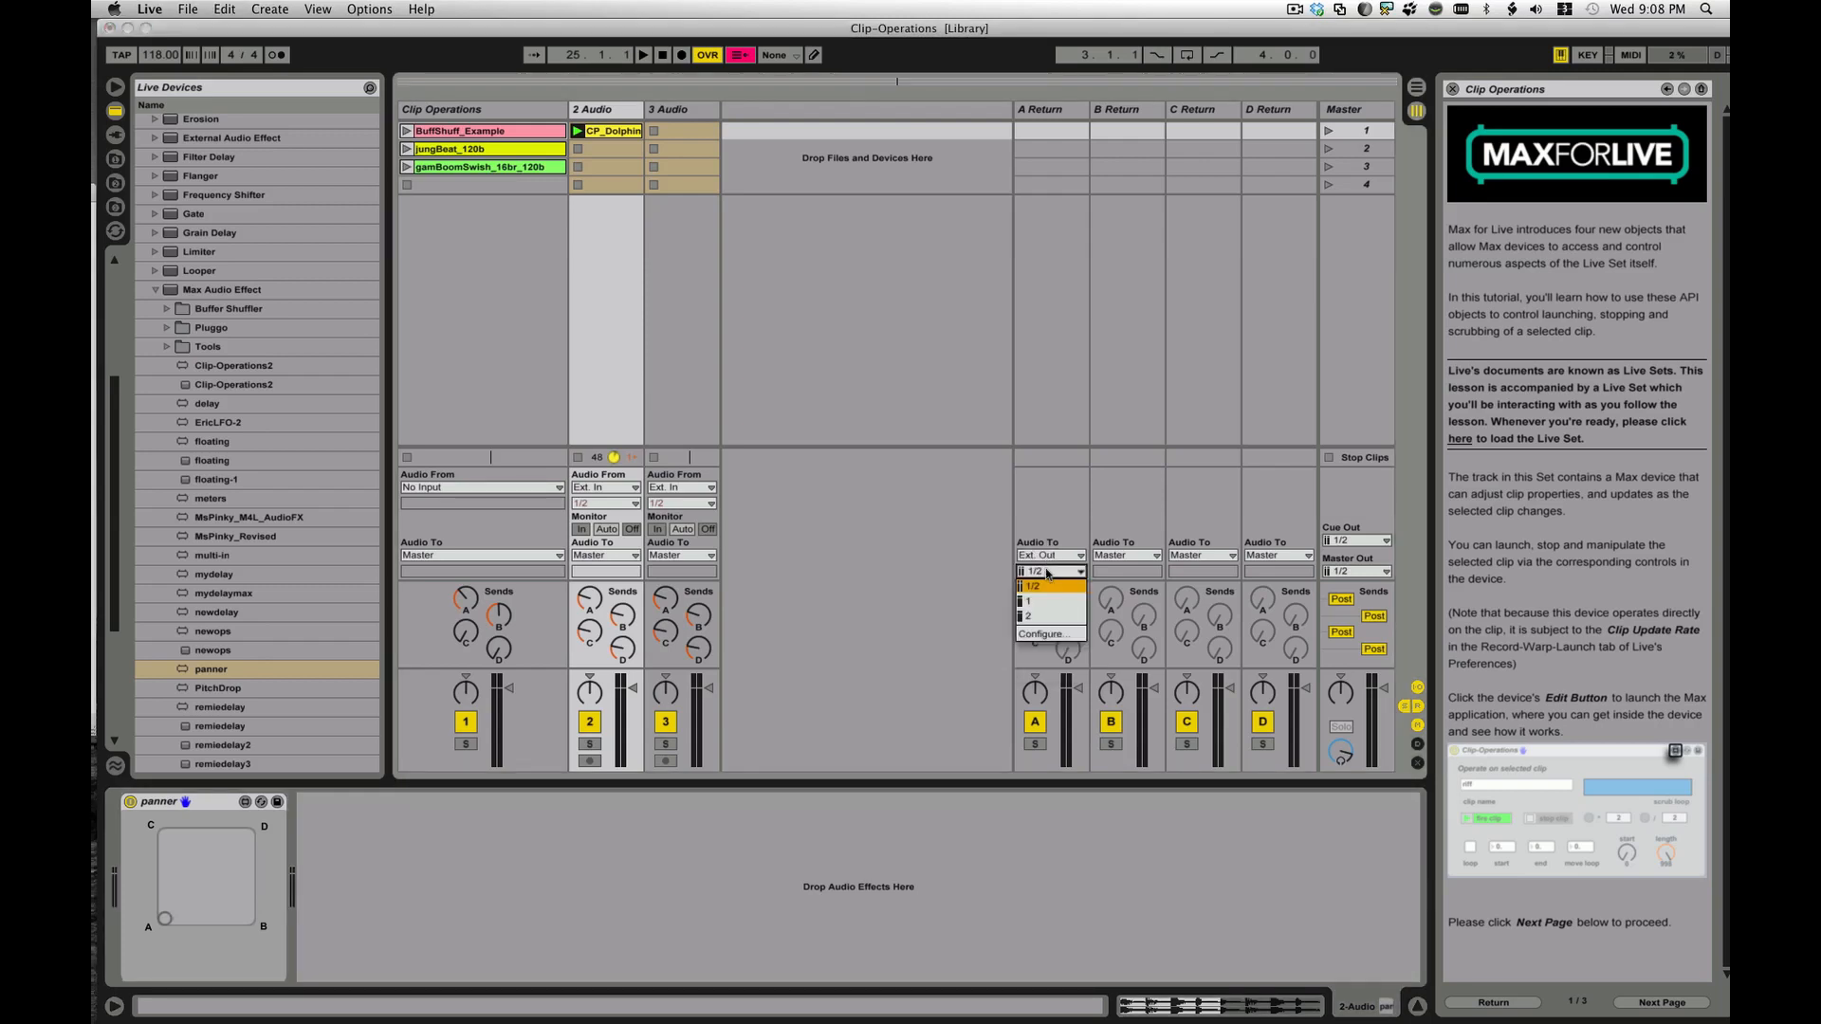
mouse_move(1215, 558)
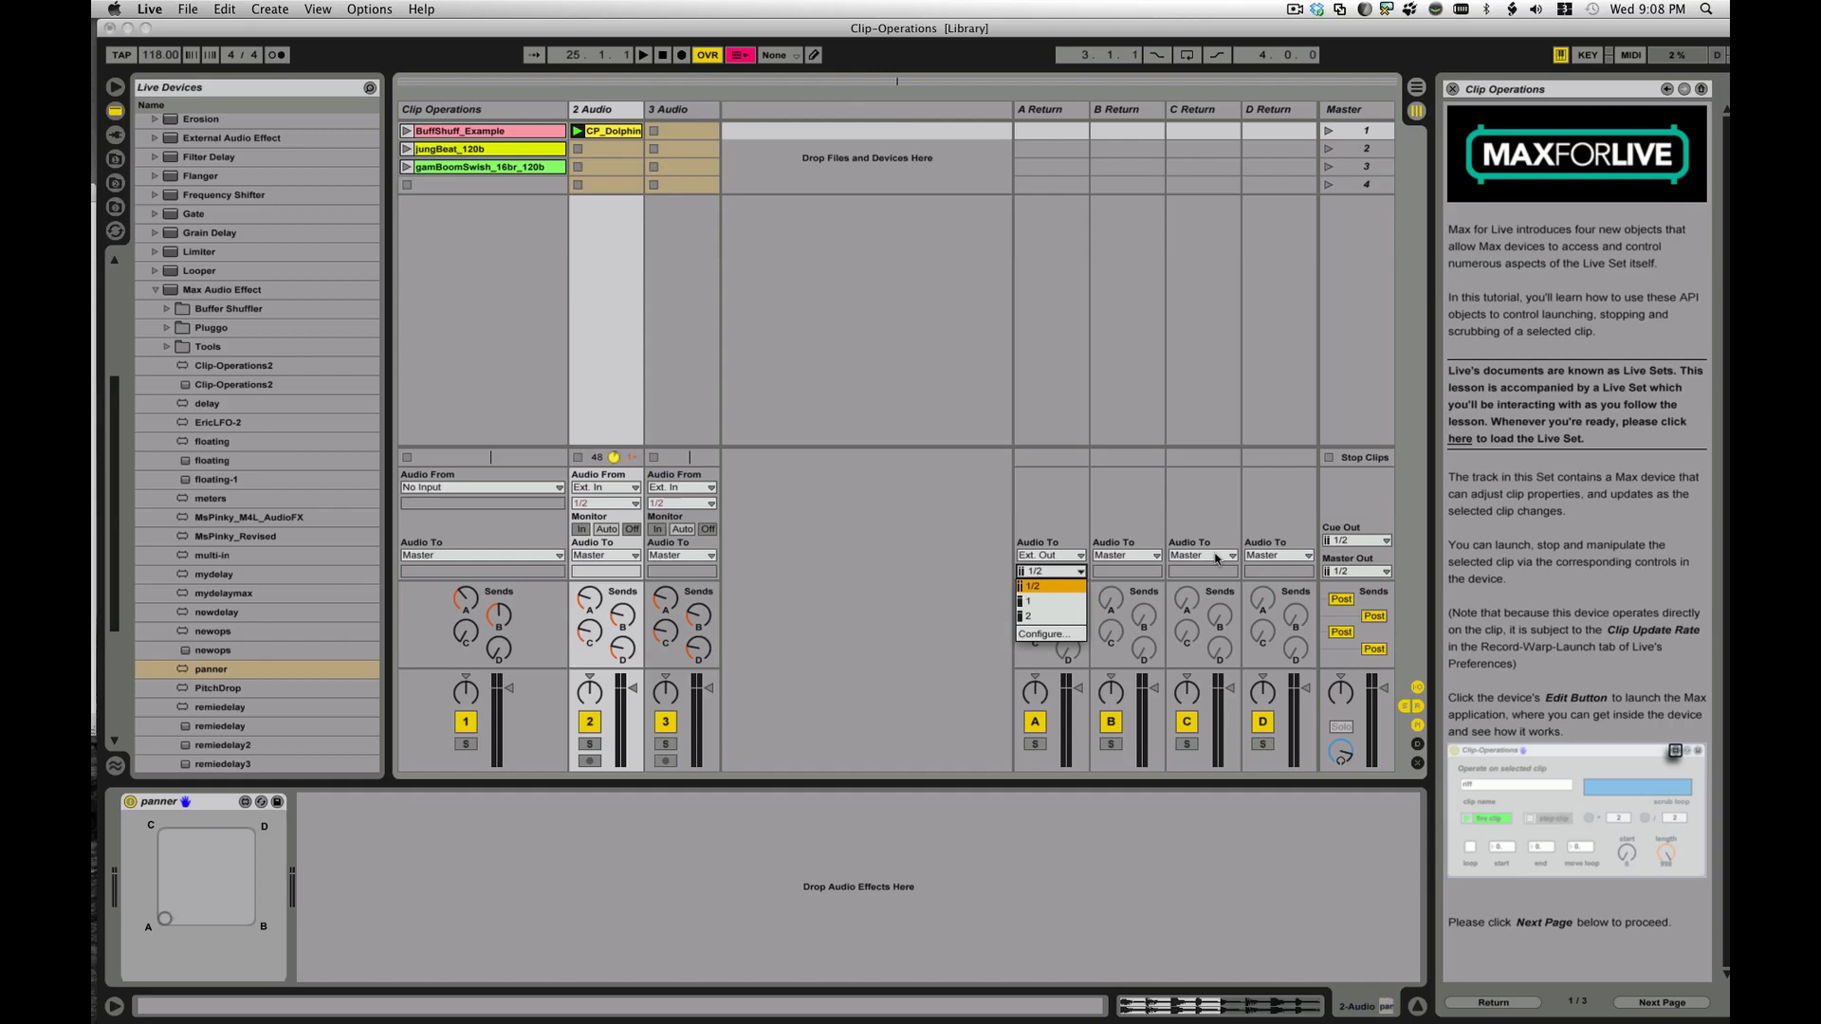
click(1049, 586)
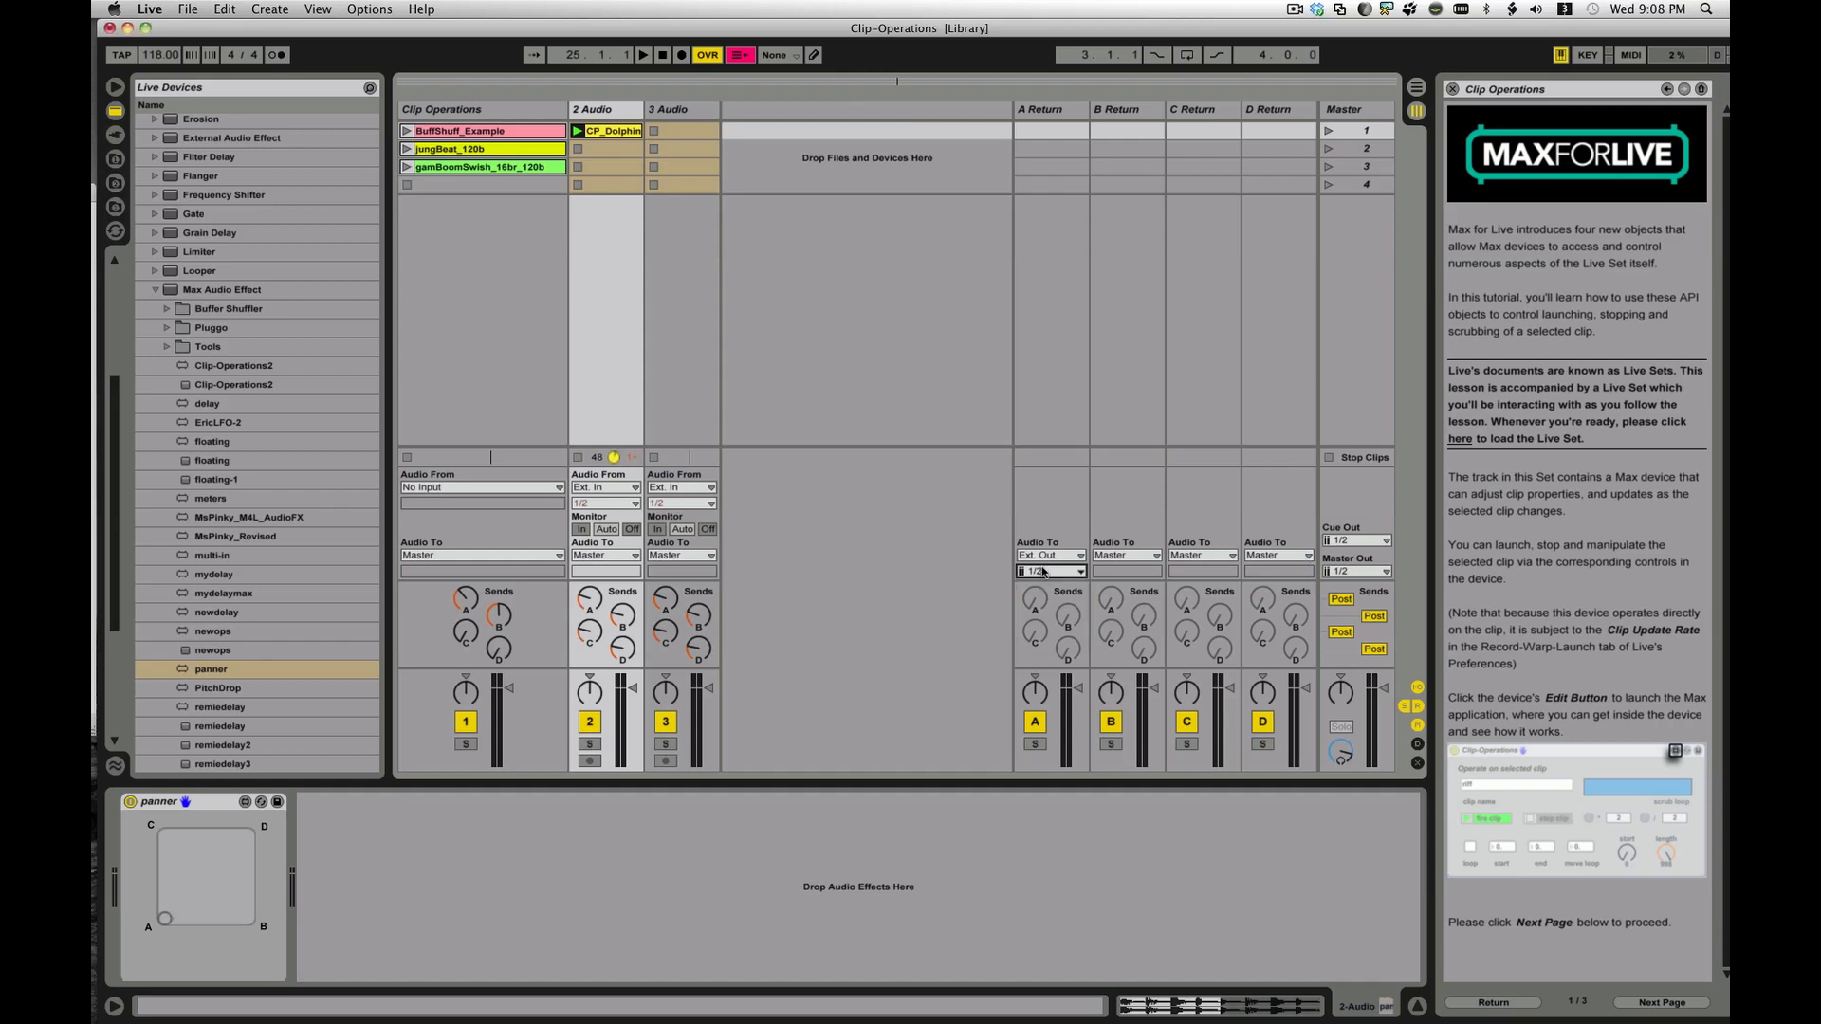
click(1047, 571)
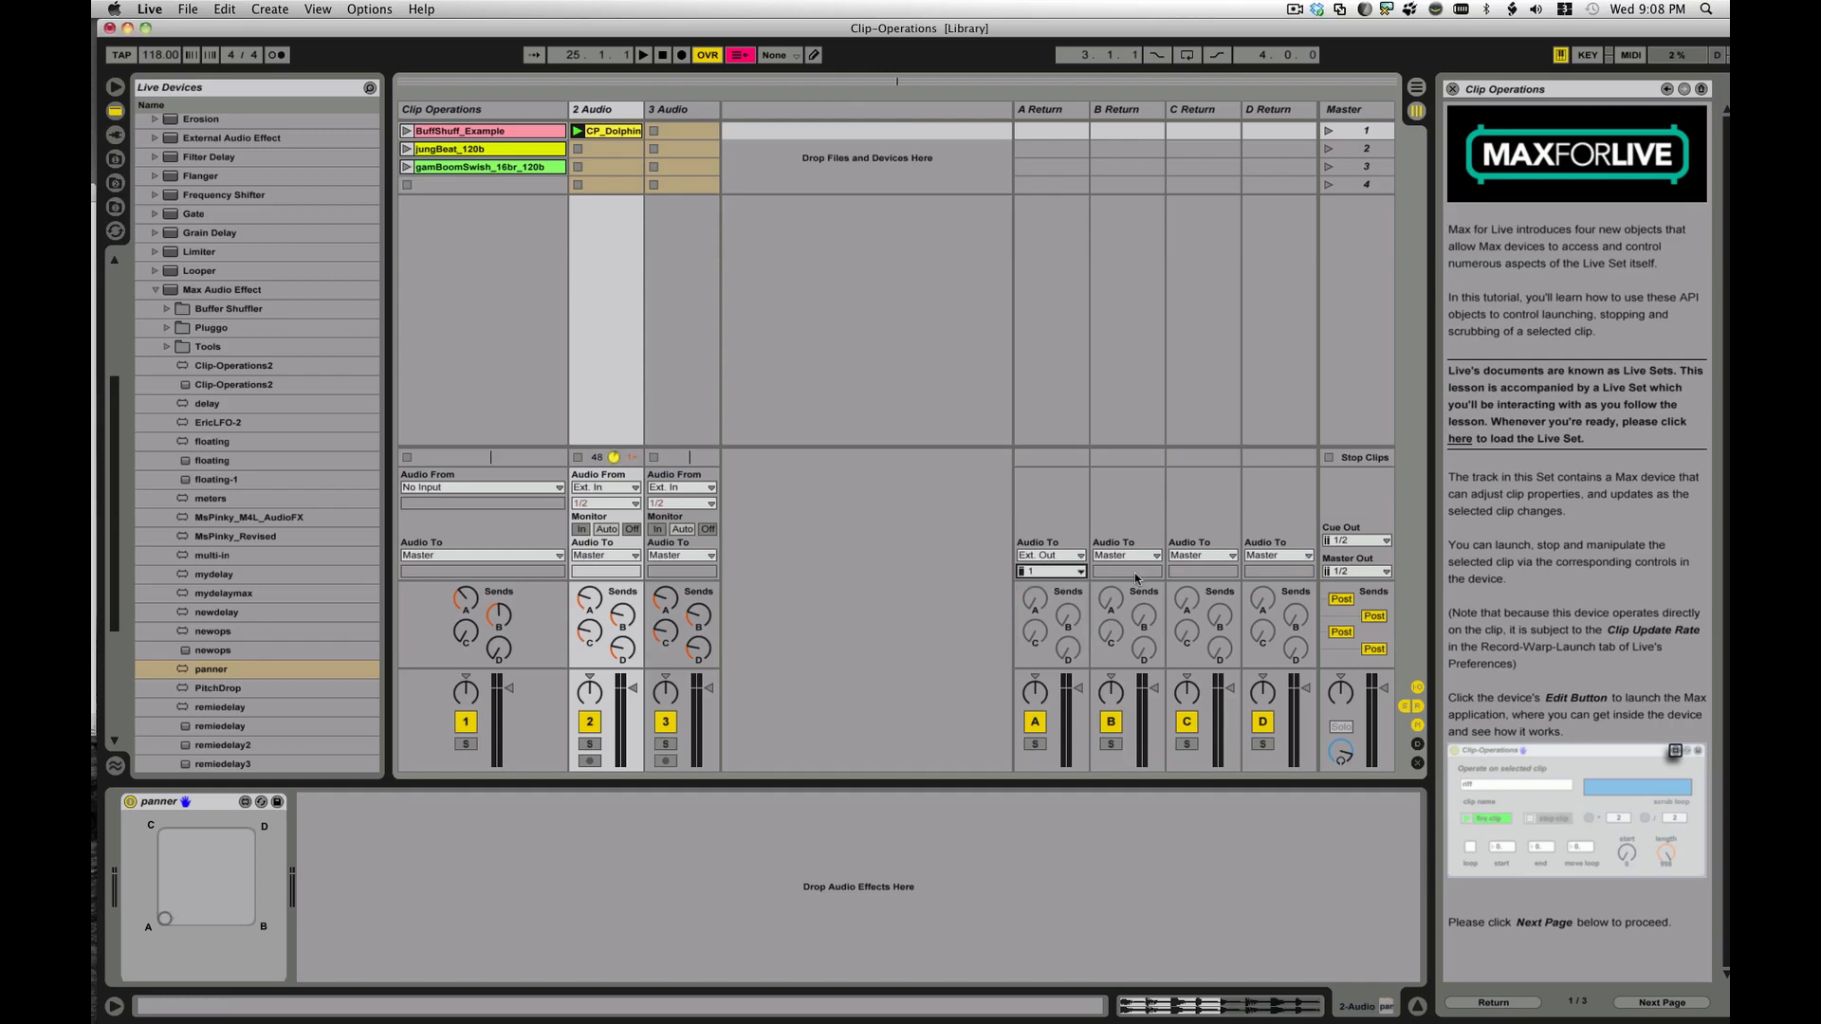
click(1125, 556)
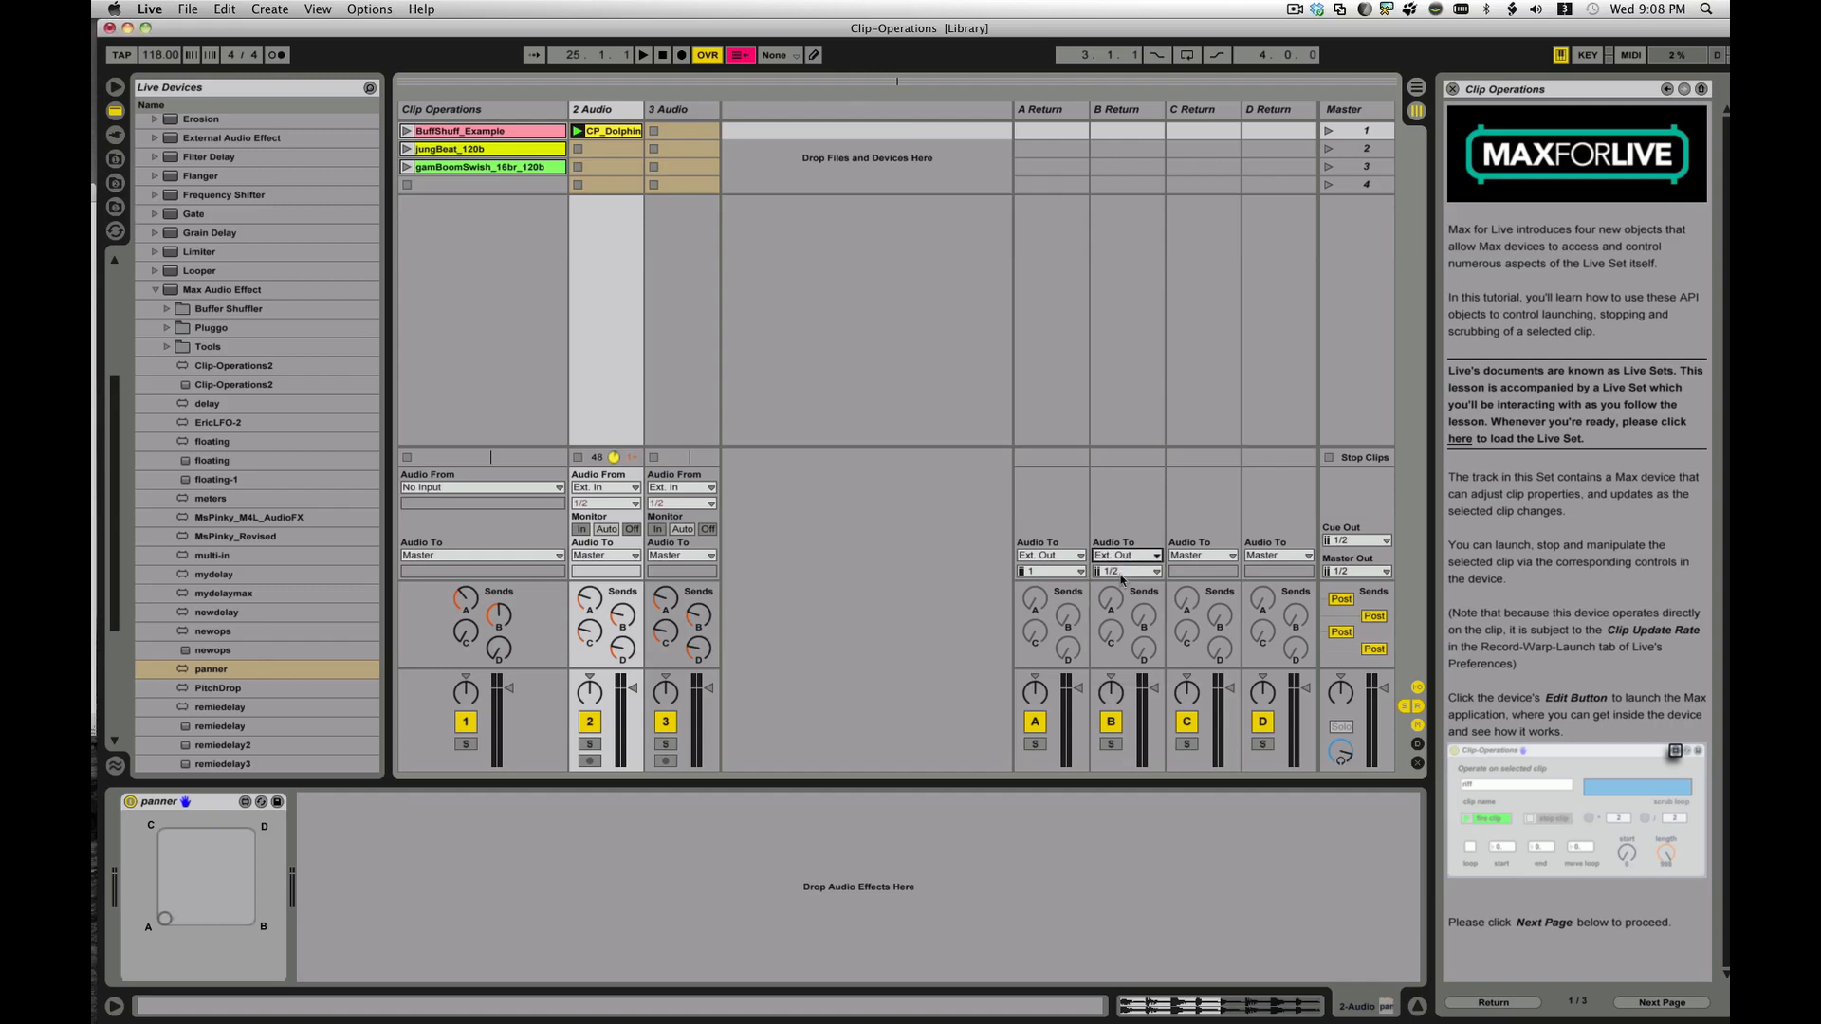
click(1121, 571)
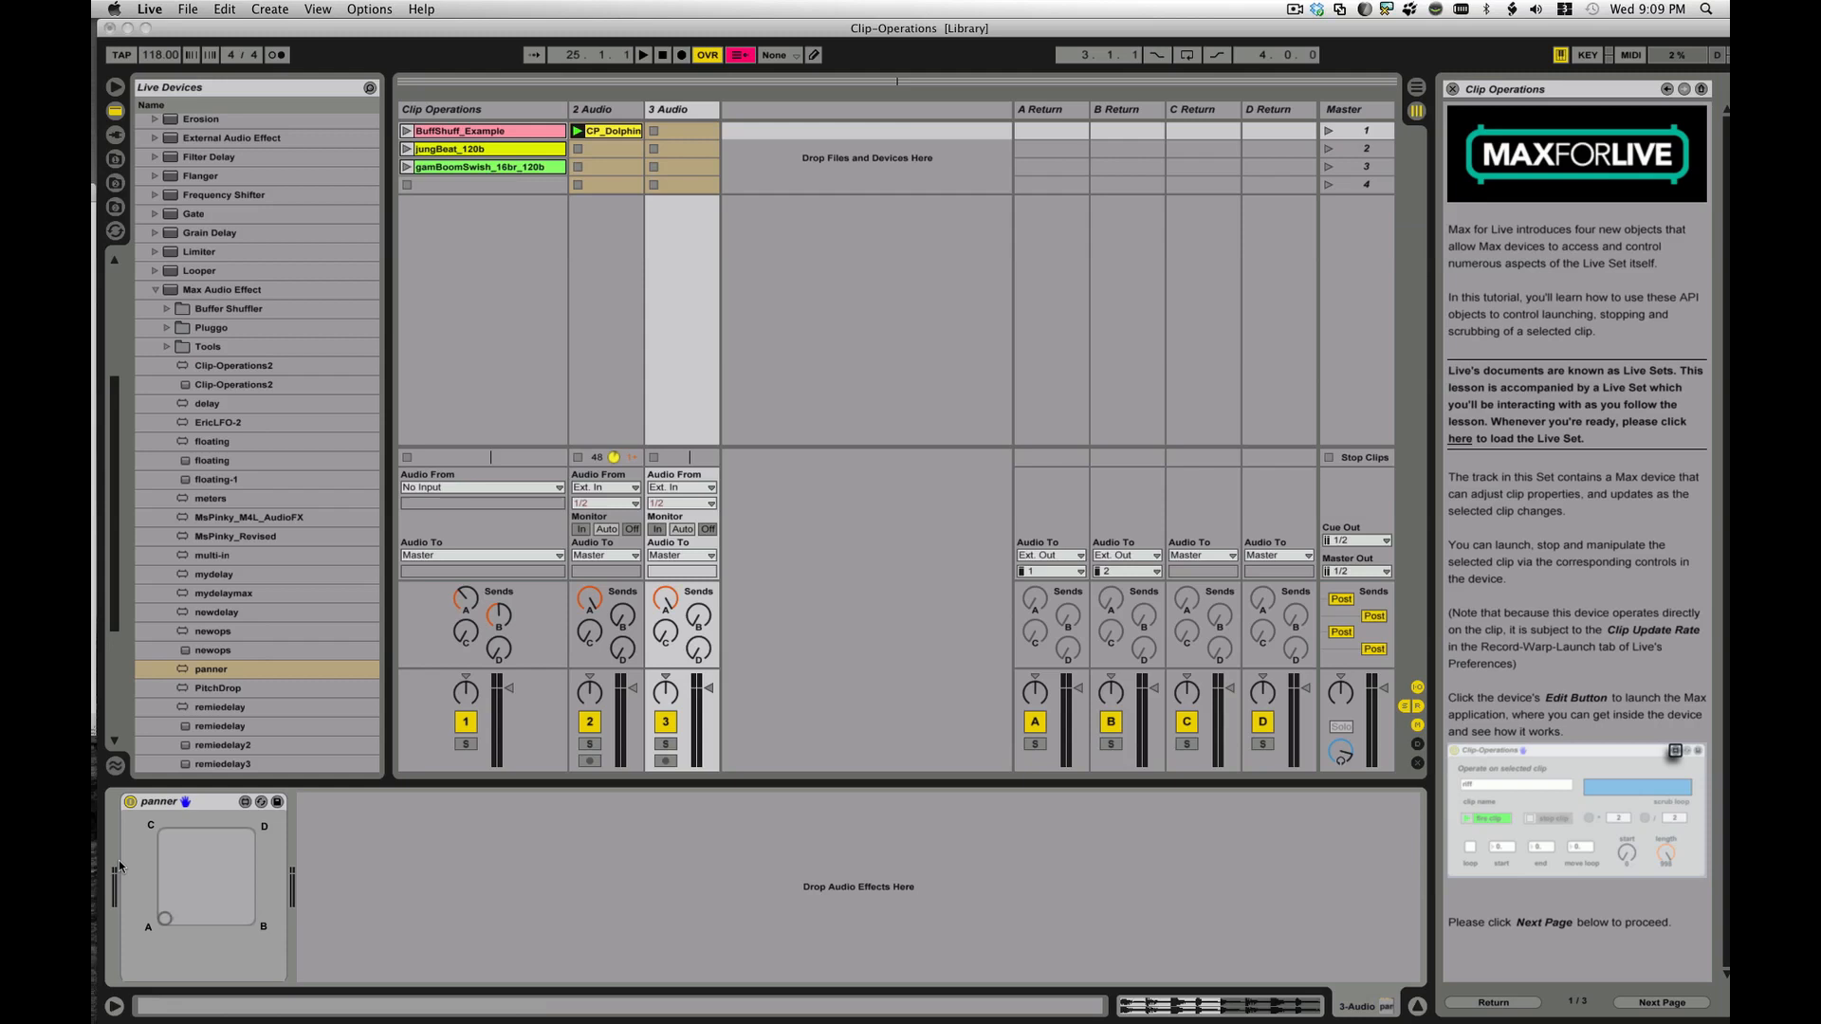
mouse_move(137, 827)
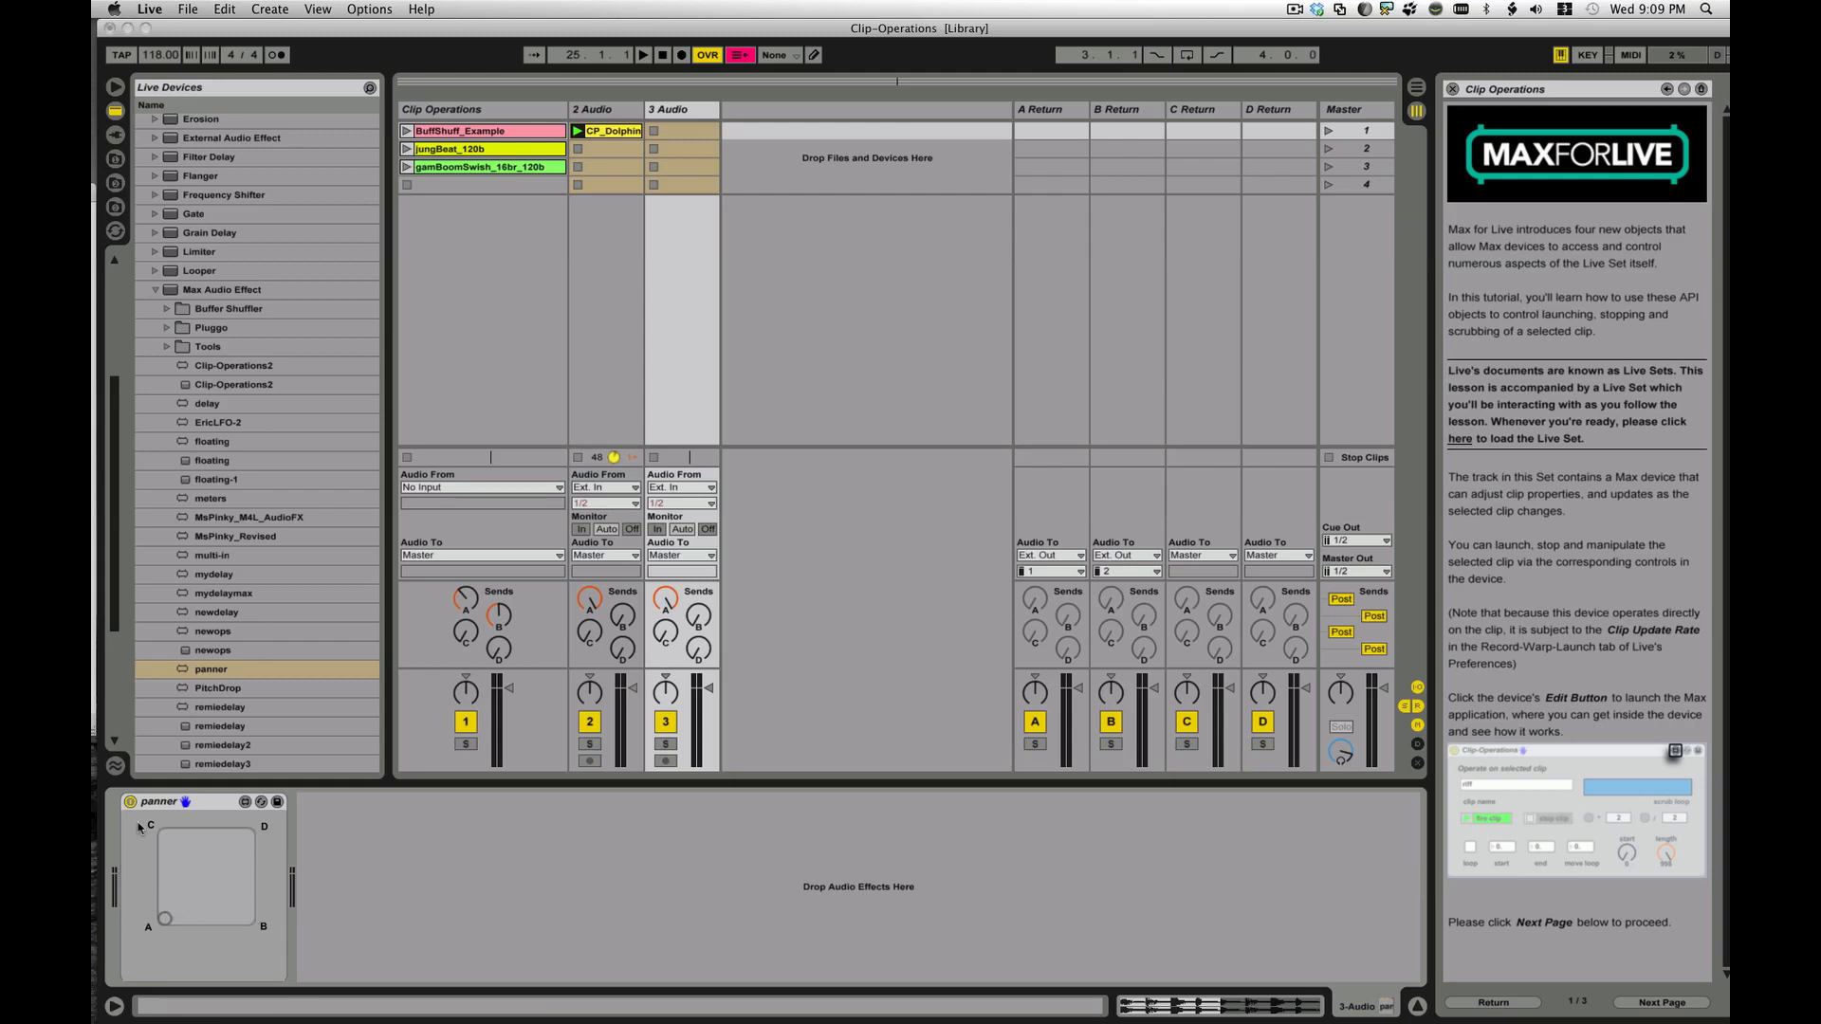
mouse_move(146, 878)
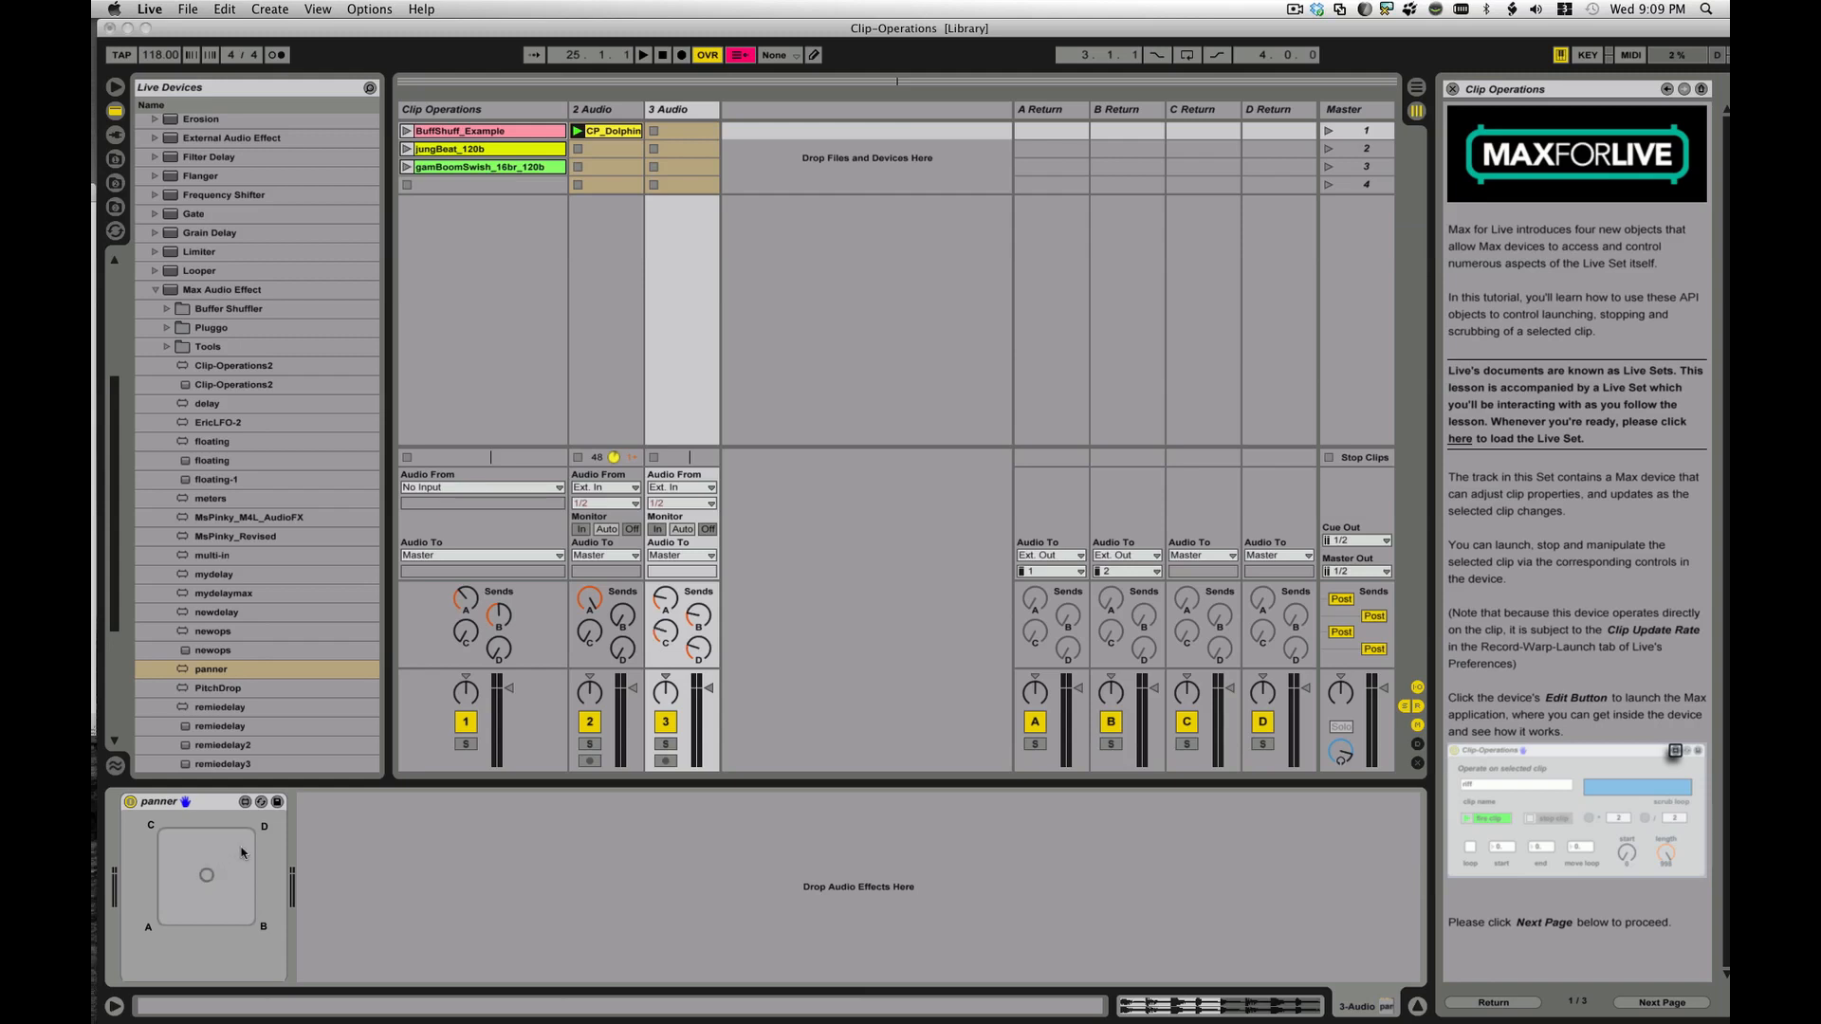
mouse_move(189, 880)
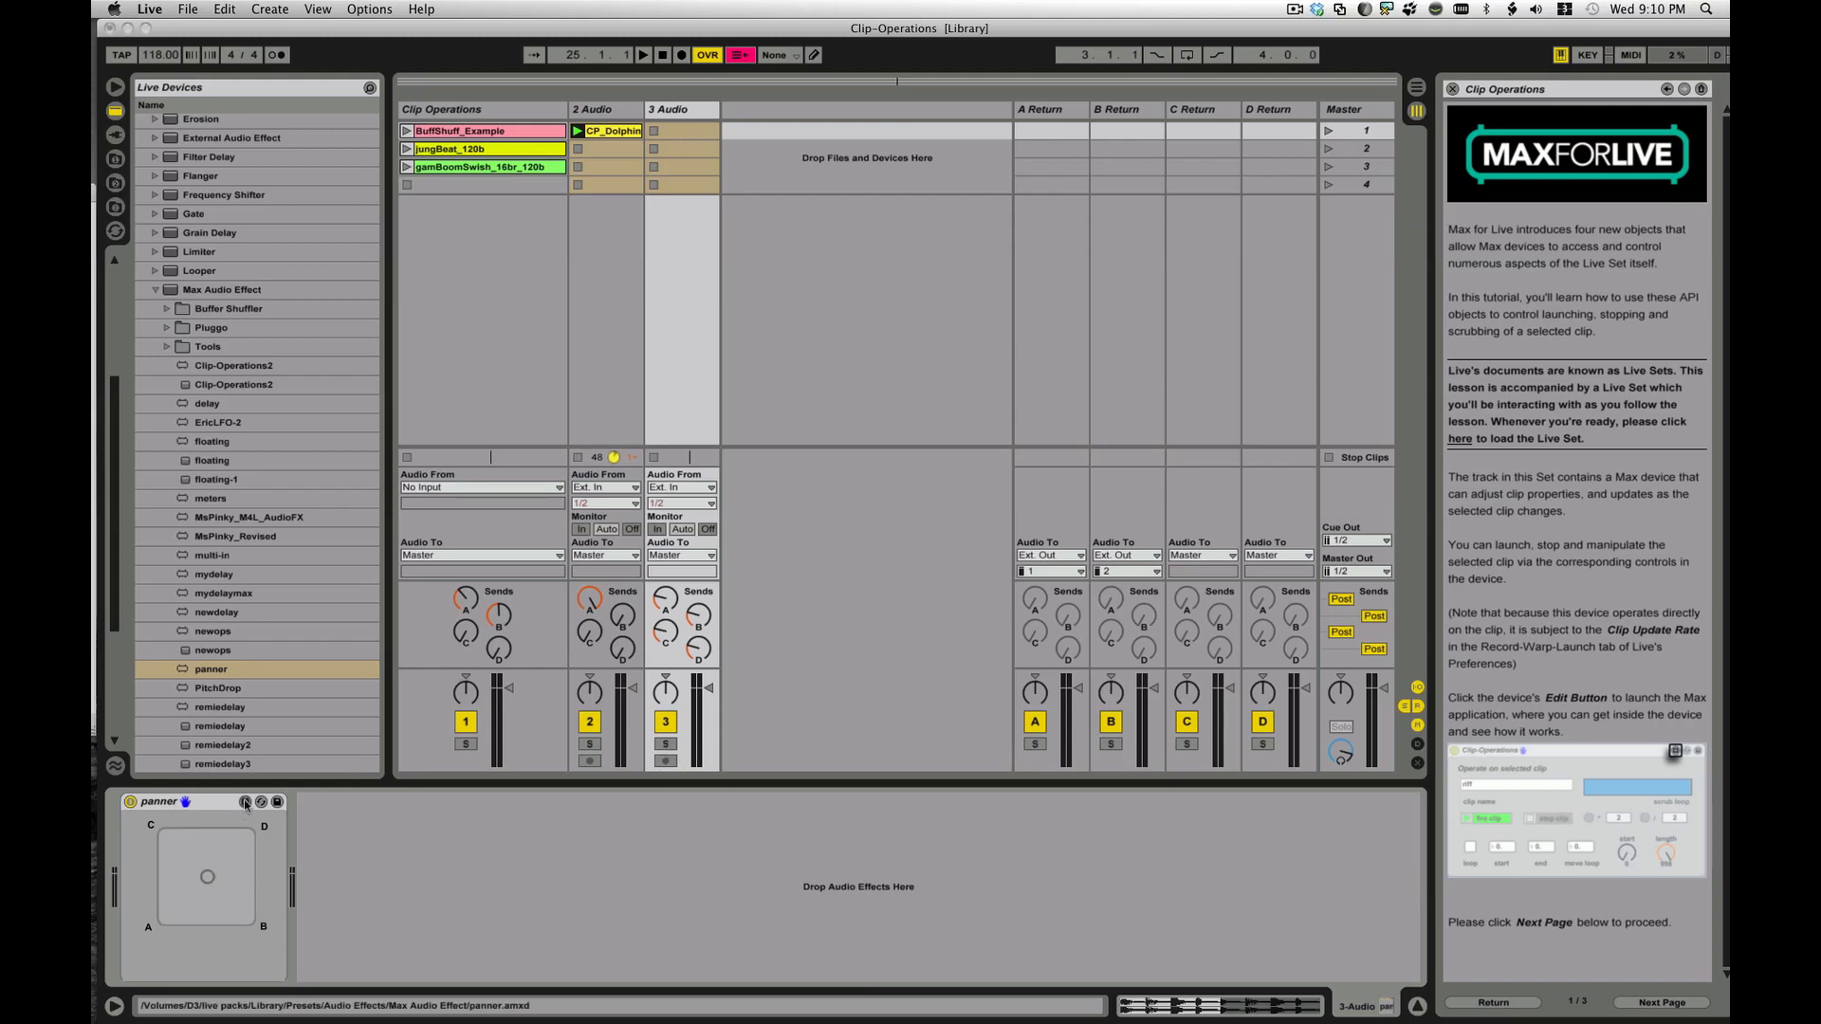
- Edit the panner device, leave Presentation mode and zoom the patcher so objects are readable
click(245, 803)
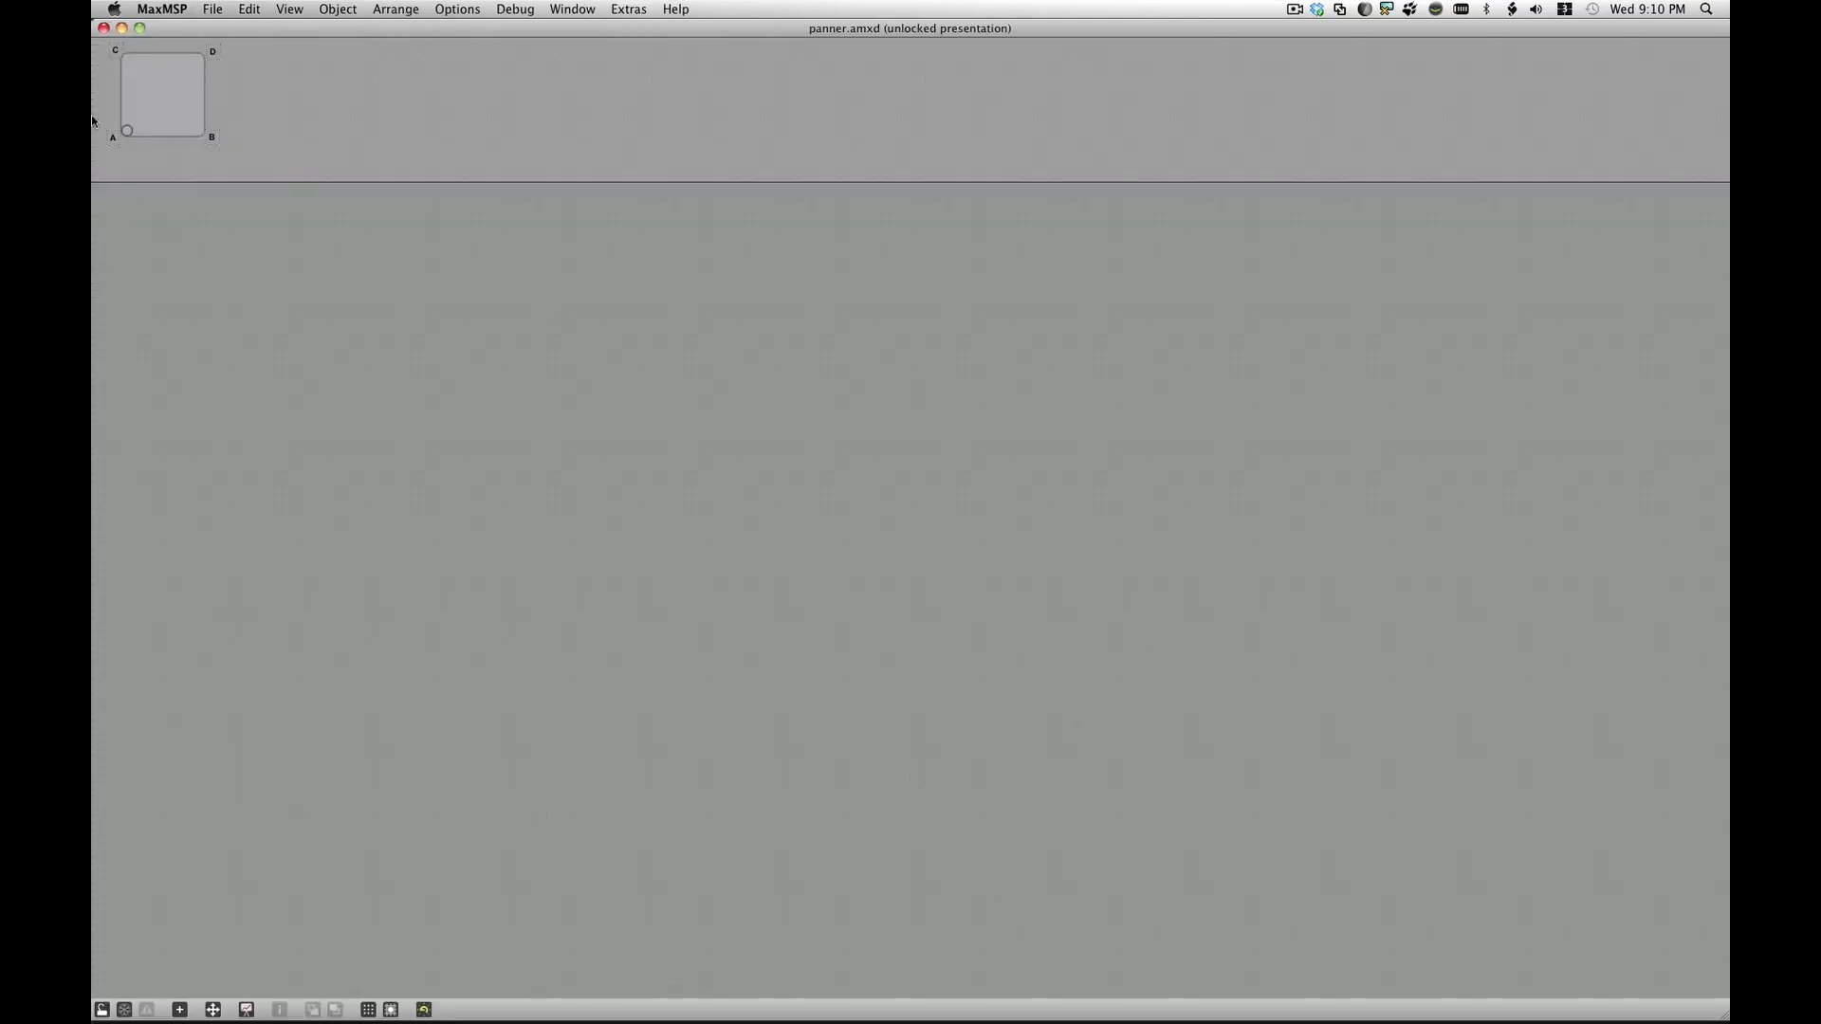
mouse_move(241, 123)
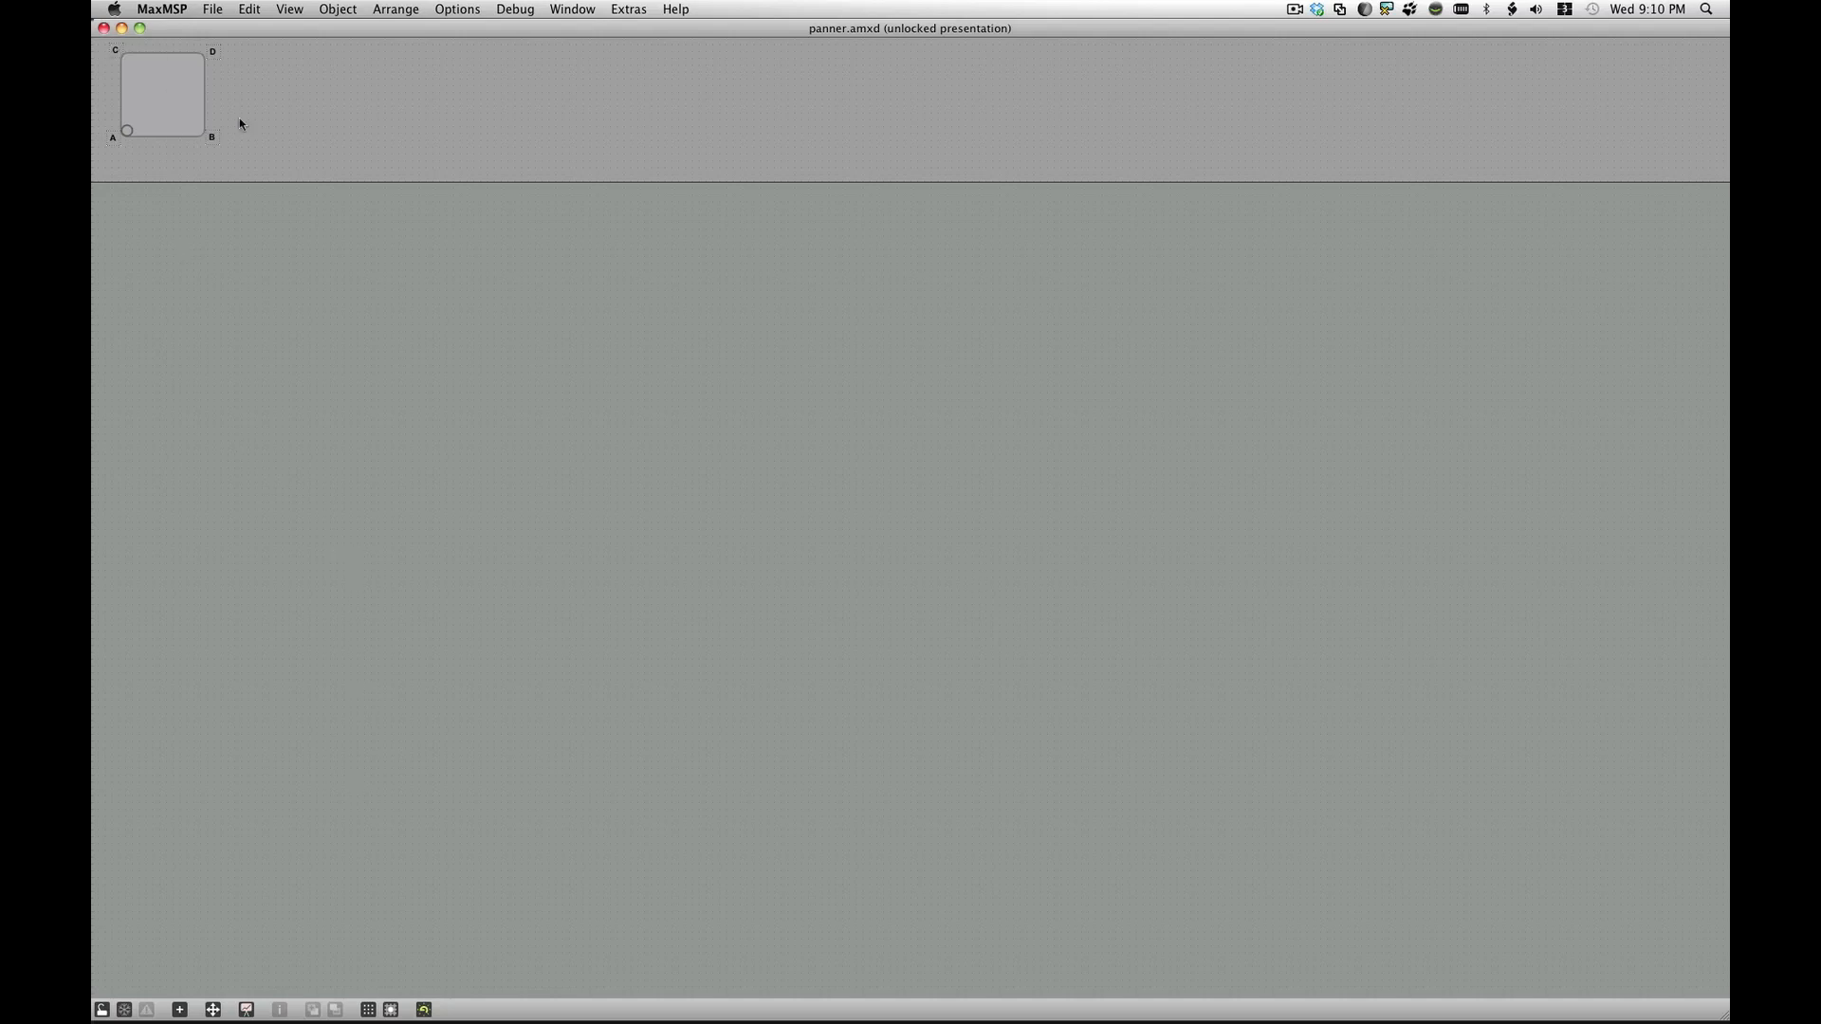
click(244, 1007)
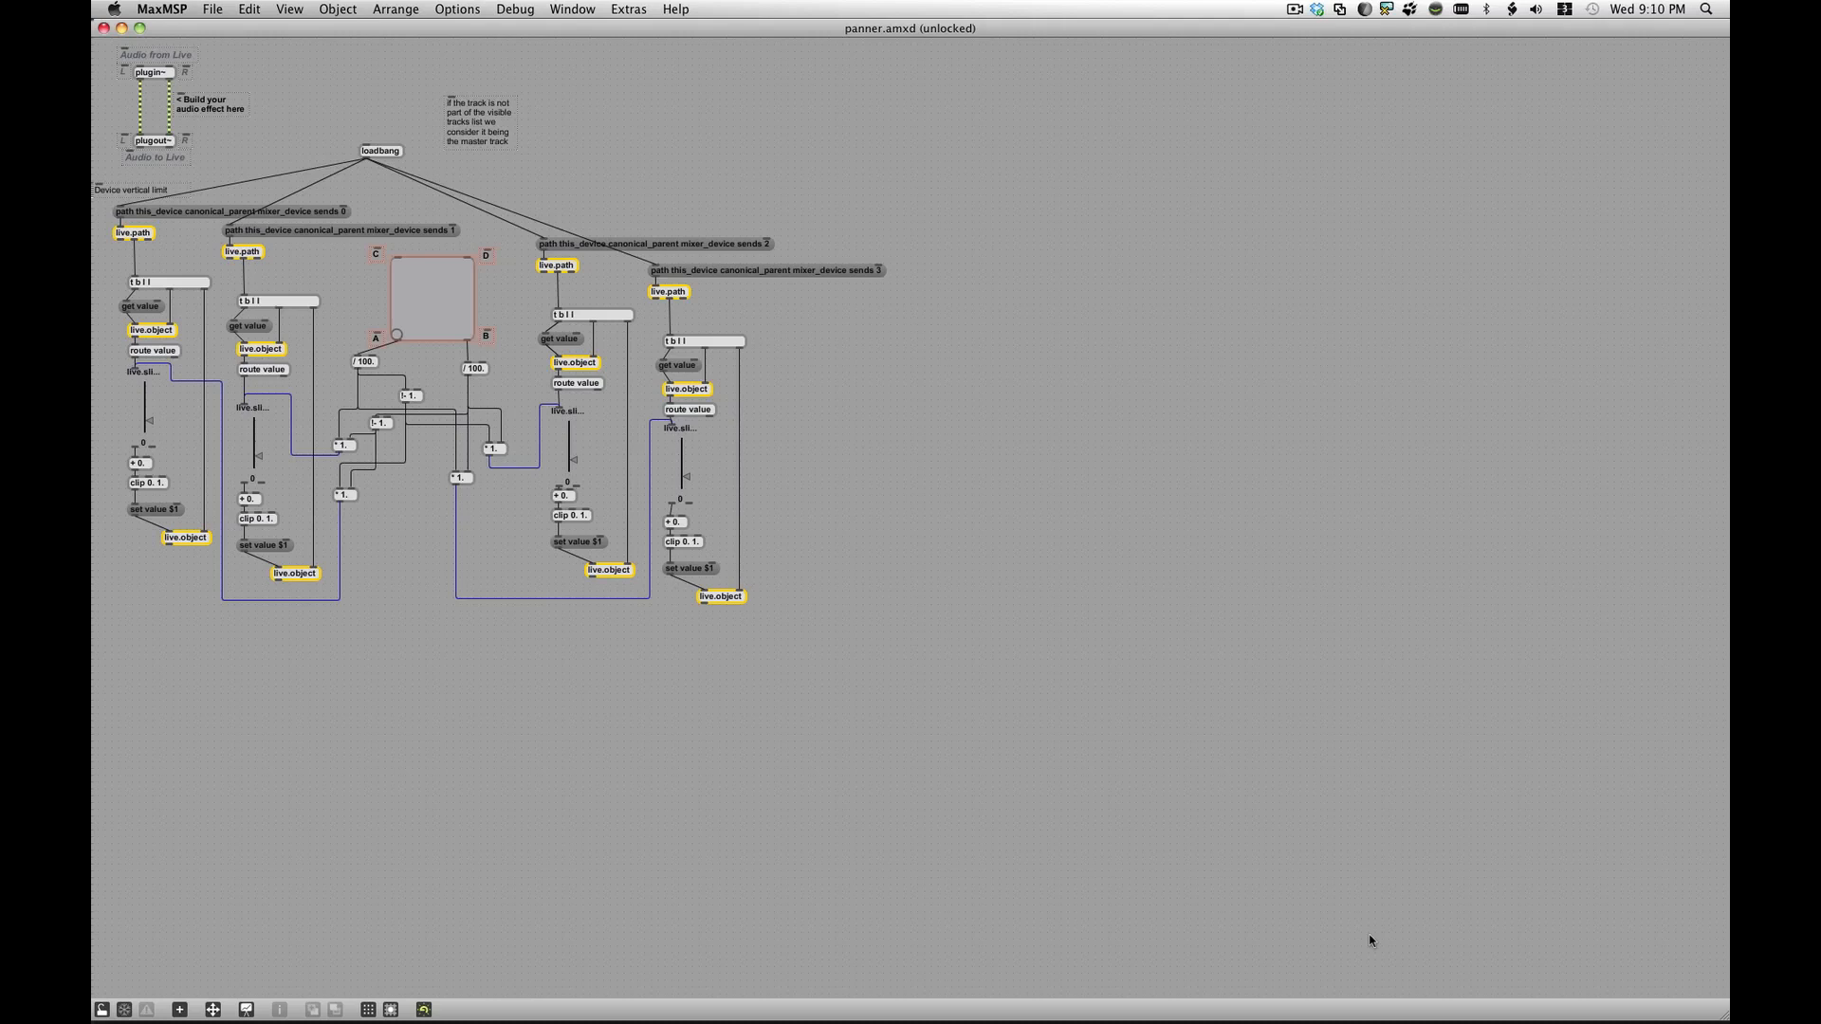
mouse_move(212, 1009)
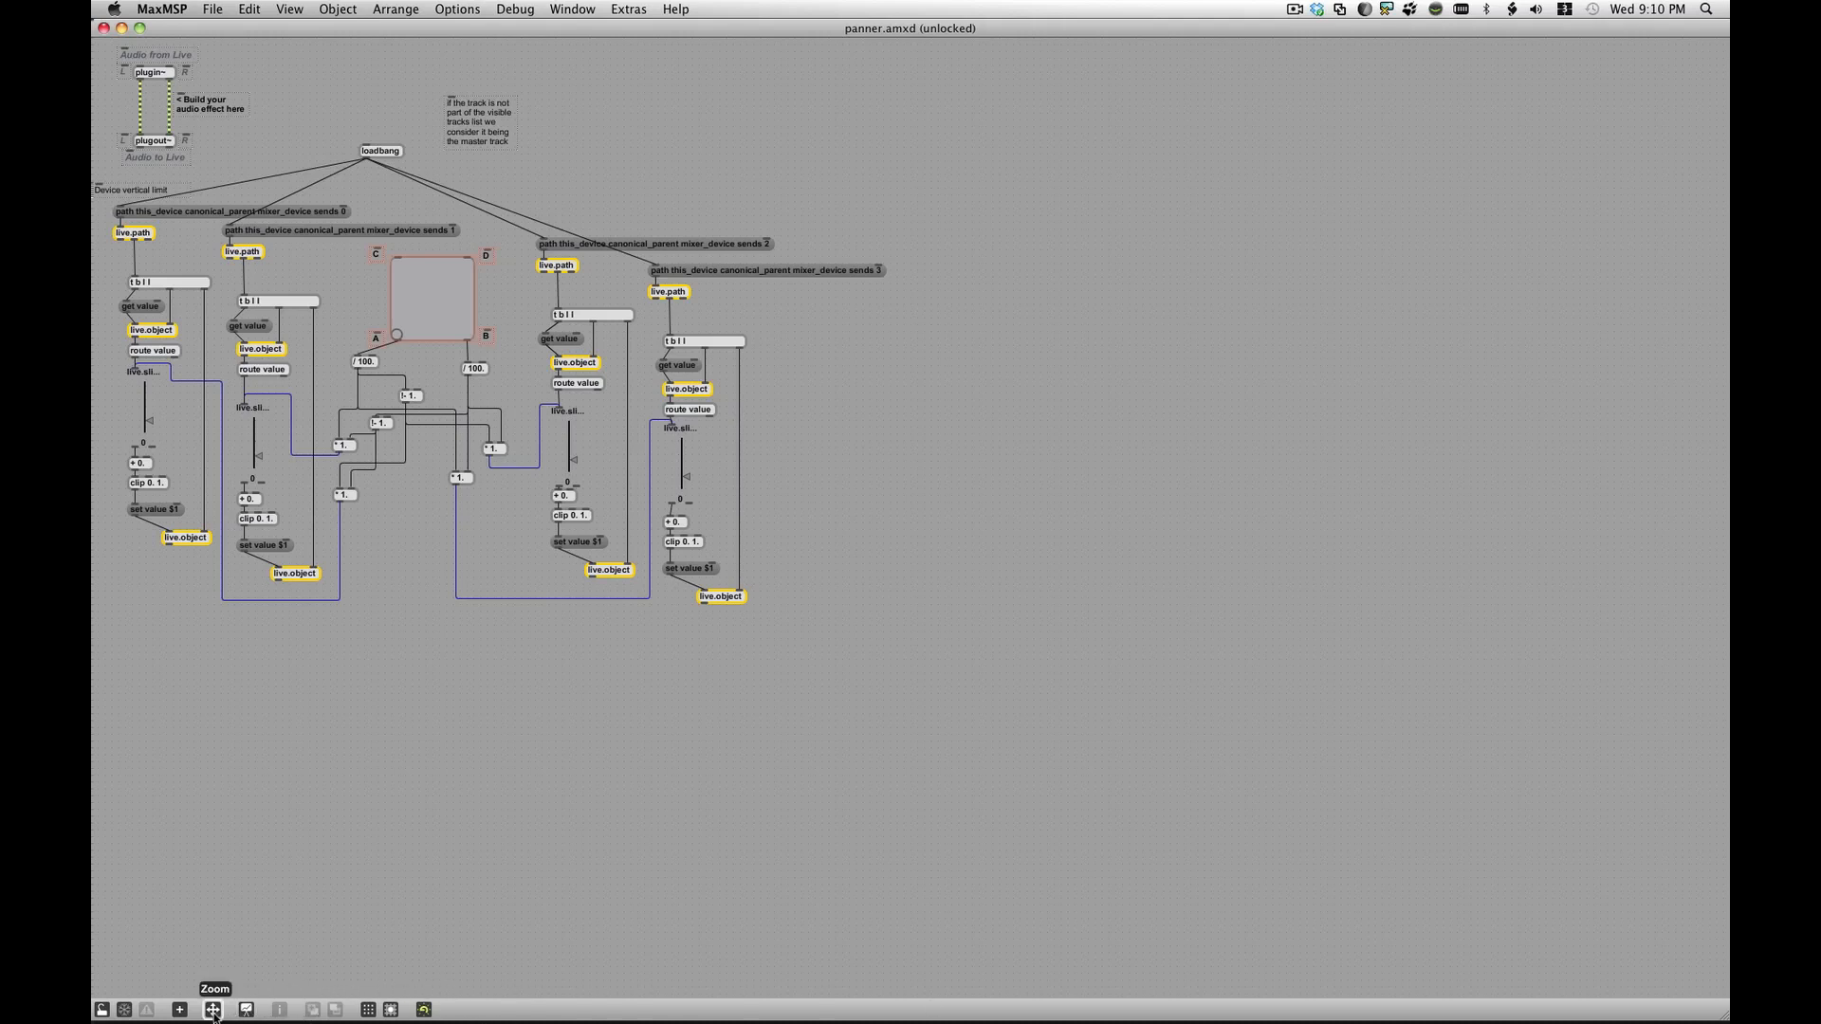
click(213, 1008)
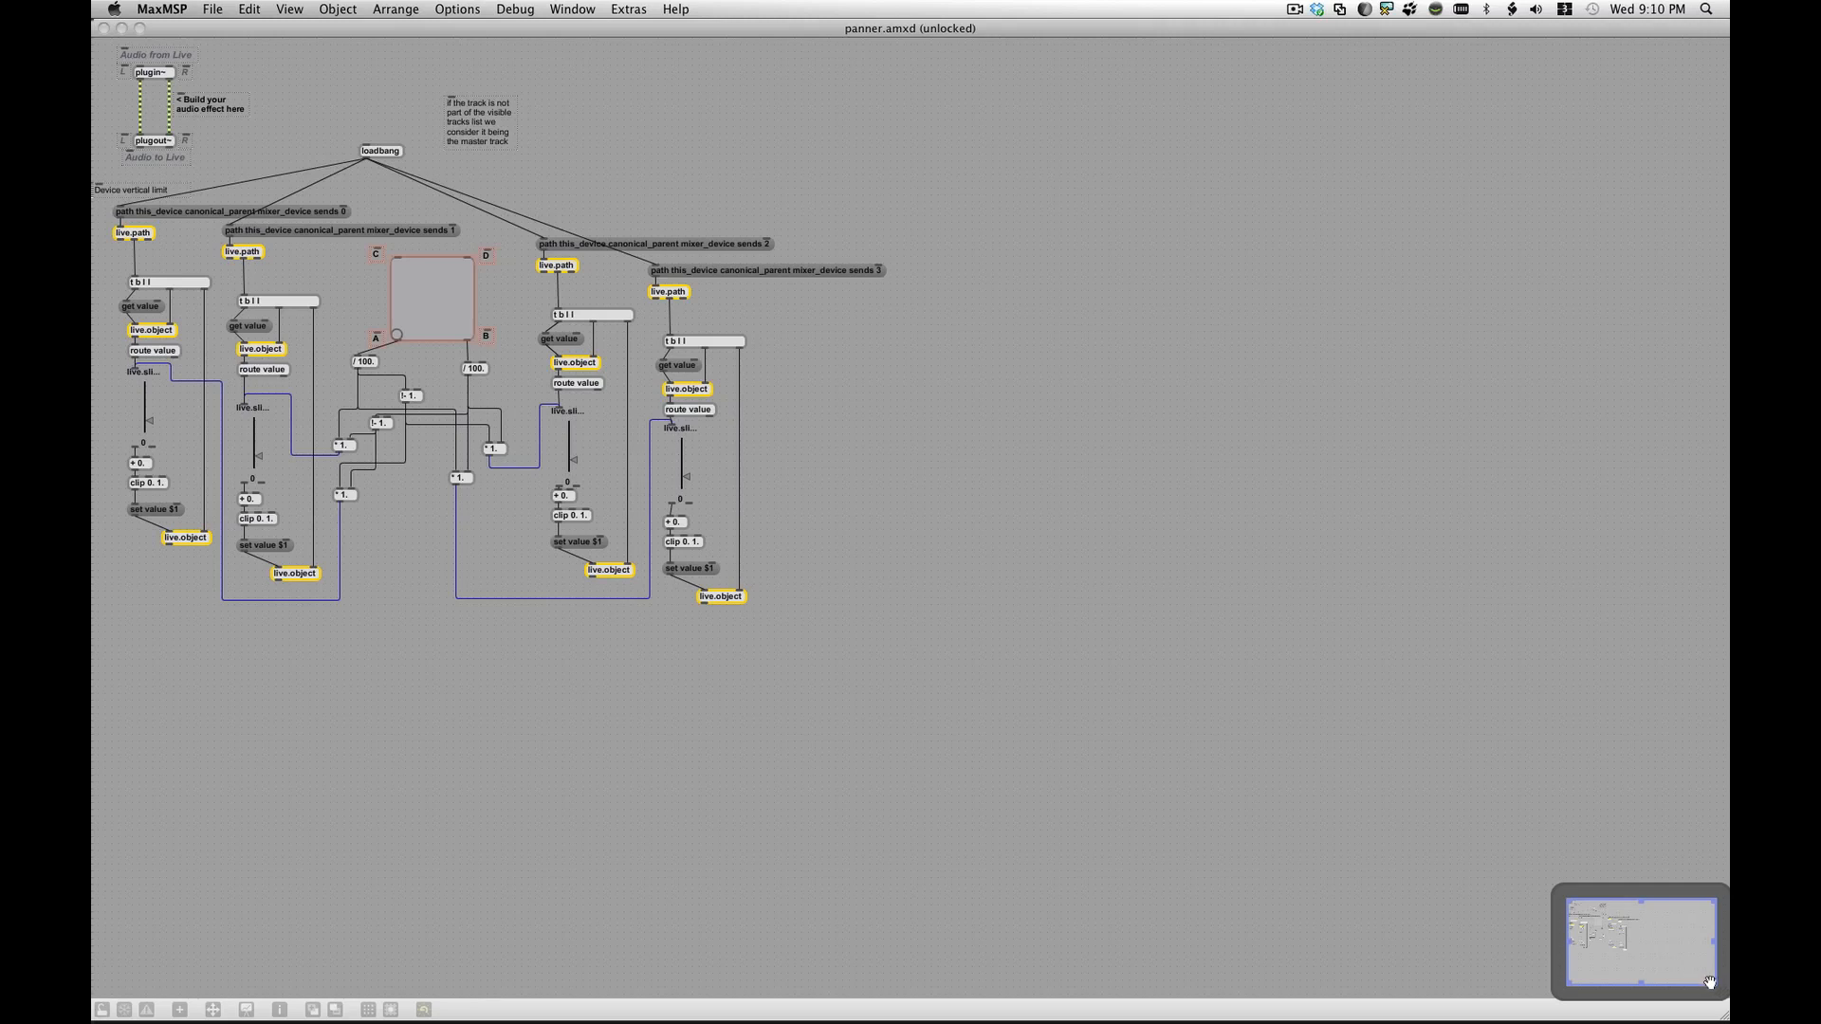
scroll(up, 3)
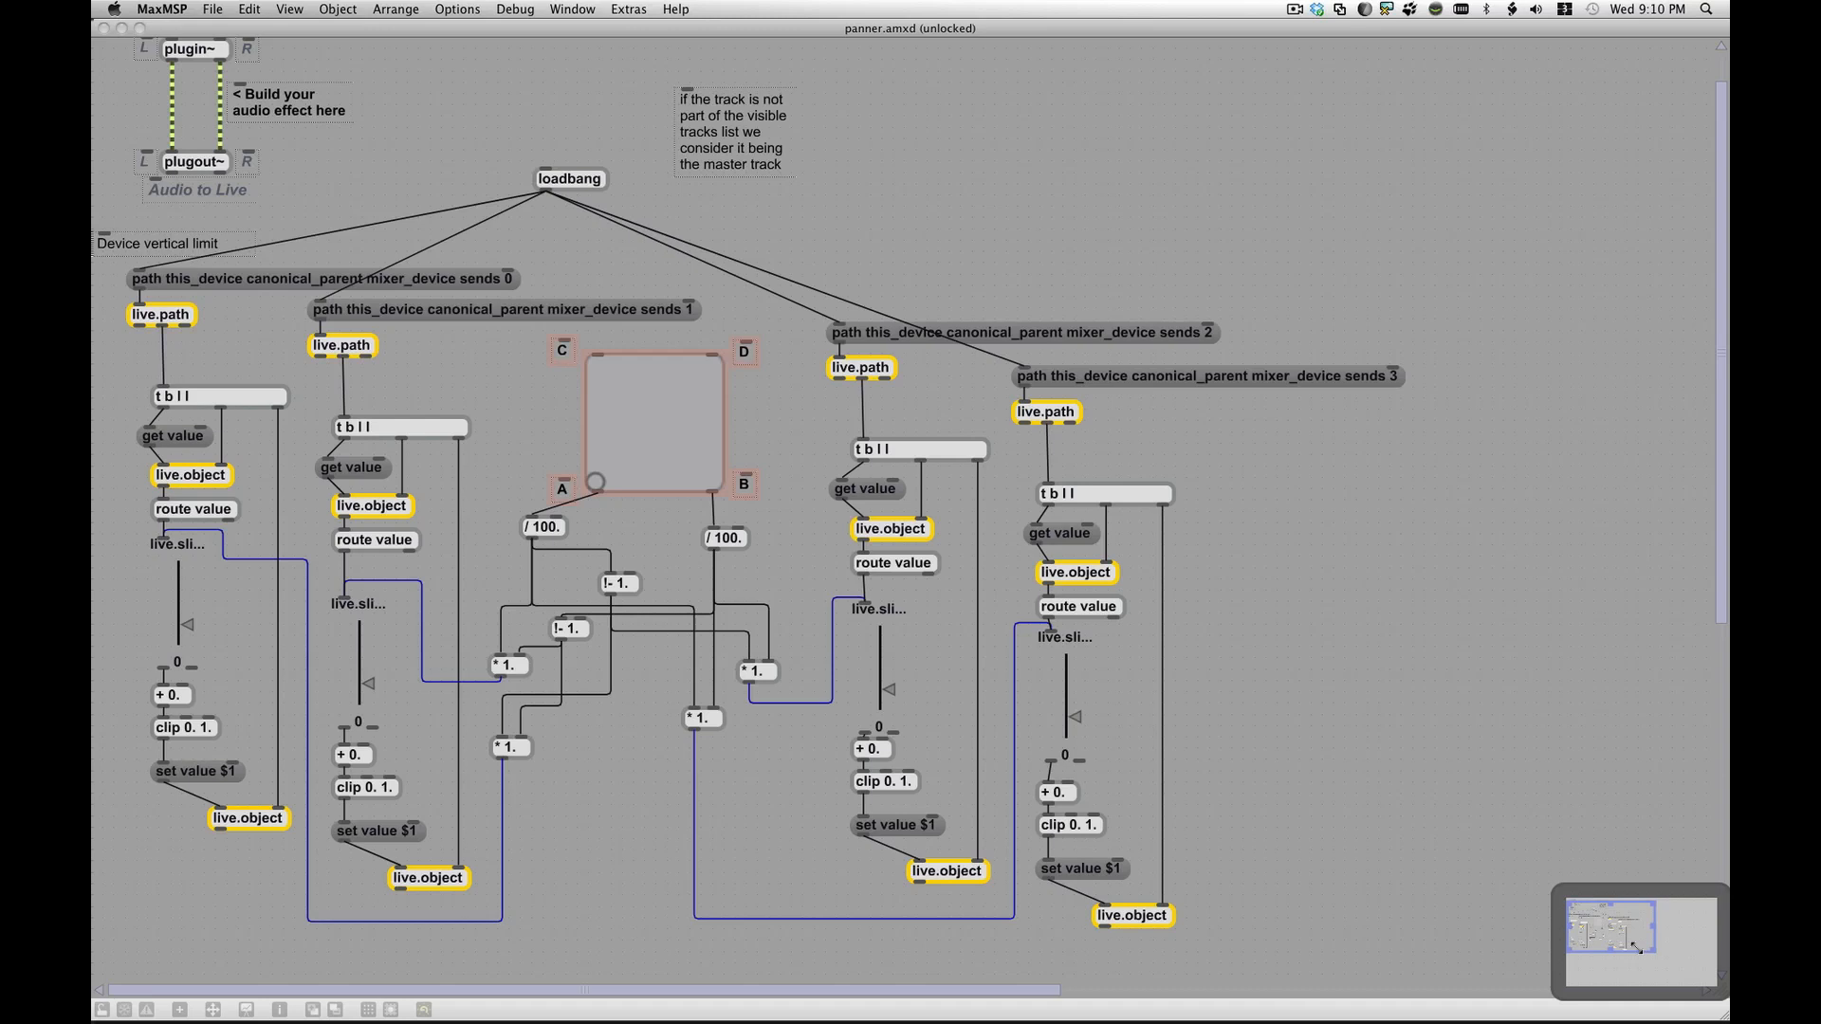
scroll(down, 3)
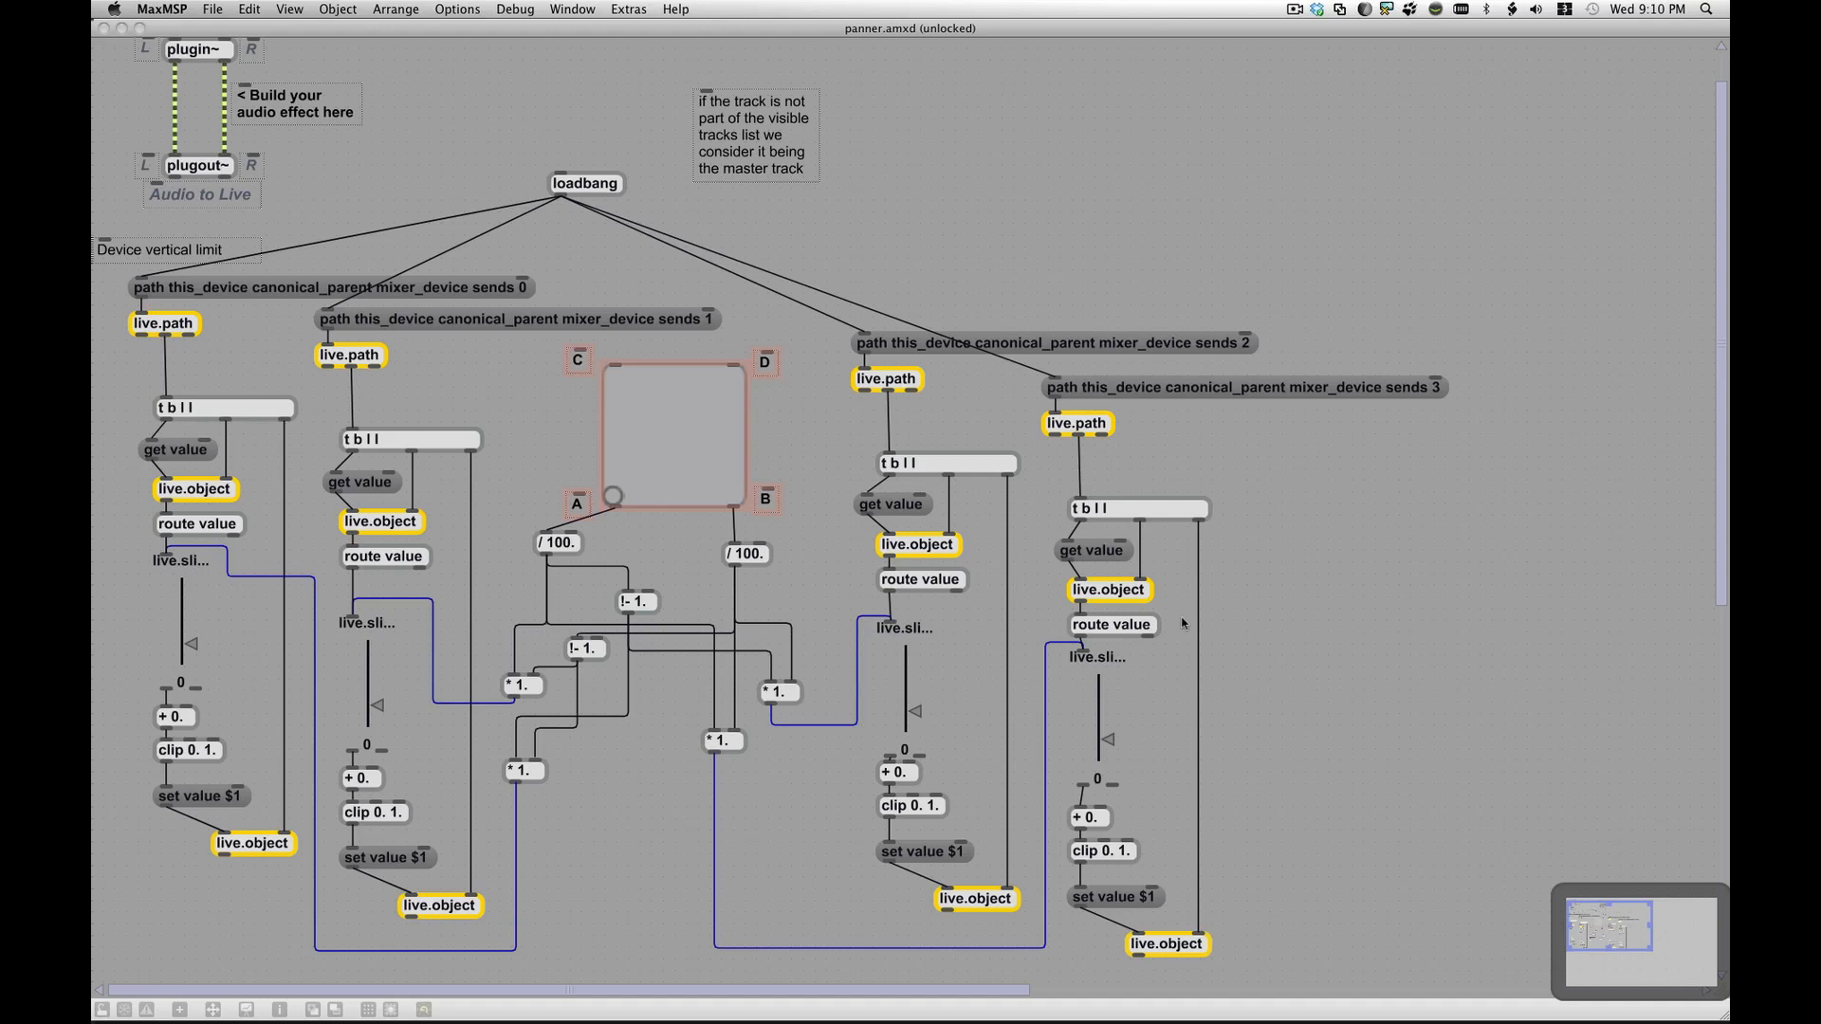
mouse_move(461, 309)
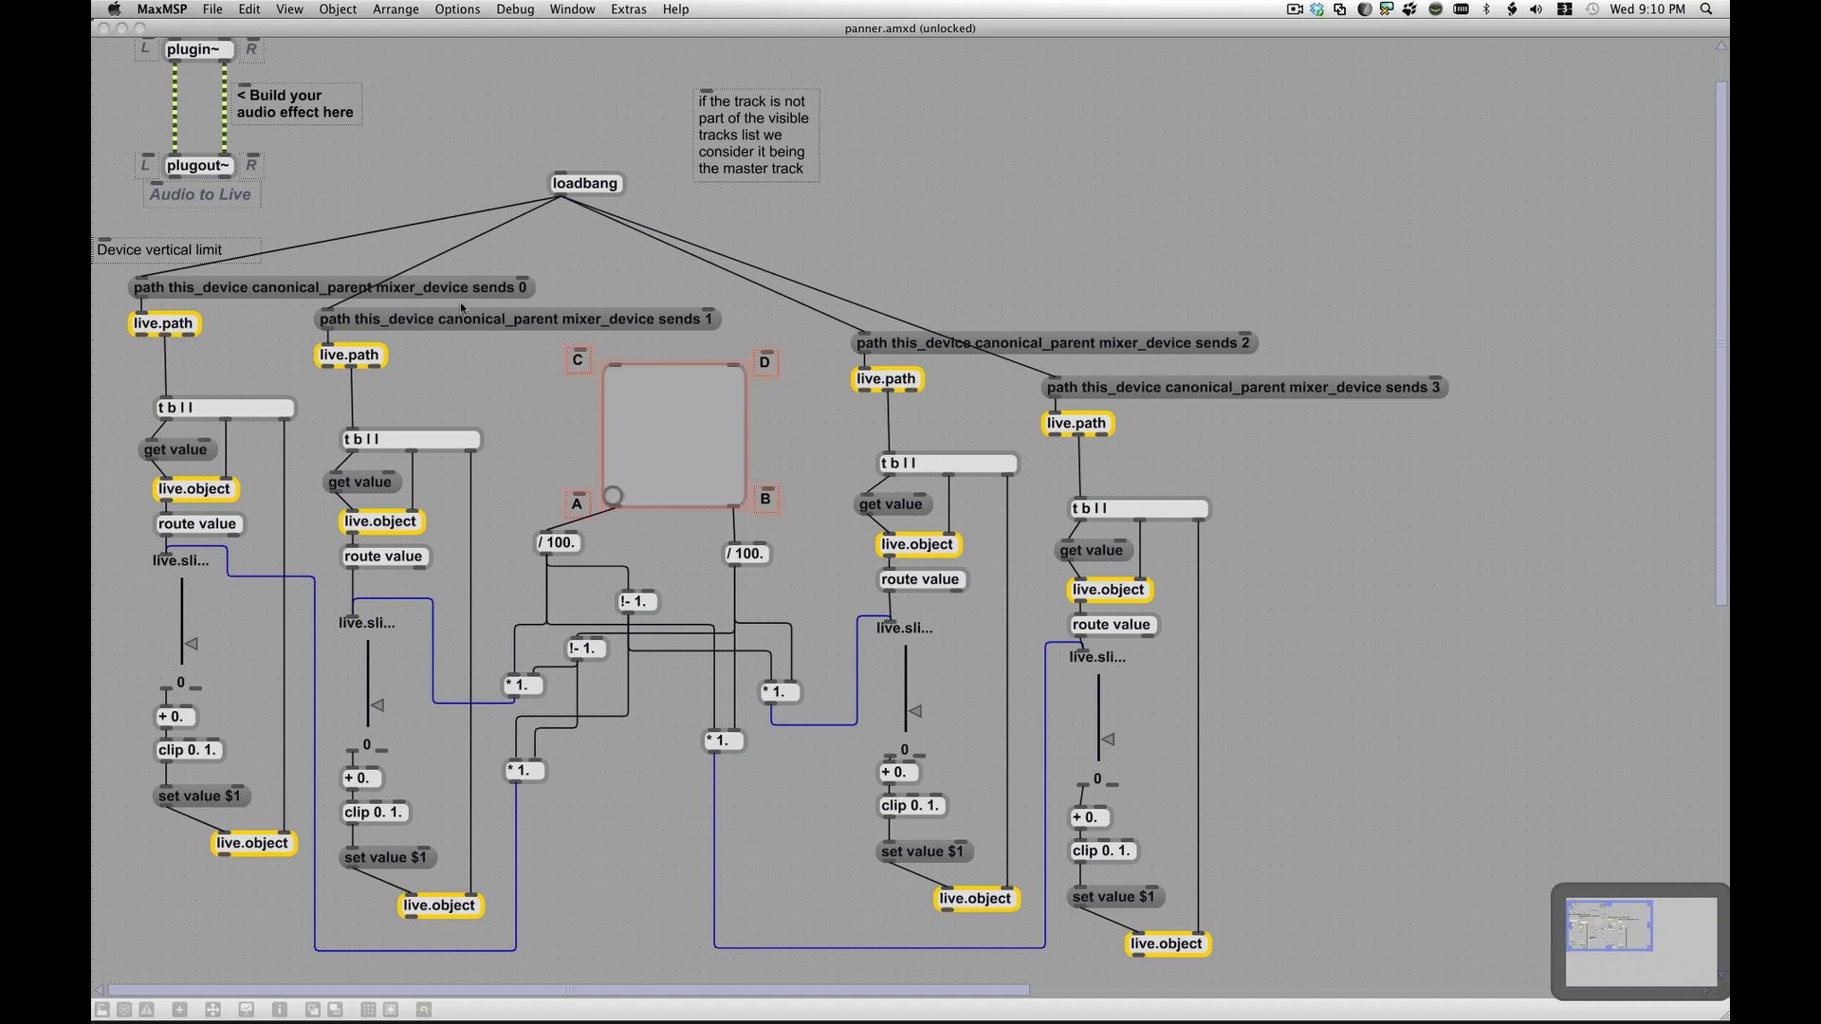
mouse_move(265, 177)
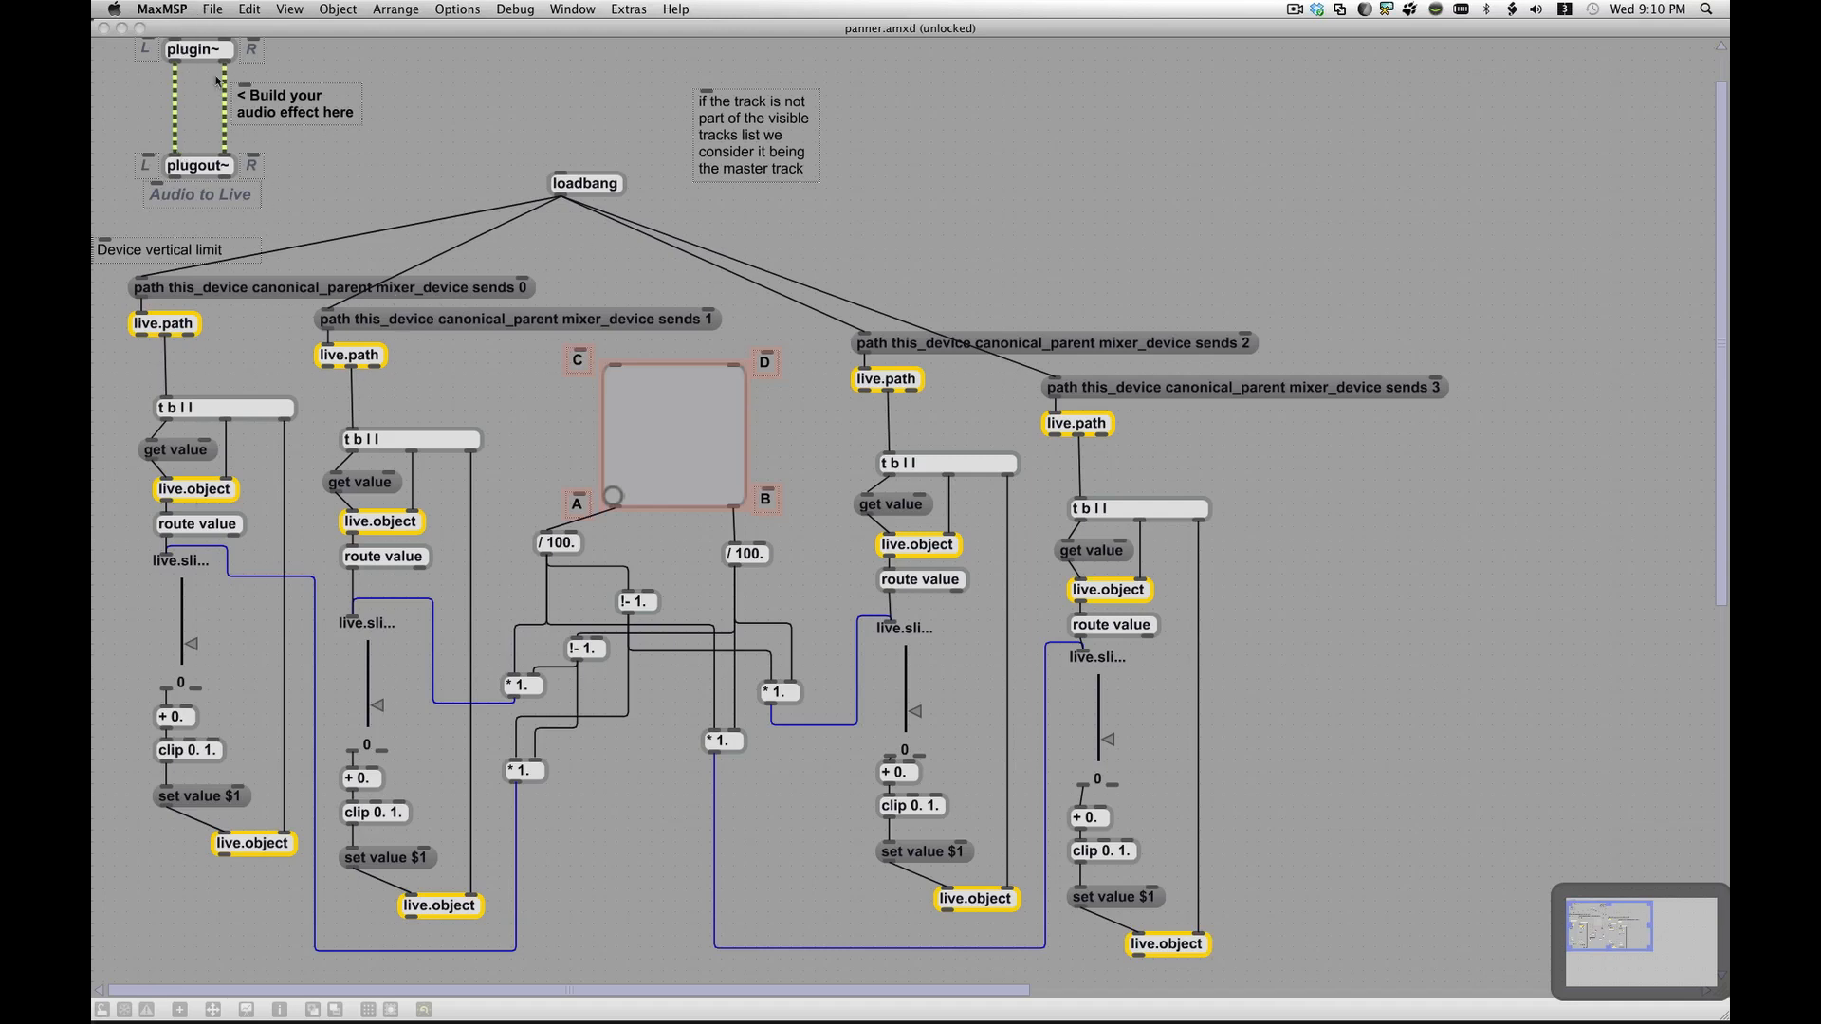
mouse_move(207, 174)
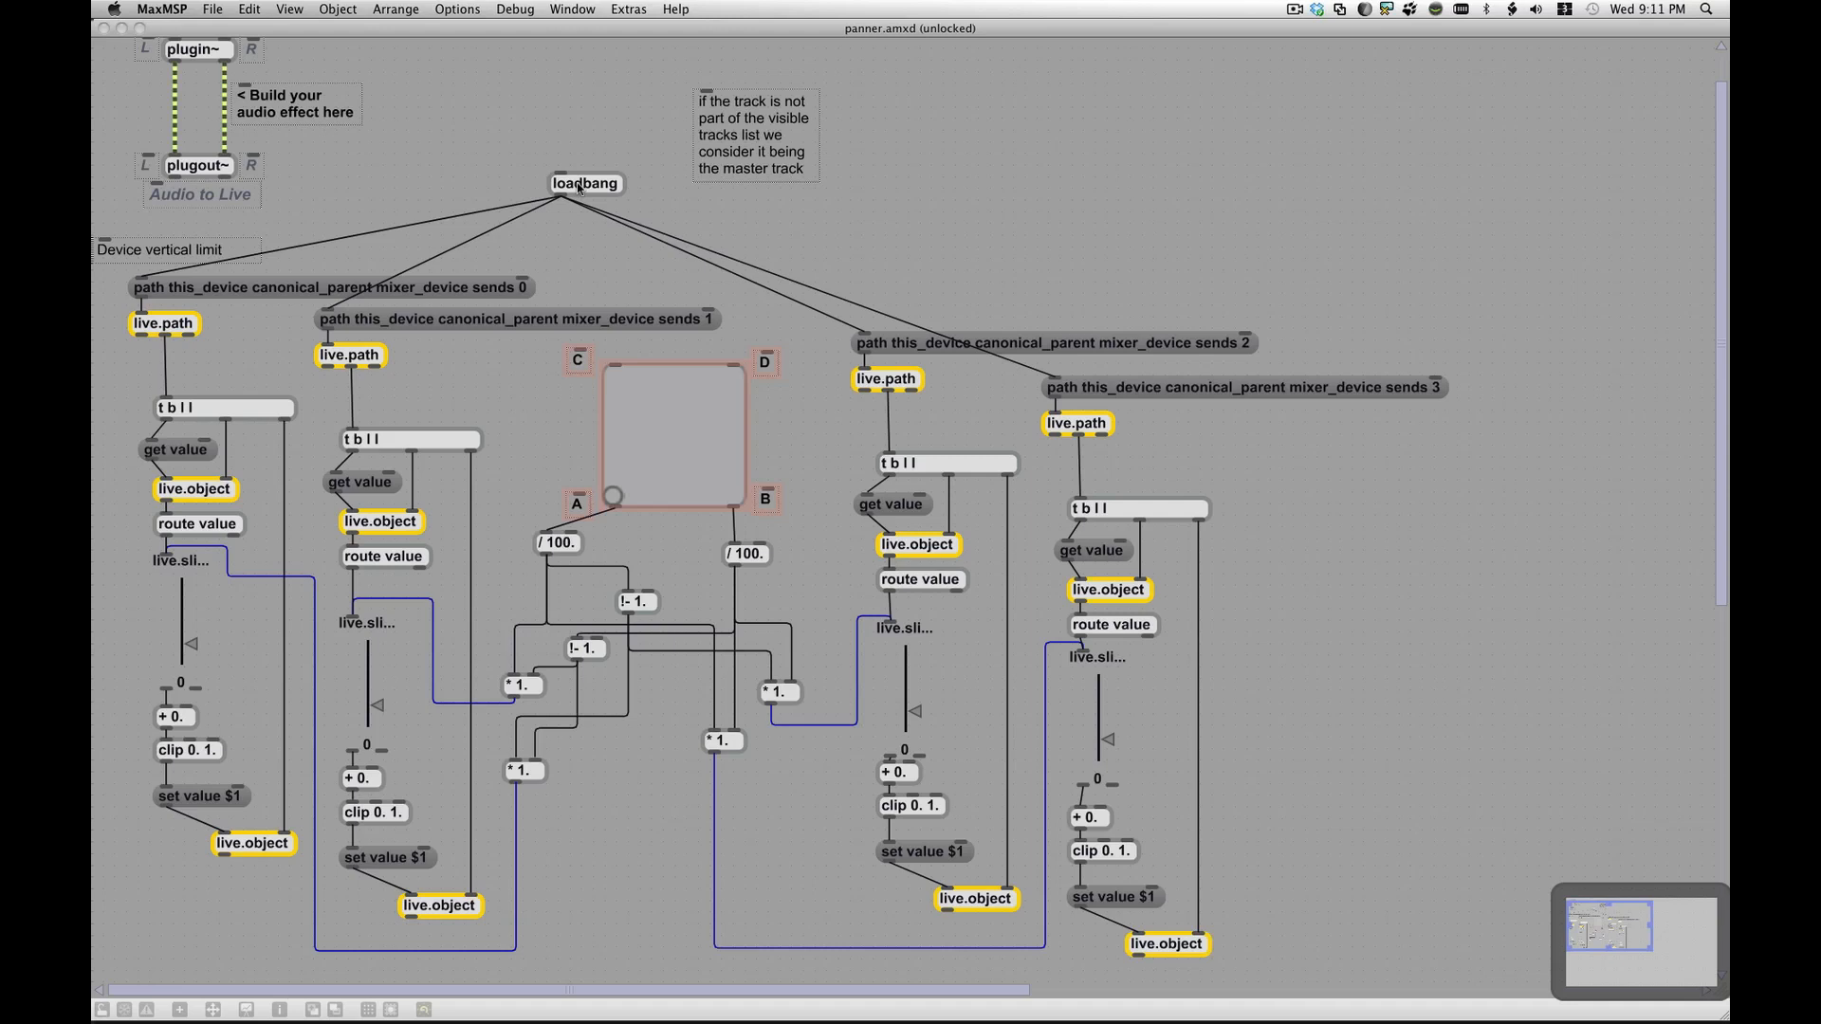
mouse_move(612, 195)
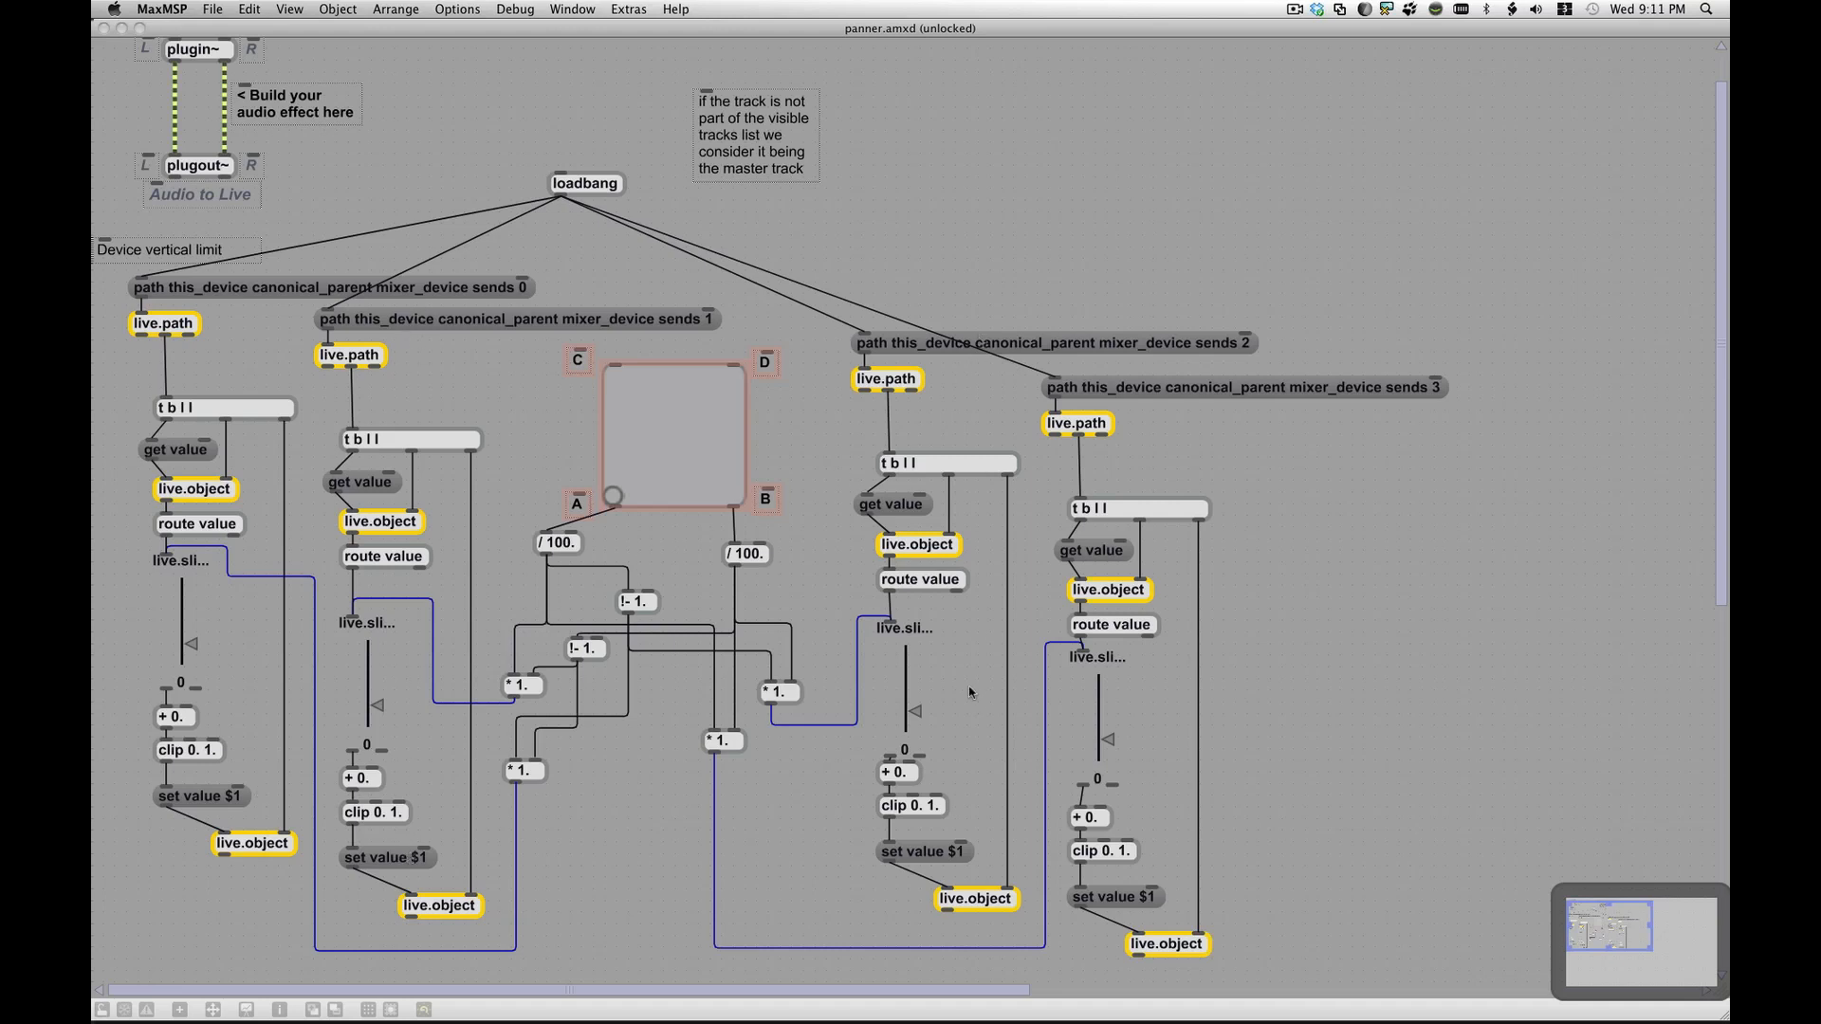
mouse_move(1077, 340)
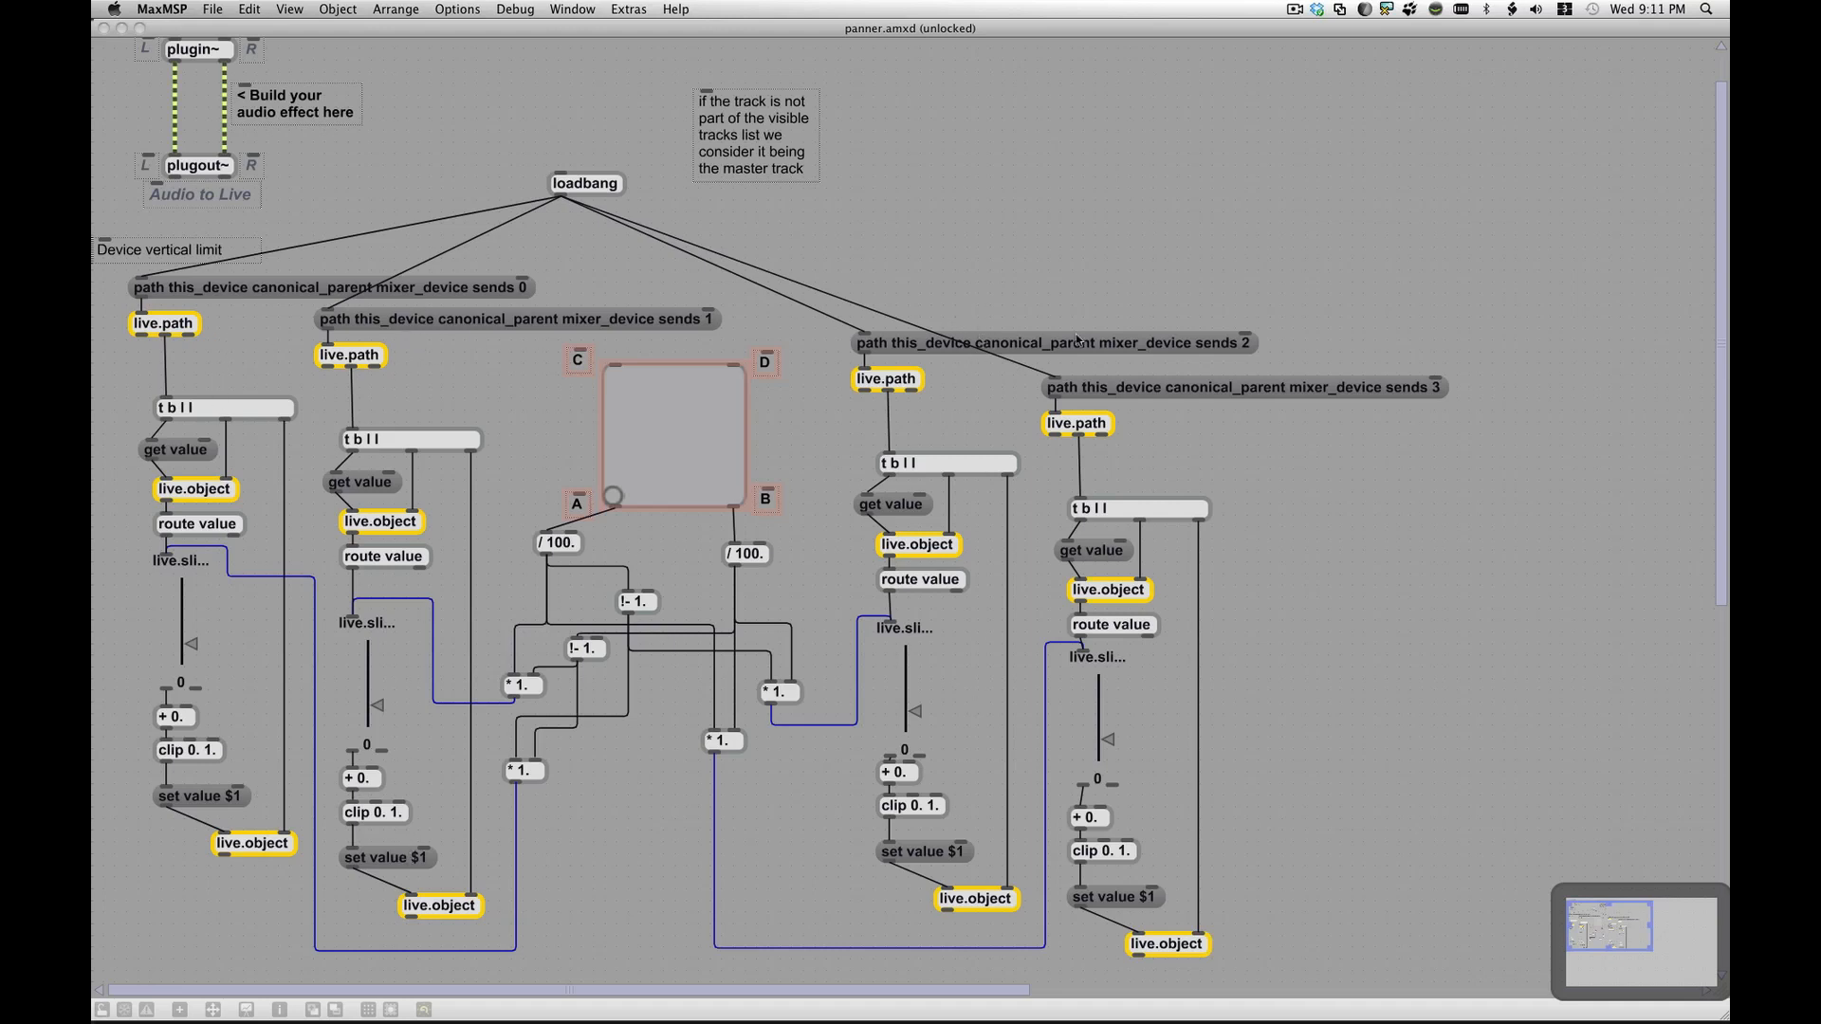
mouse_move(726, 421)
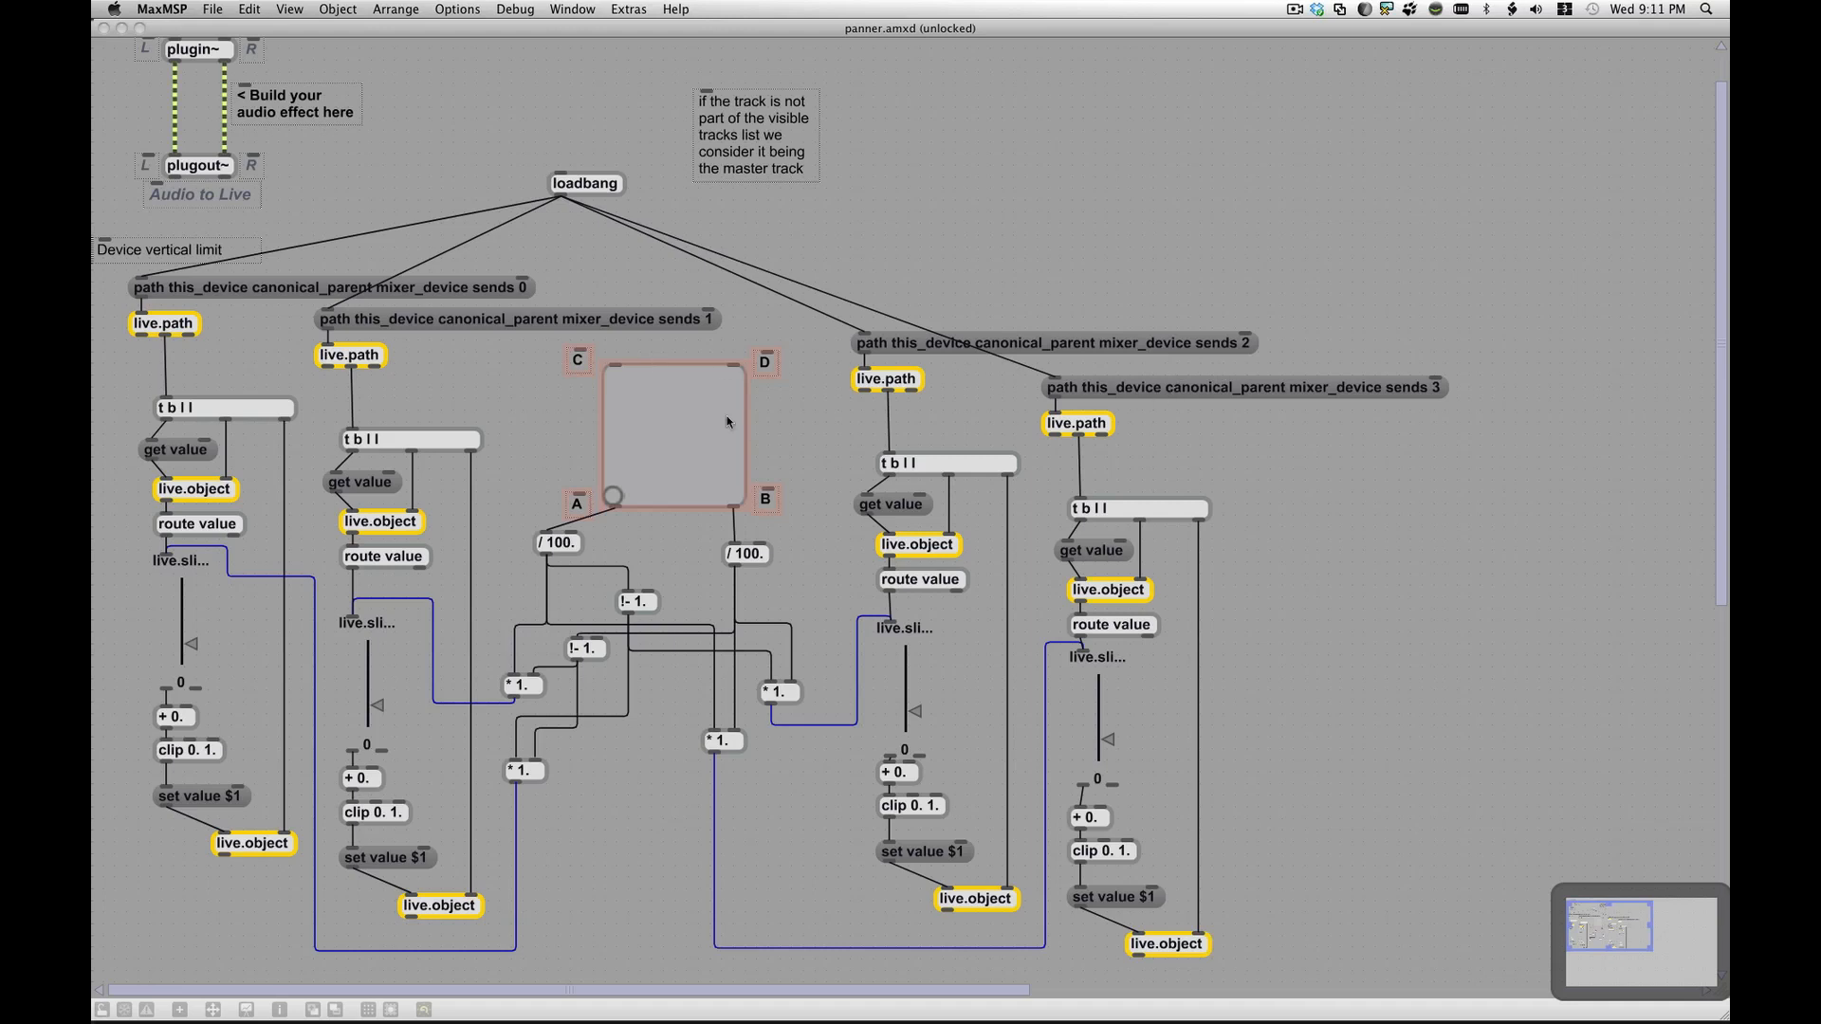
mouse_move(696, 495)
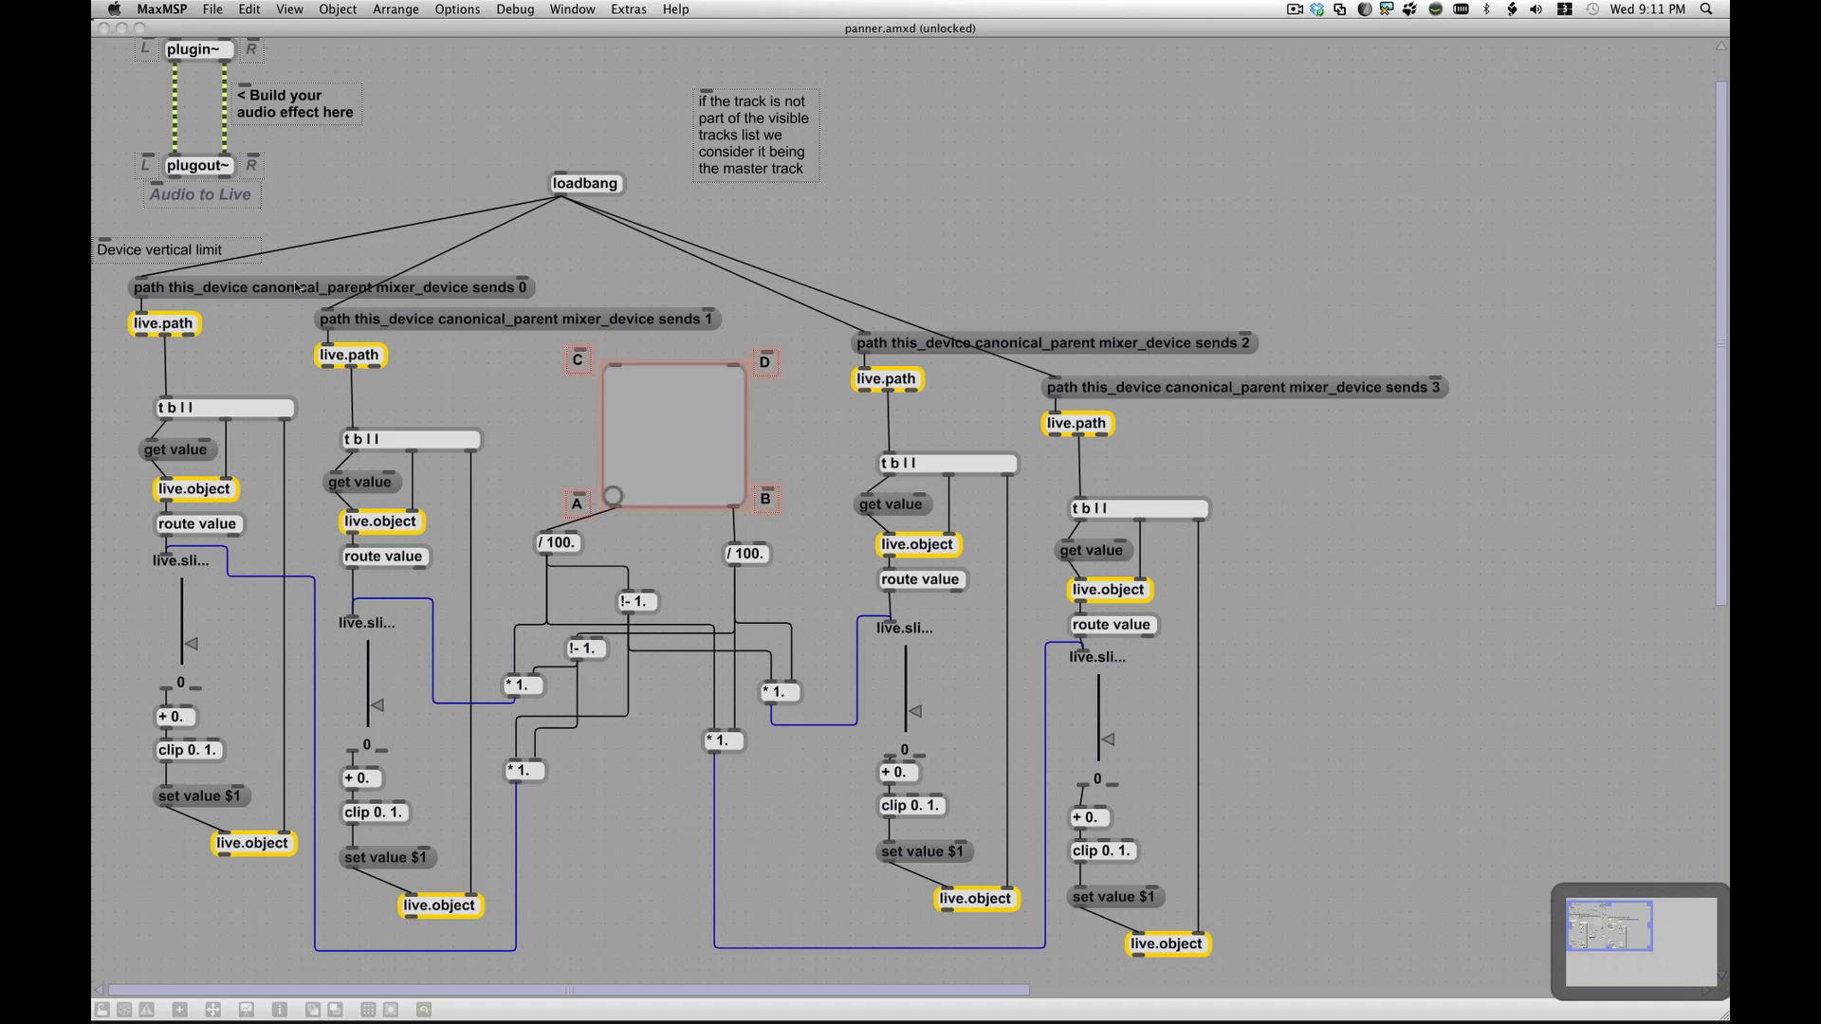
mouse_move(182, 340)
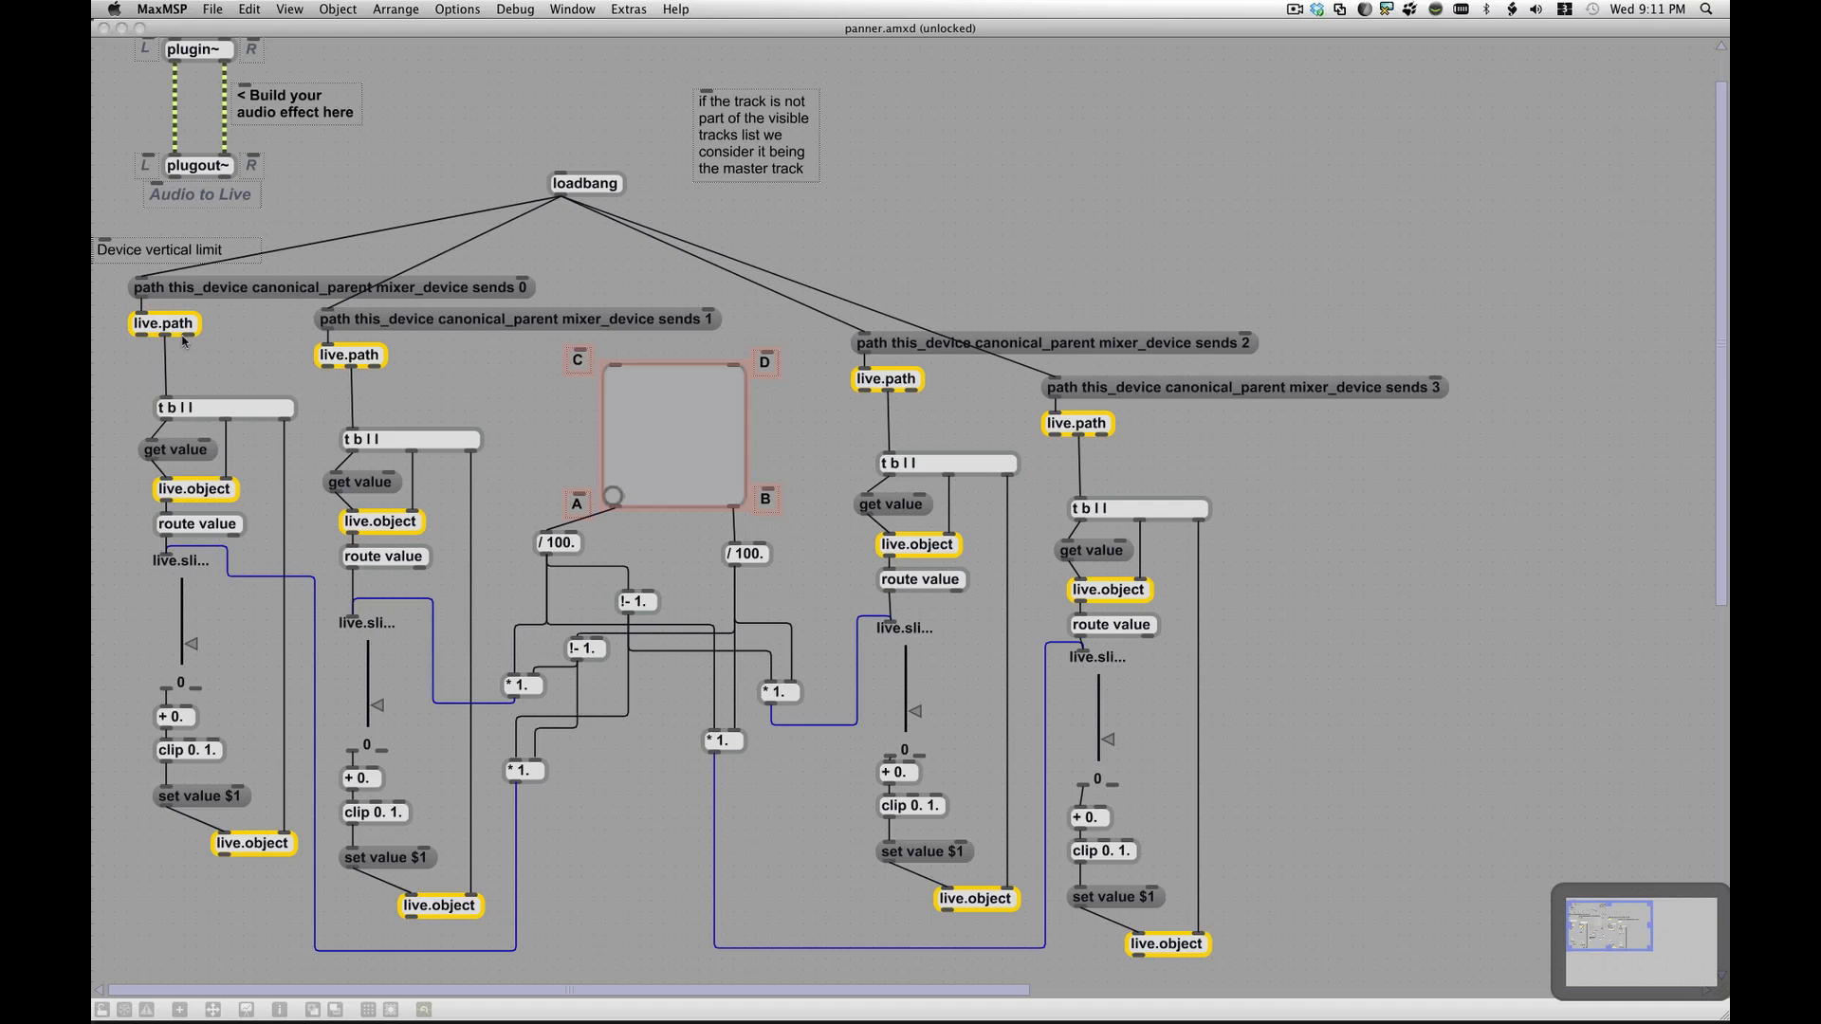
mouse_move(148, 303)
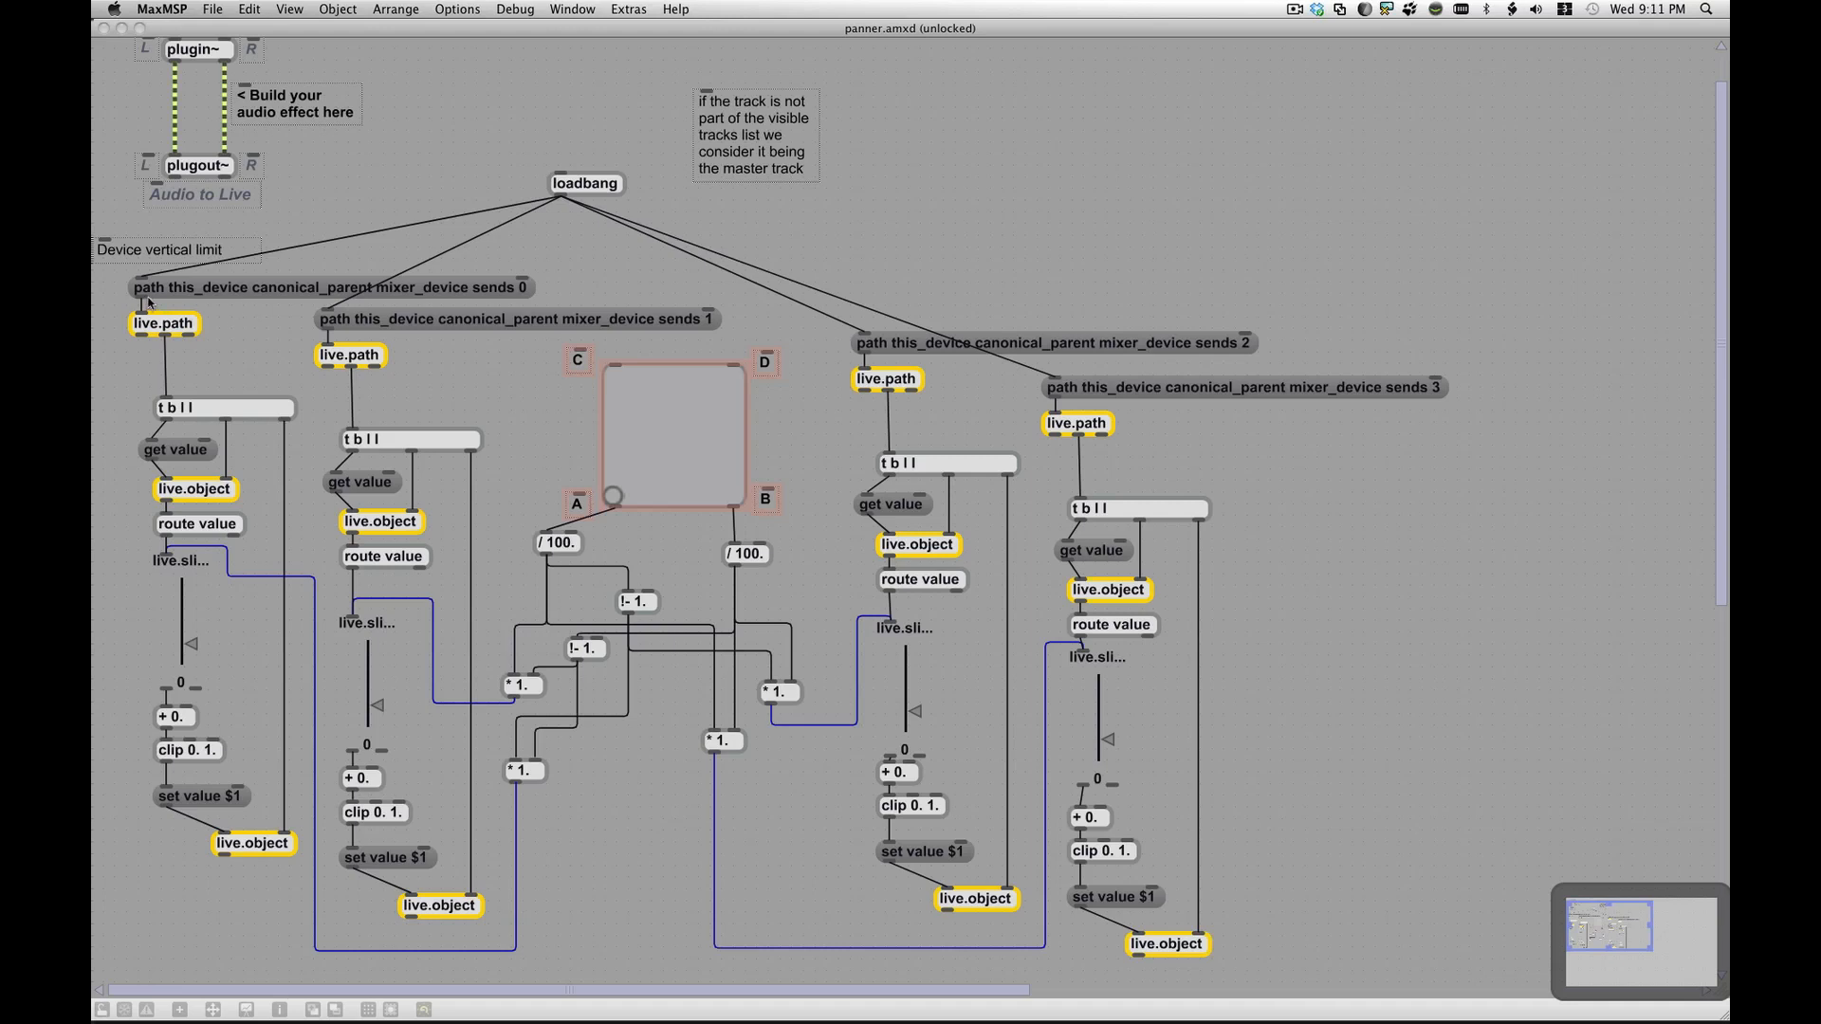
mouse_move(355, 297)
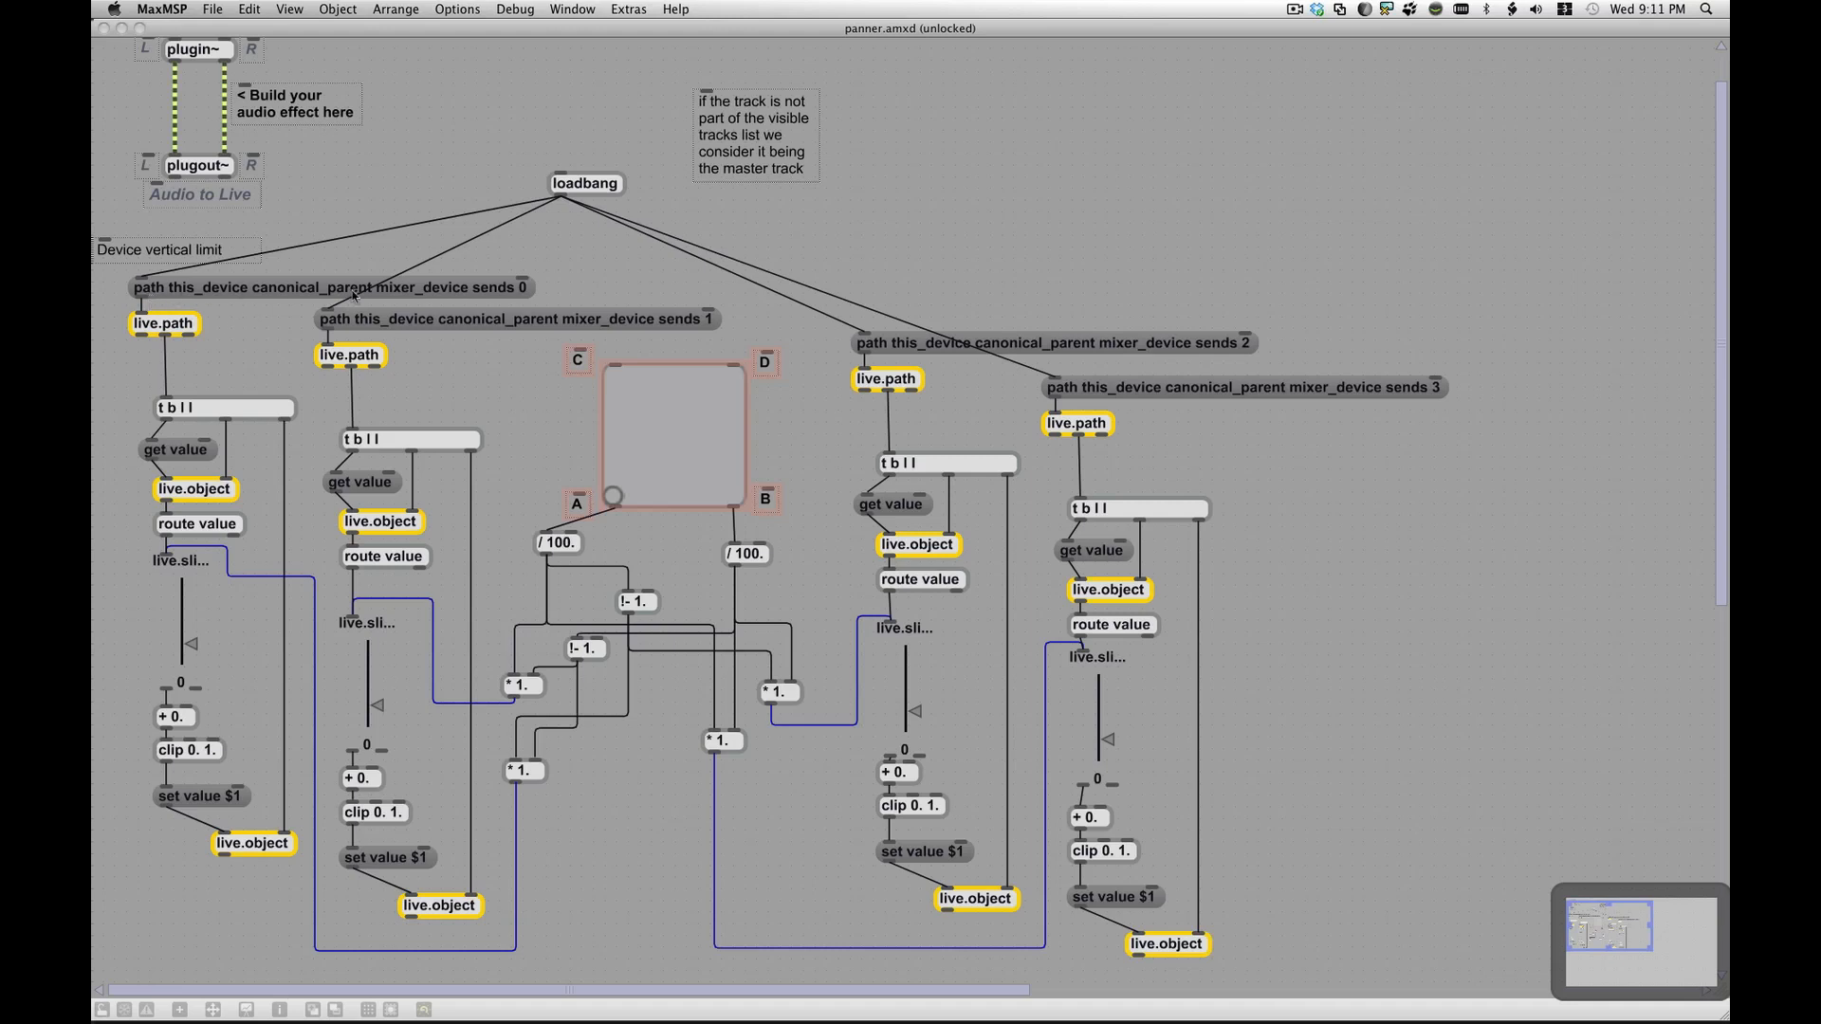
mouse_move(479, 294)
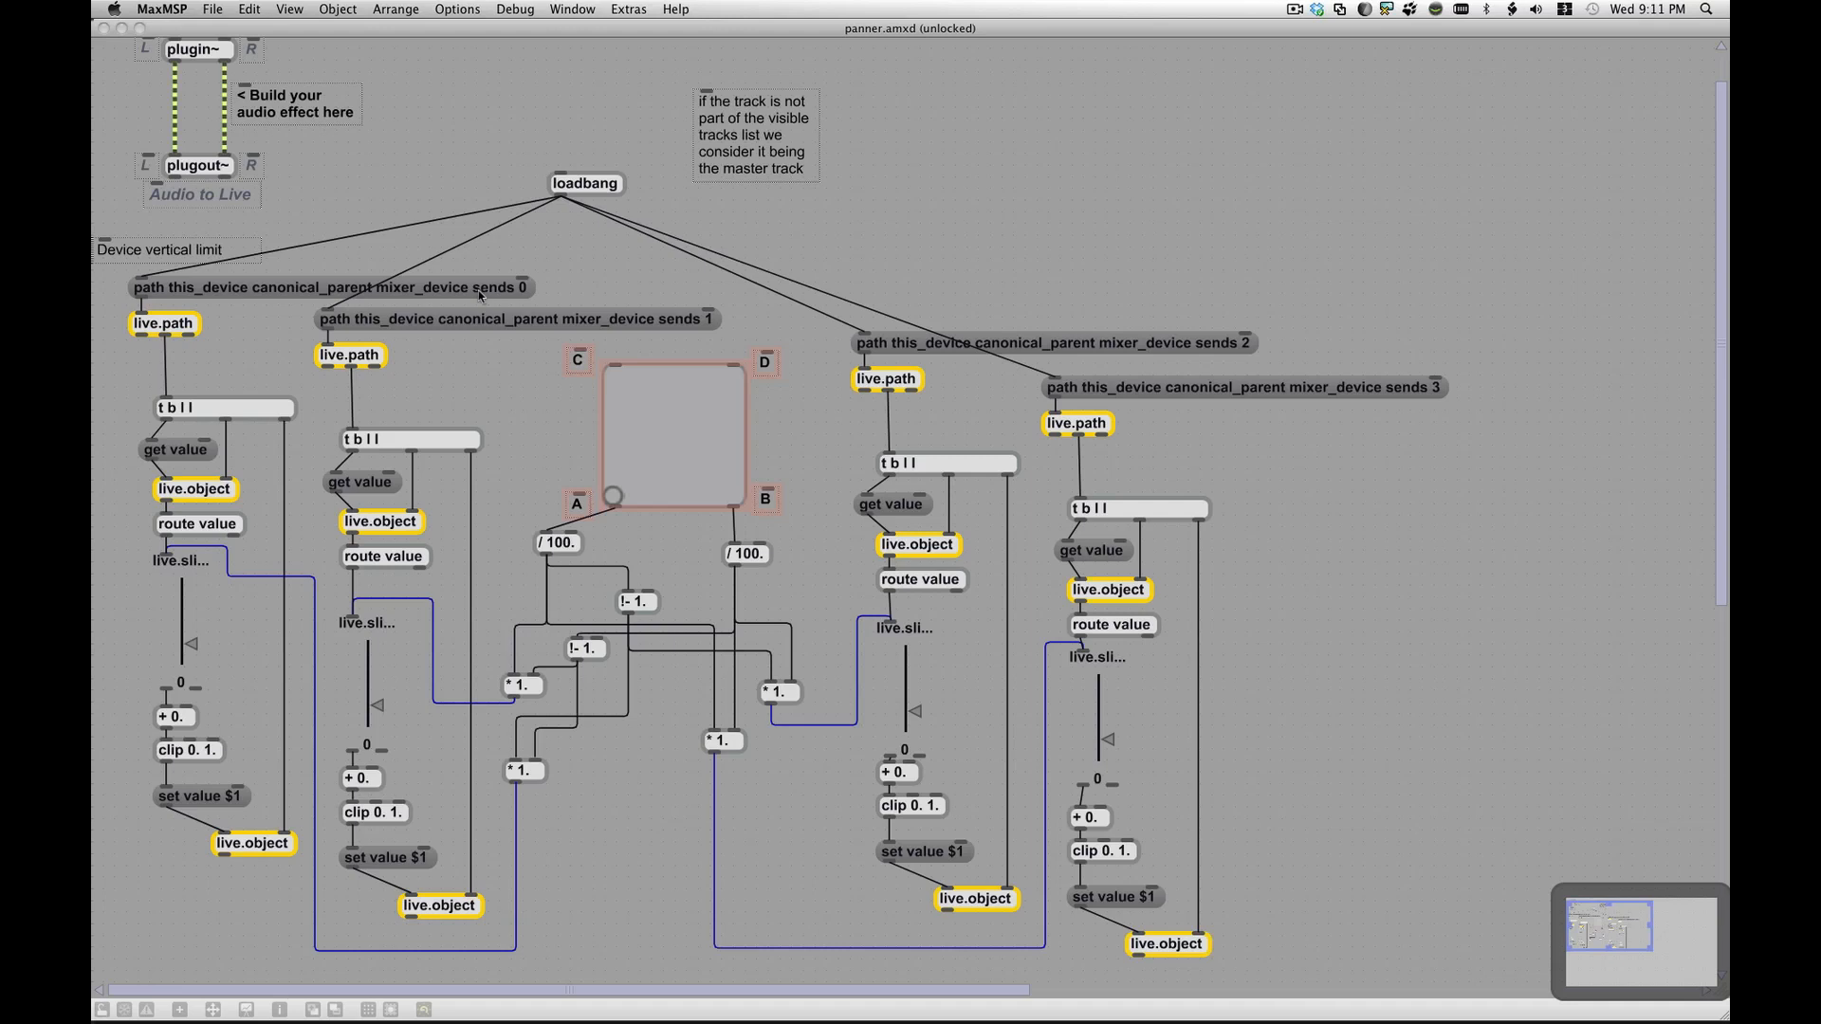
mouse_move(195, 298)
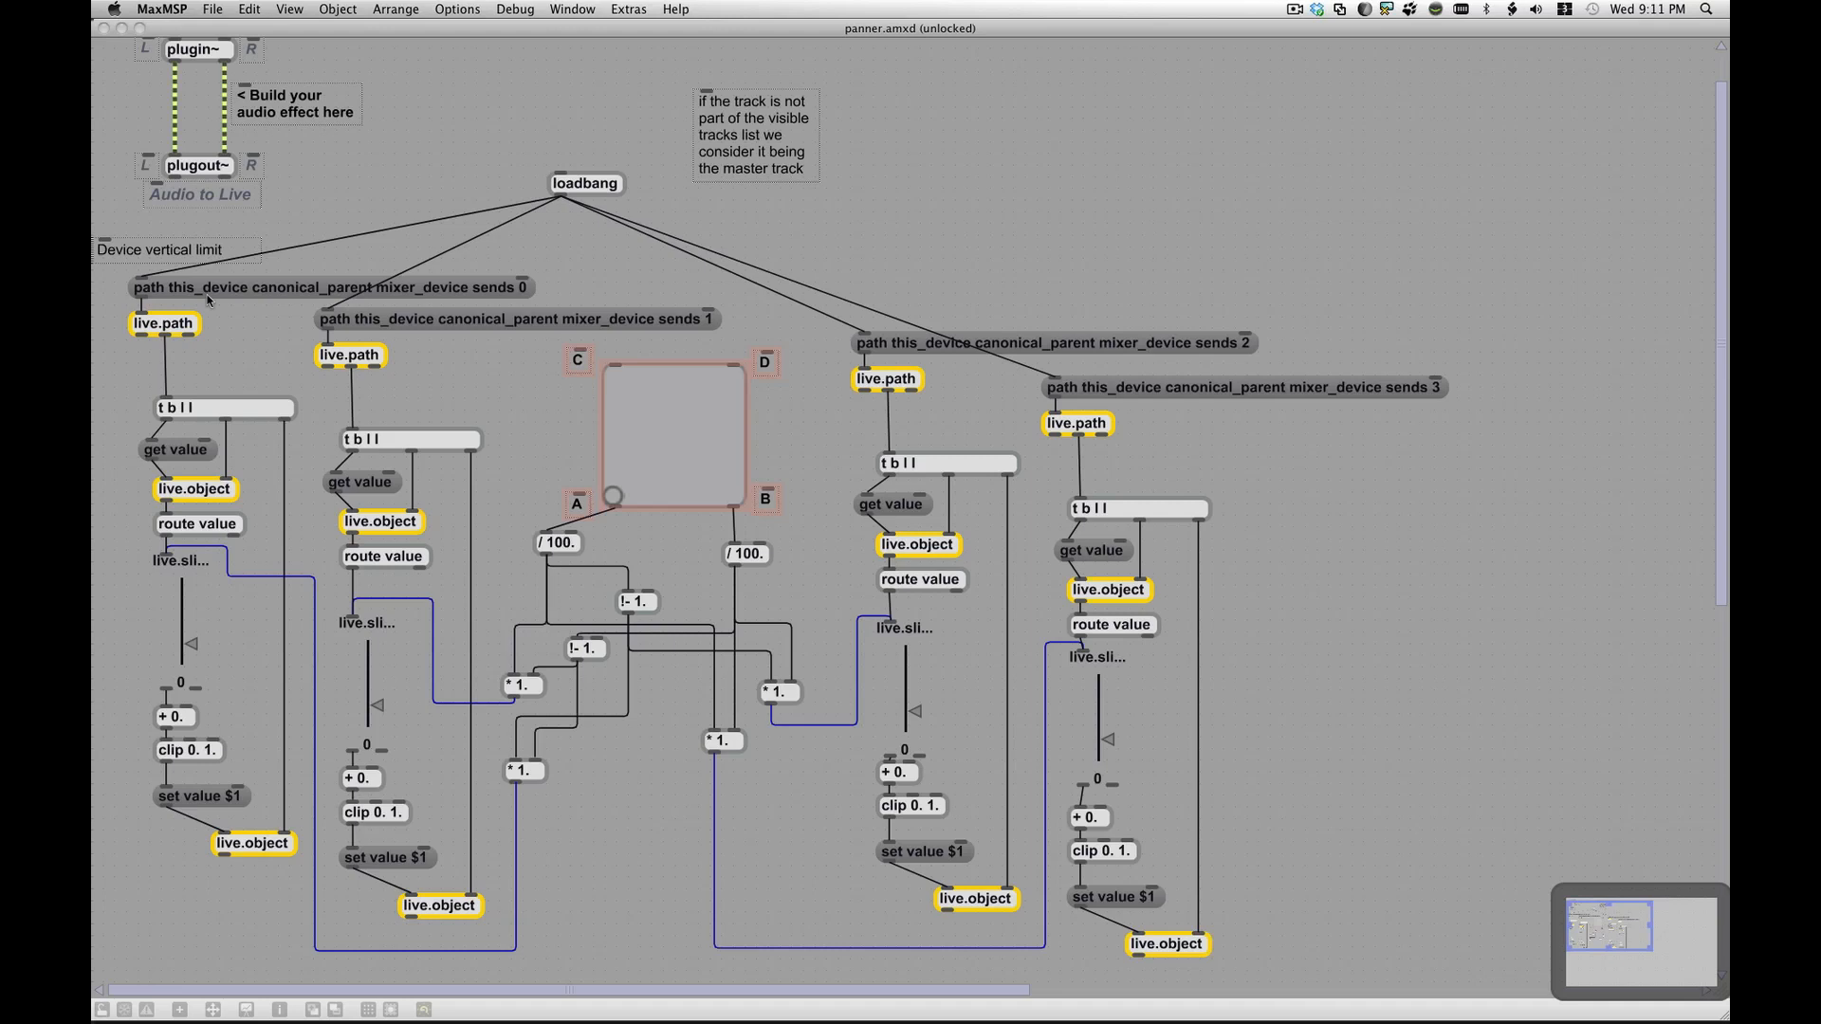
mouse_move(336, 302)
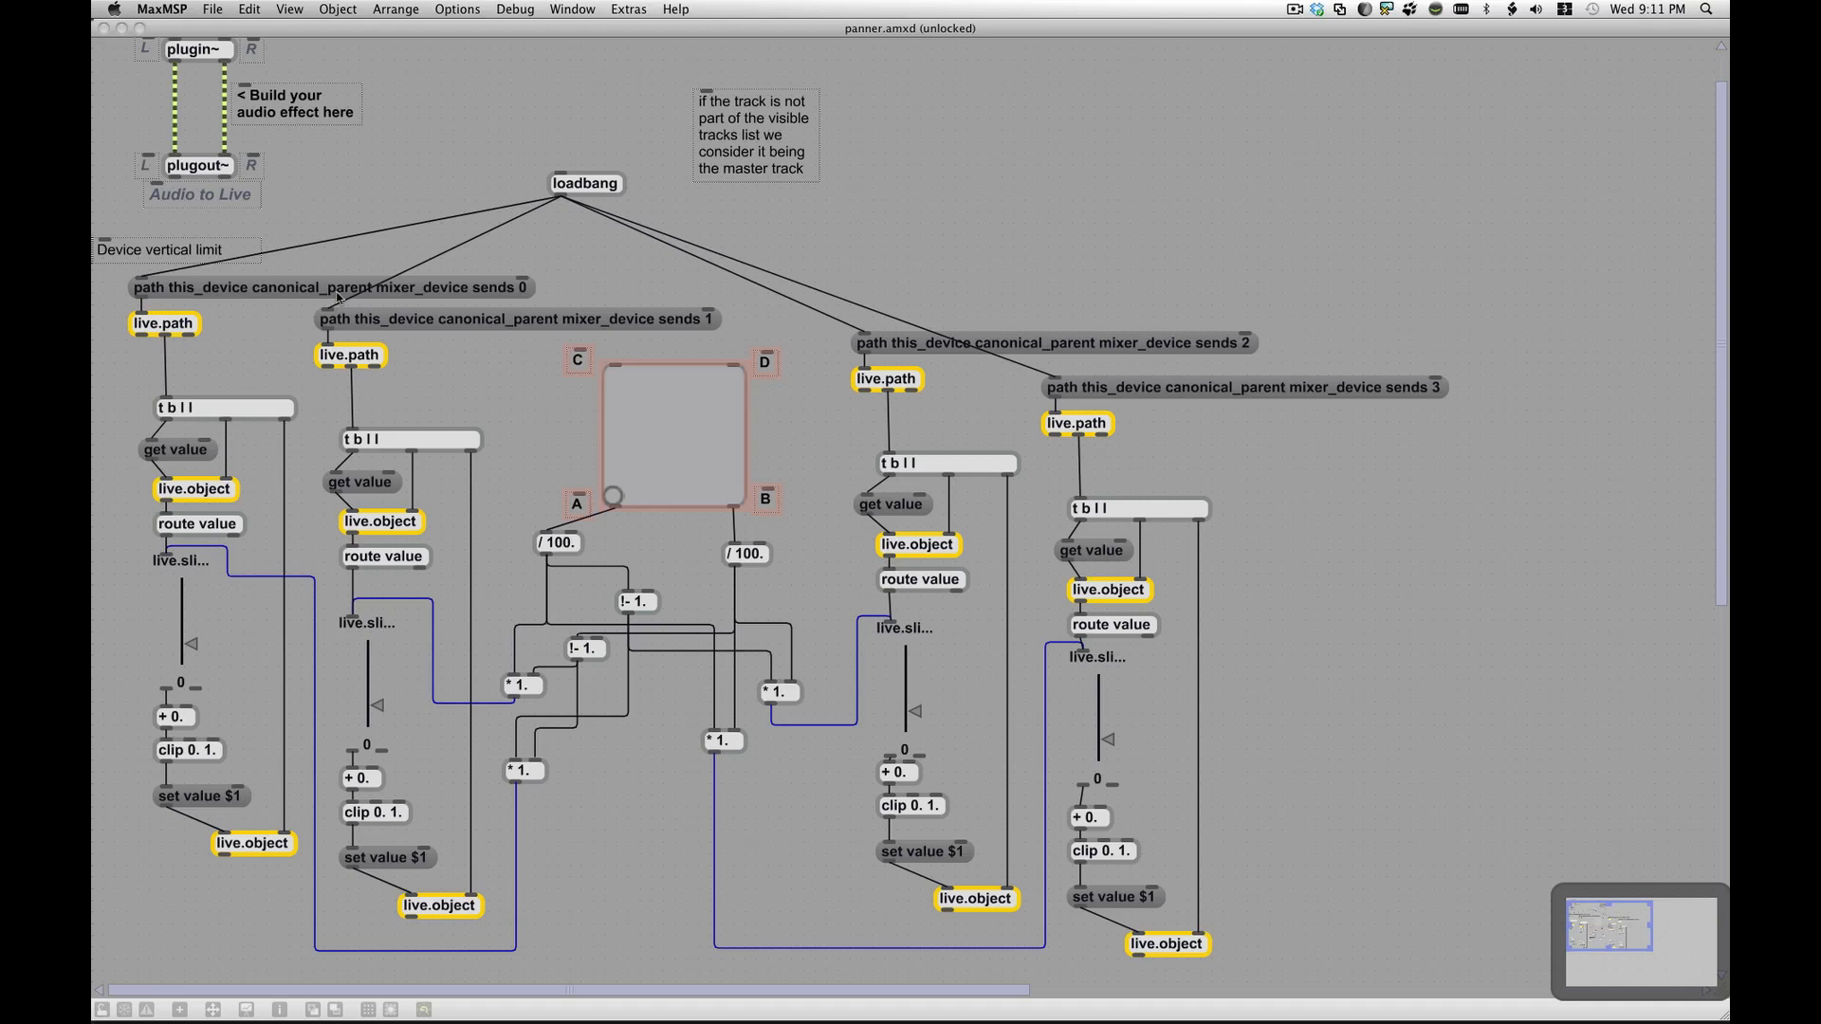
mouse_move(294, 301)
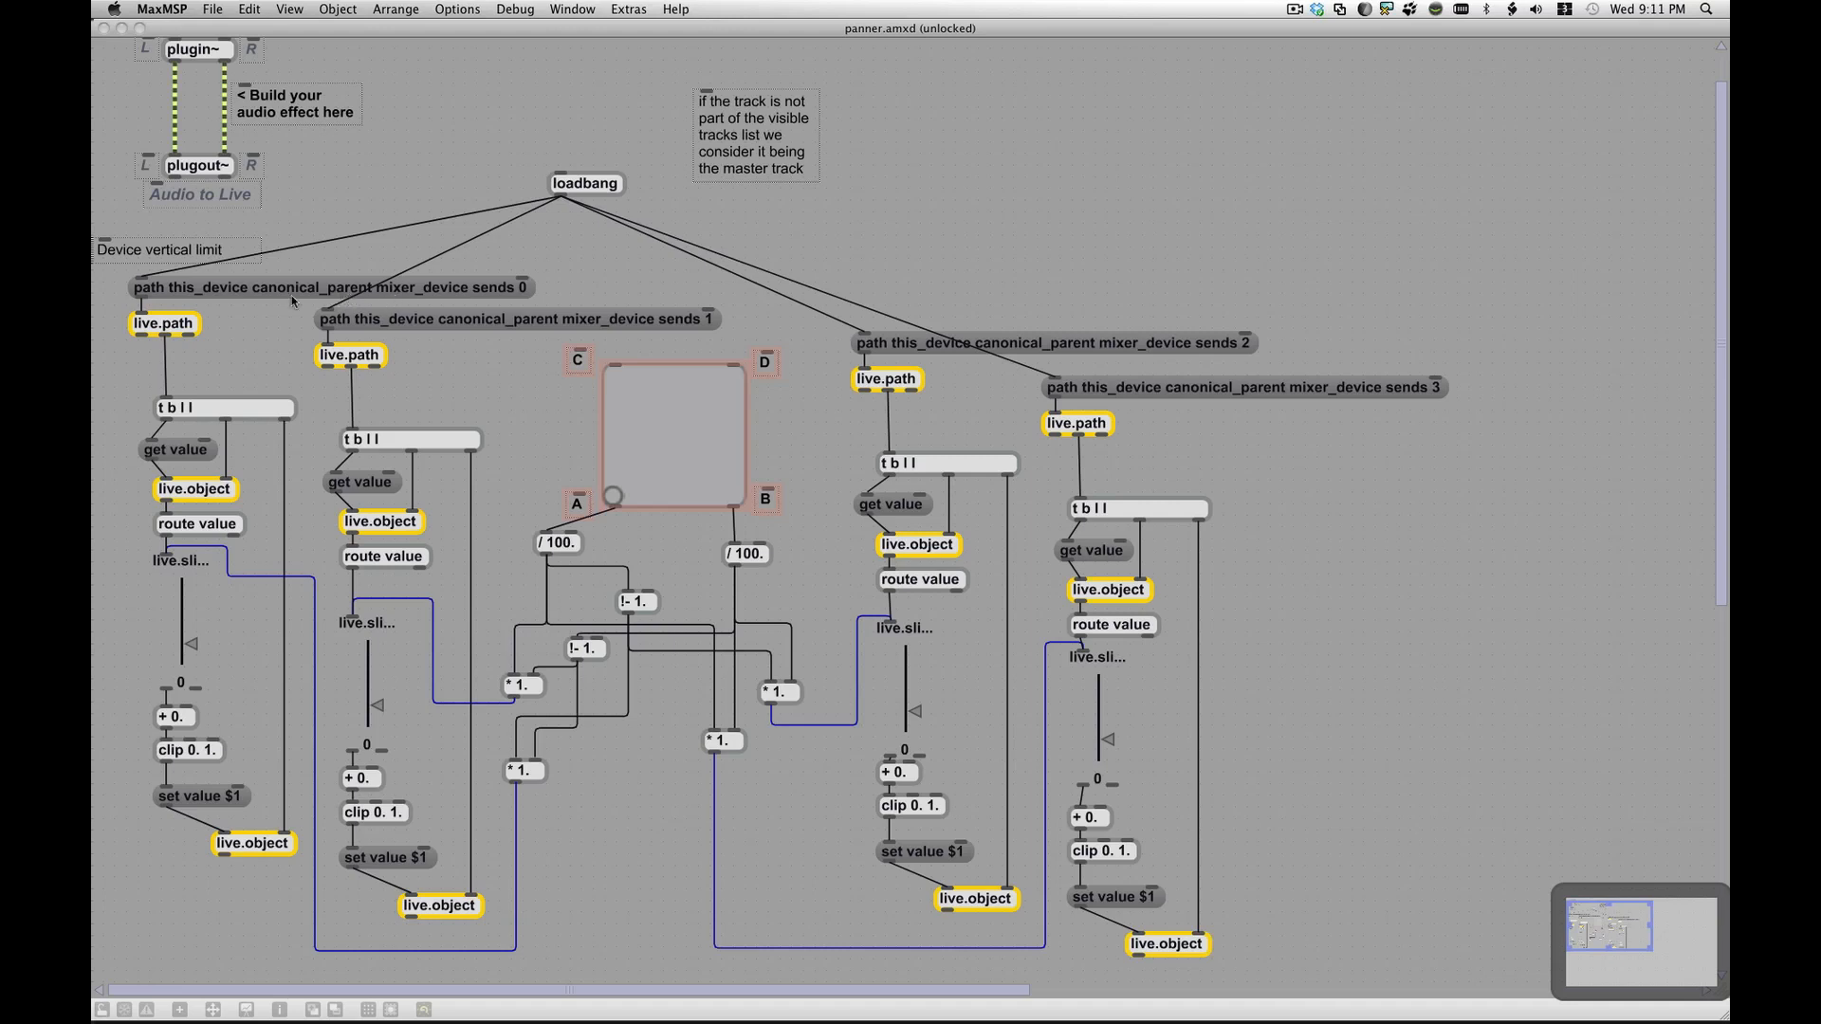
mouse_move(447, 286)
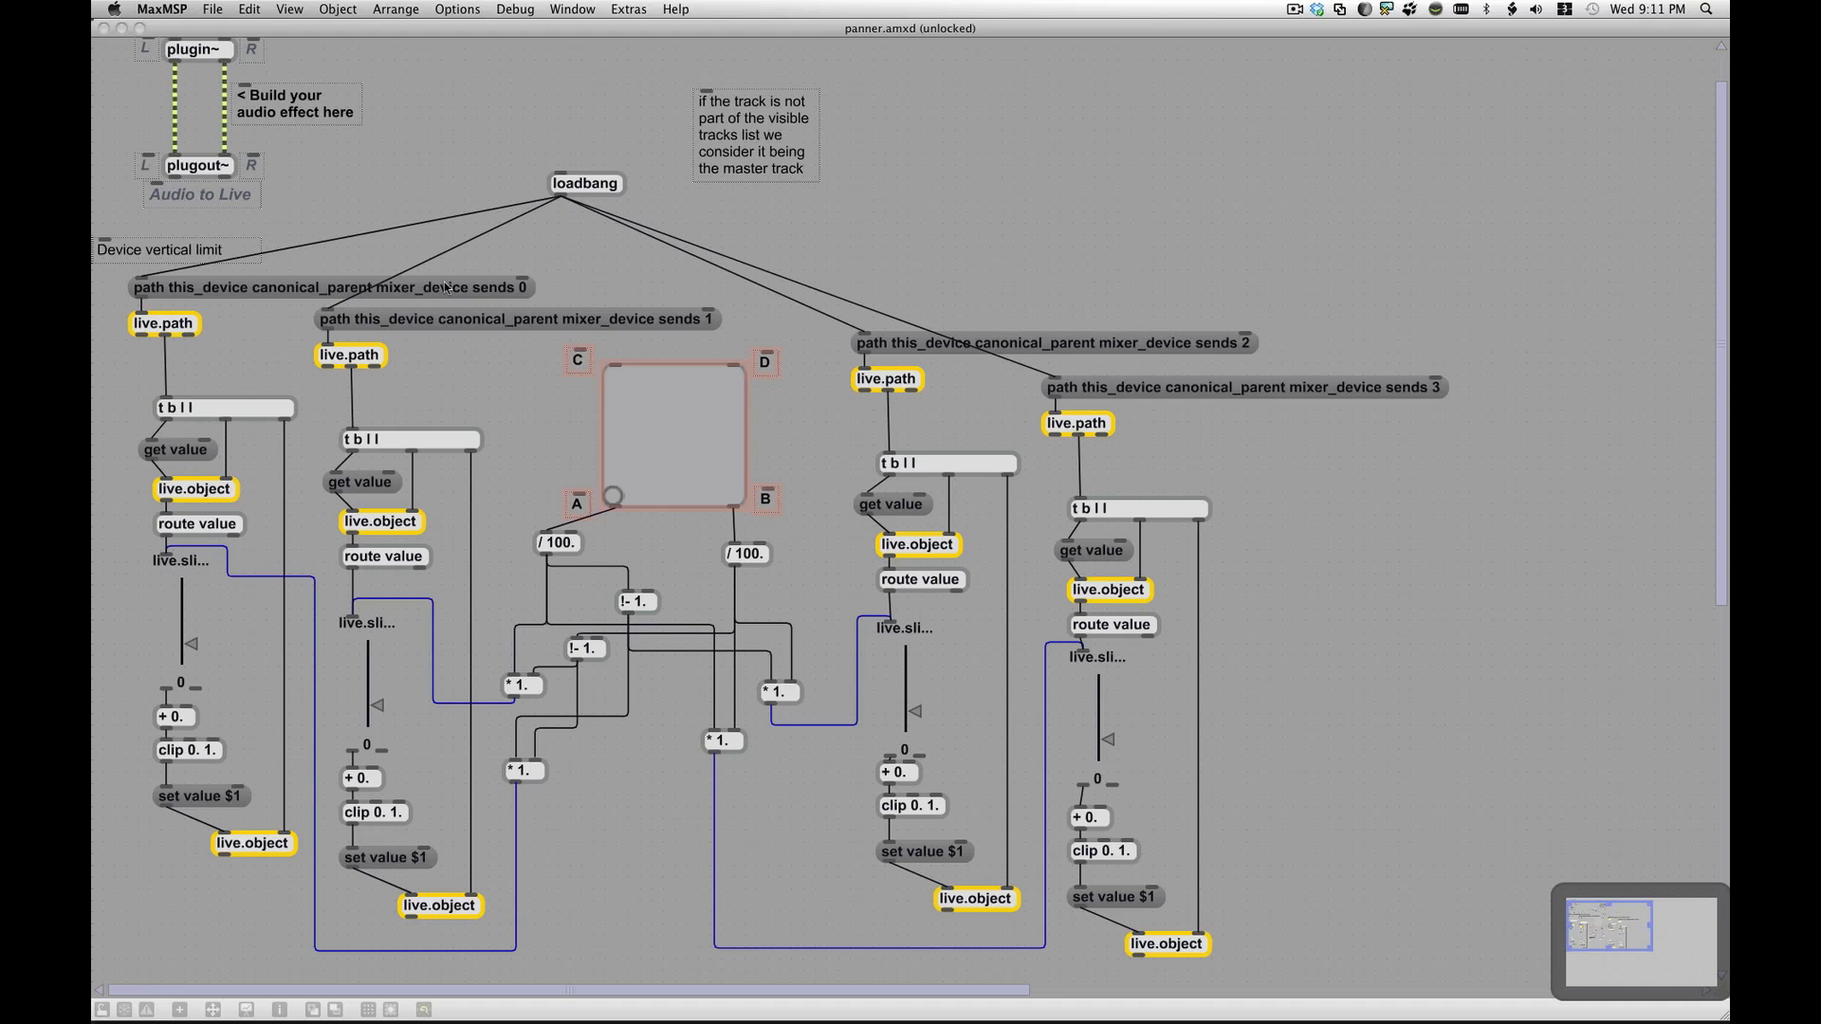
mouse_move(225, 297)
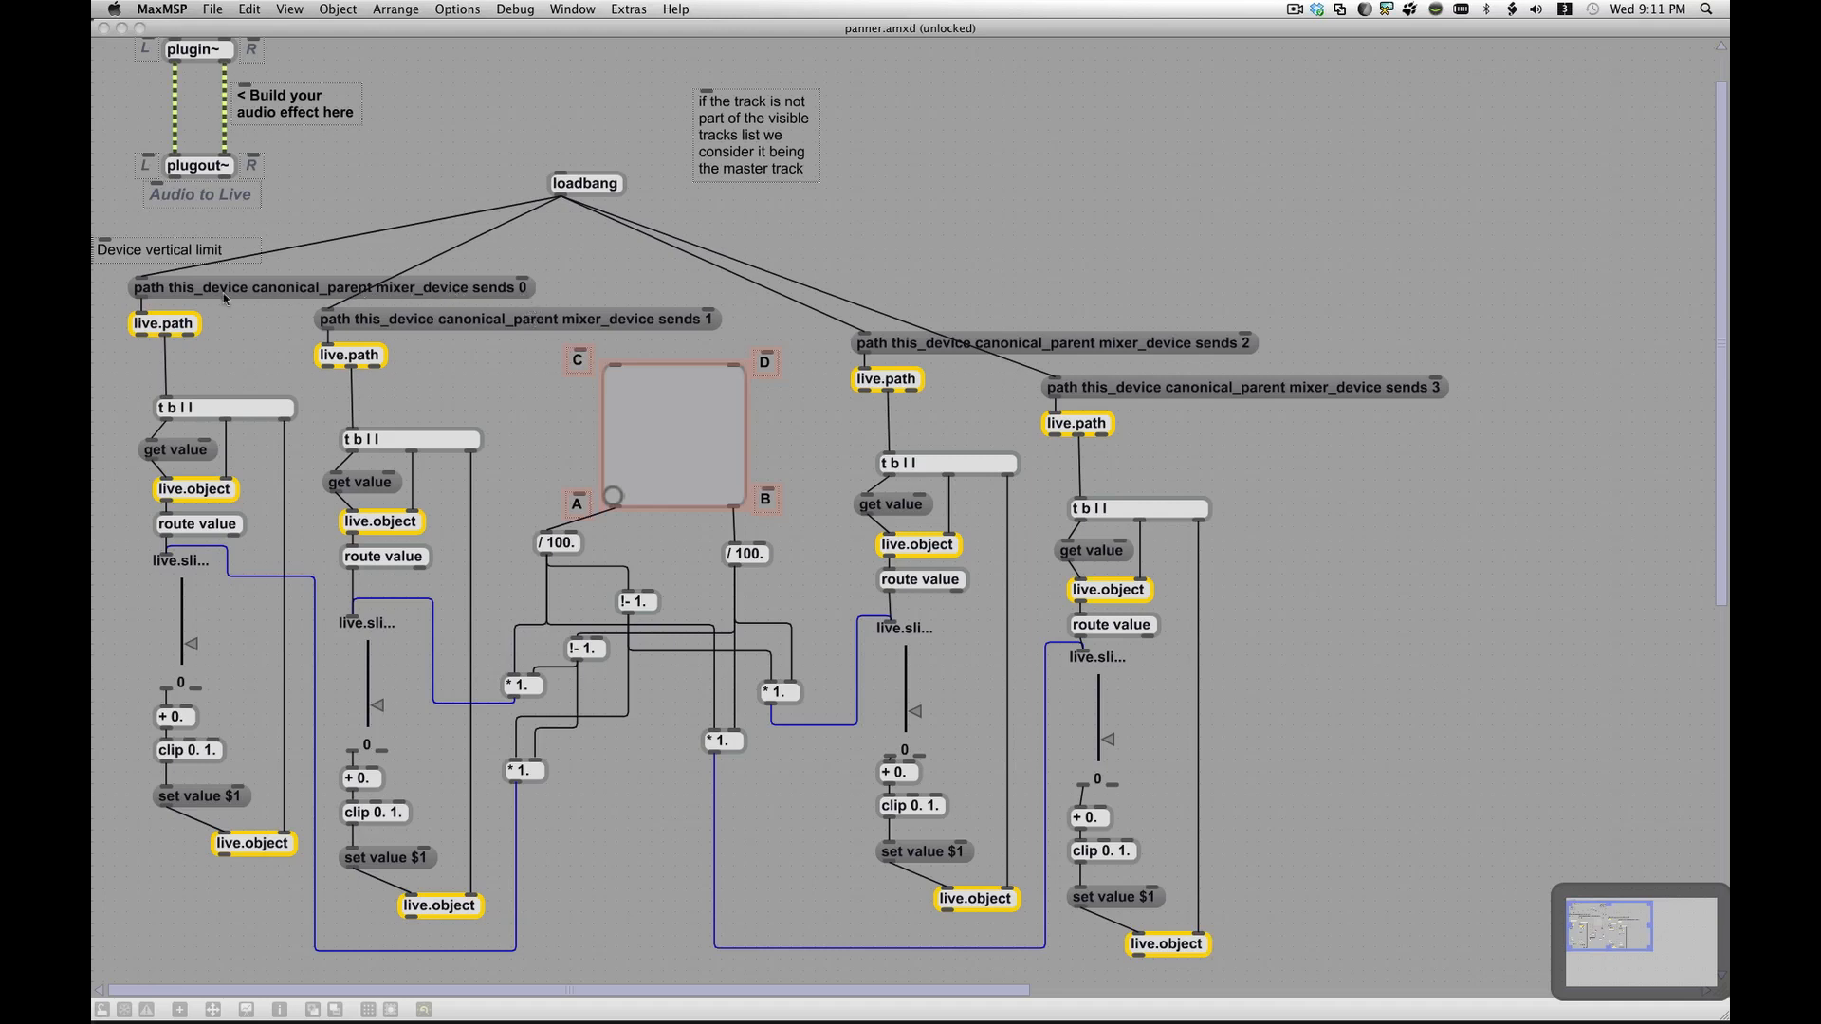
mouse_move(341, 300)
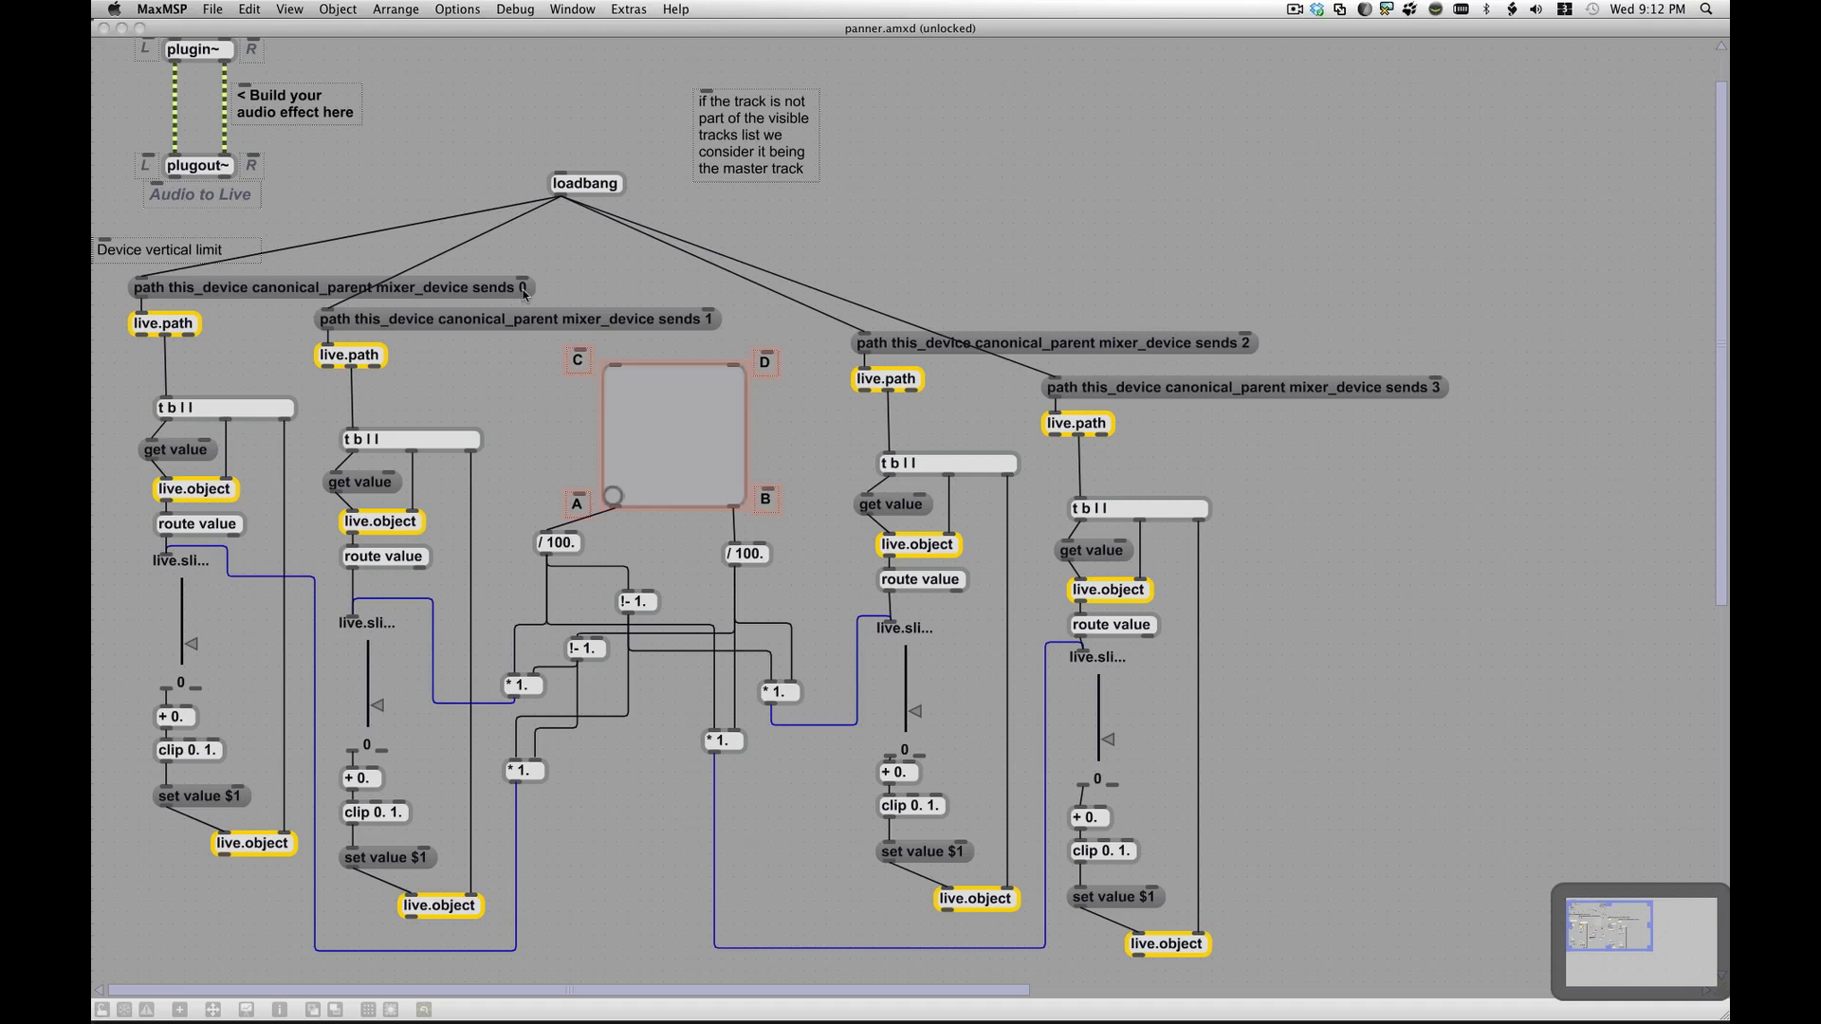
mouse_move(542, 290)
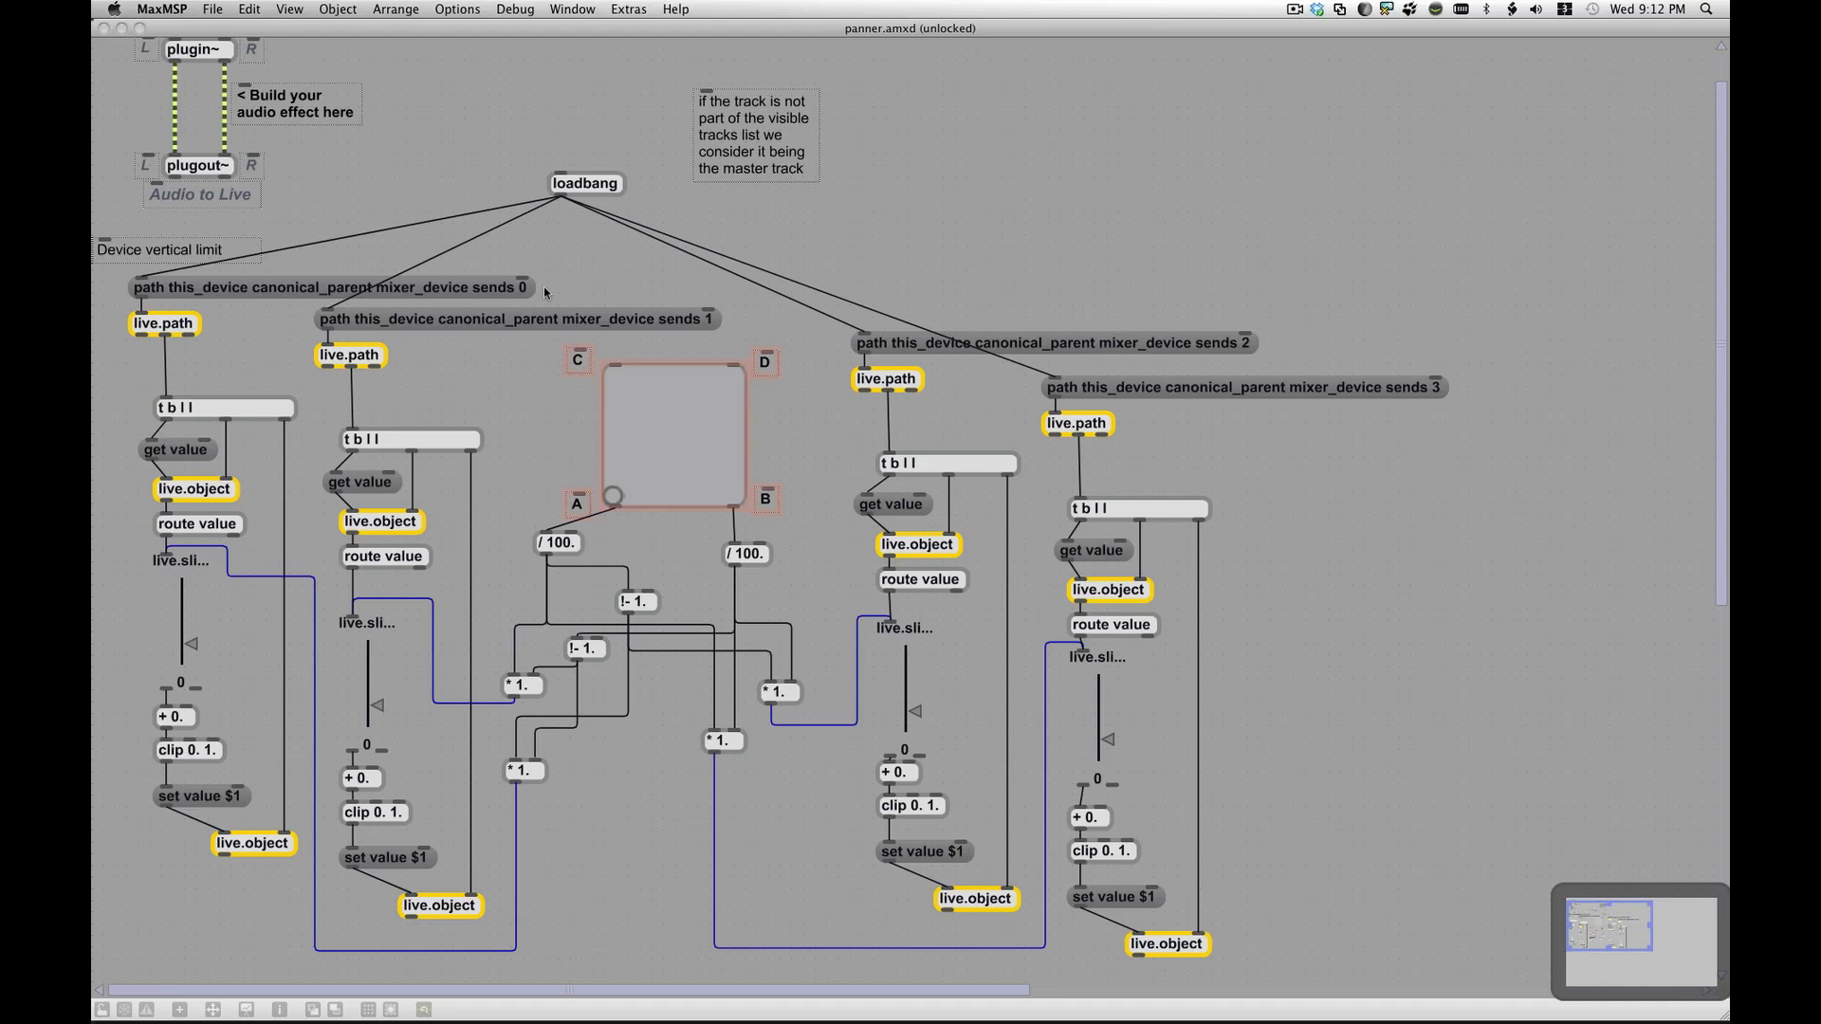
mouse_move(299, 289)
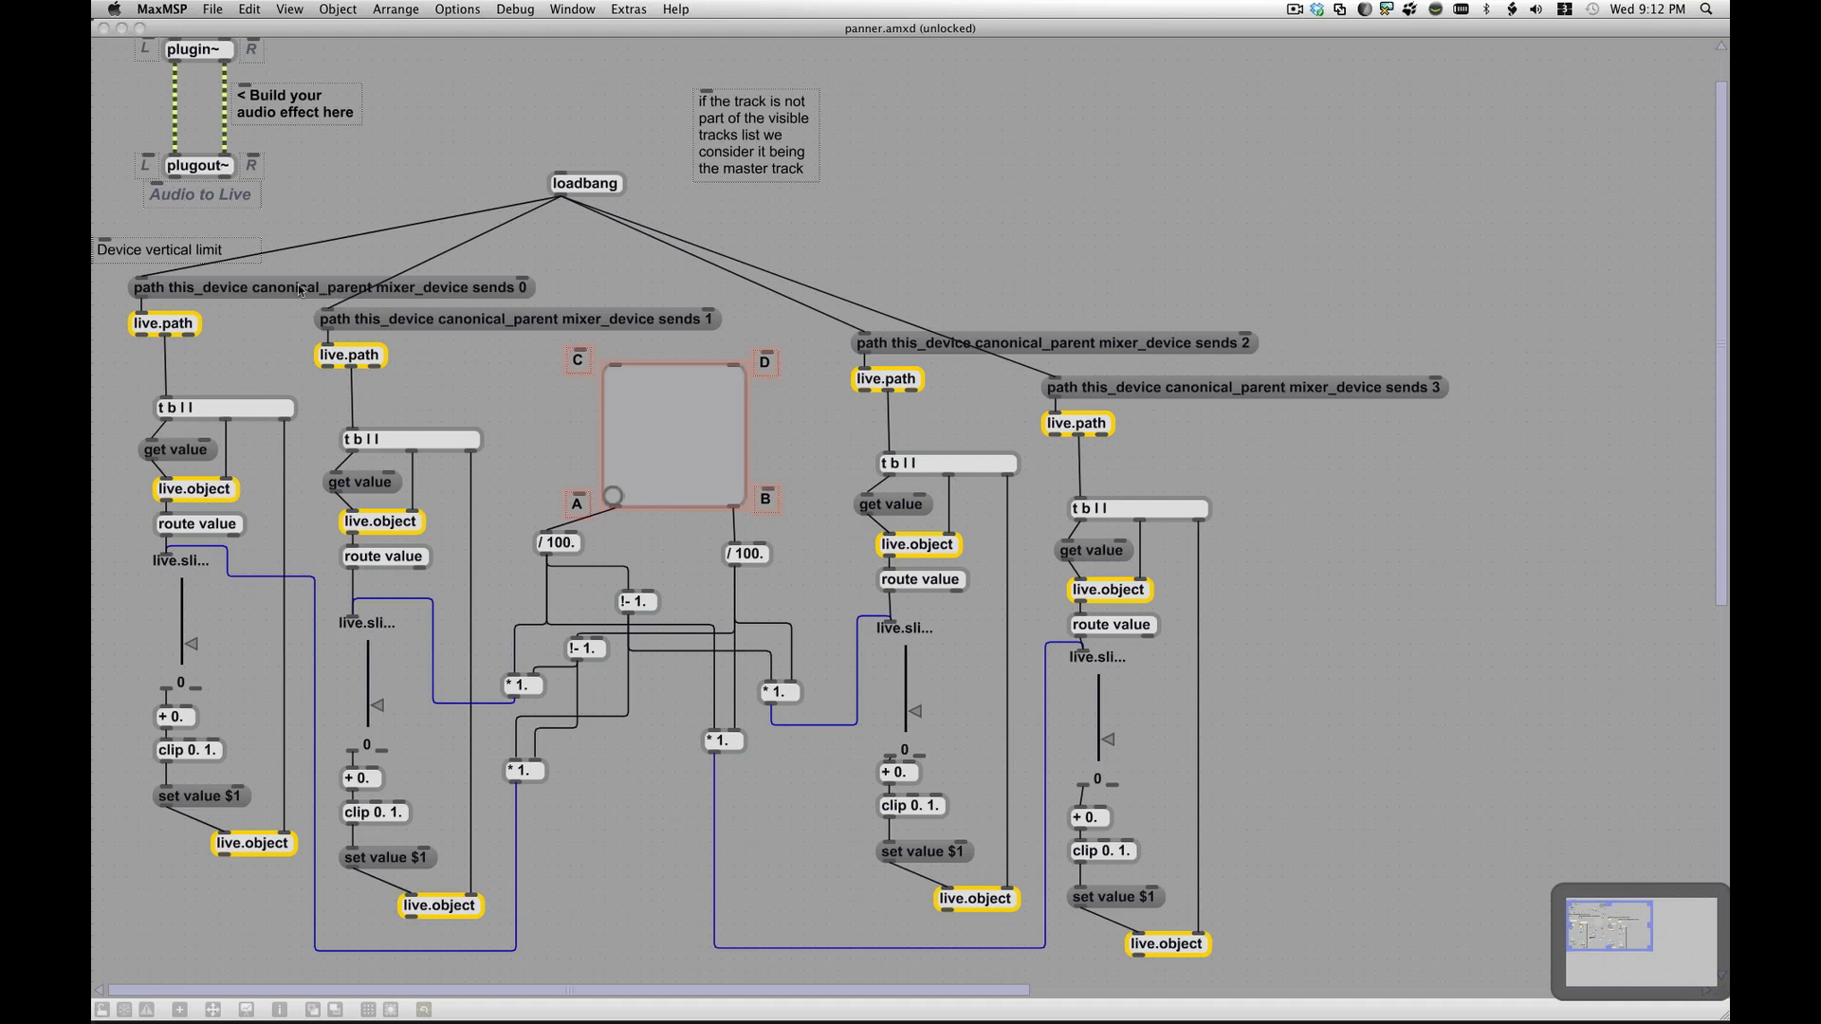
mouse_move(114, 298)
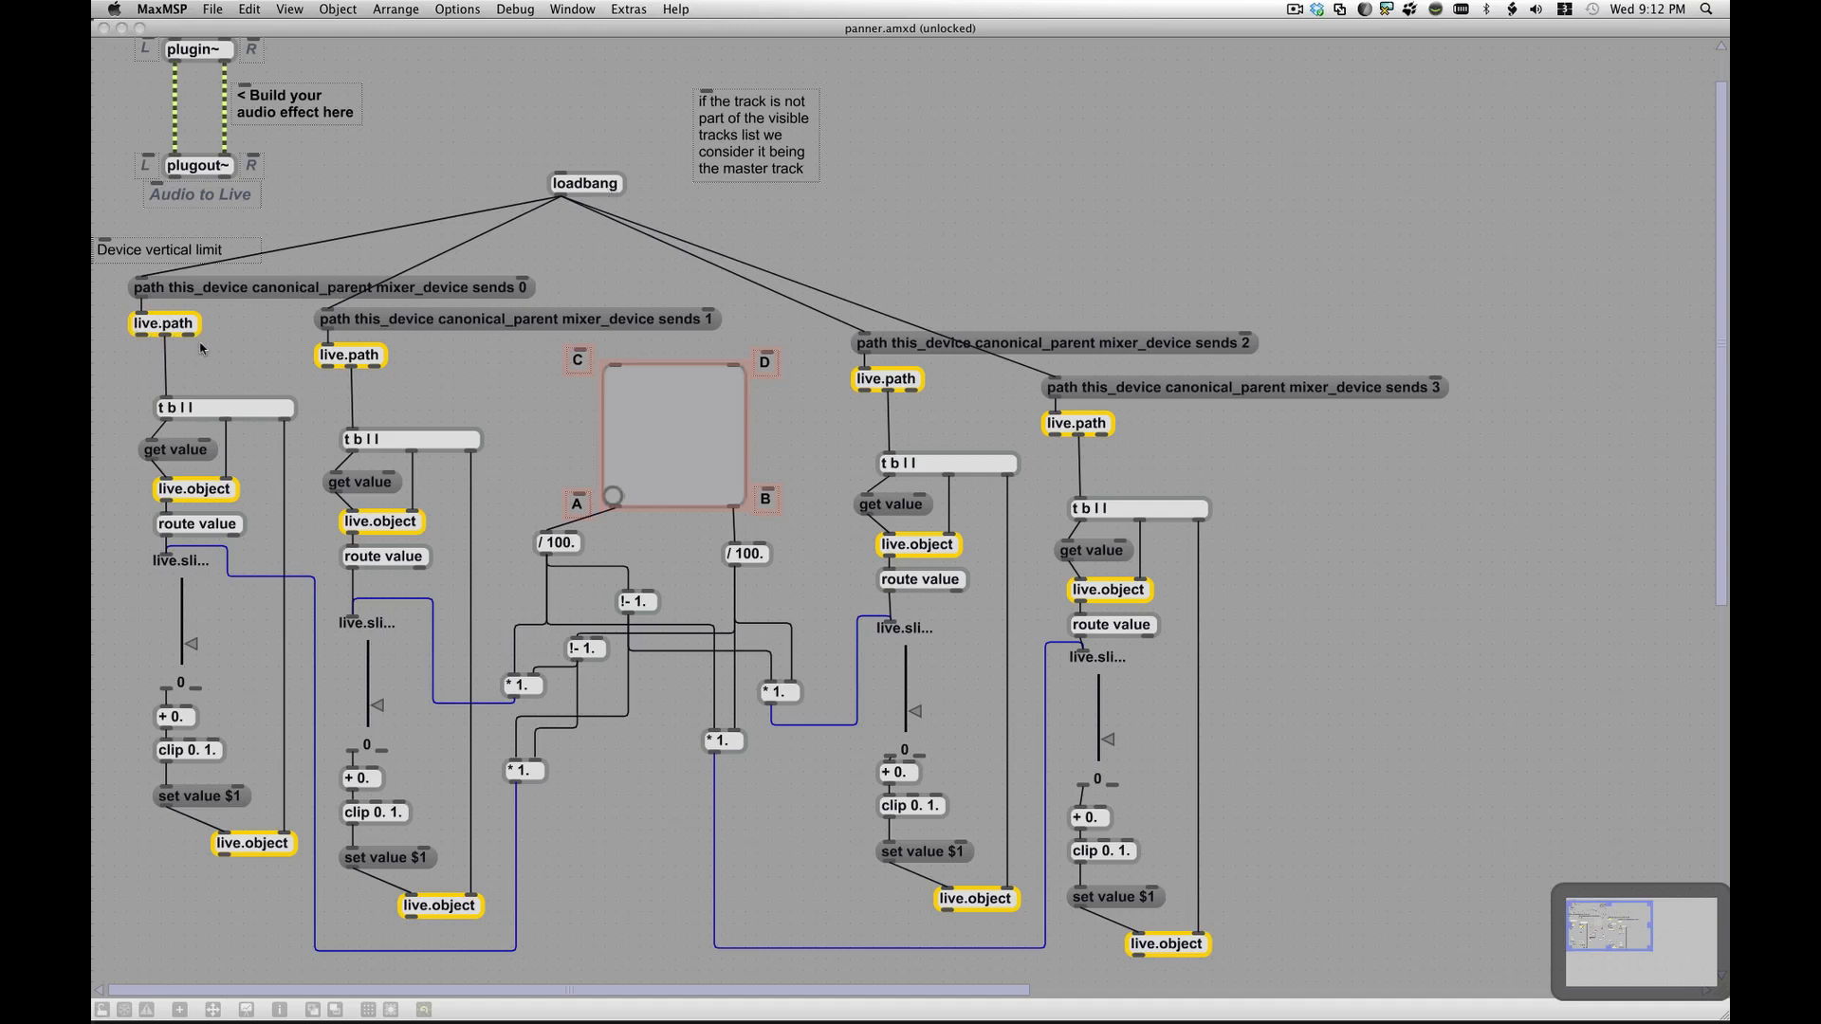
mouse_move(172, 339)
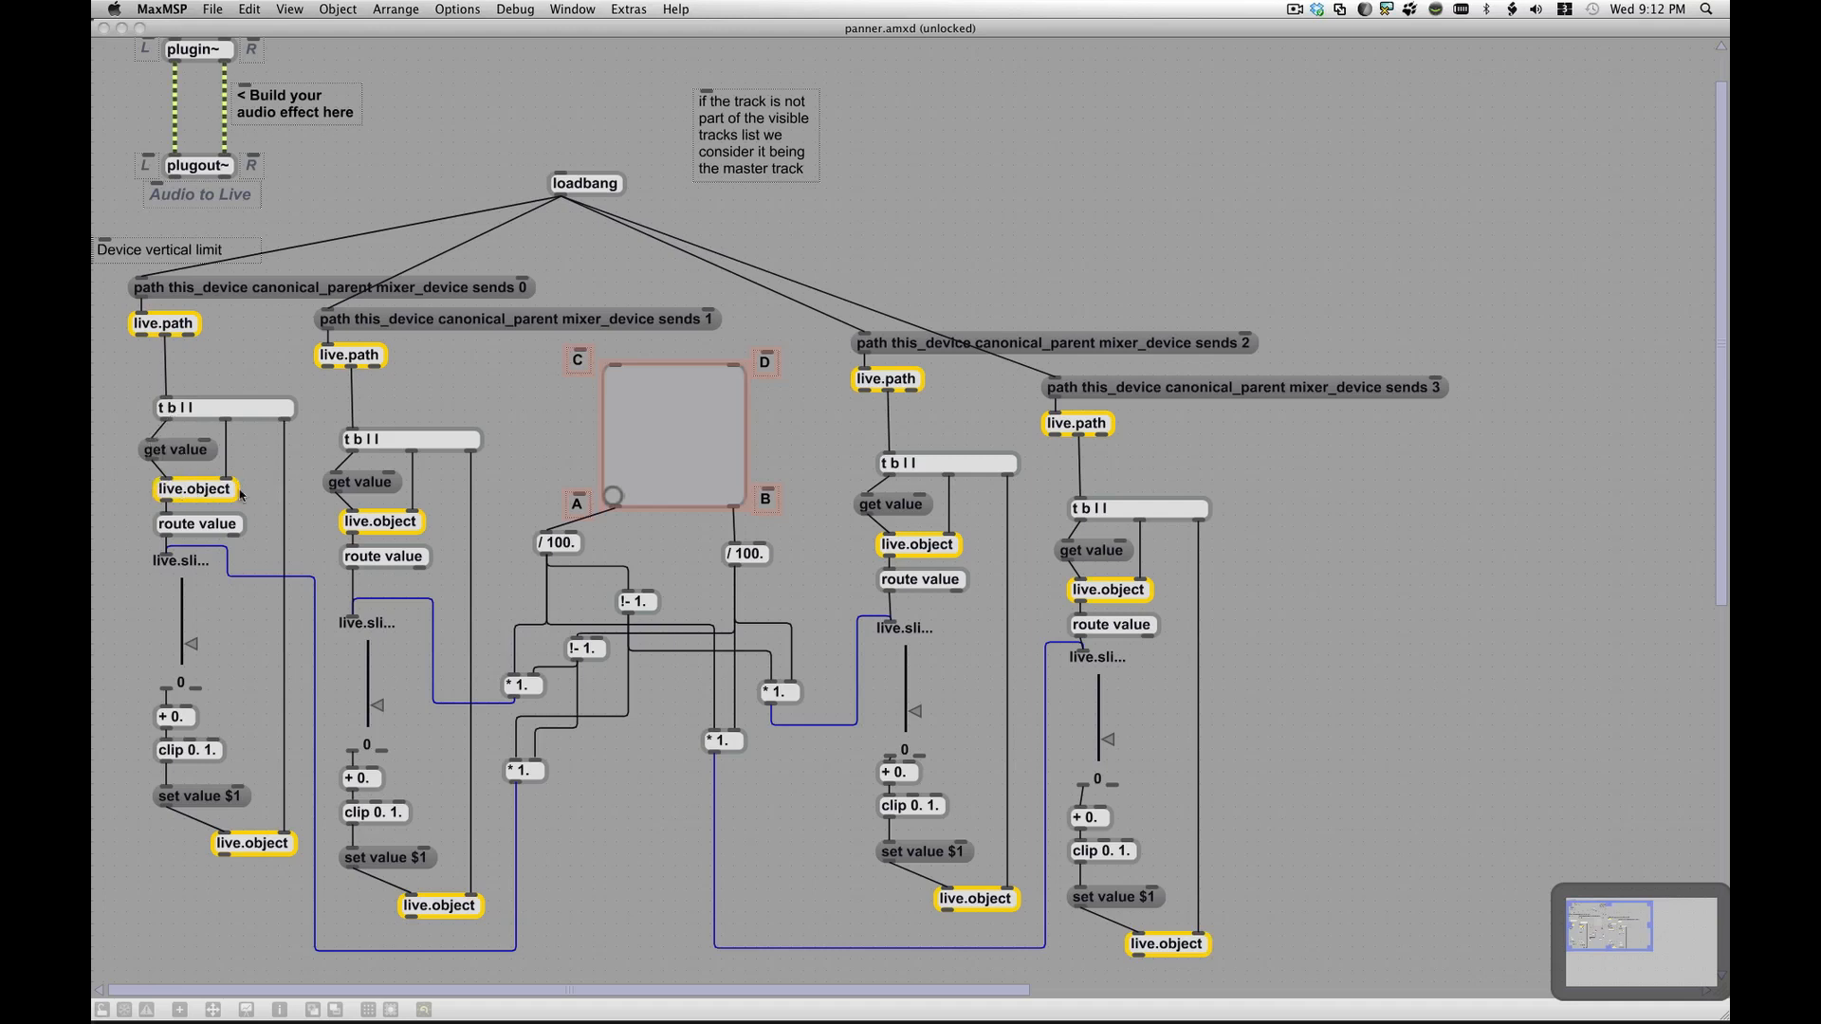
mouse_move(230, 421)
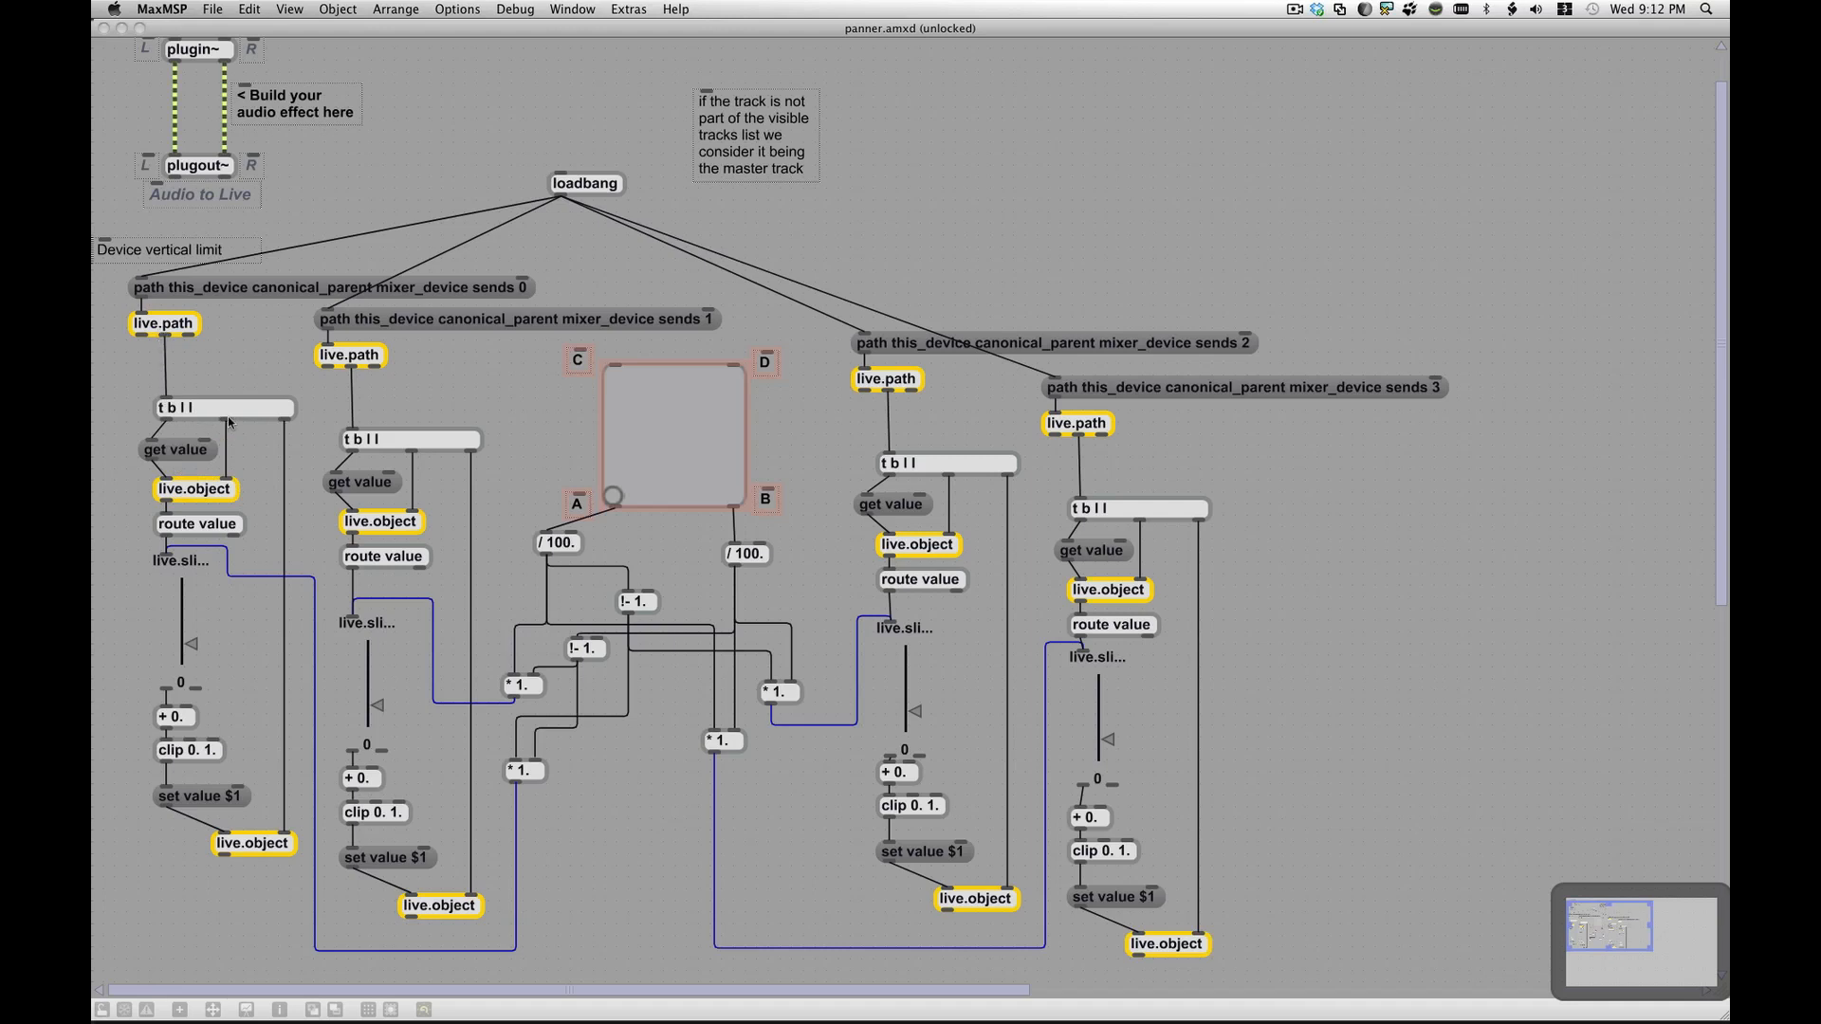
mouse_move(245, 448)
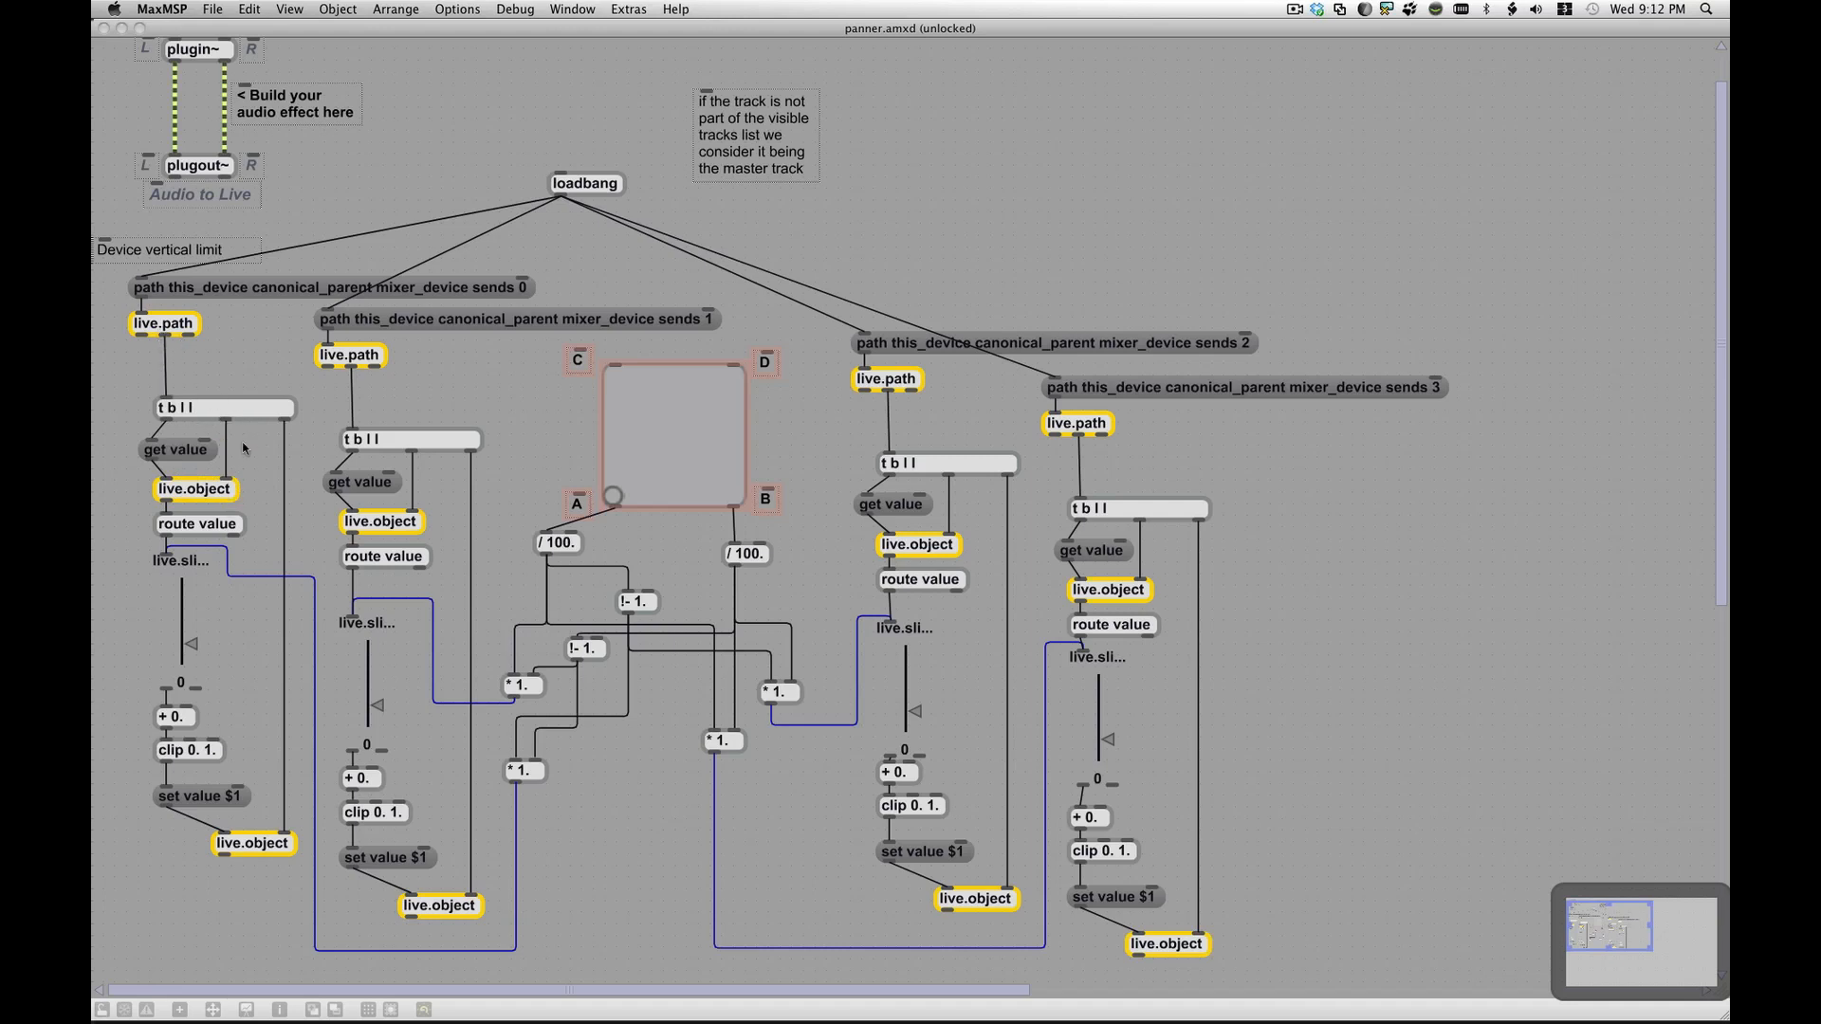
mouse_move(152, 455)
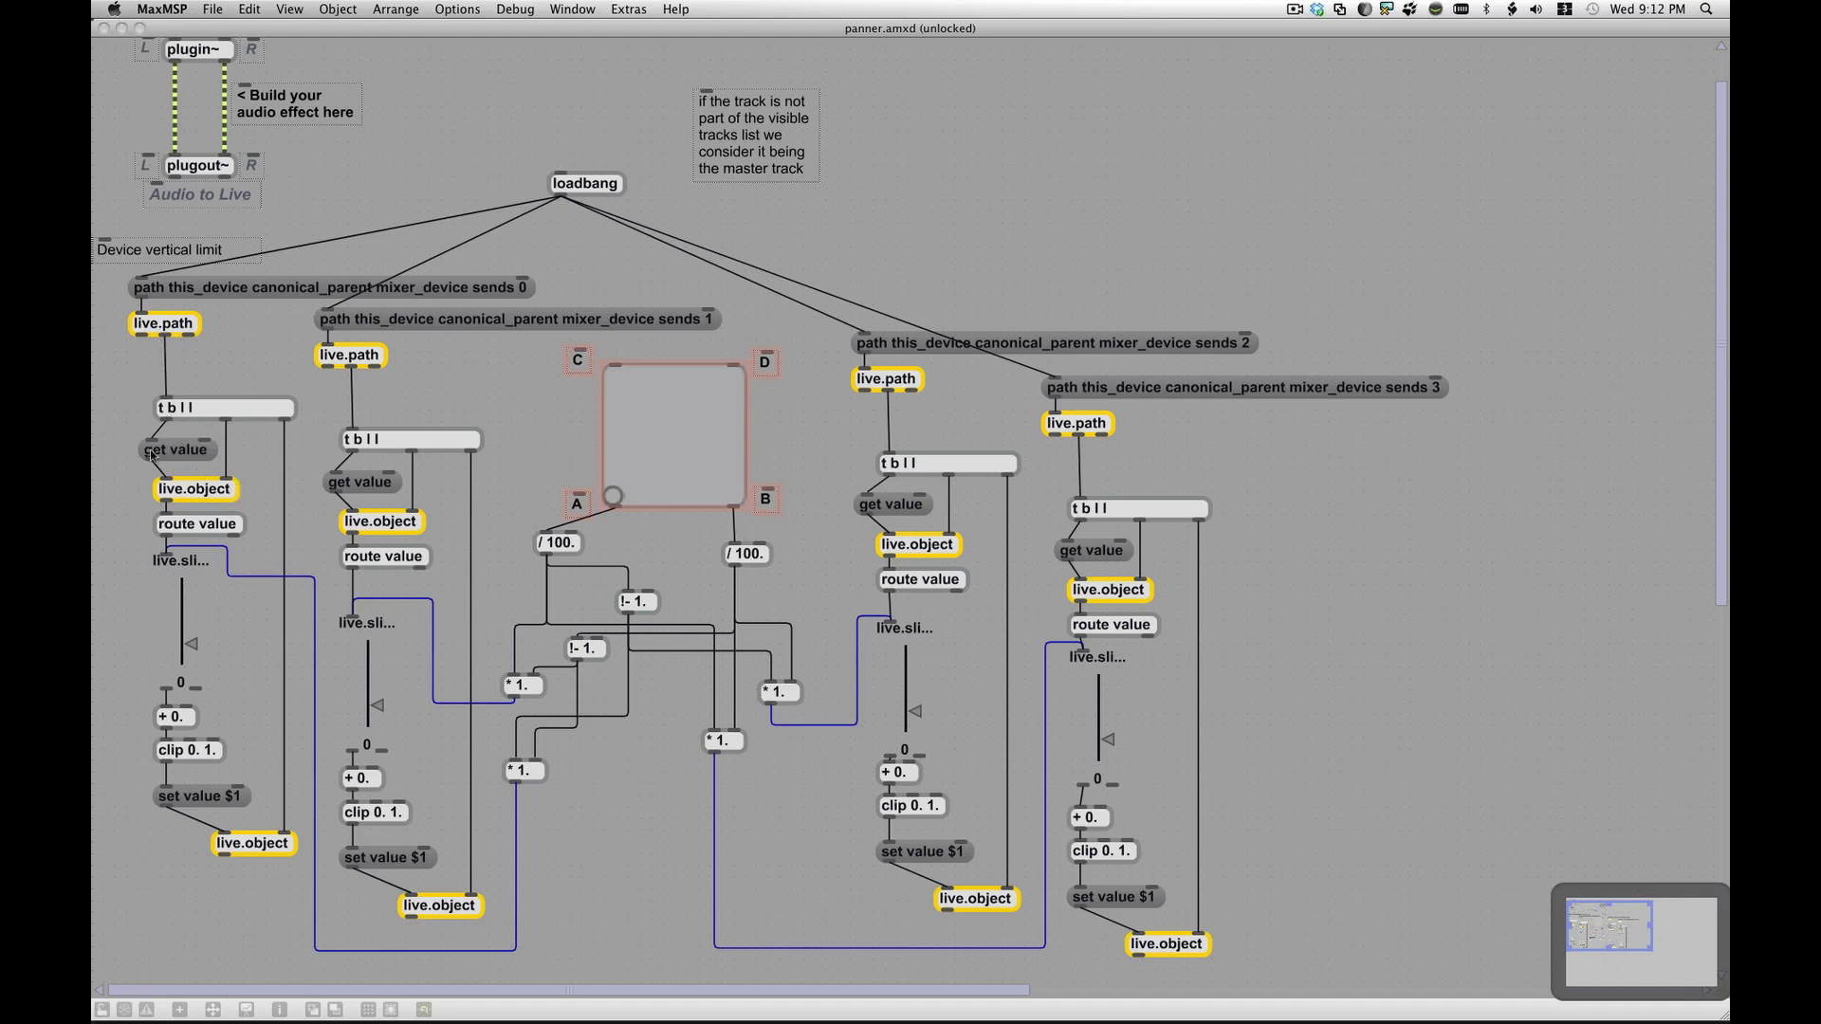
mouse_move(169, 490)
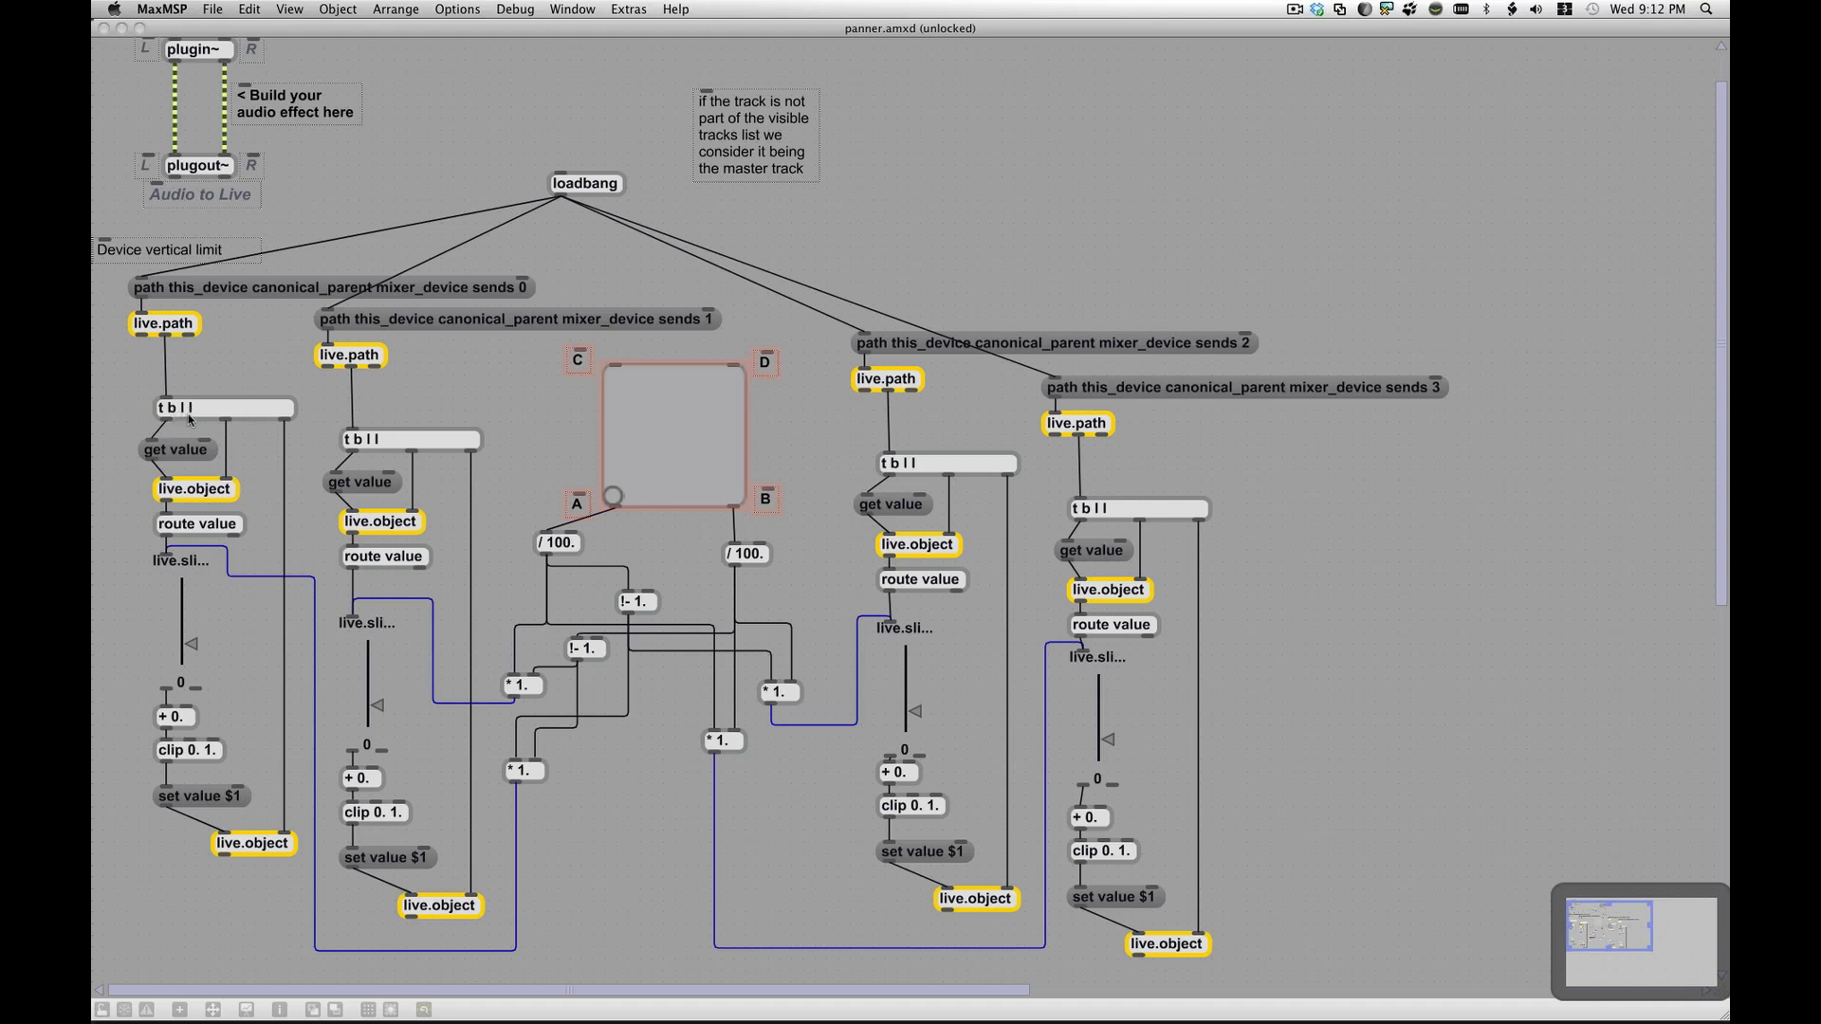
mouse_move(279, 423)
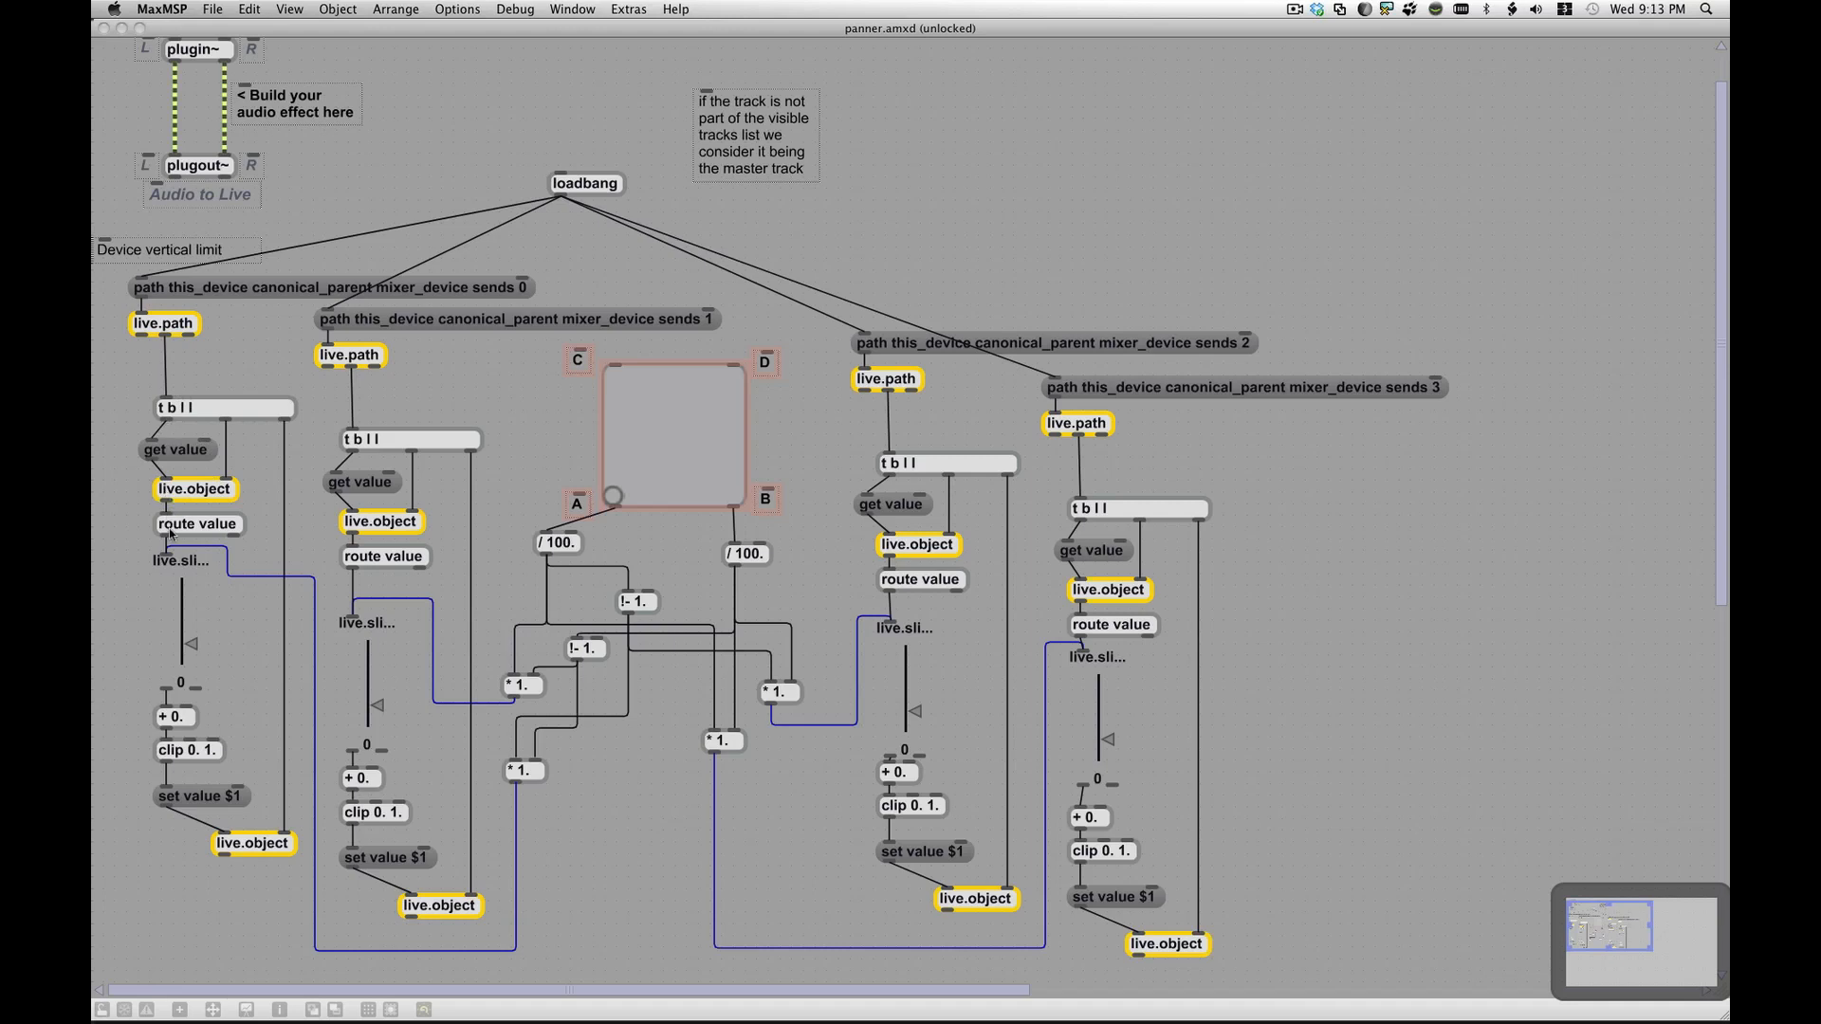
mouse_move(102, 495)
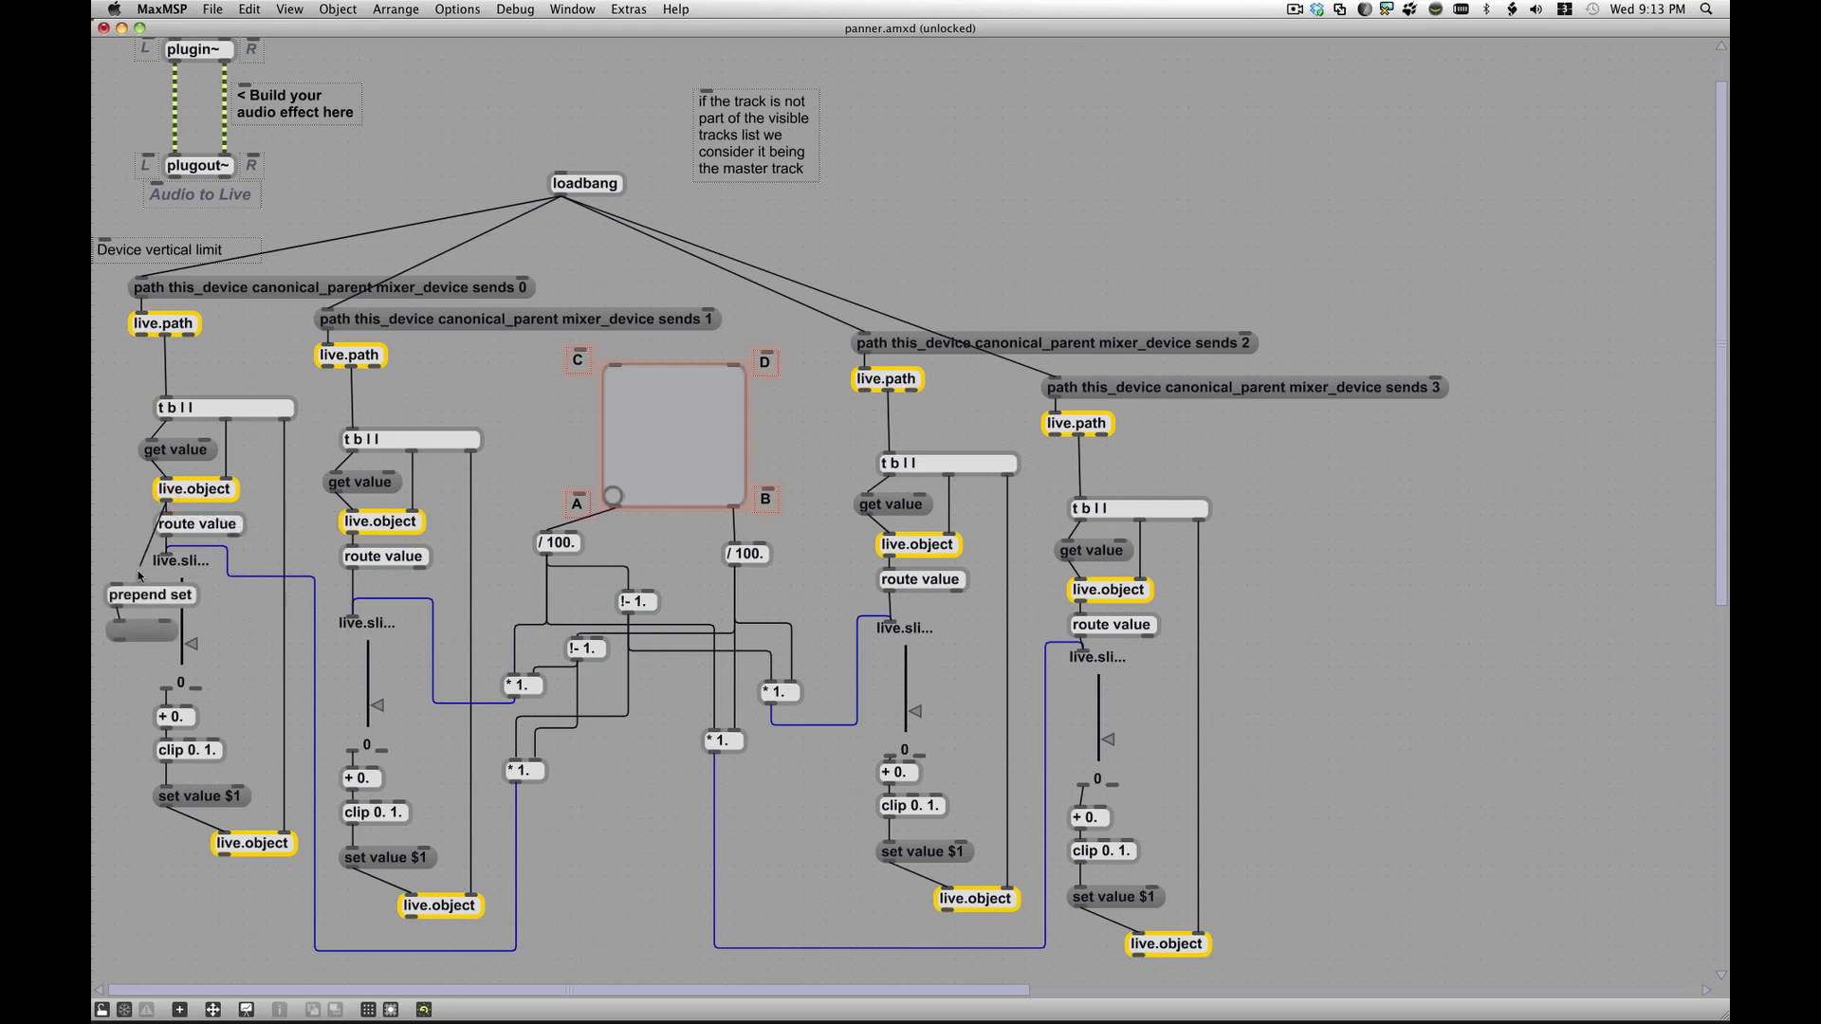
mouse_move(123, 529)
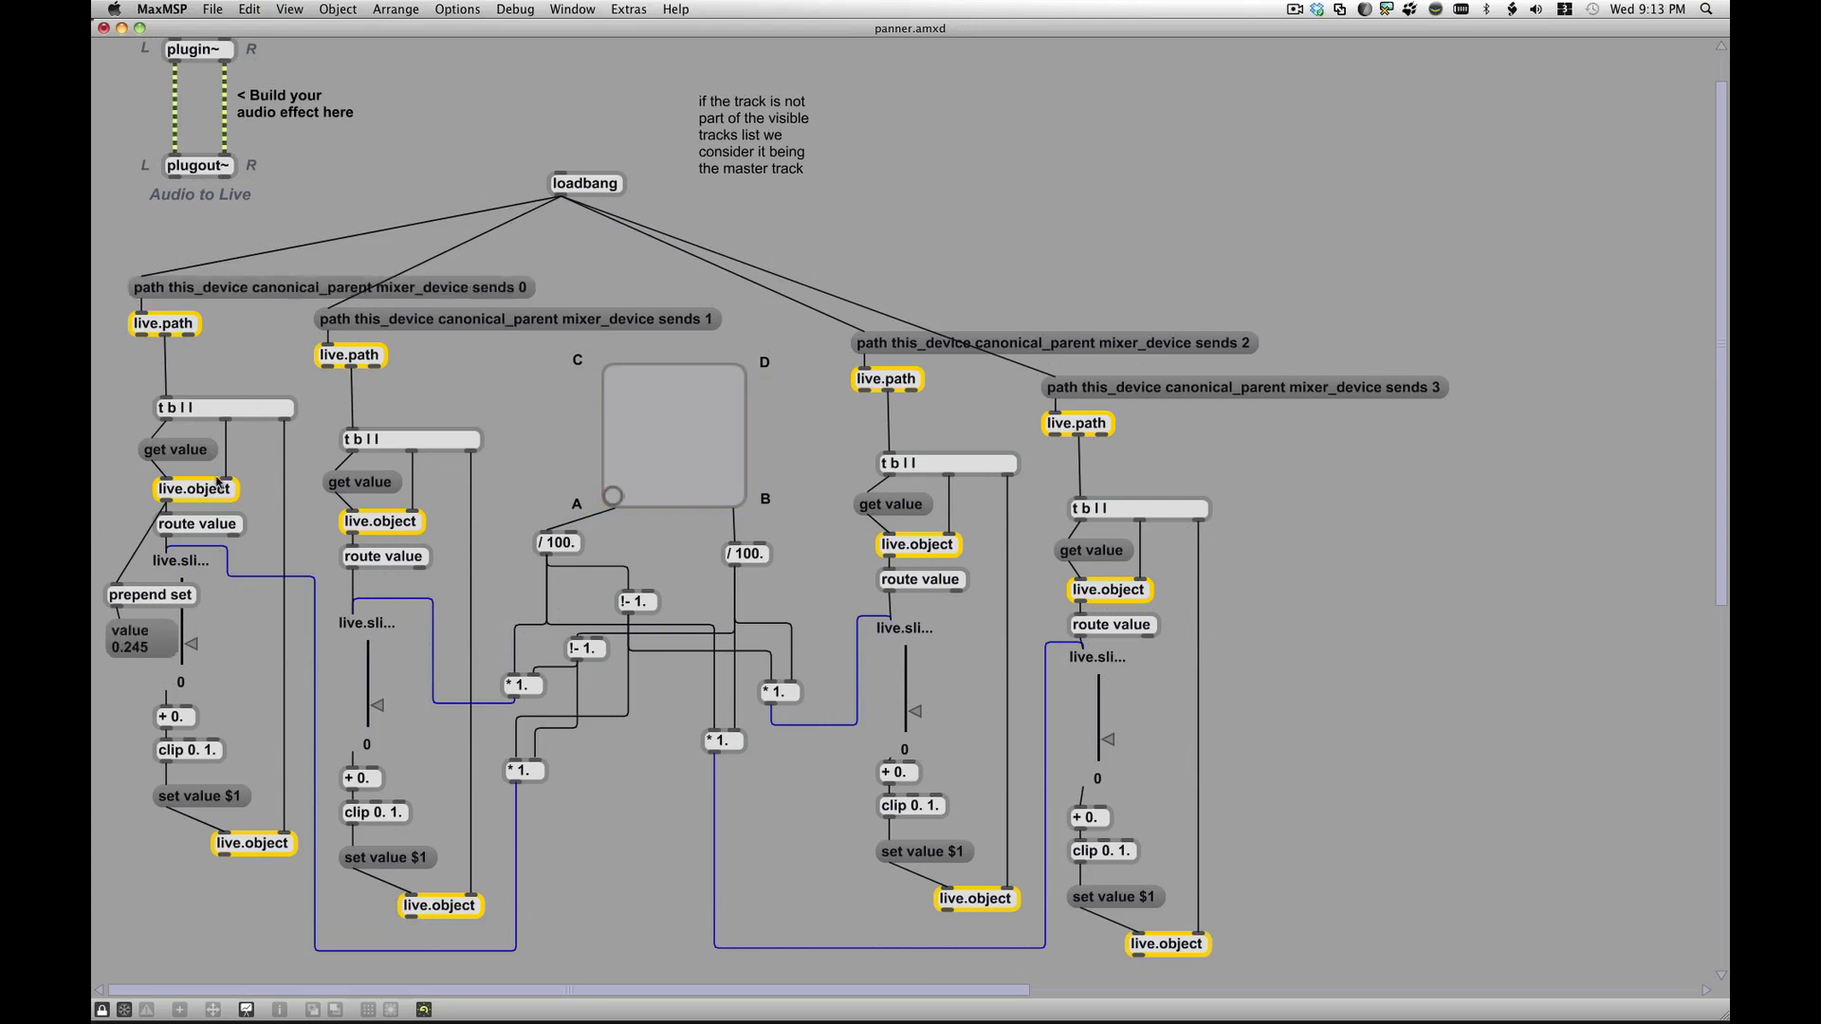
mouse_move(180, 531)
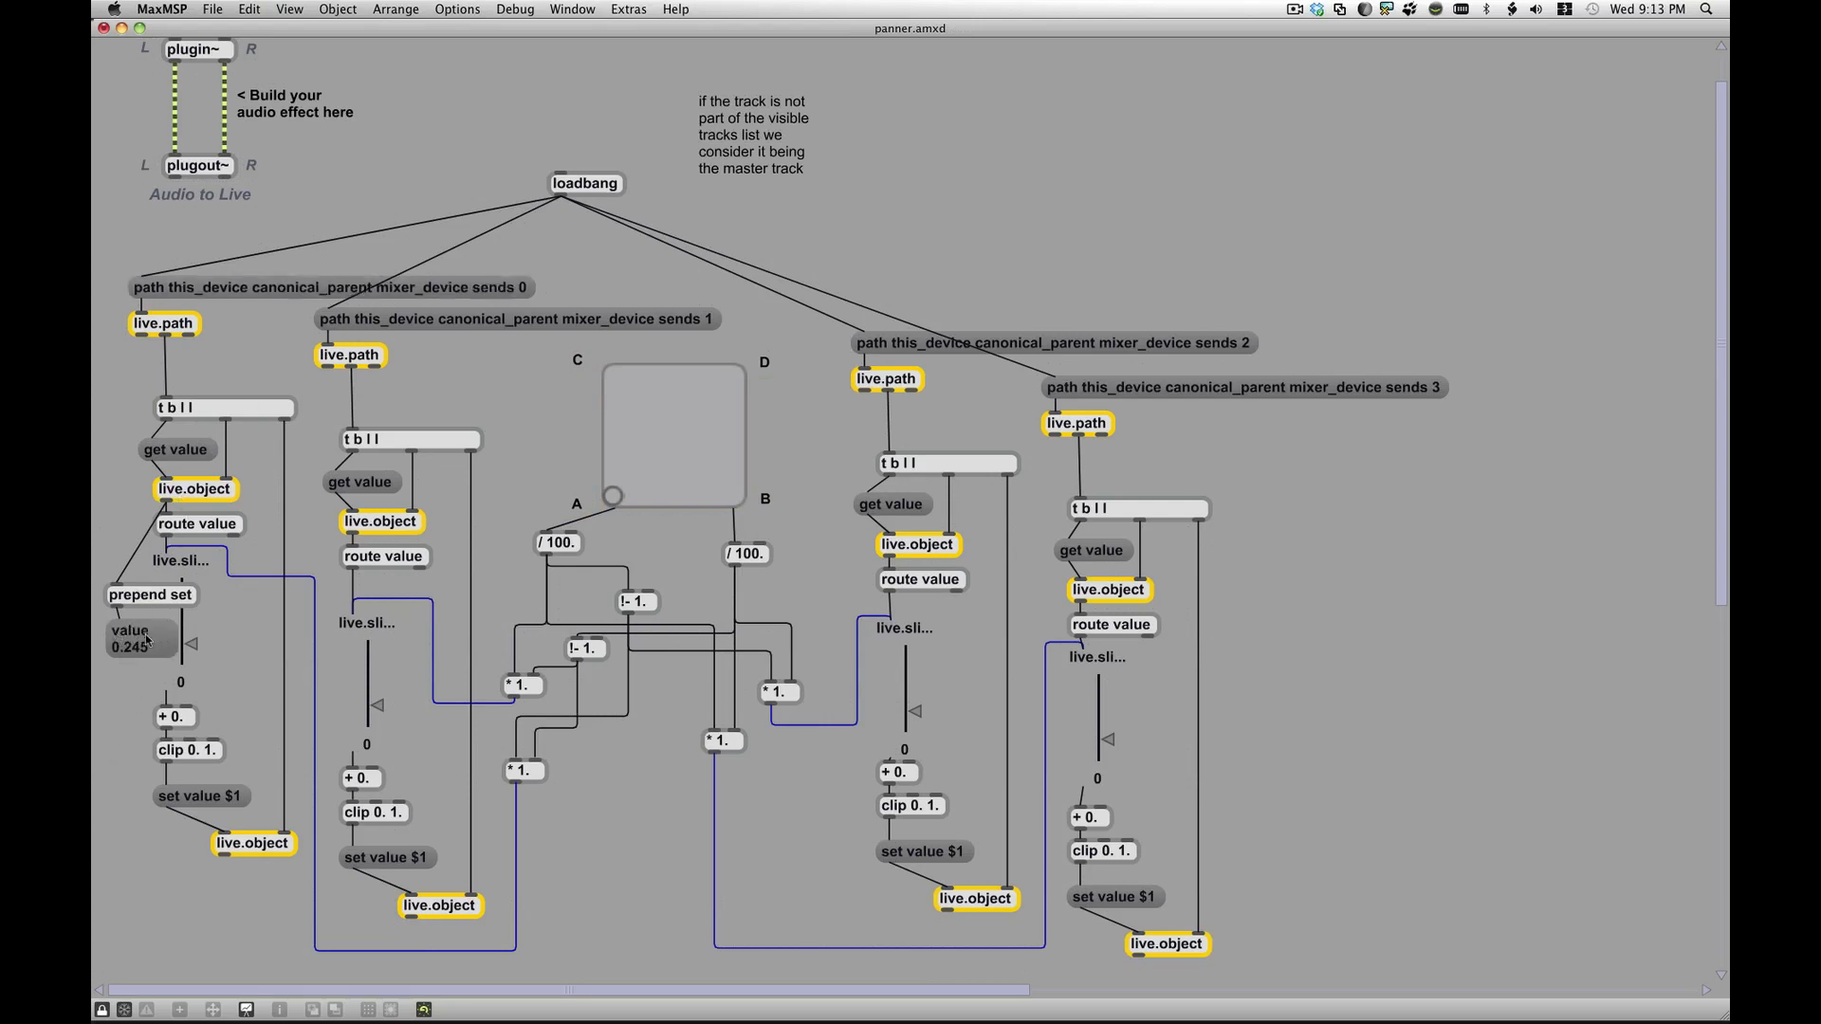
mouse_move(132, 660)
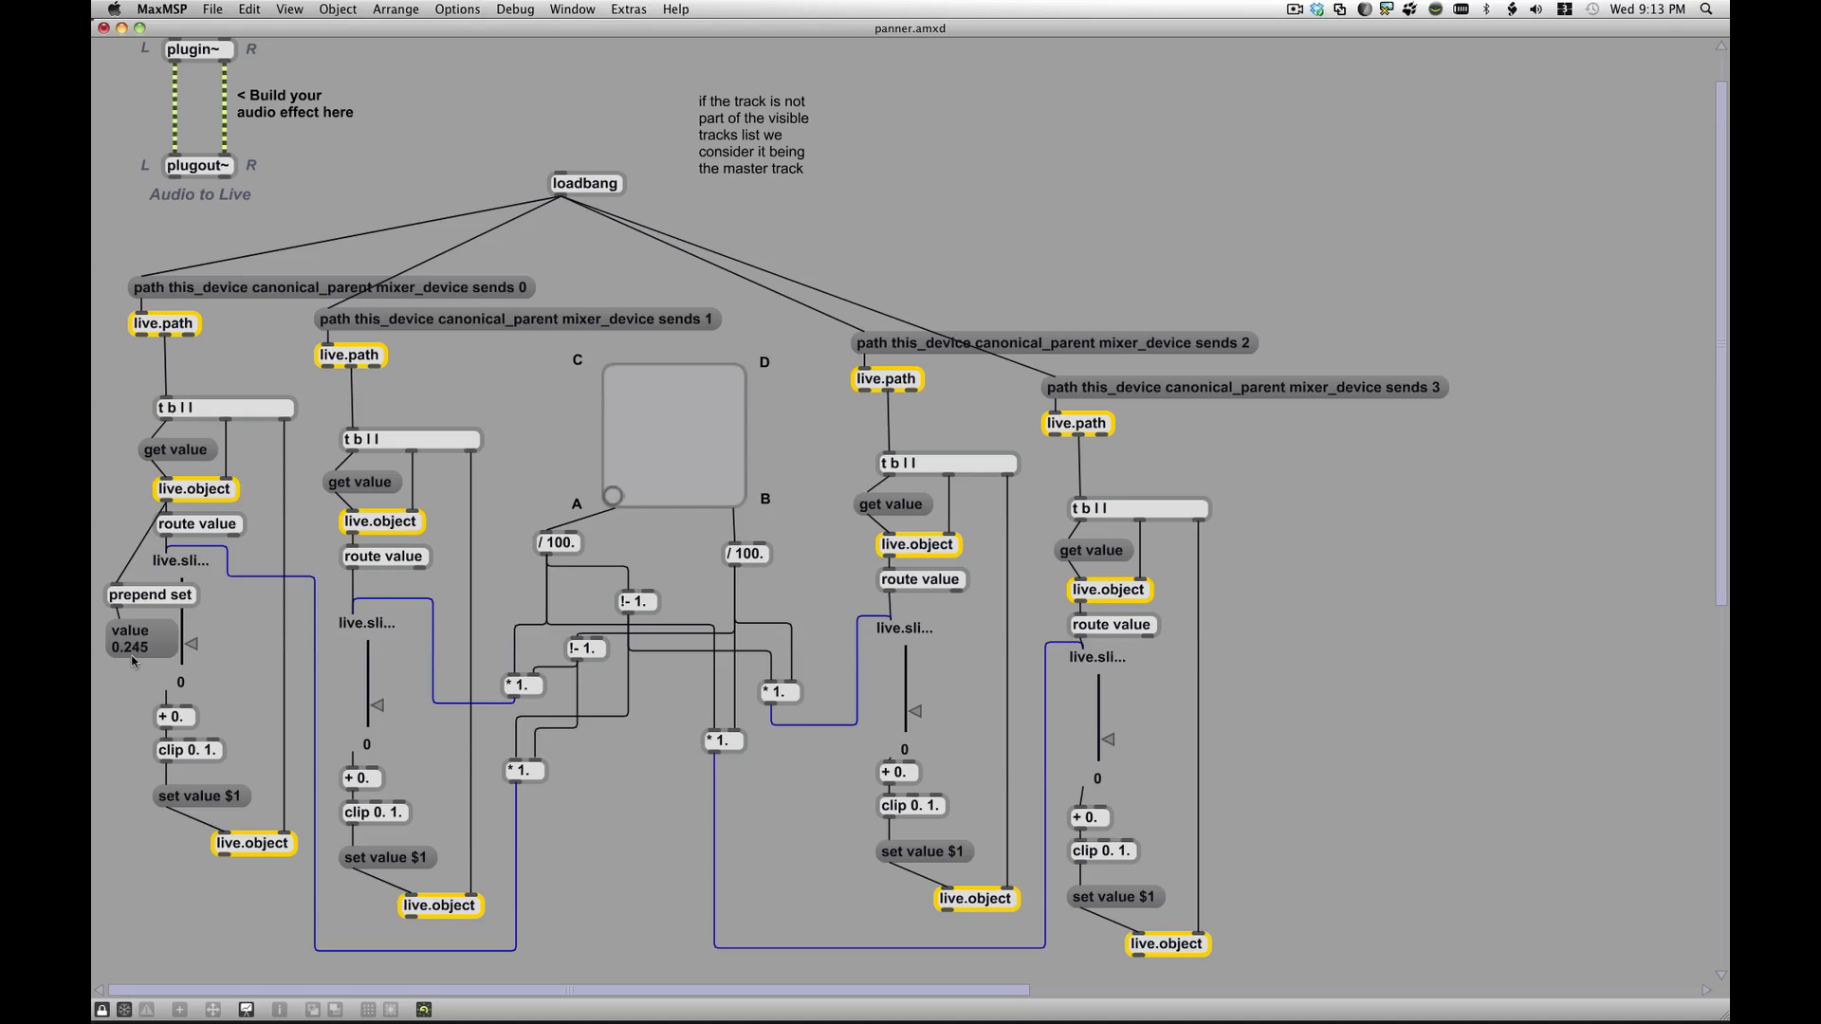
mouse_move(132, 634)
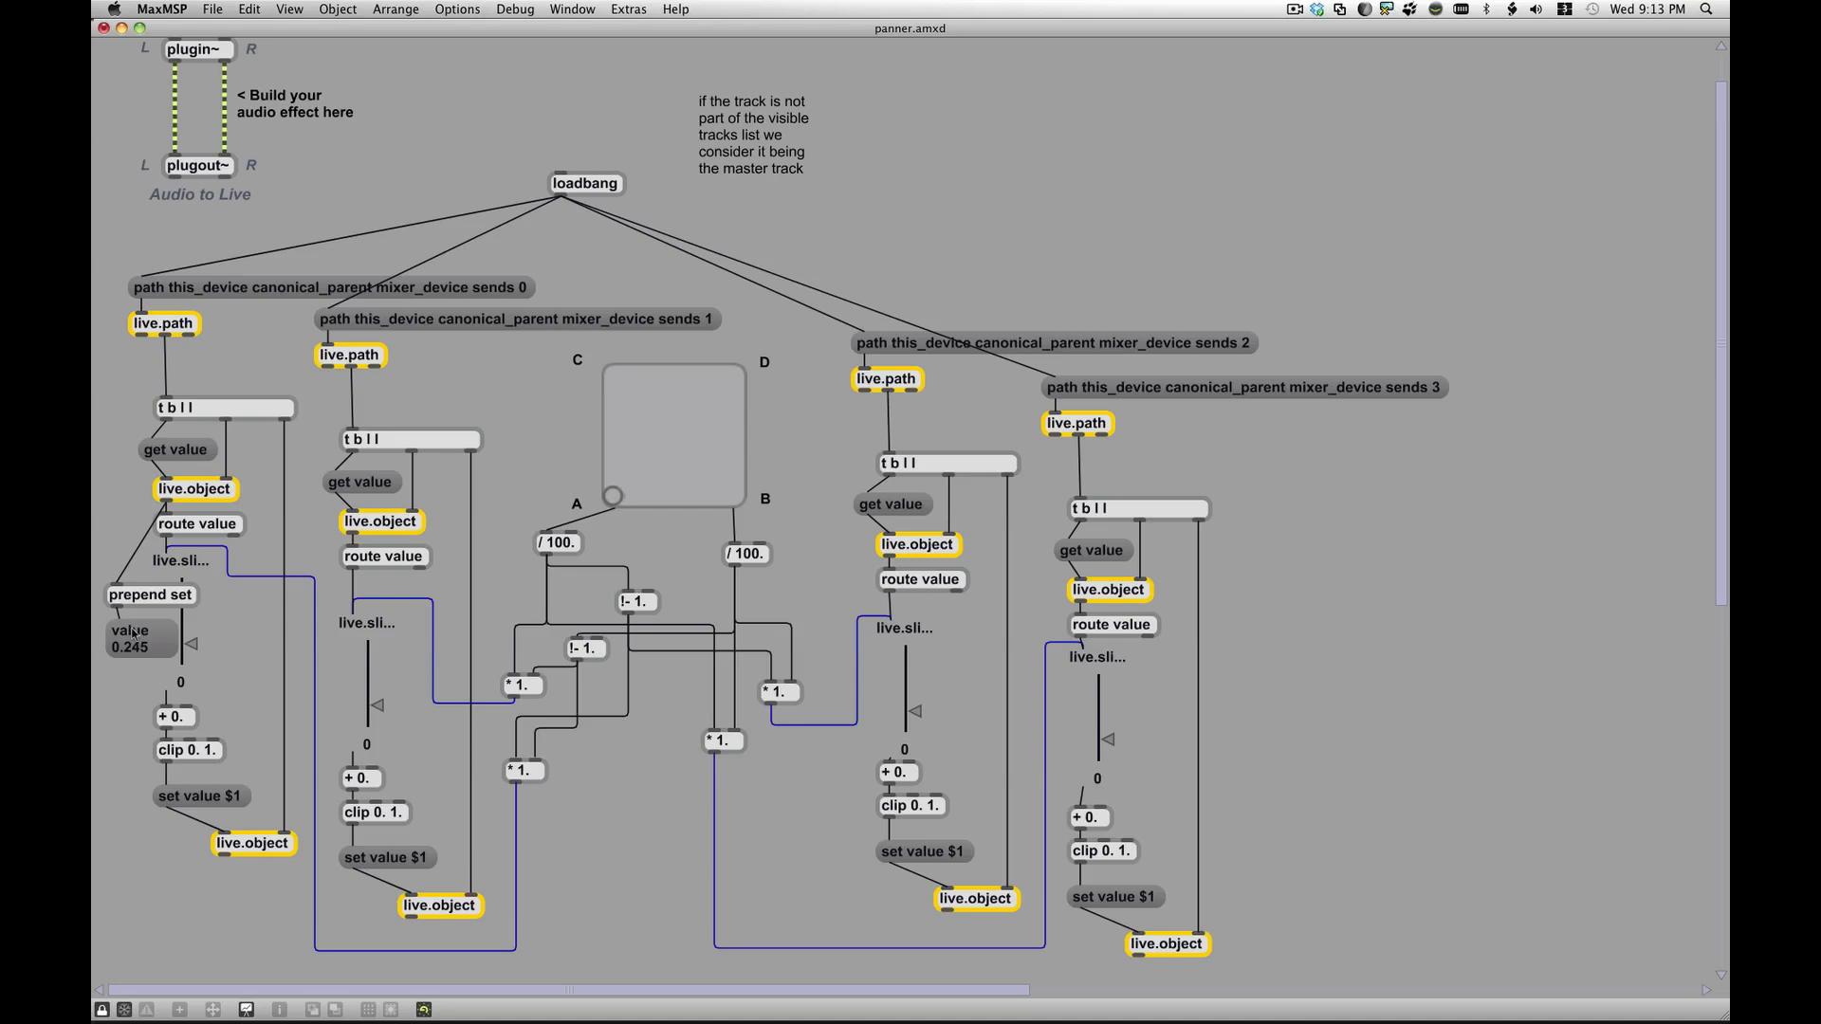
mouse_move(196, 651)
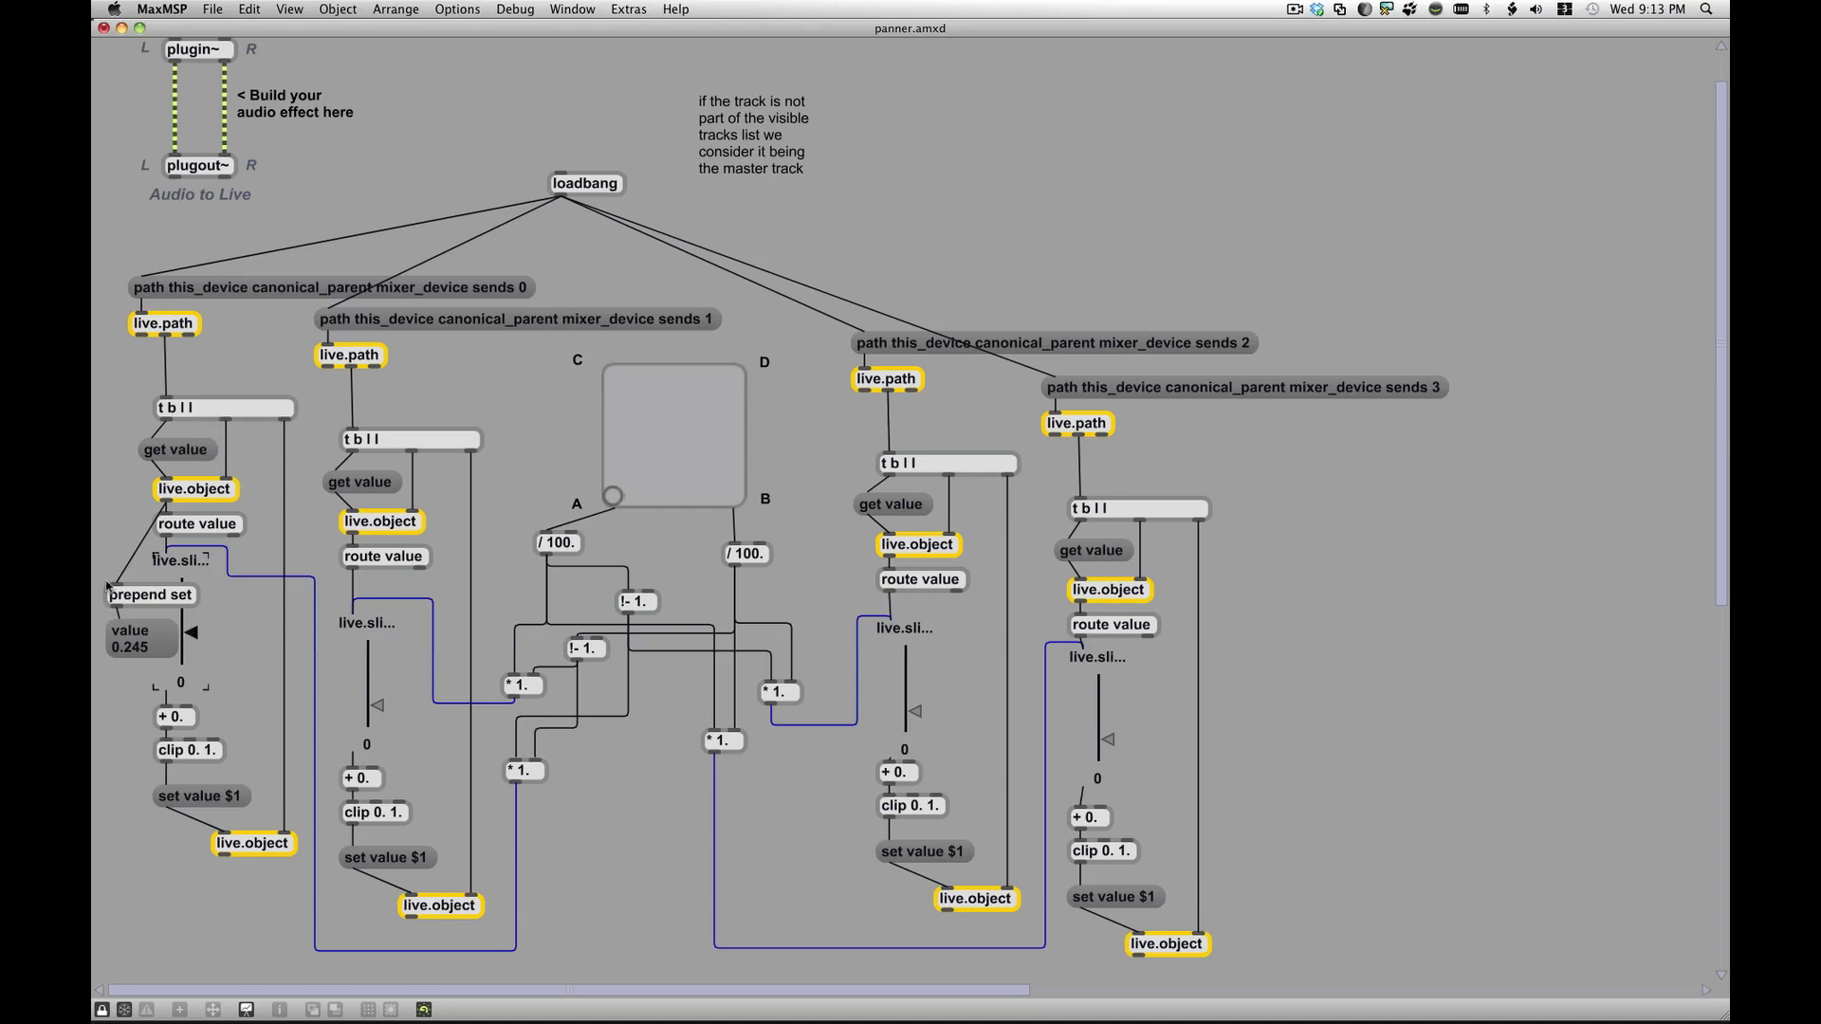
mouse_move(239, 423)
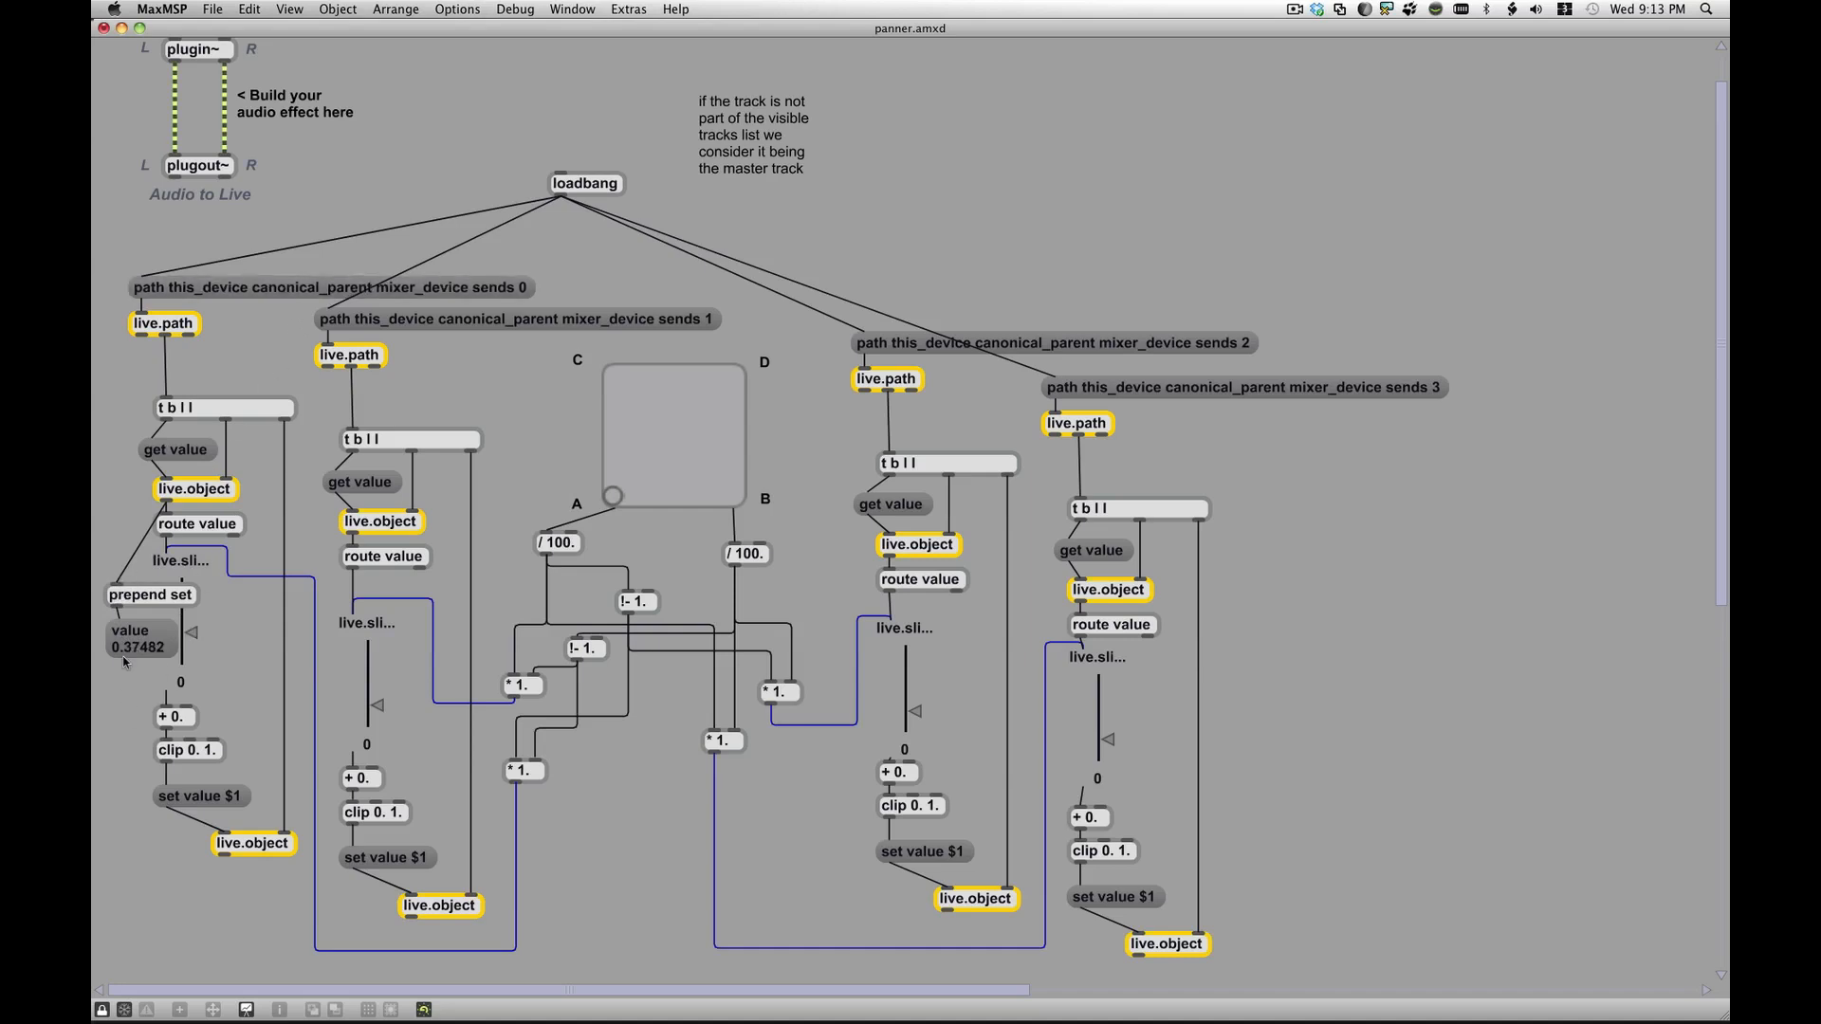
mouse_move(108, 567)
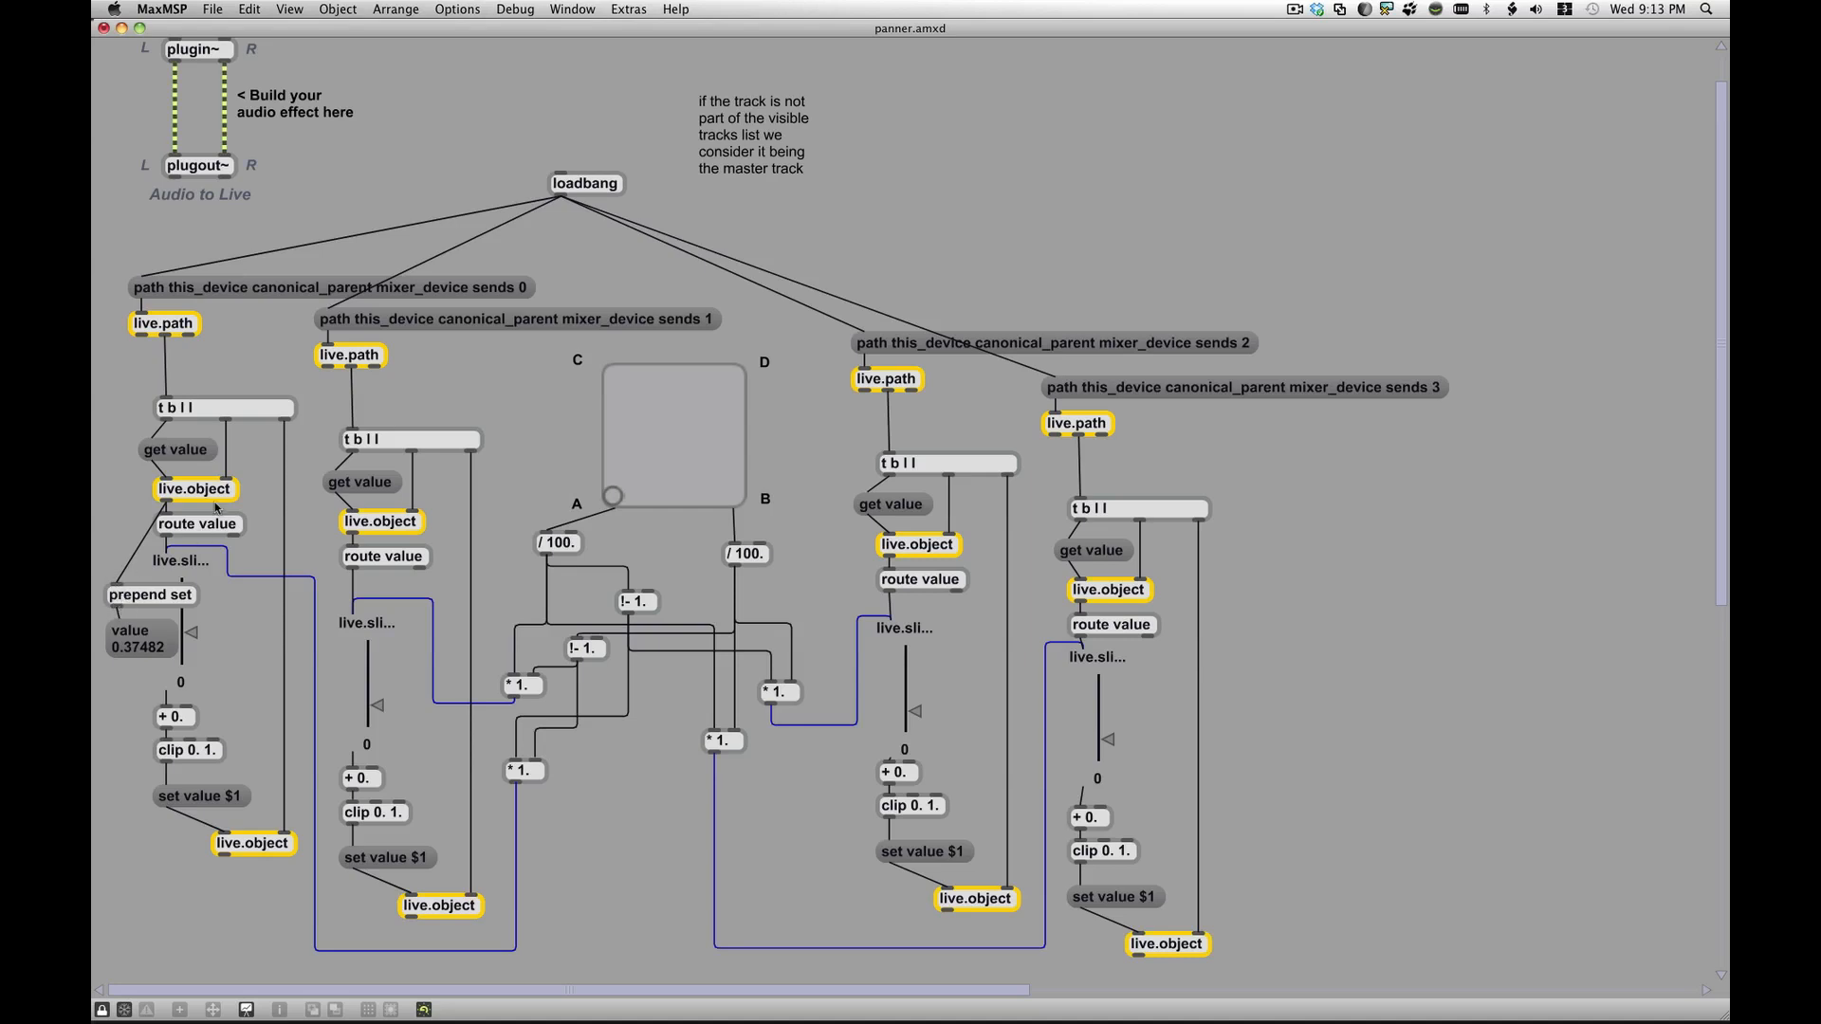
mouse_move(175, 571)
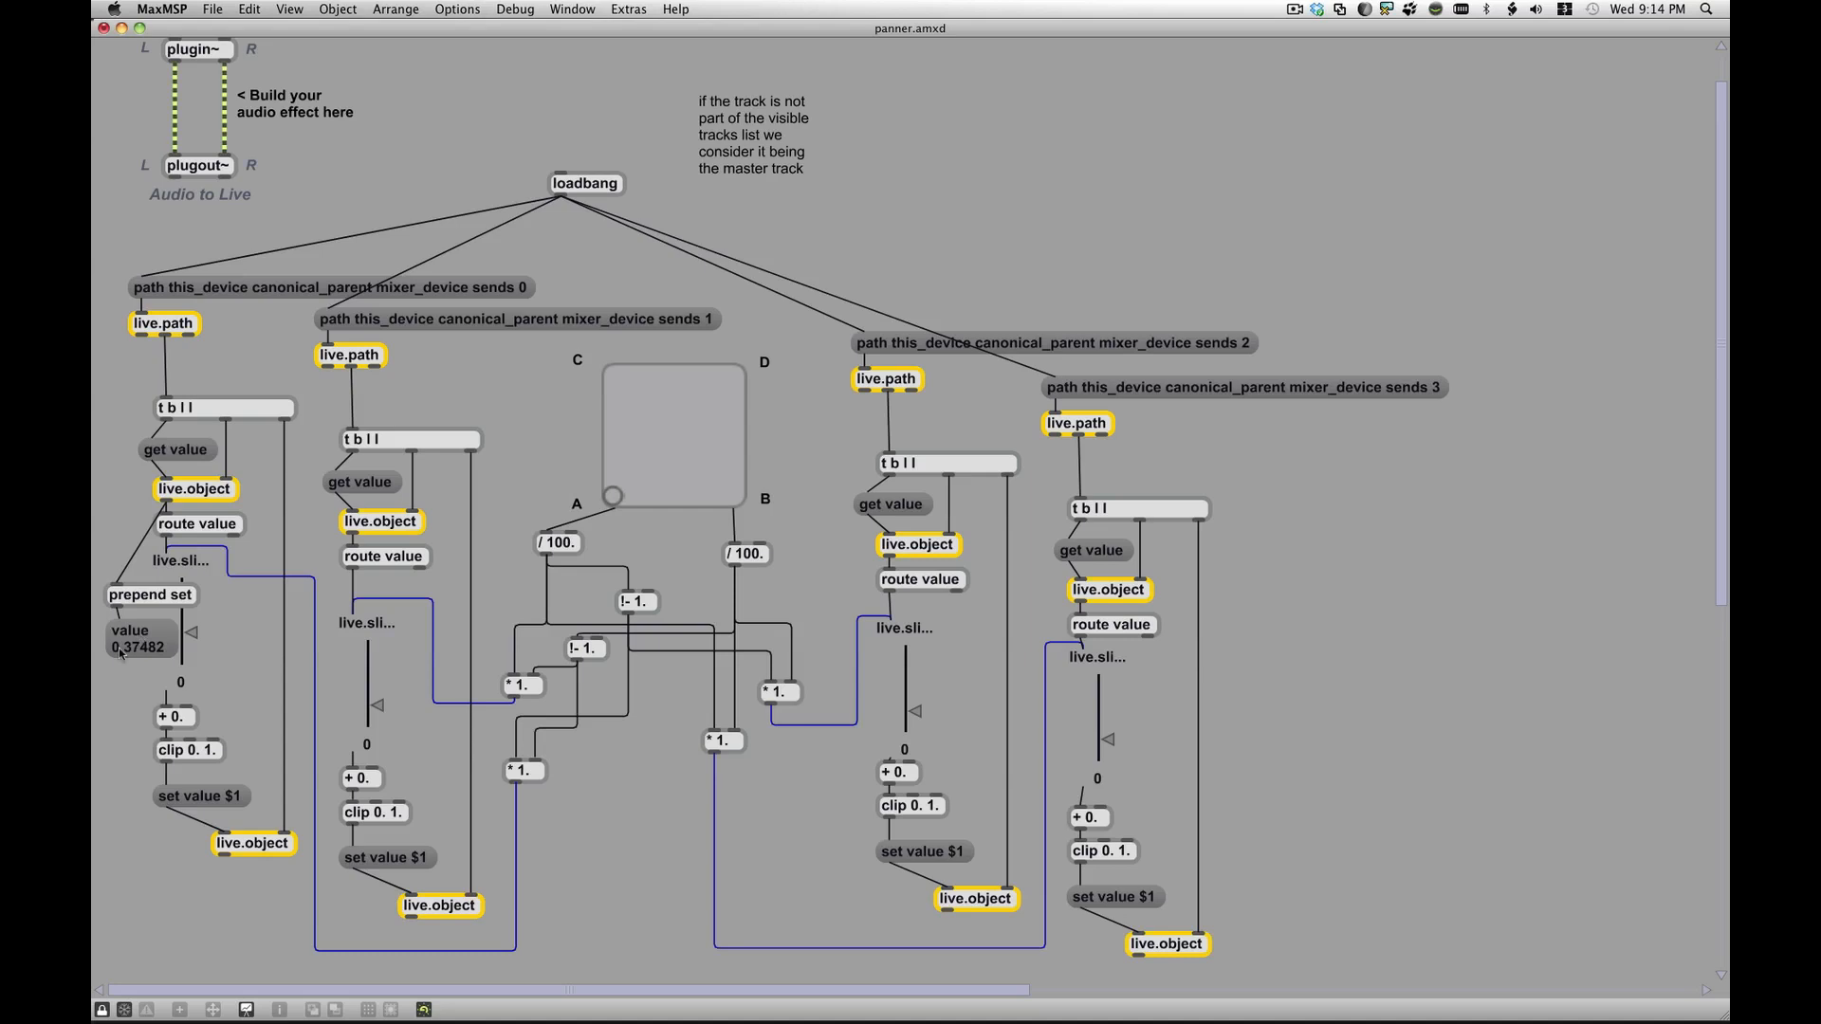
mouse_move(148, 535)
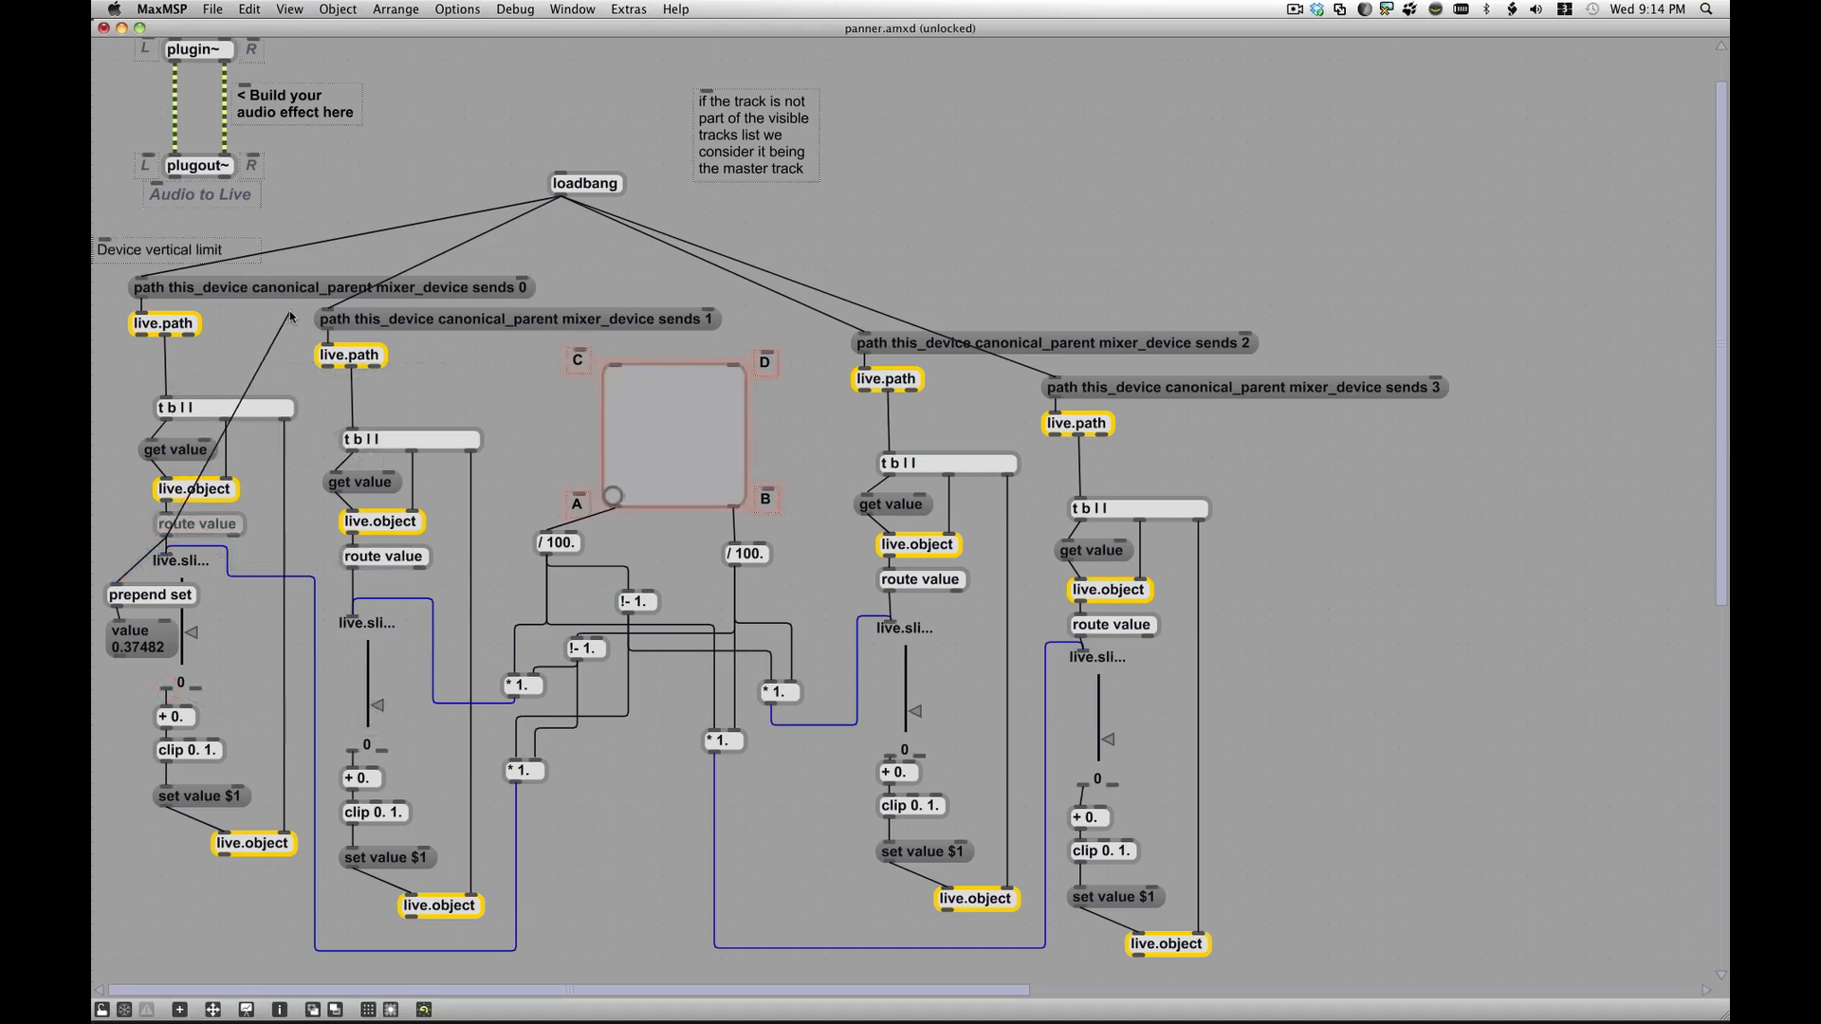
mouse_move(241, 292)
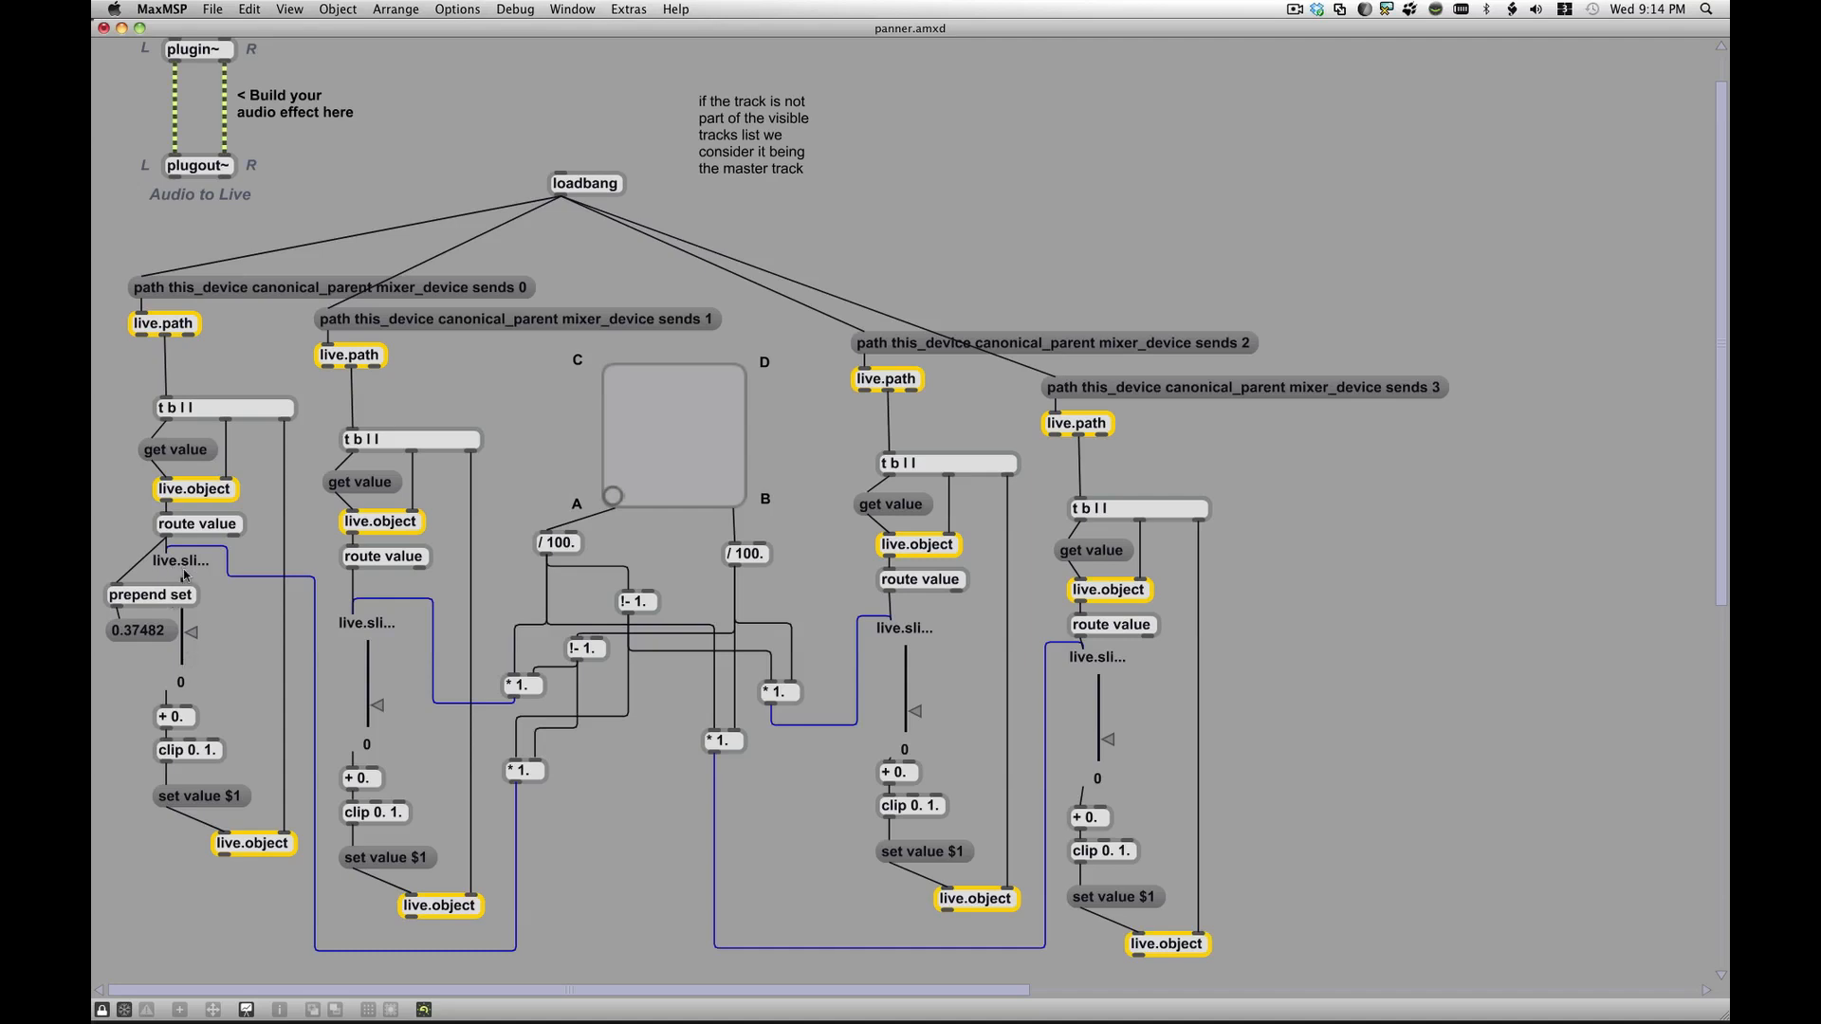
mouse_move(723, 553)
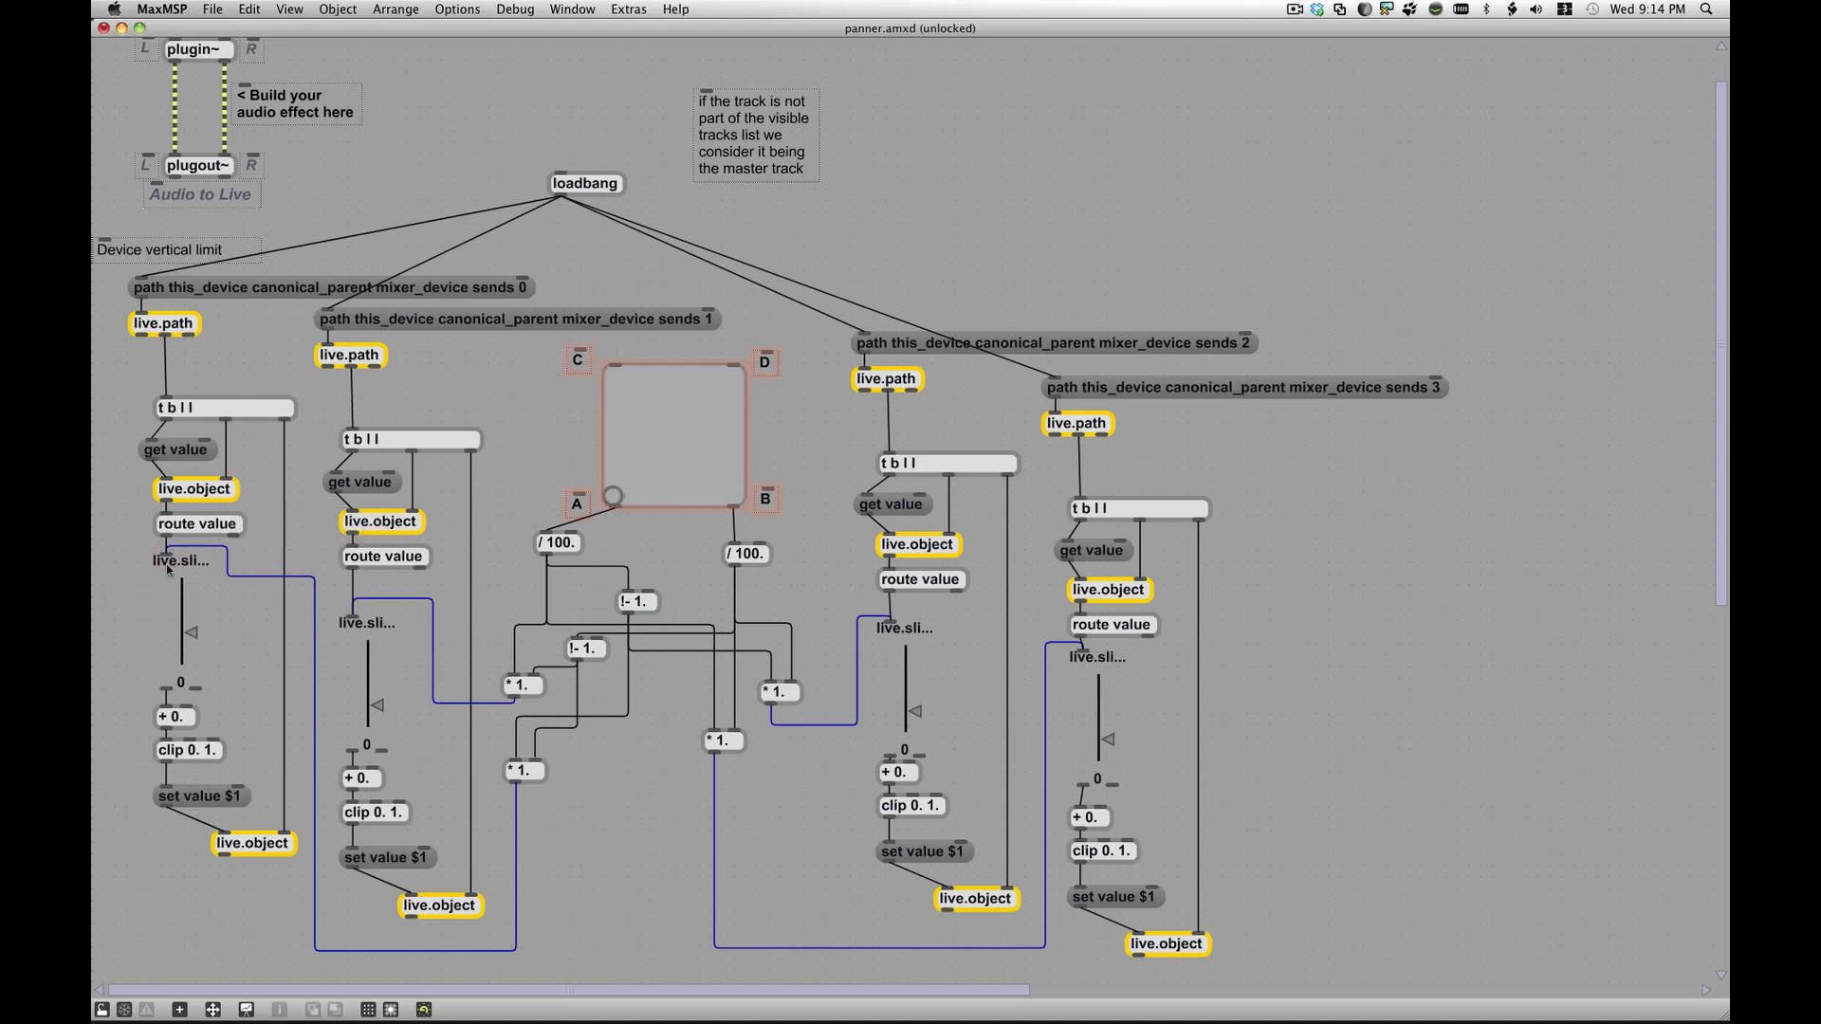
mouse_move(160, 684)
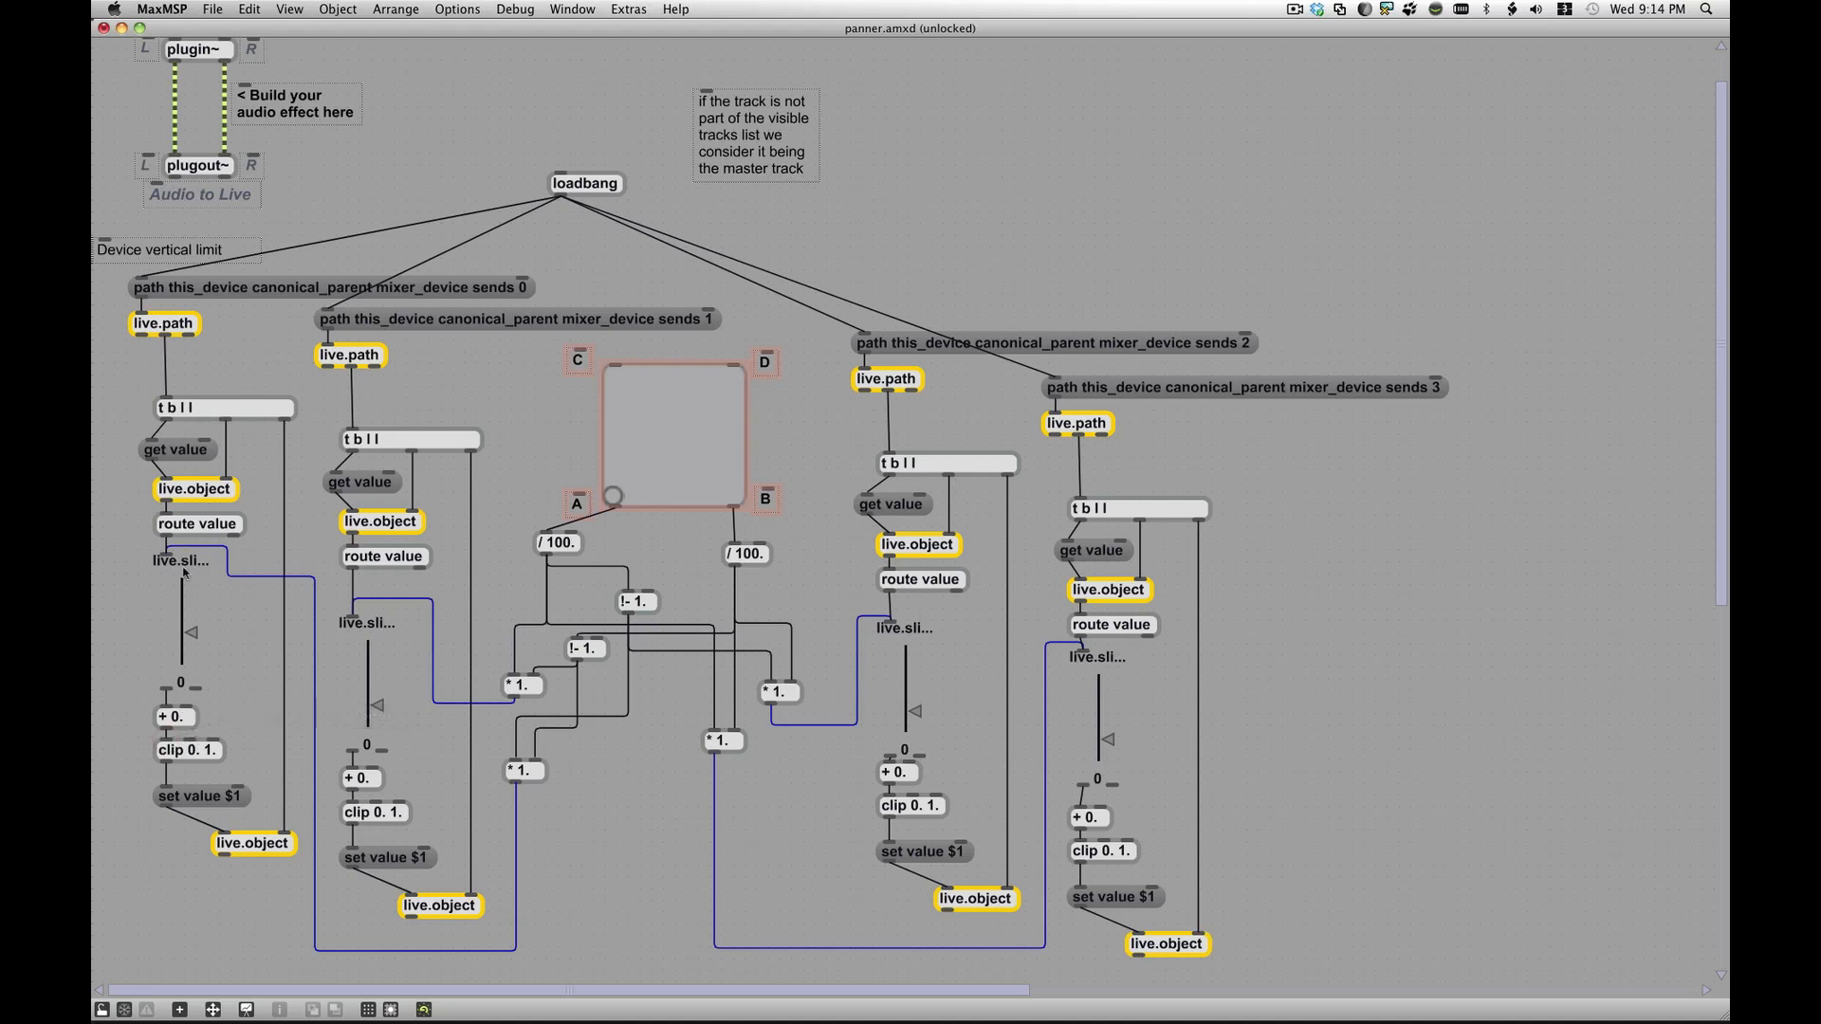
mouse_move(172, 751)
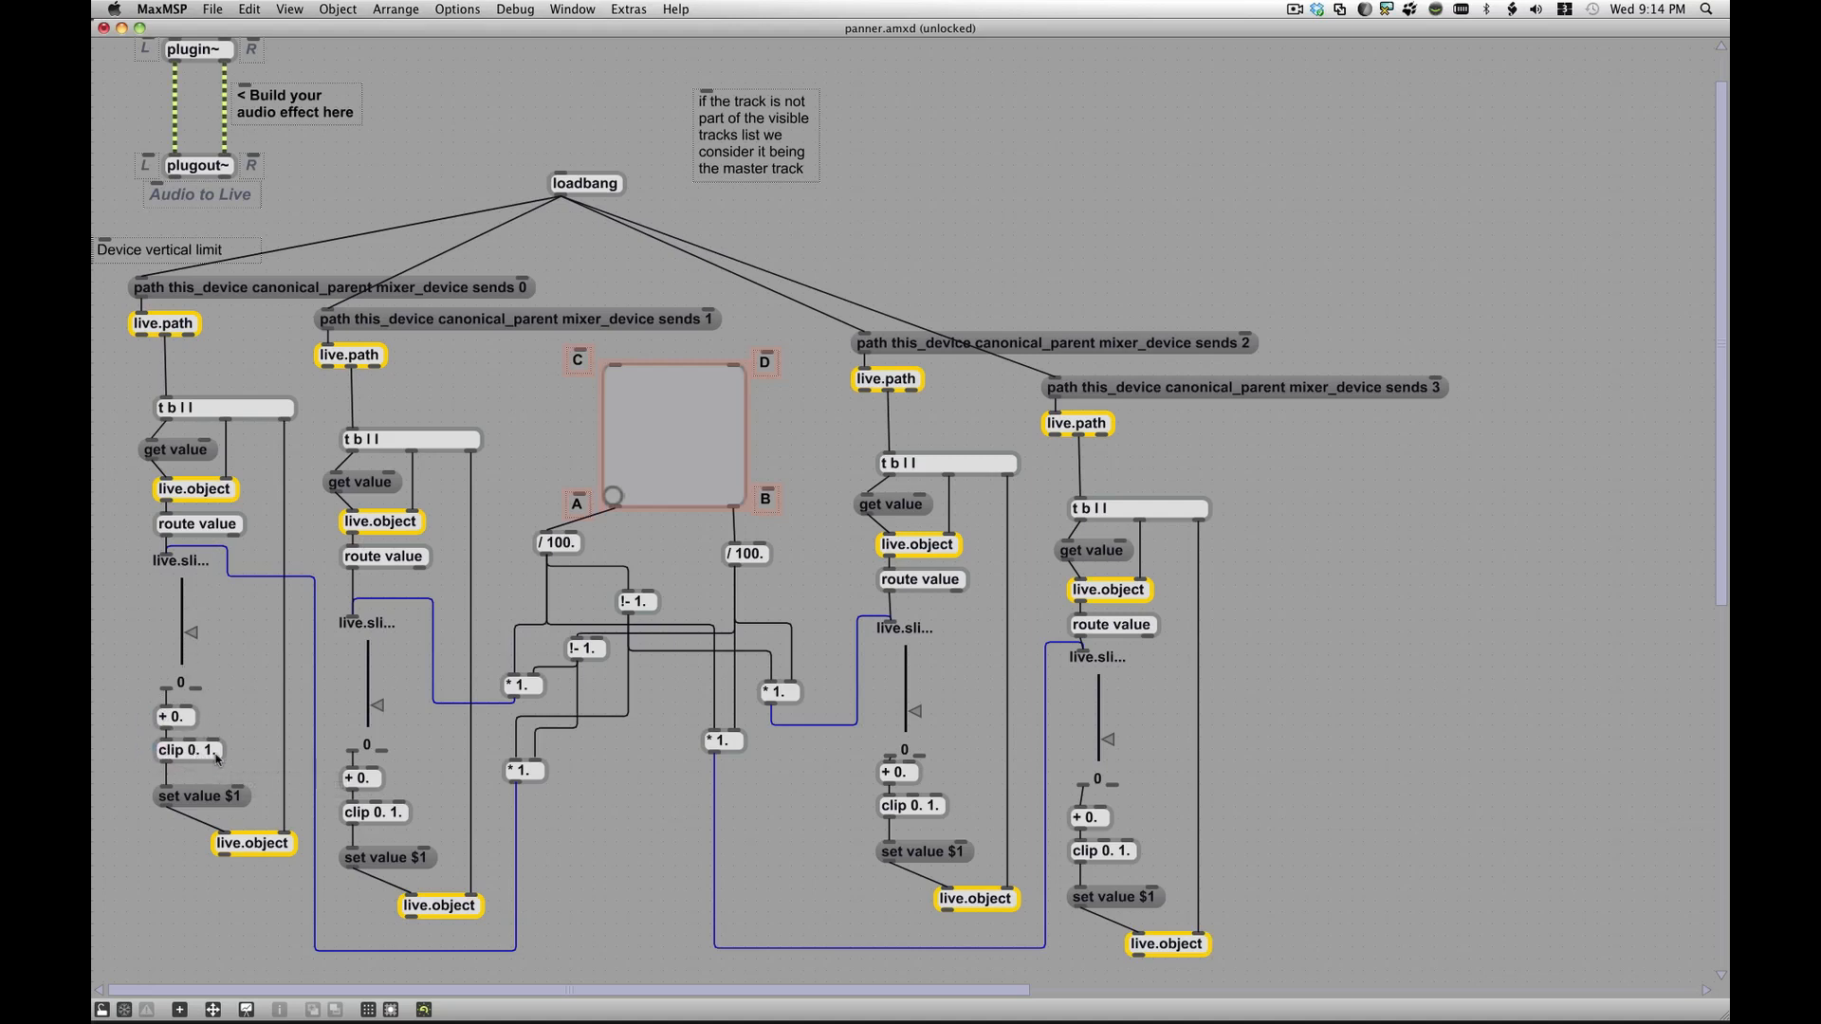
mouse_move(182, 708)
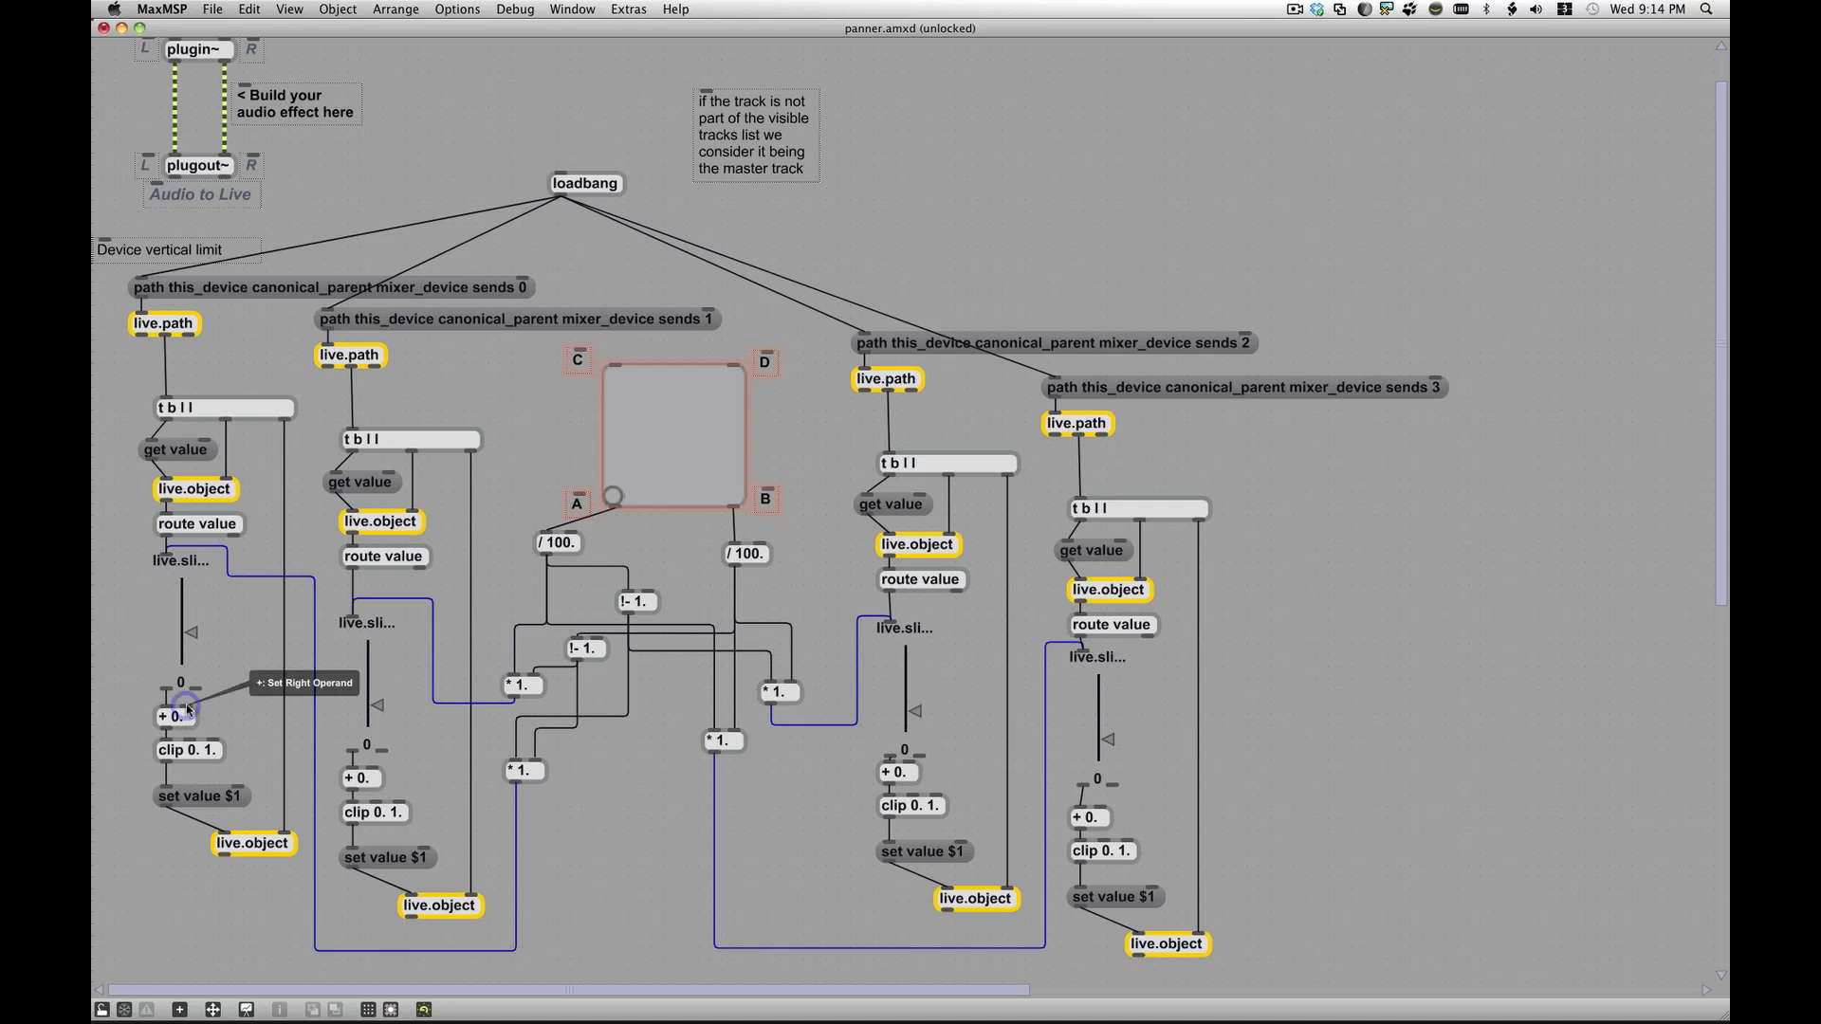
mouse_move(177, 683)
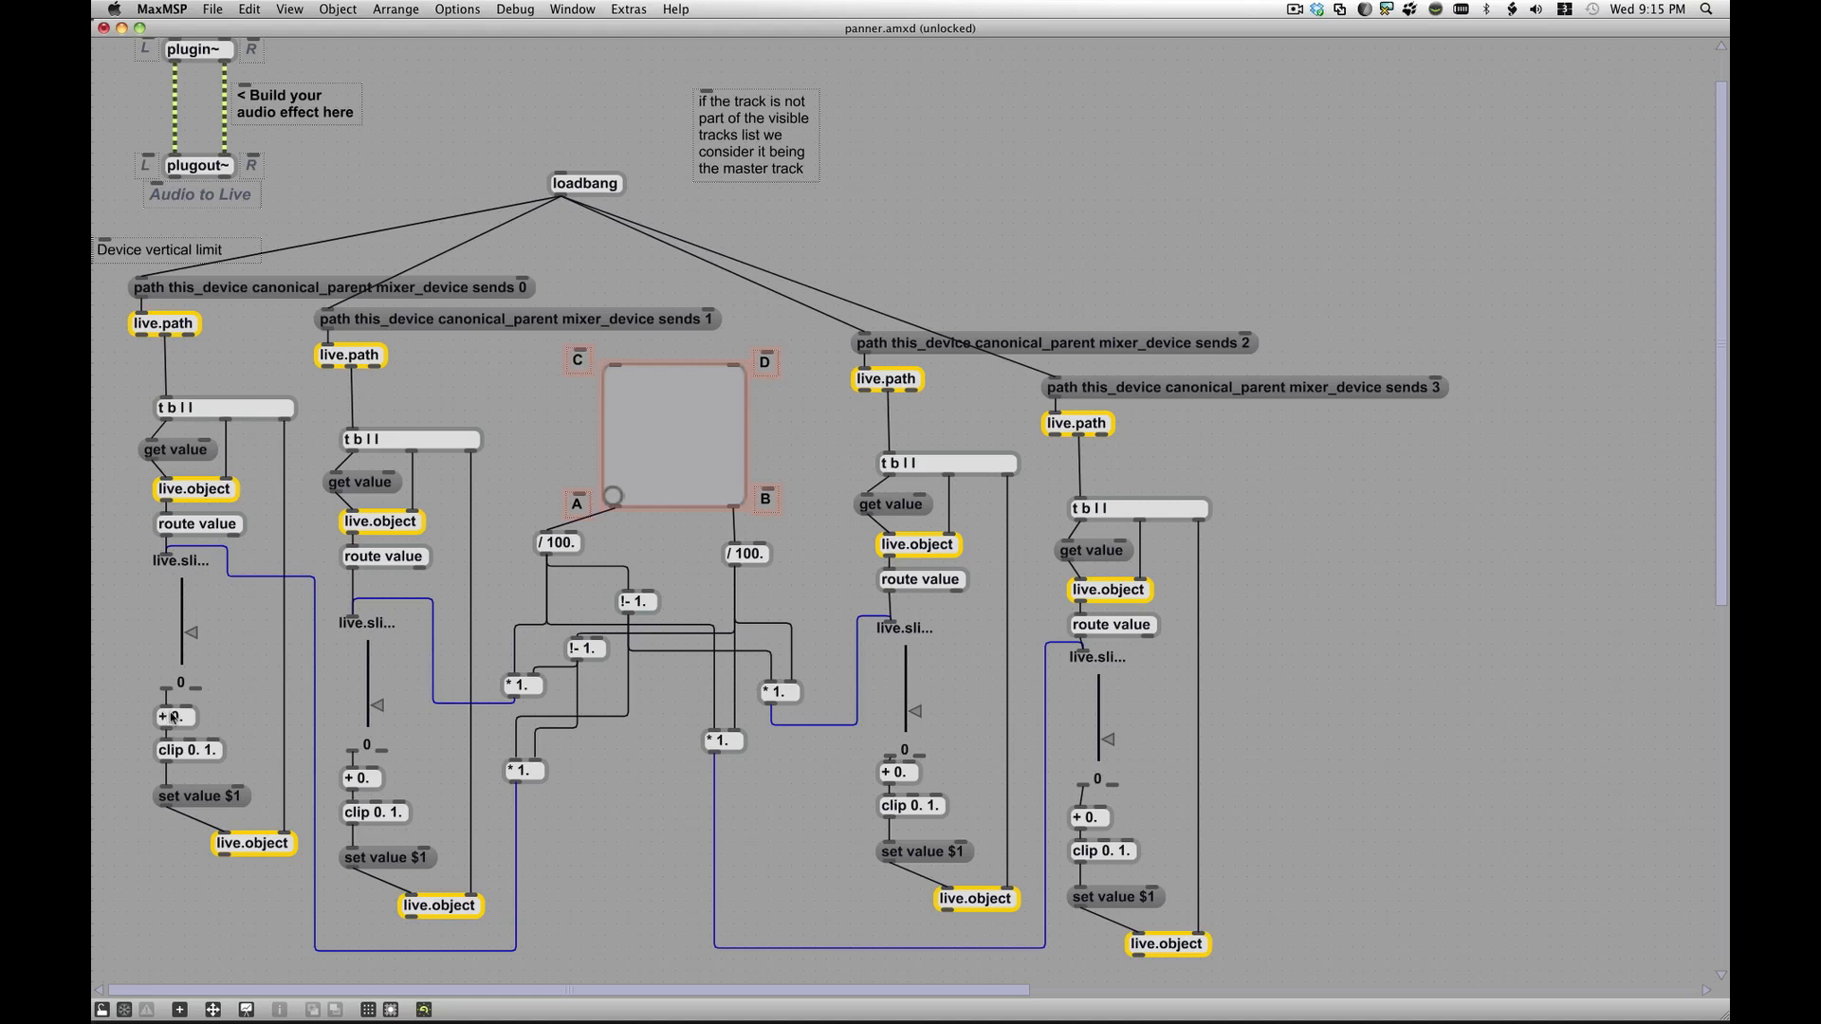
mouse_move(180, 708)
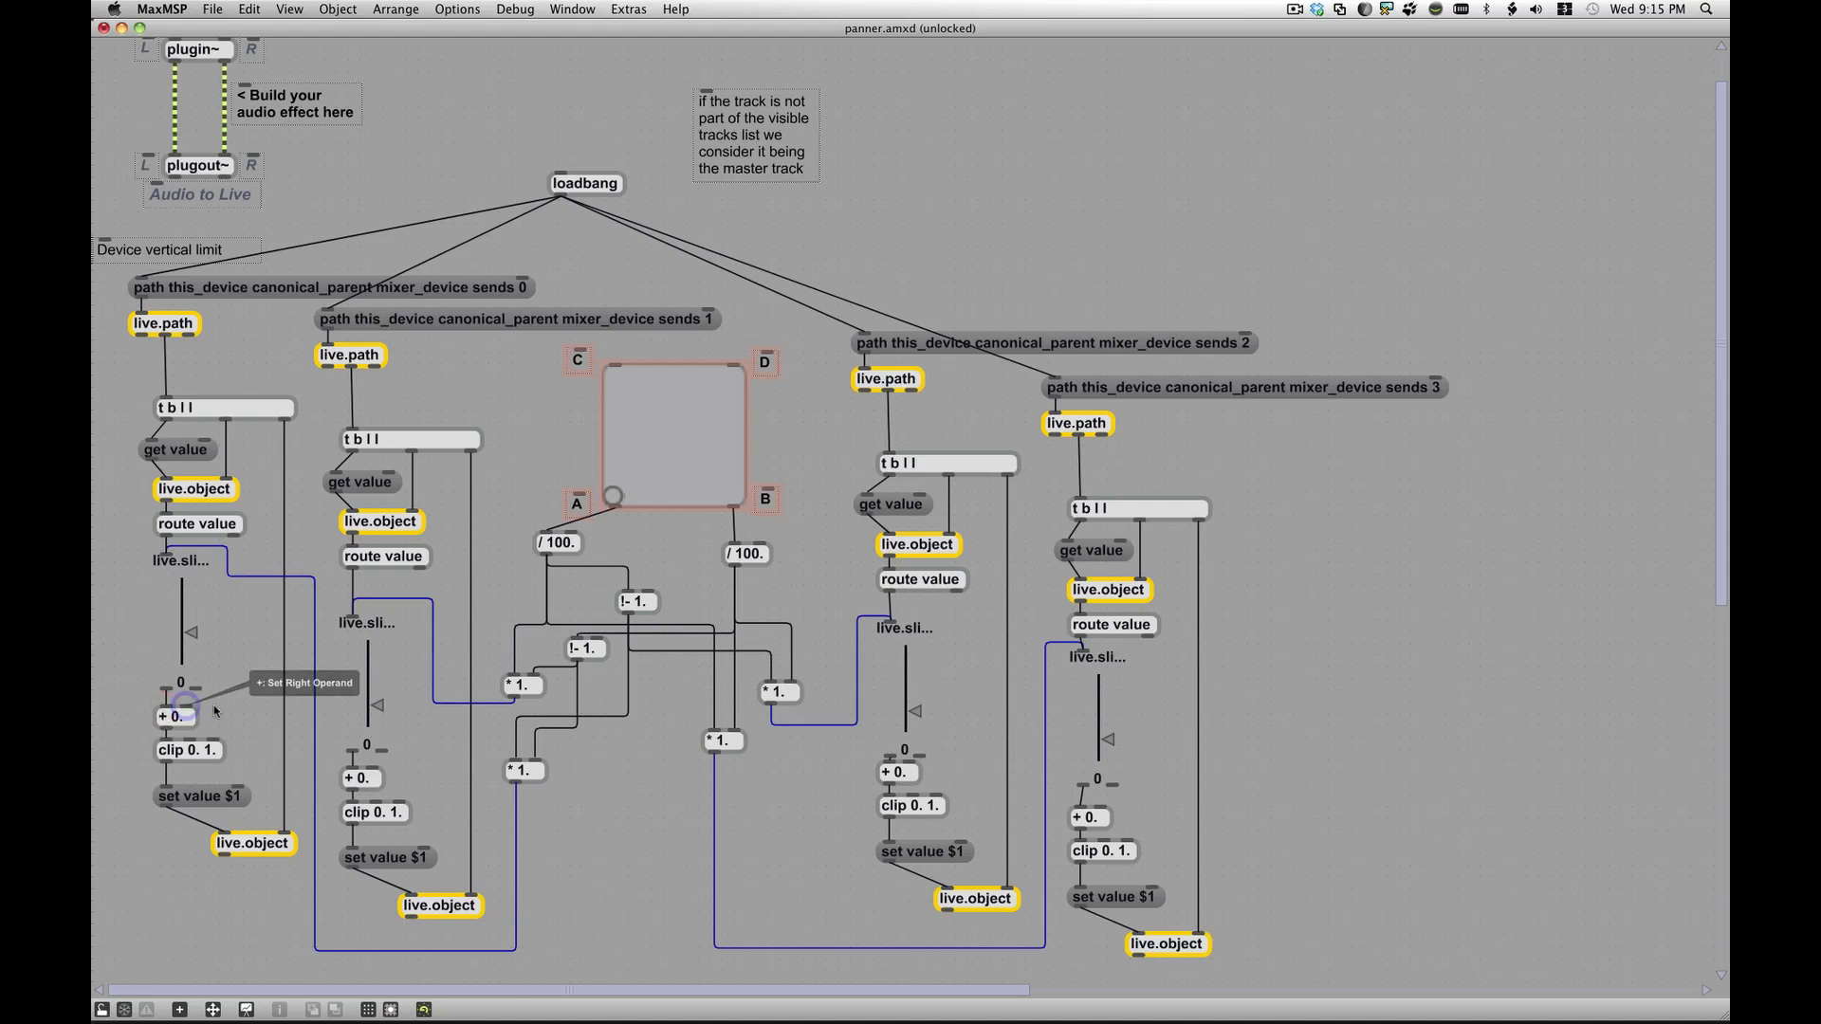
mouse_move(184, 712)
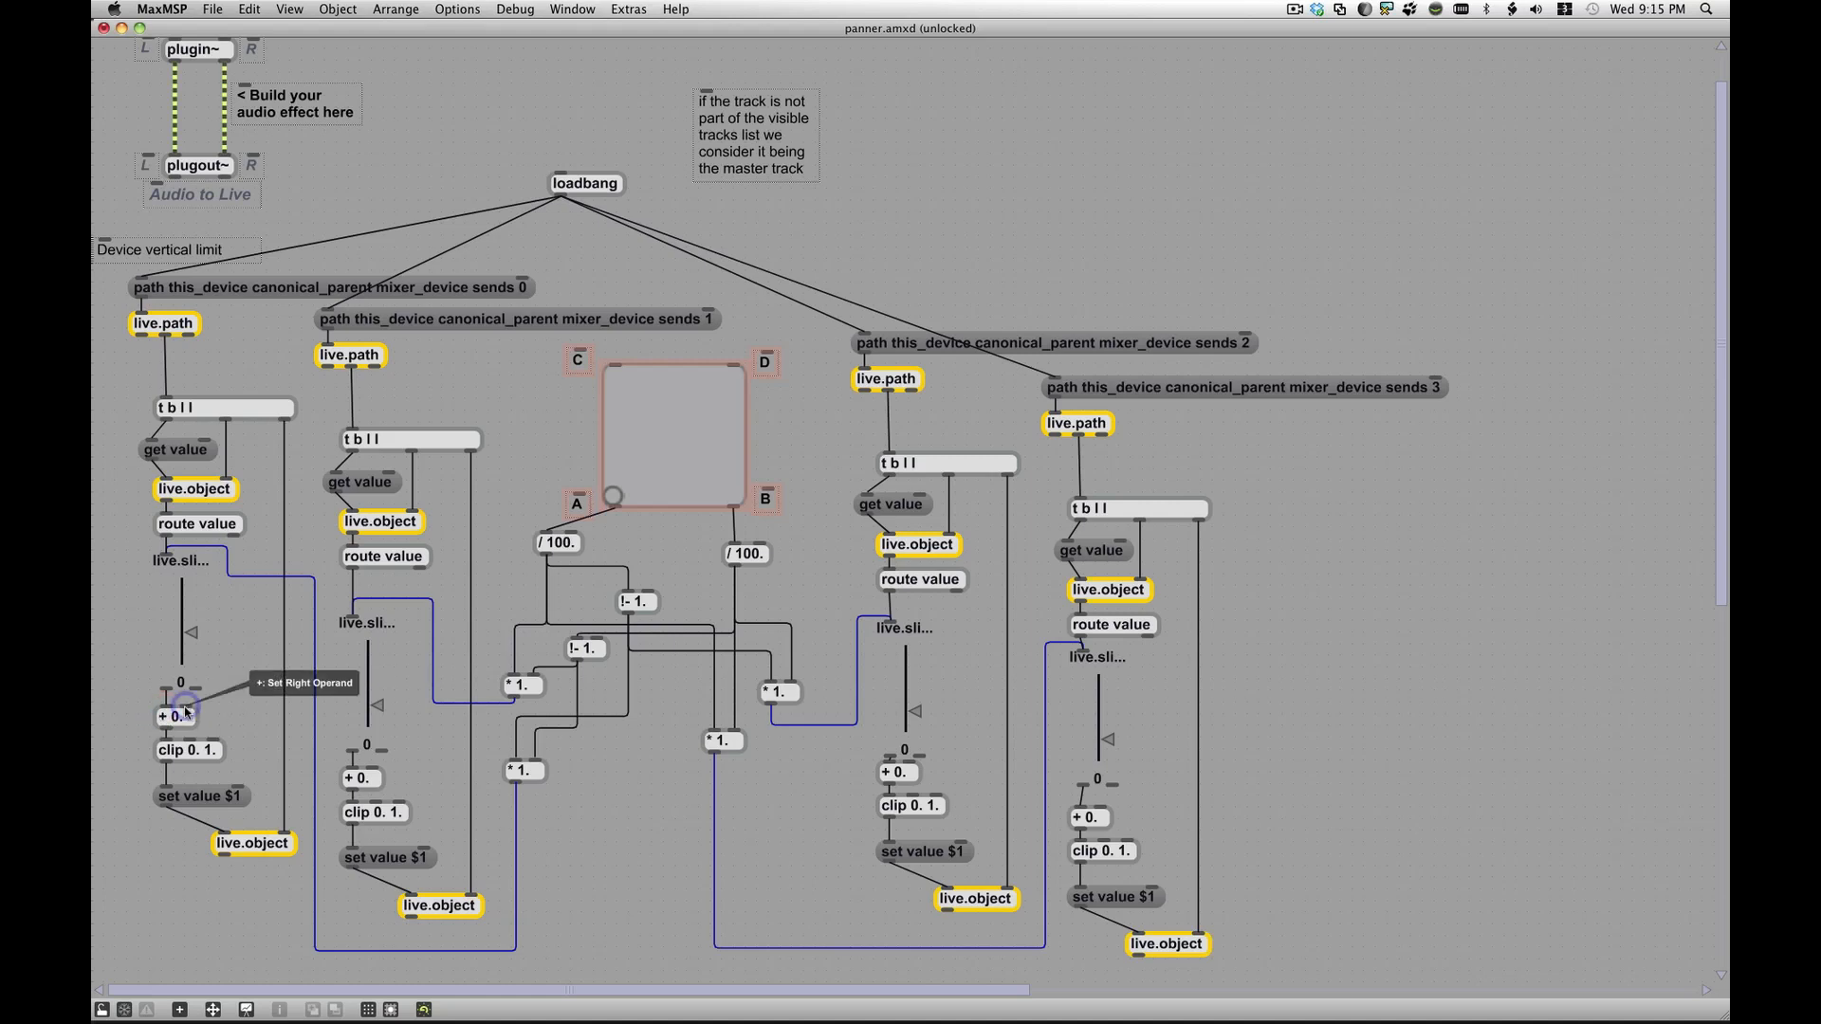
mouse_move(312, 743)
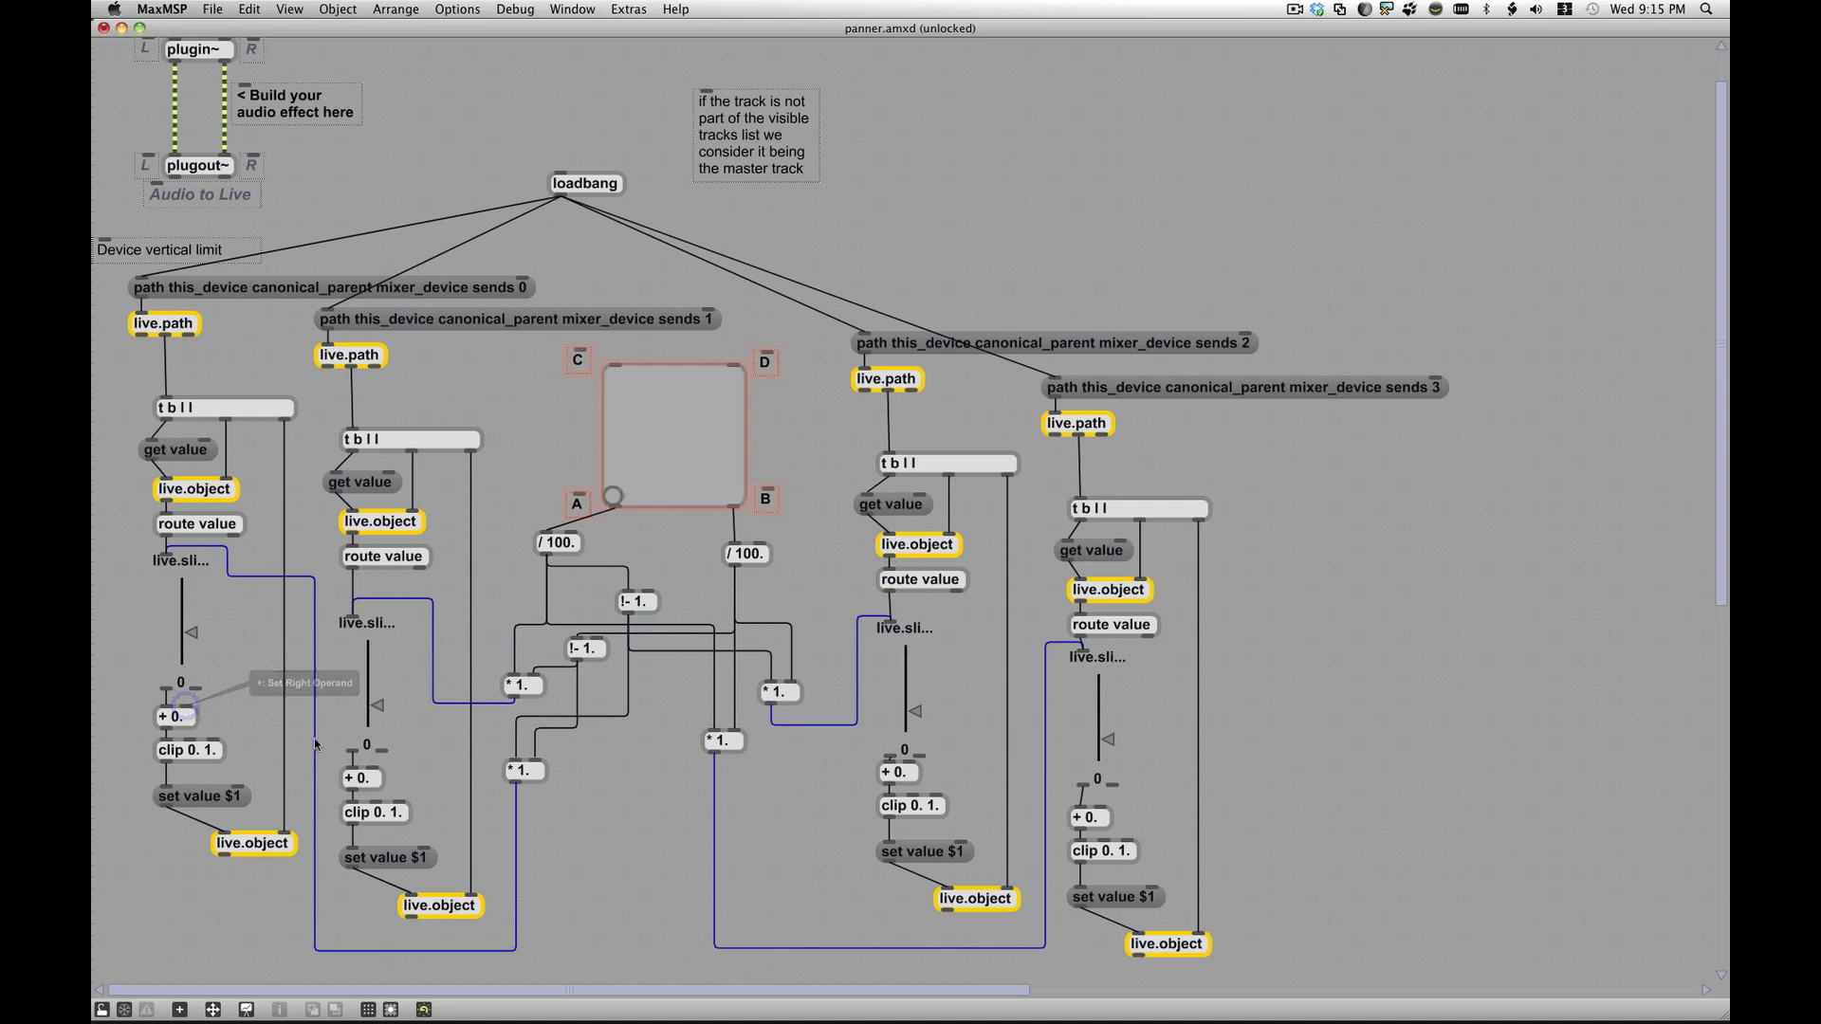
mouse_move(337, 774)
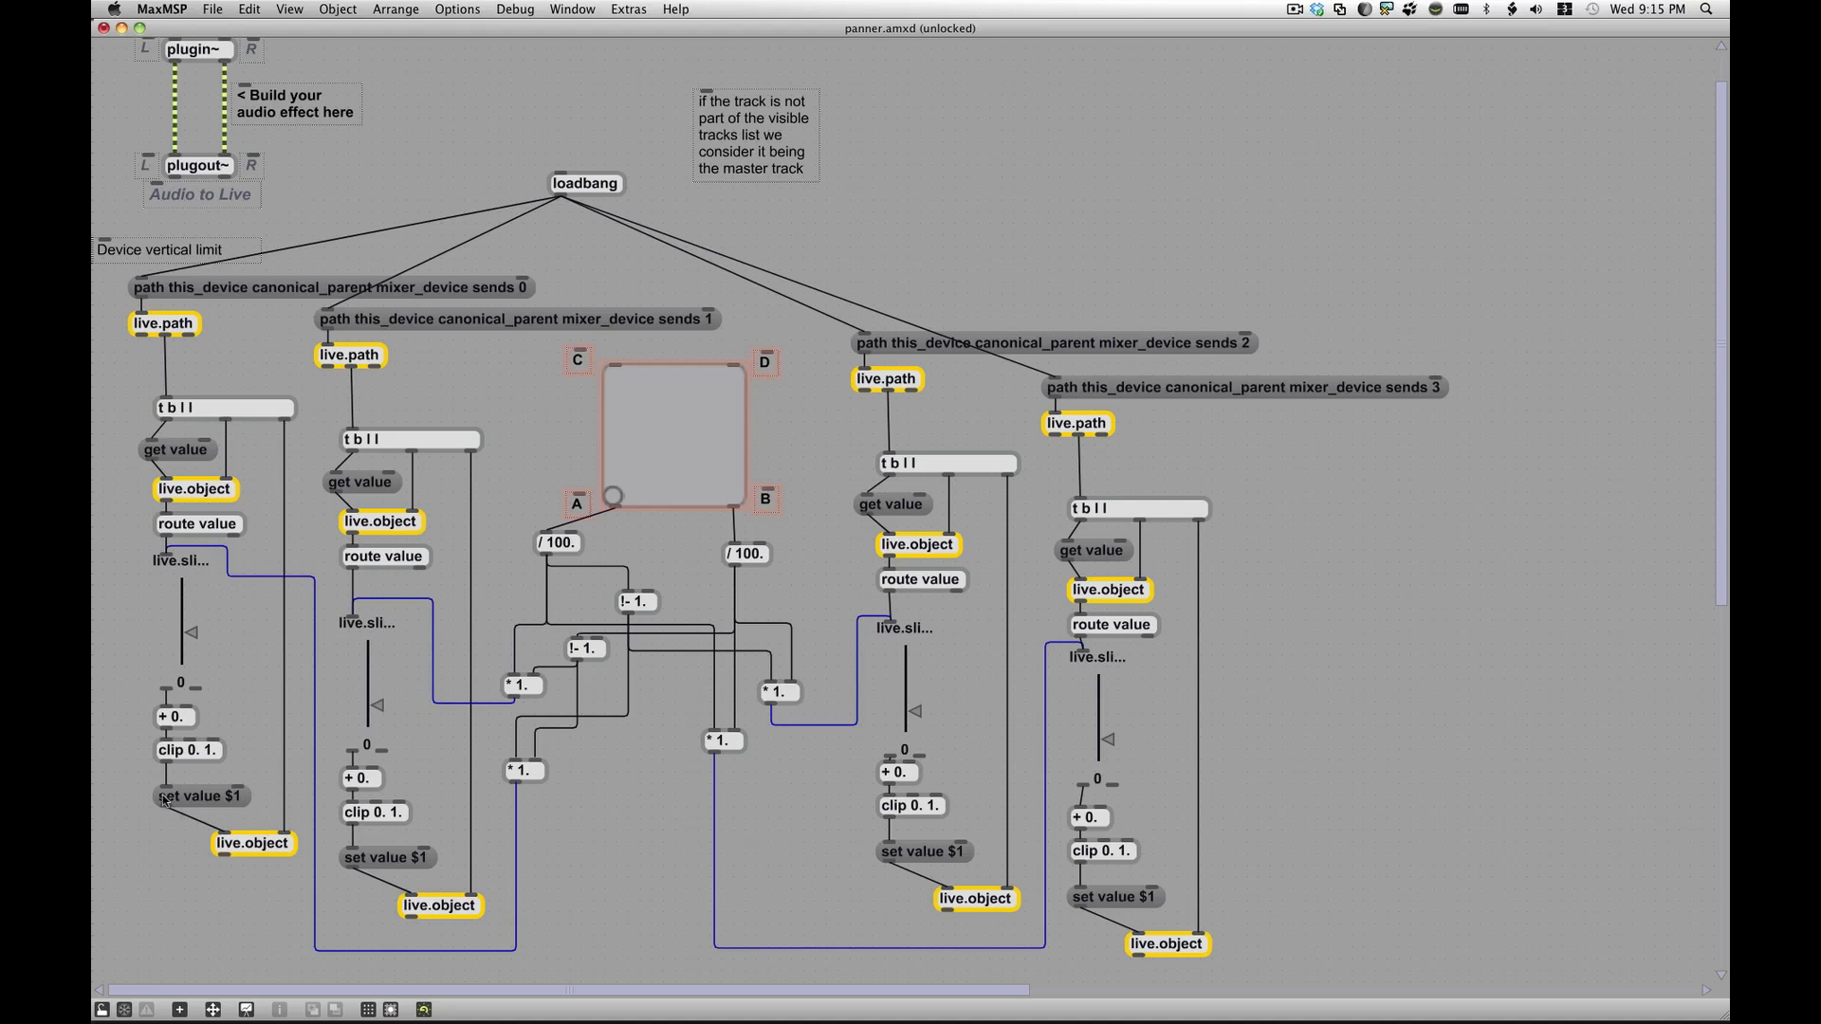
mouse_move(289, 660)
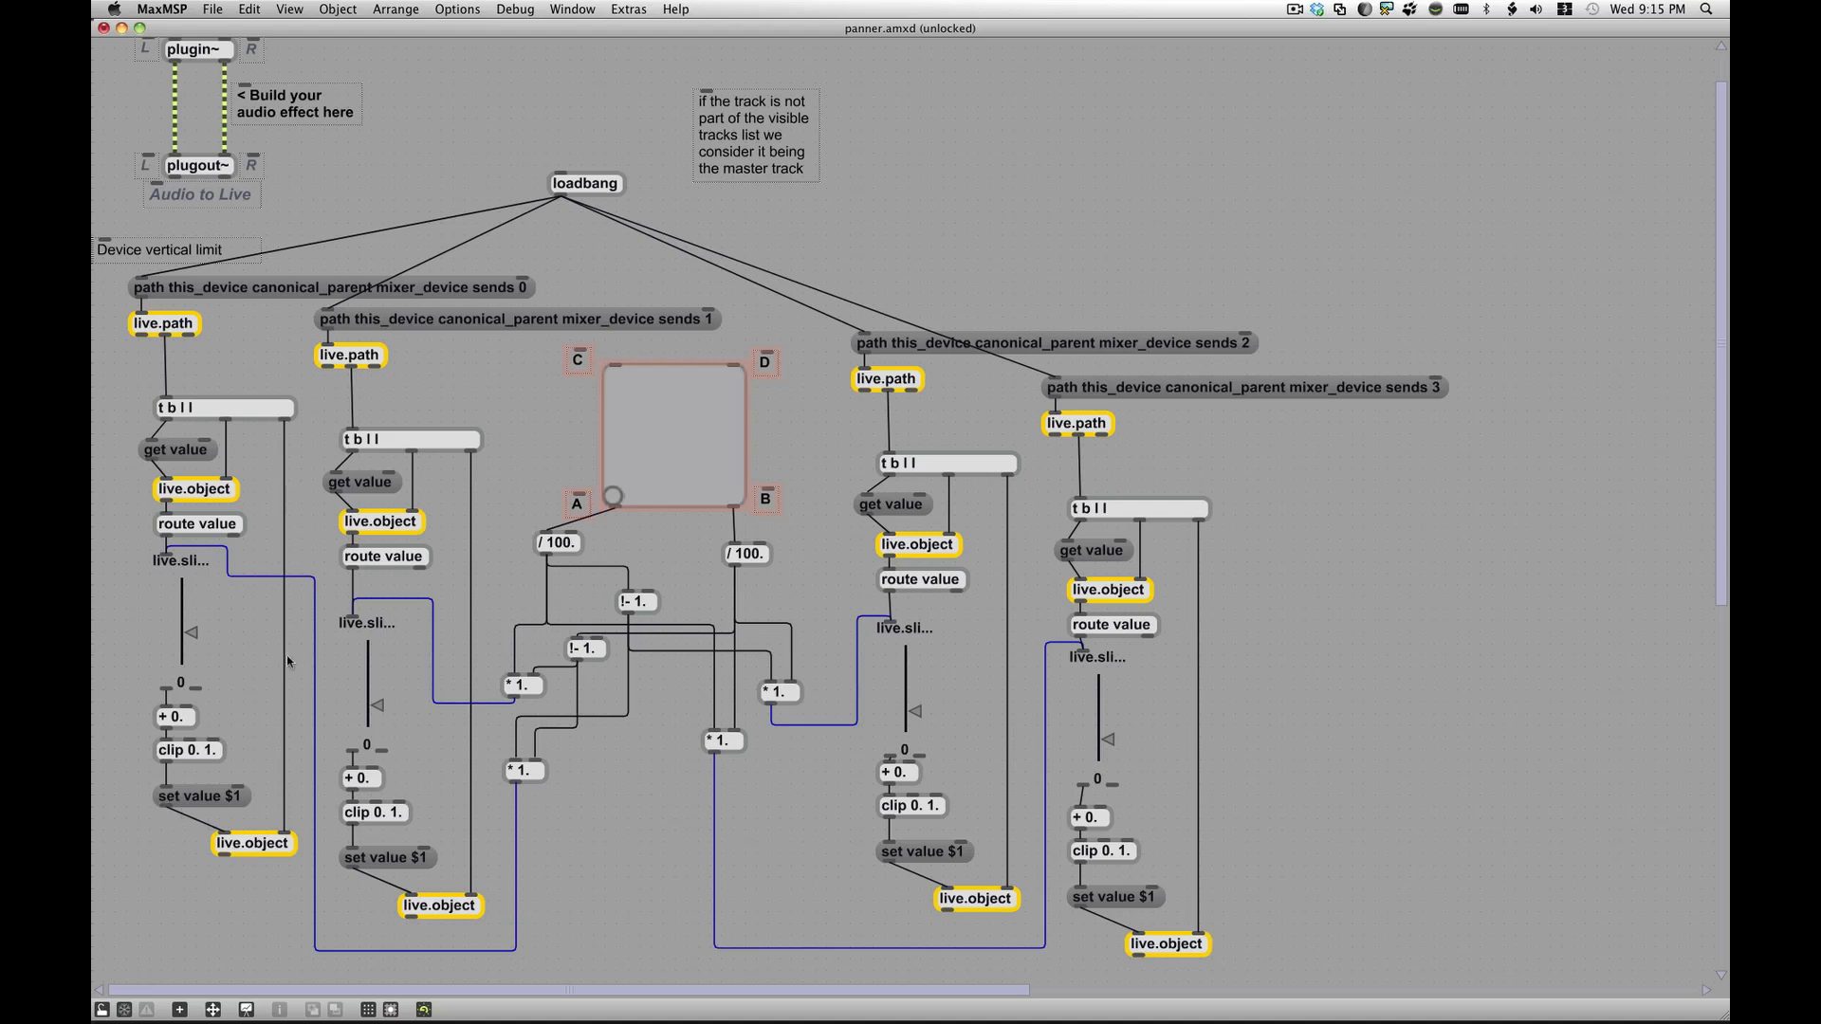
mouse_move(186, 810)
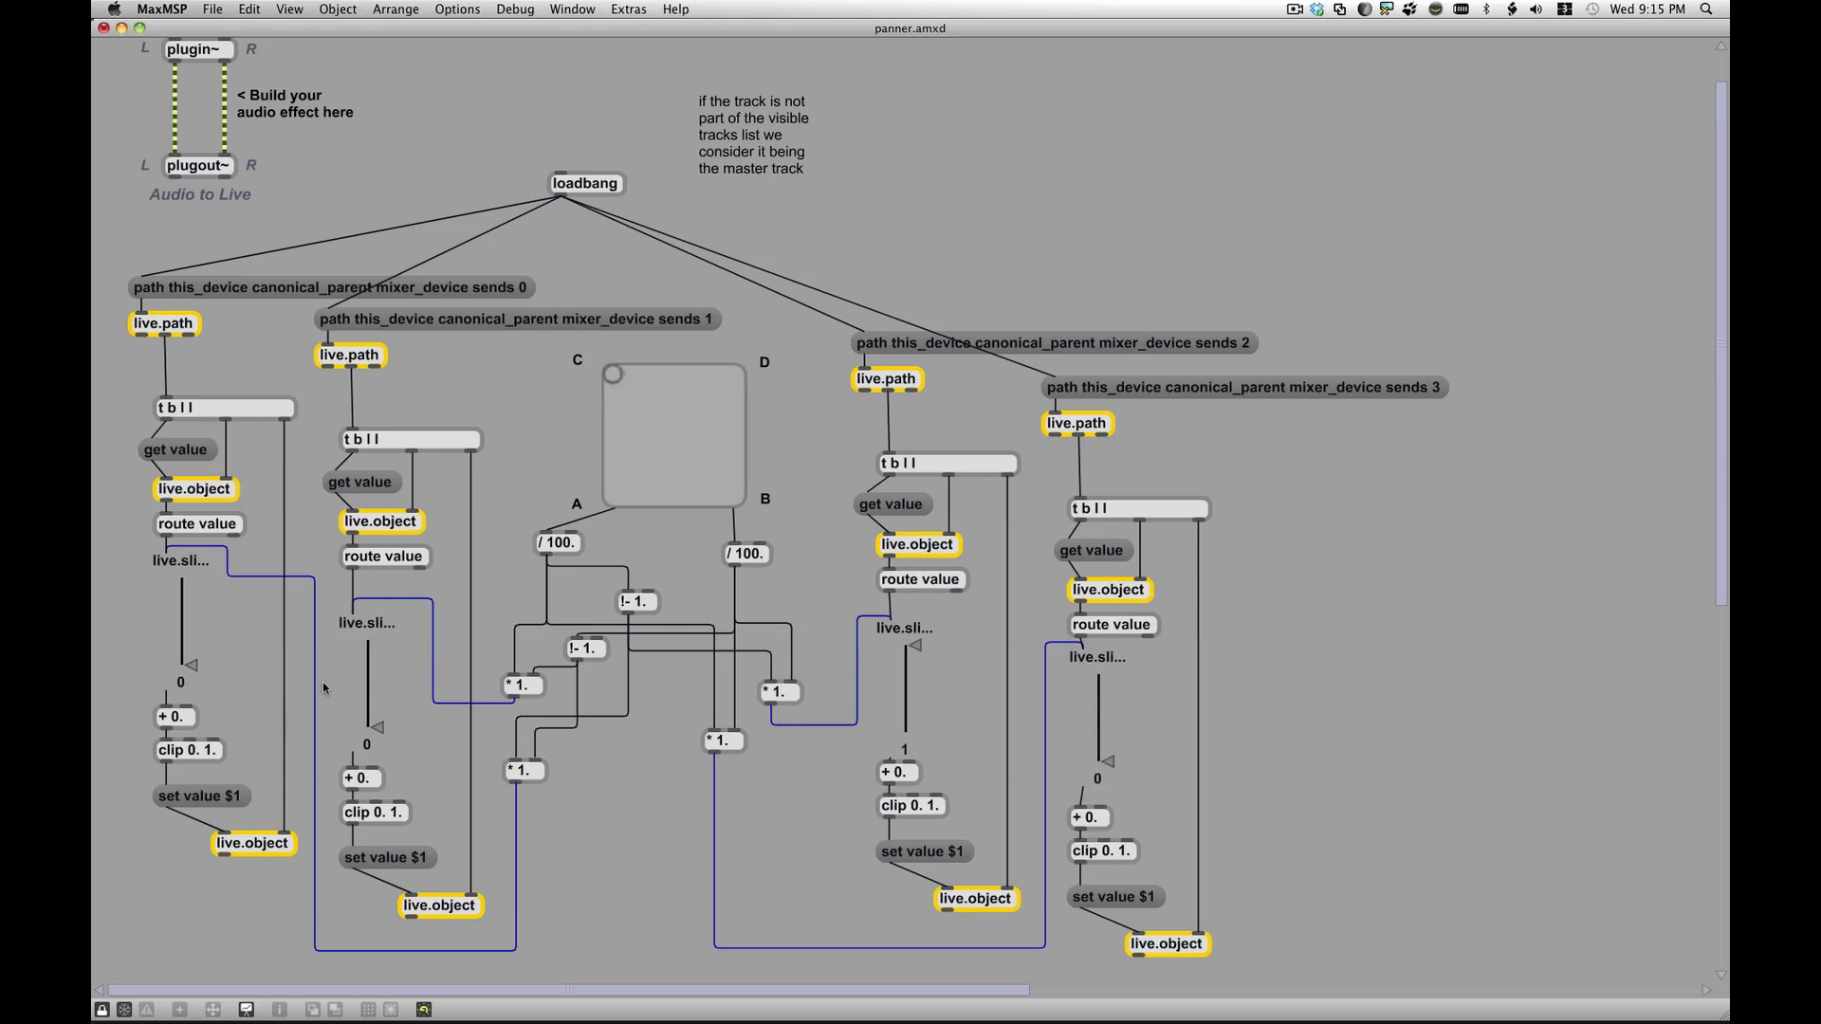
mouse_move(748, 405)
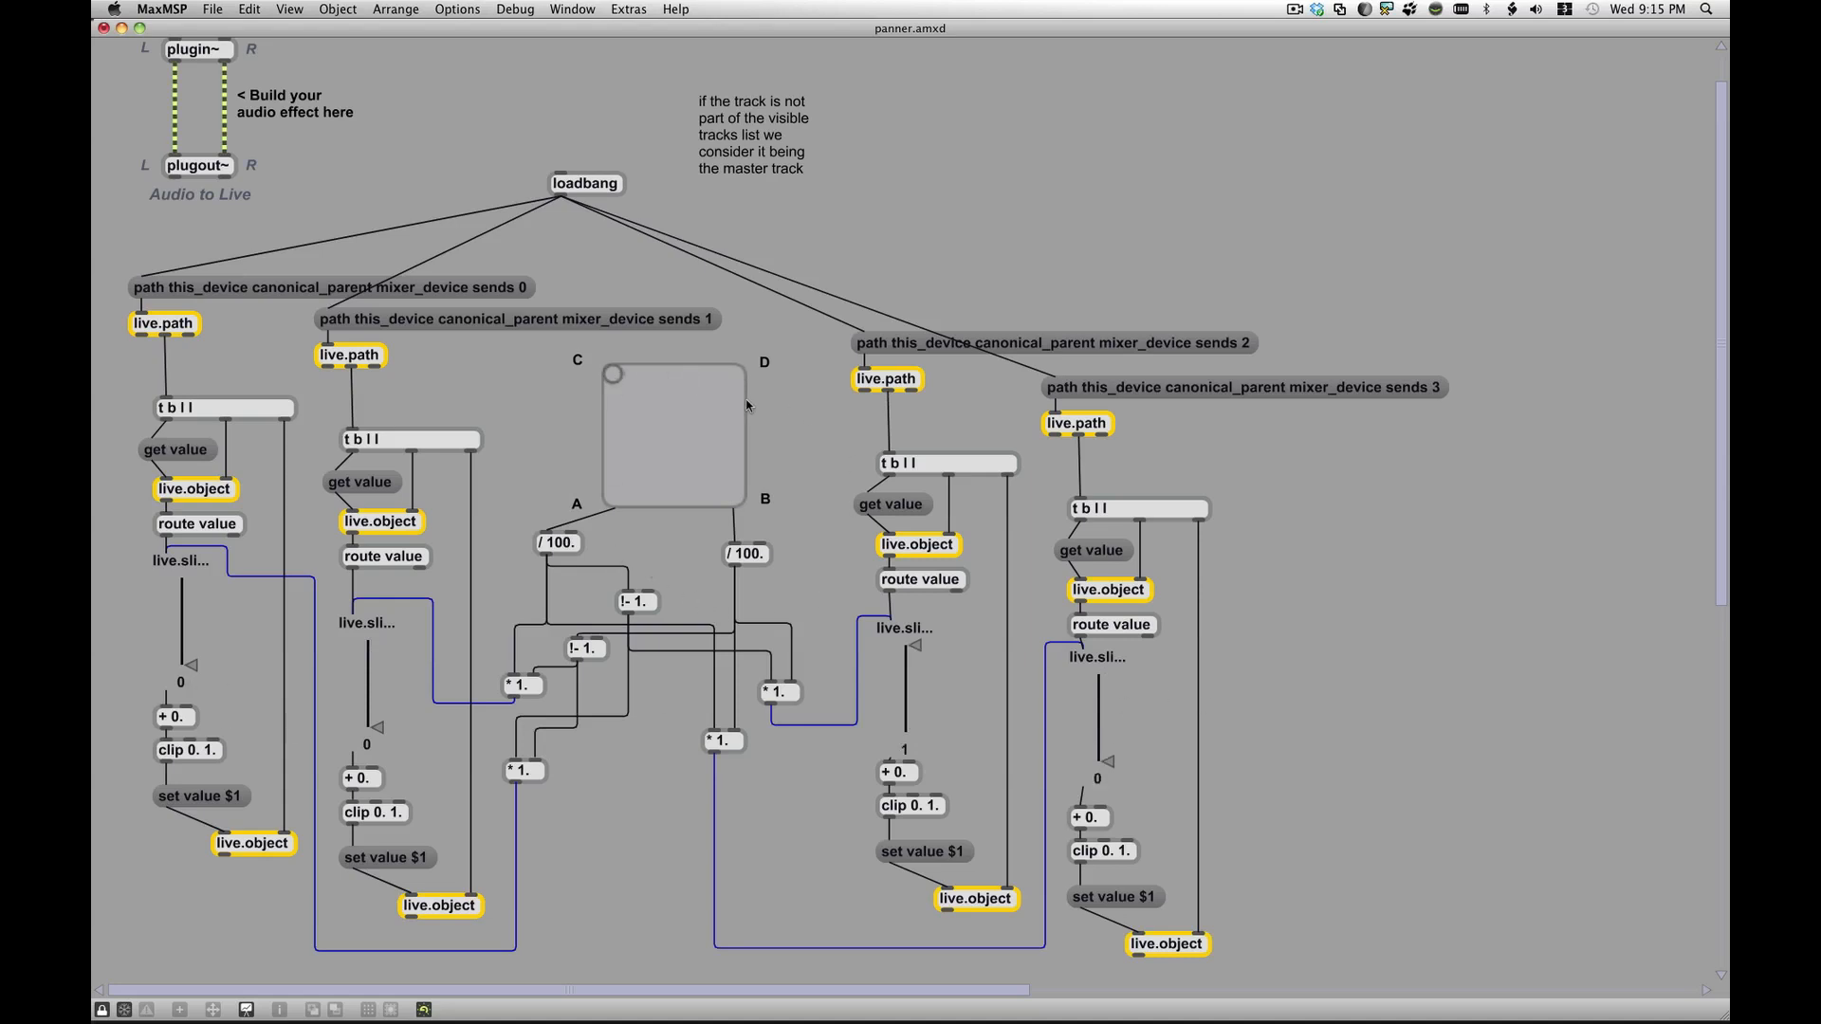
mouse_move(618, 383)
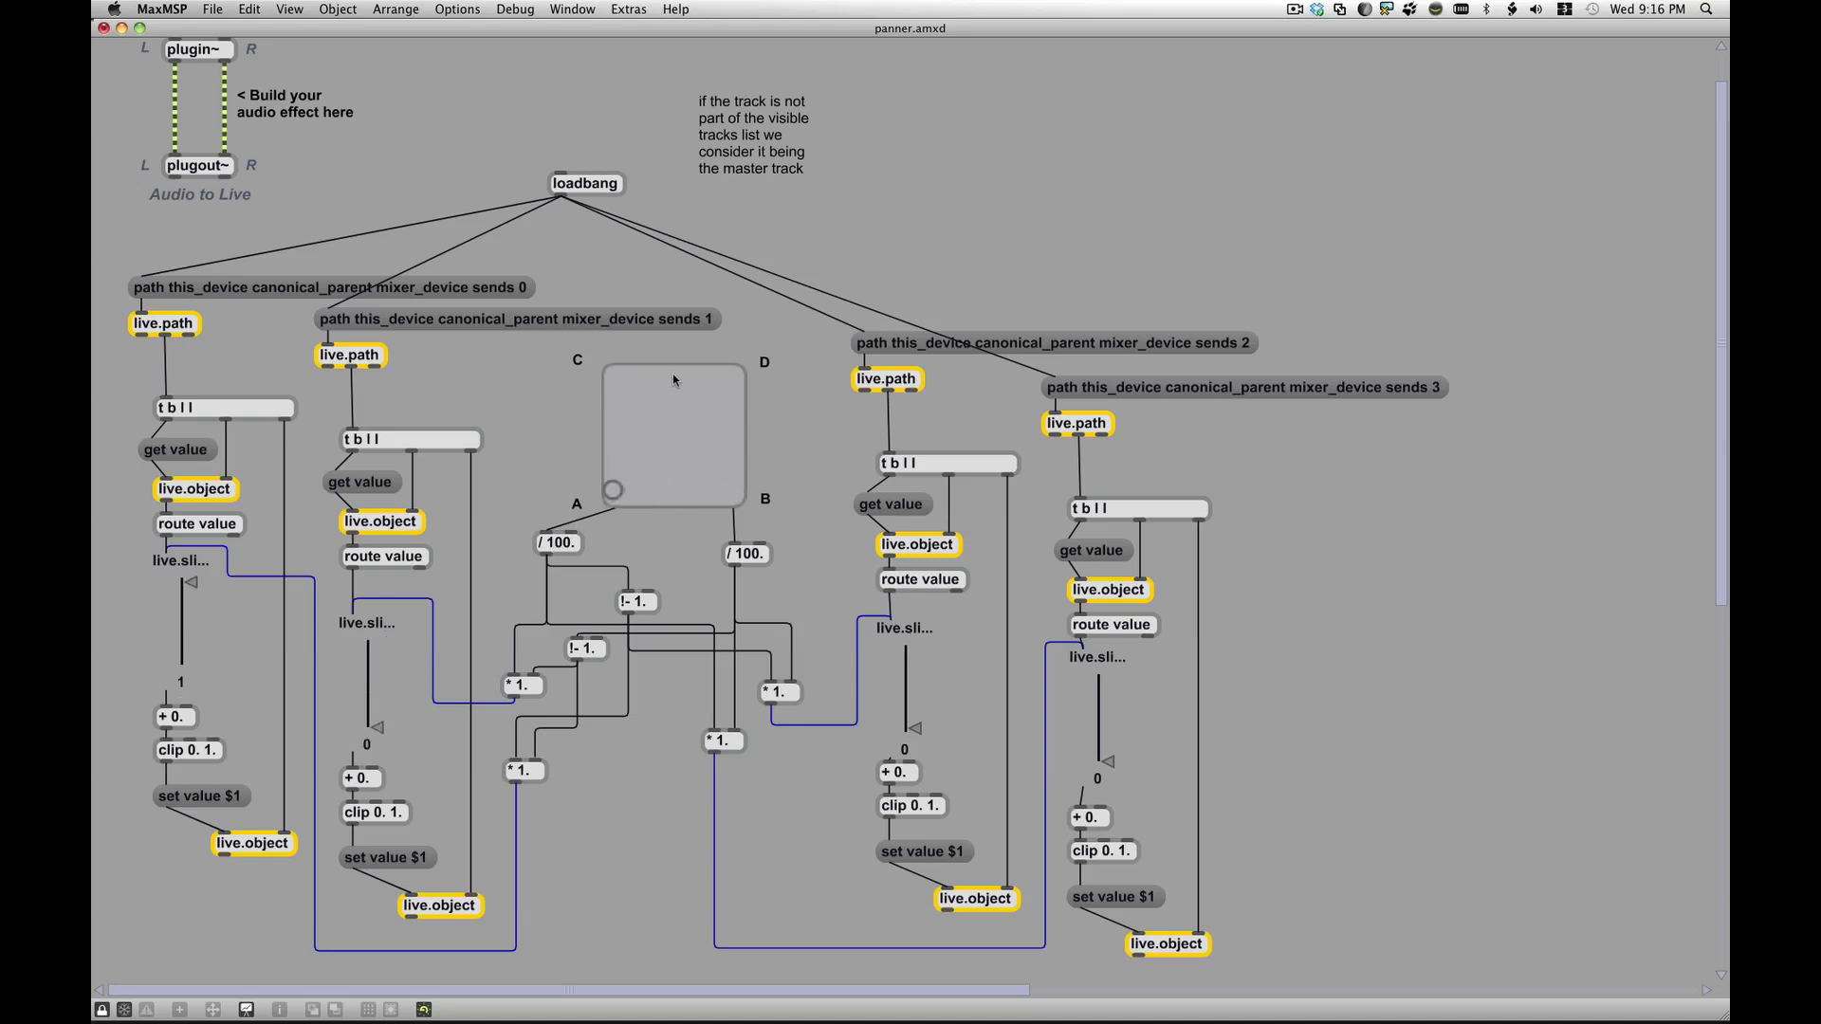
mouse_move(658, 438)
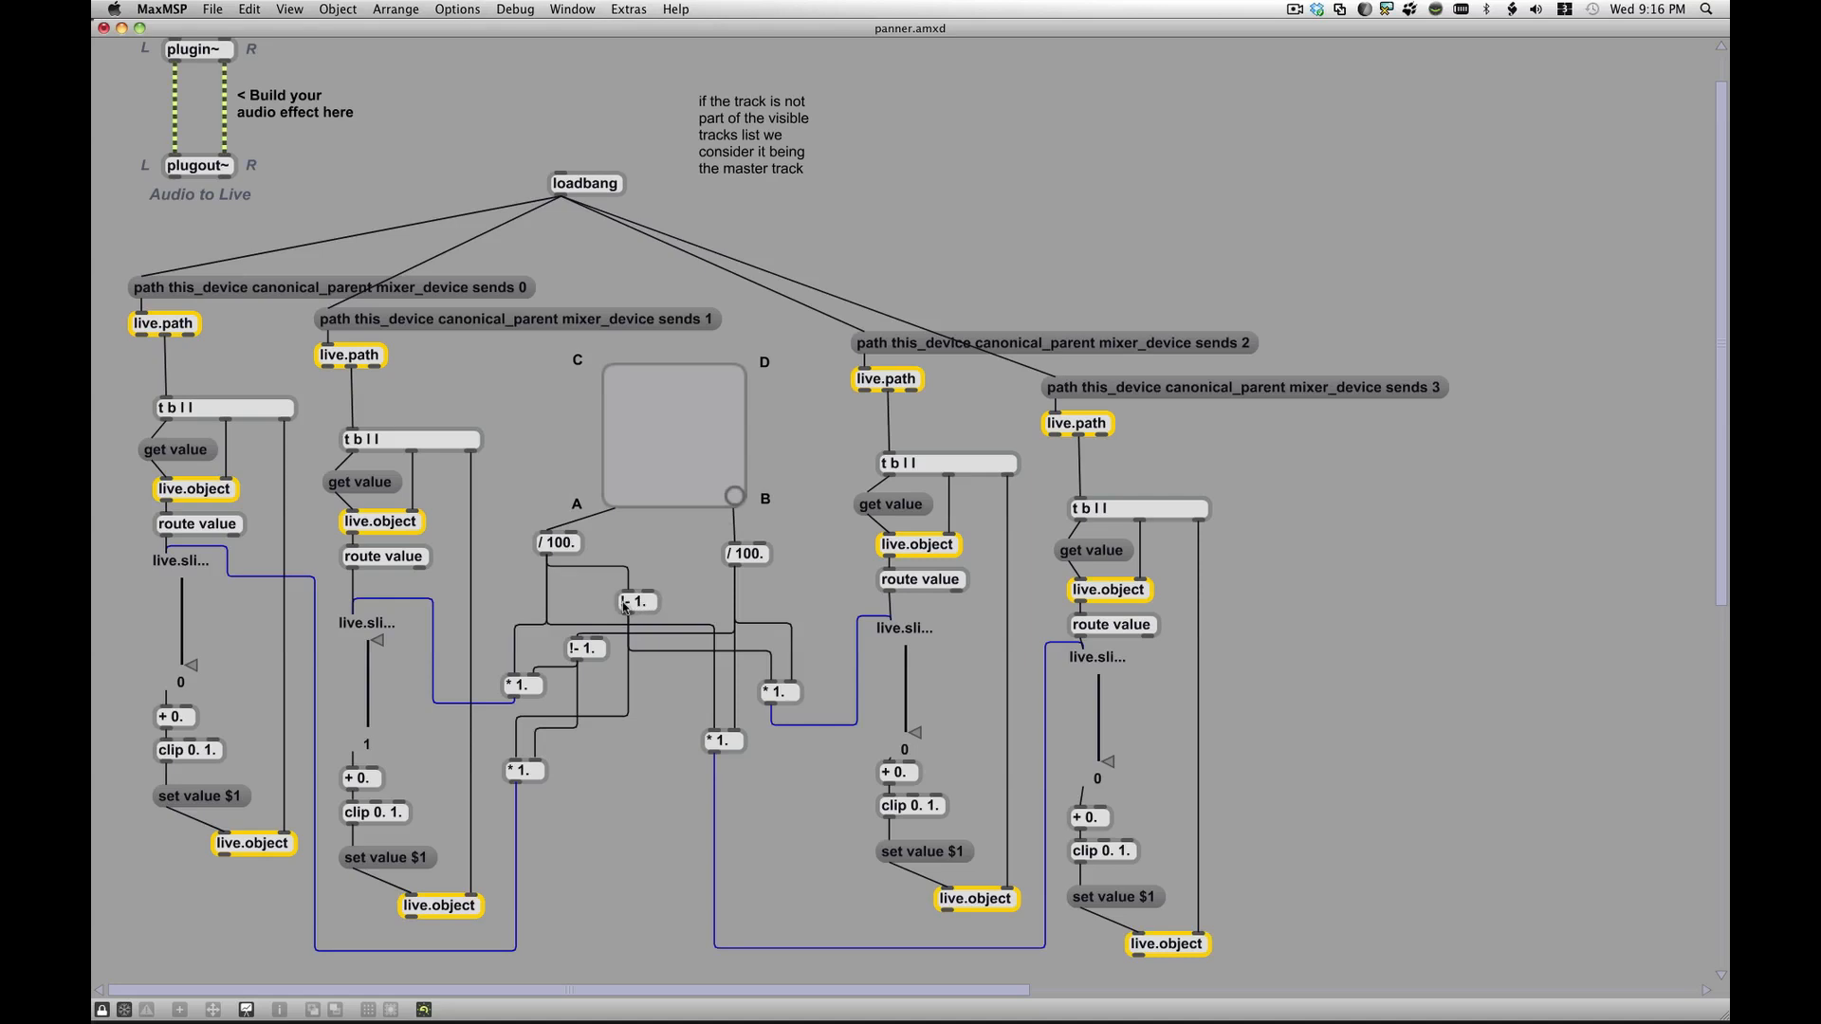
mouse_move(569, 552)
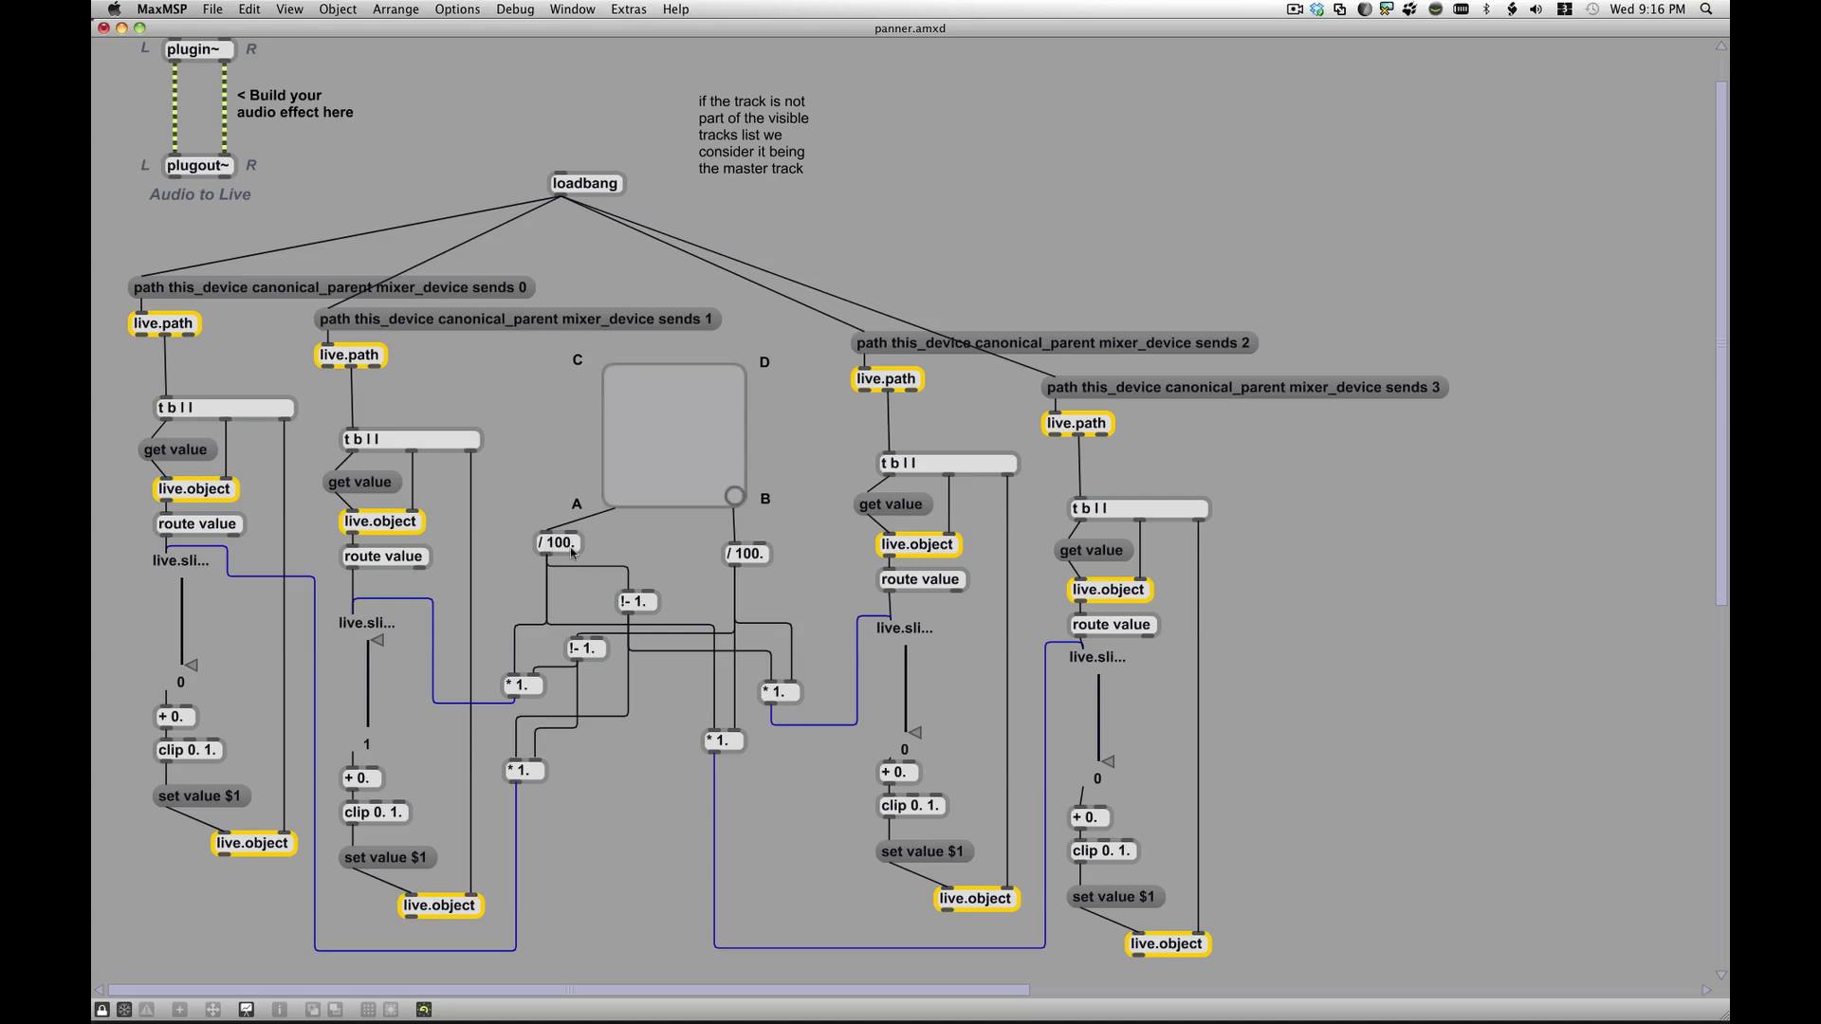
mouse_move(556, 569)
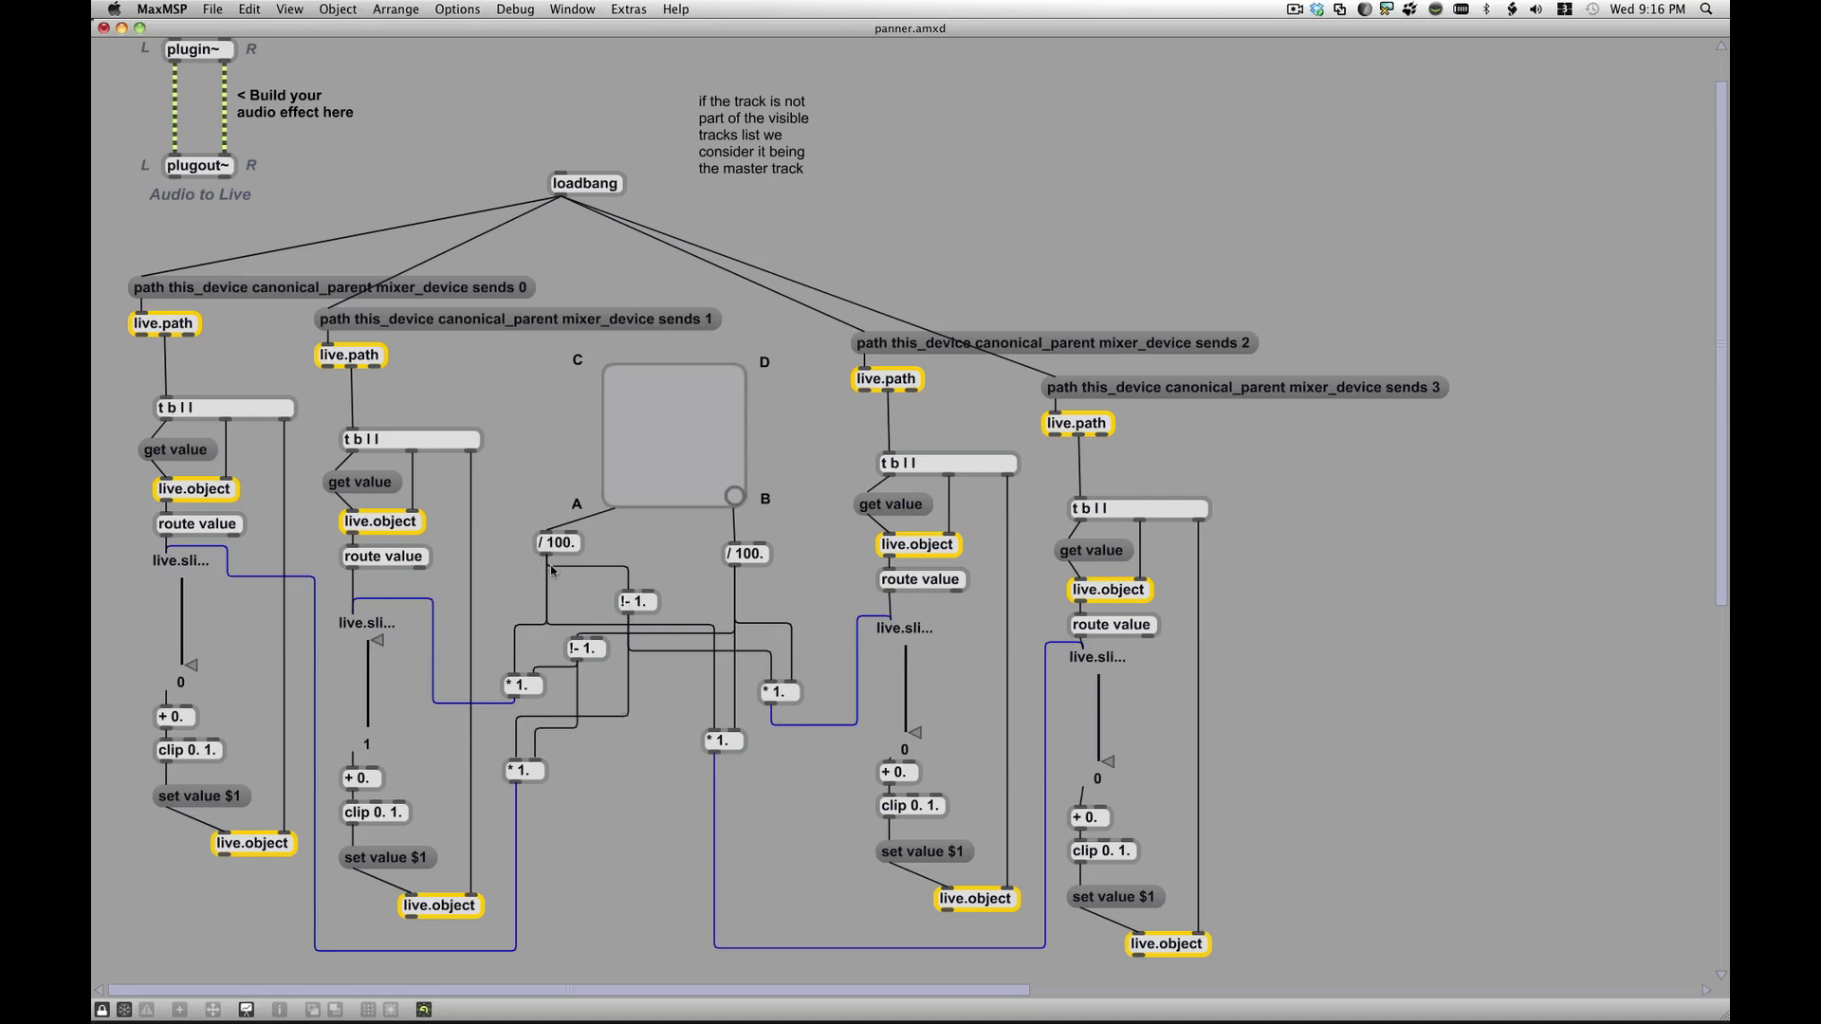
mouse_move(550, 587)
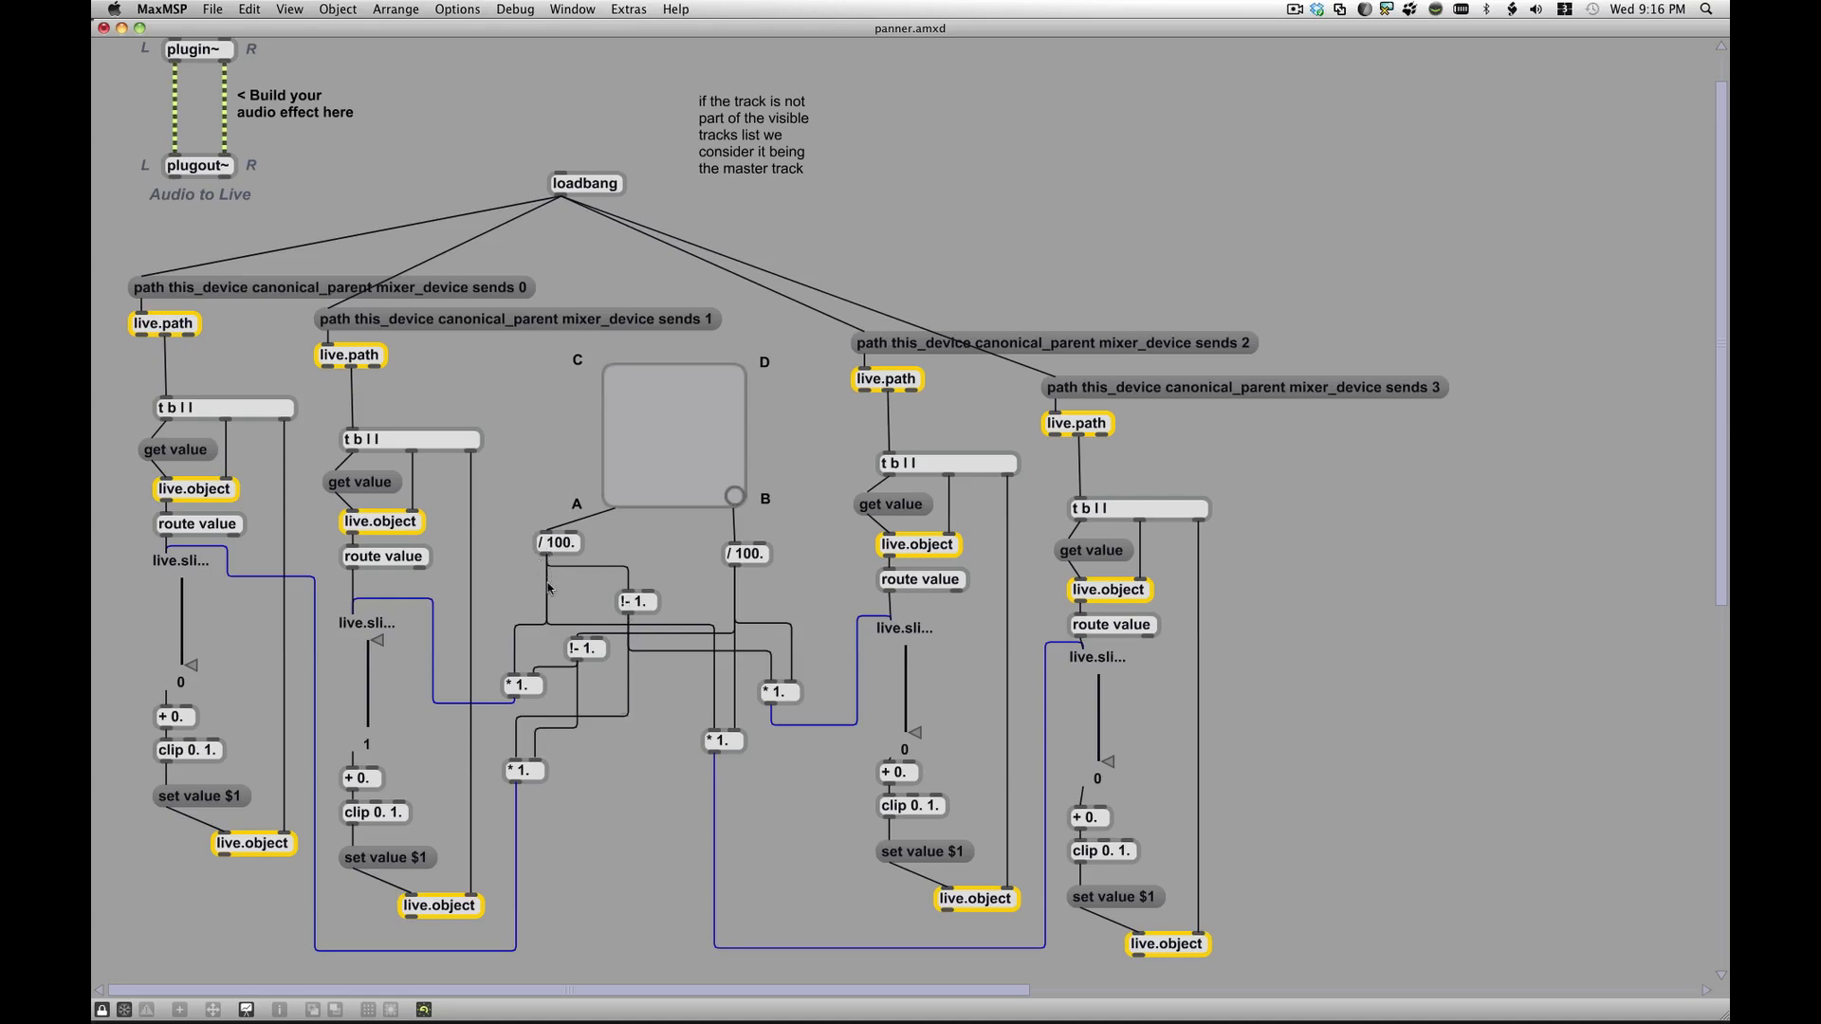
mouse_move(520, 687)
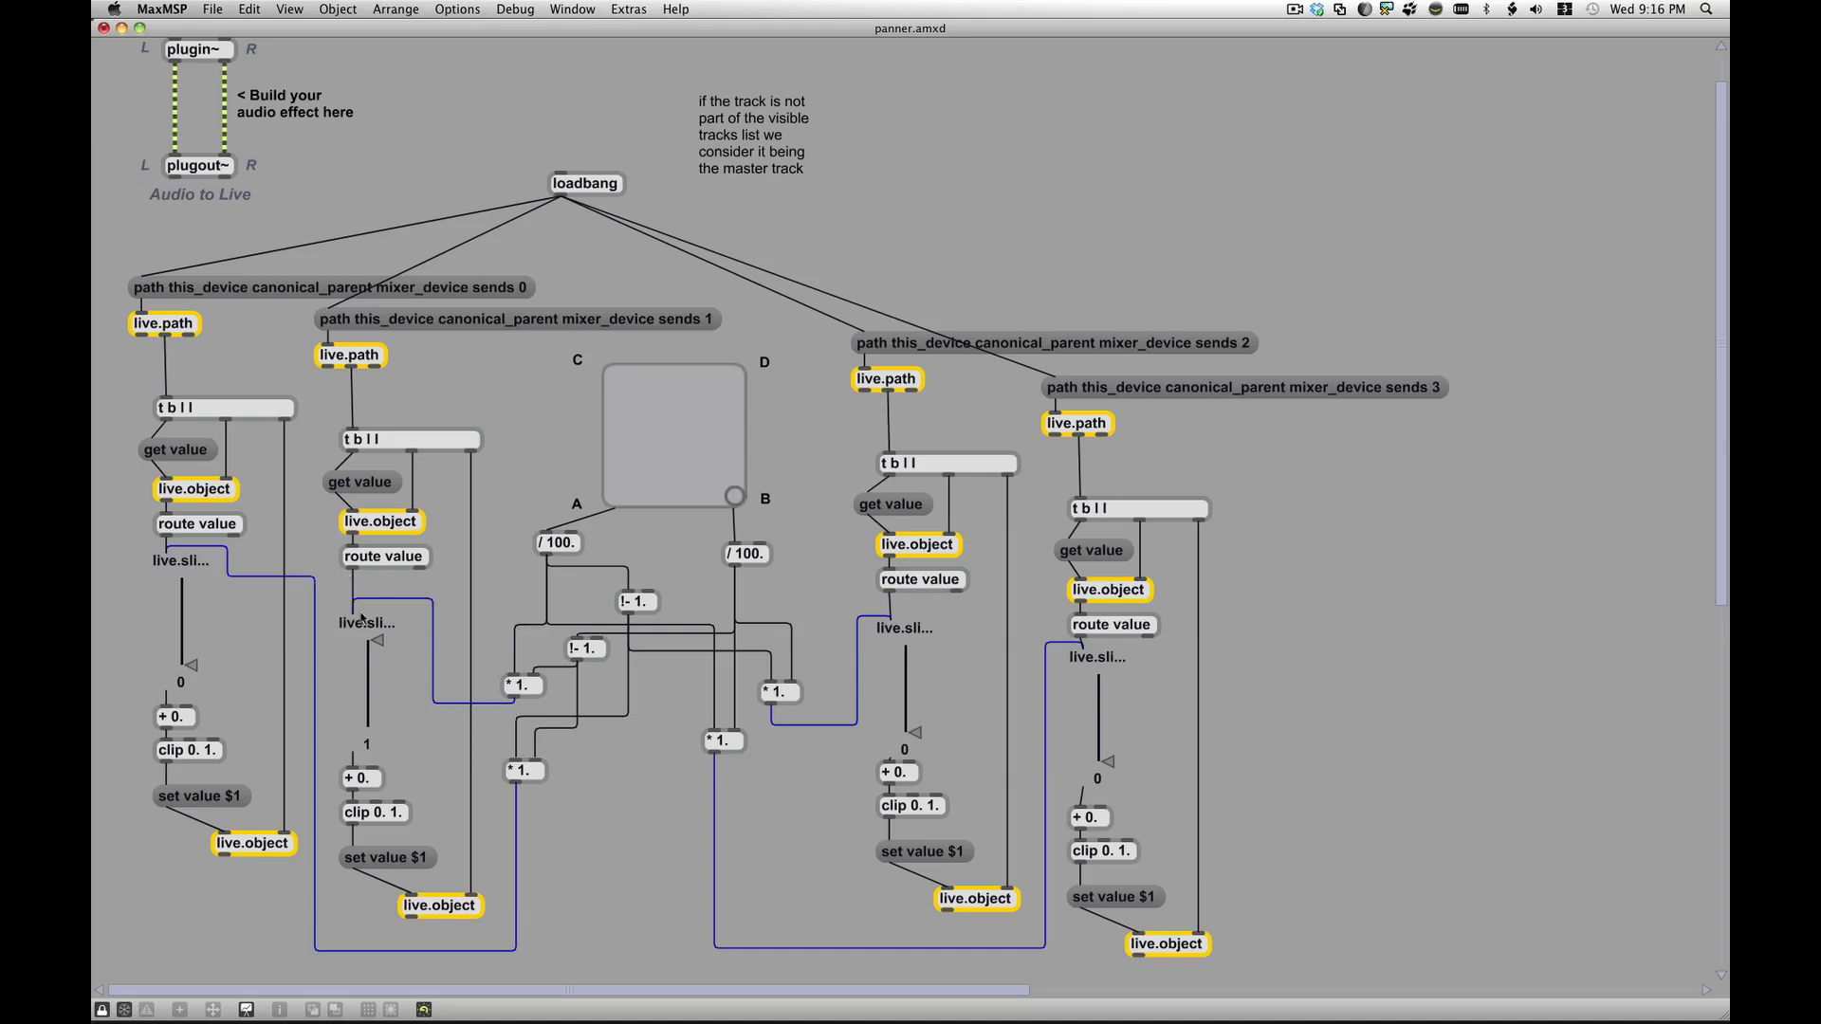
mouse_move(535, 557)
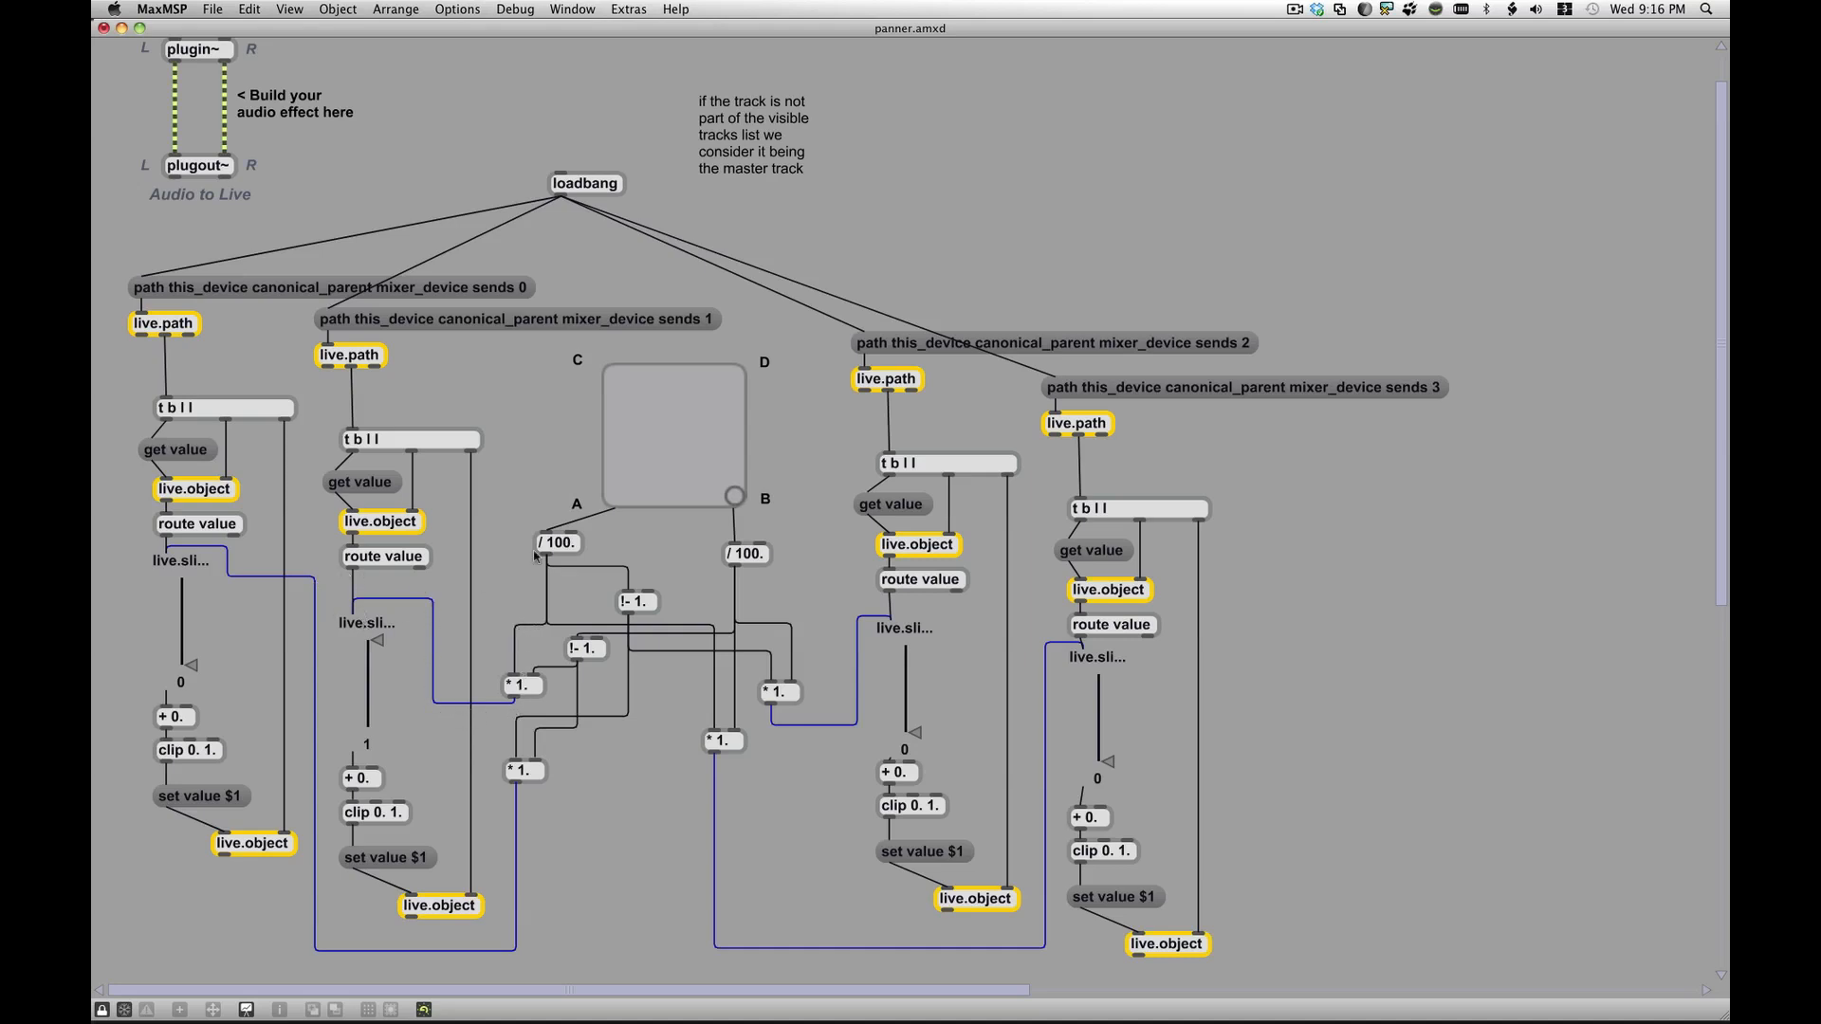
mouse_move(624, 667)
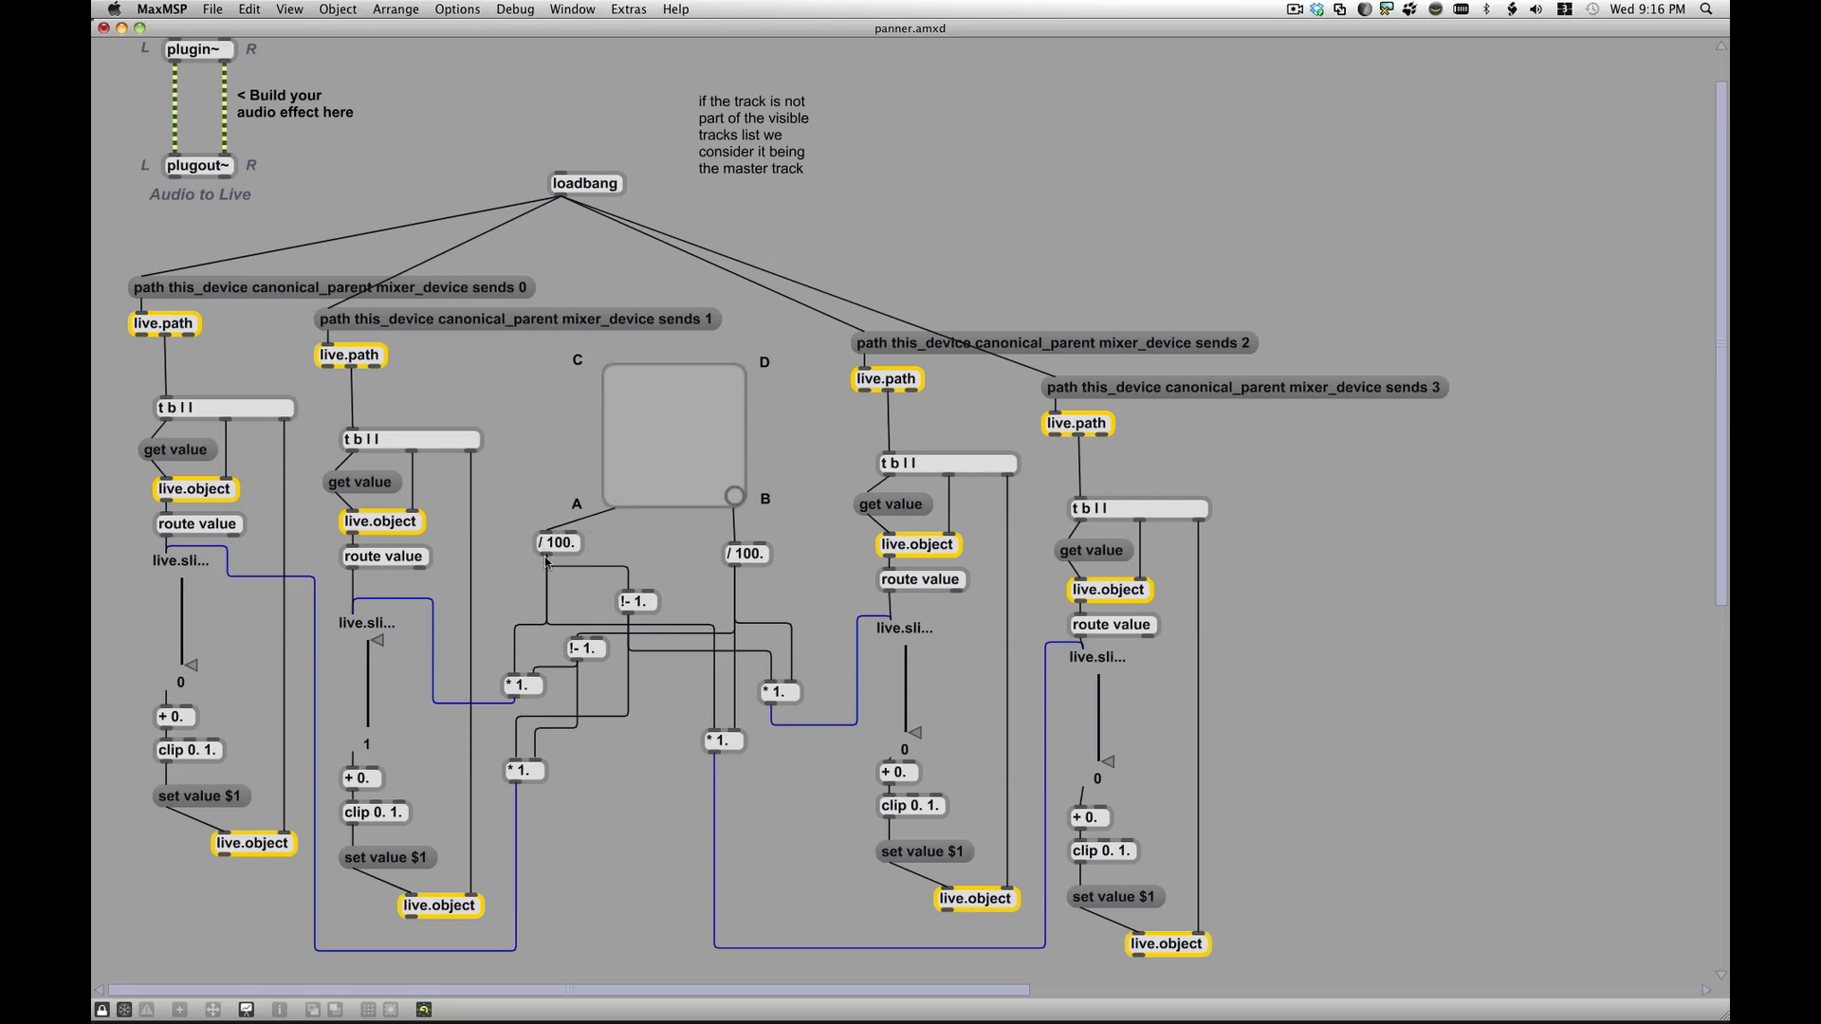
mouse_move(535, 624)
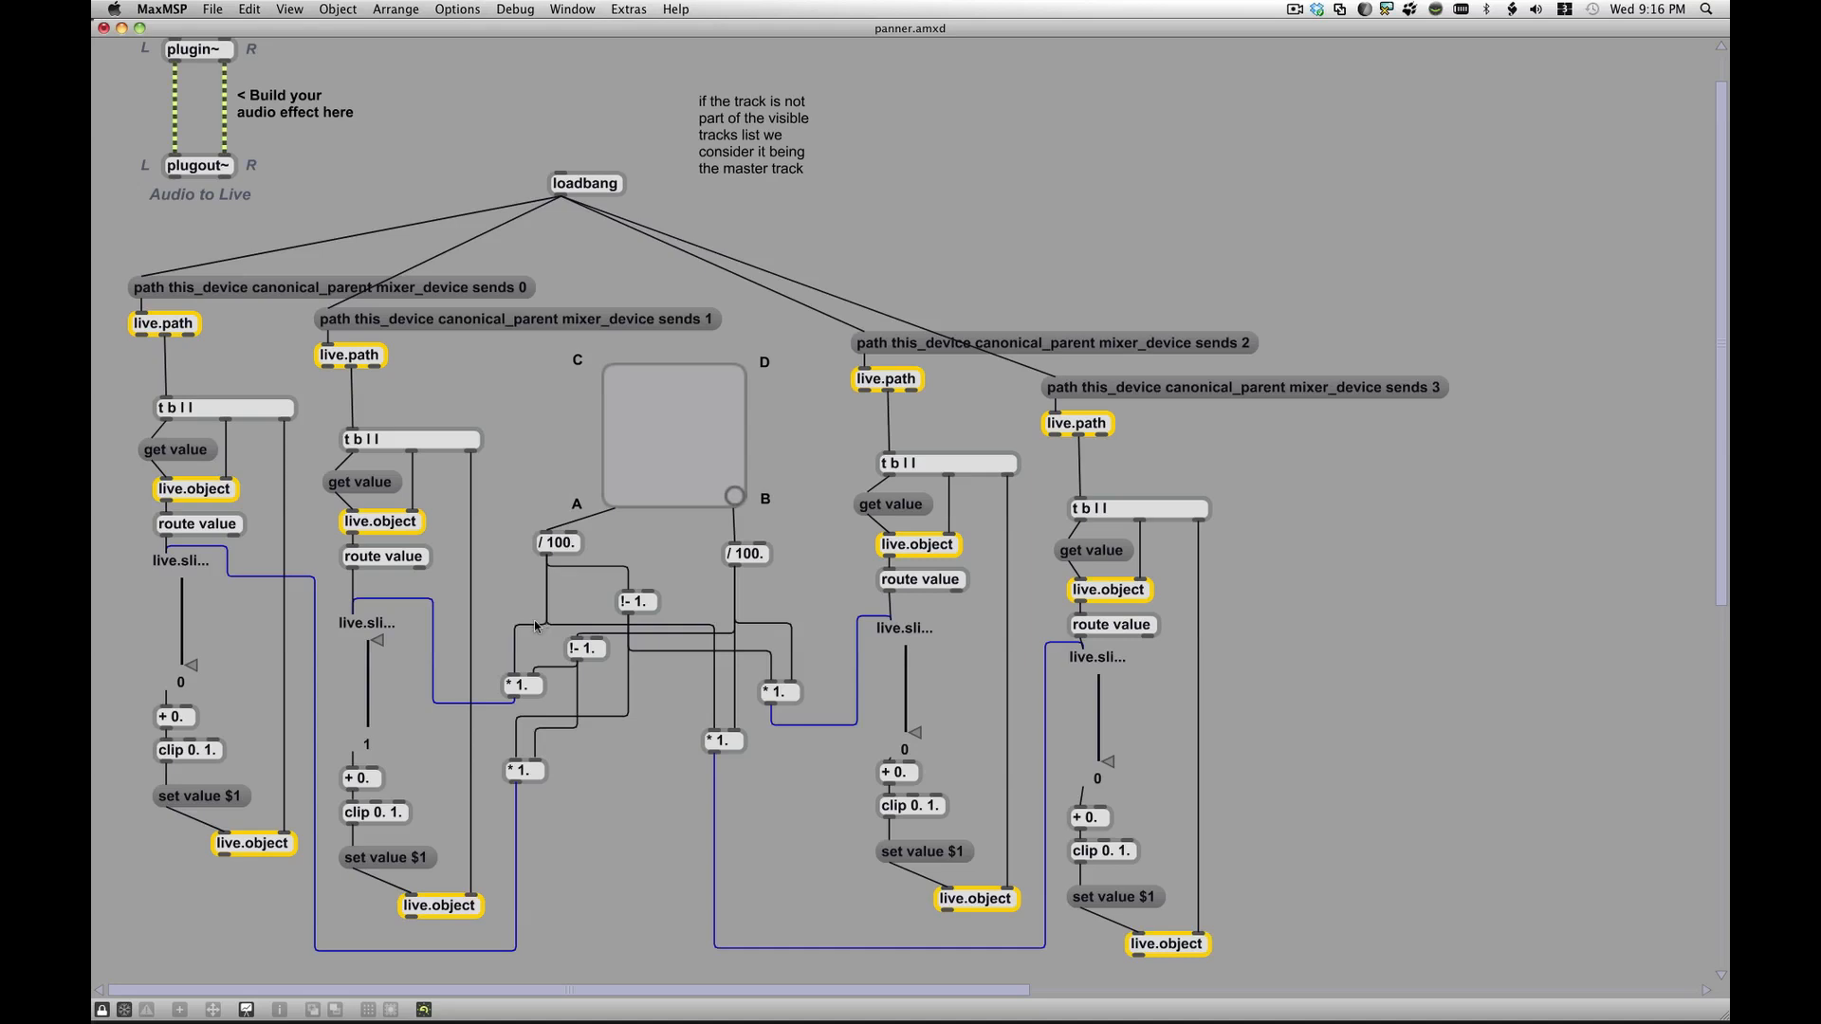
mouse_move(514, 695)
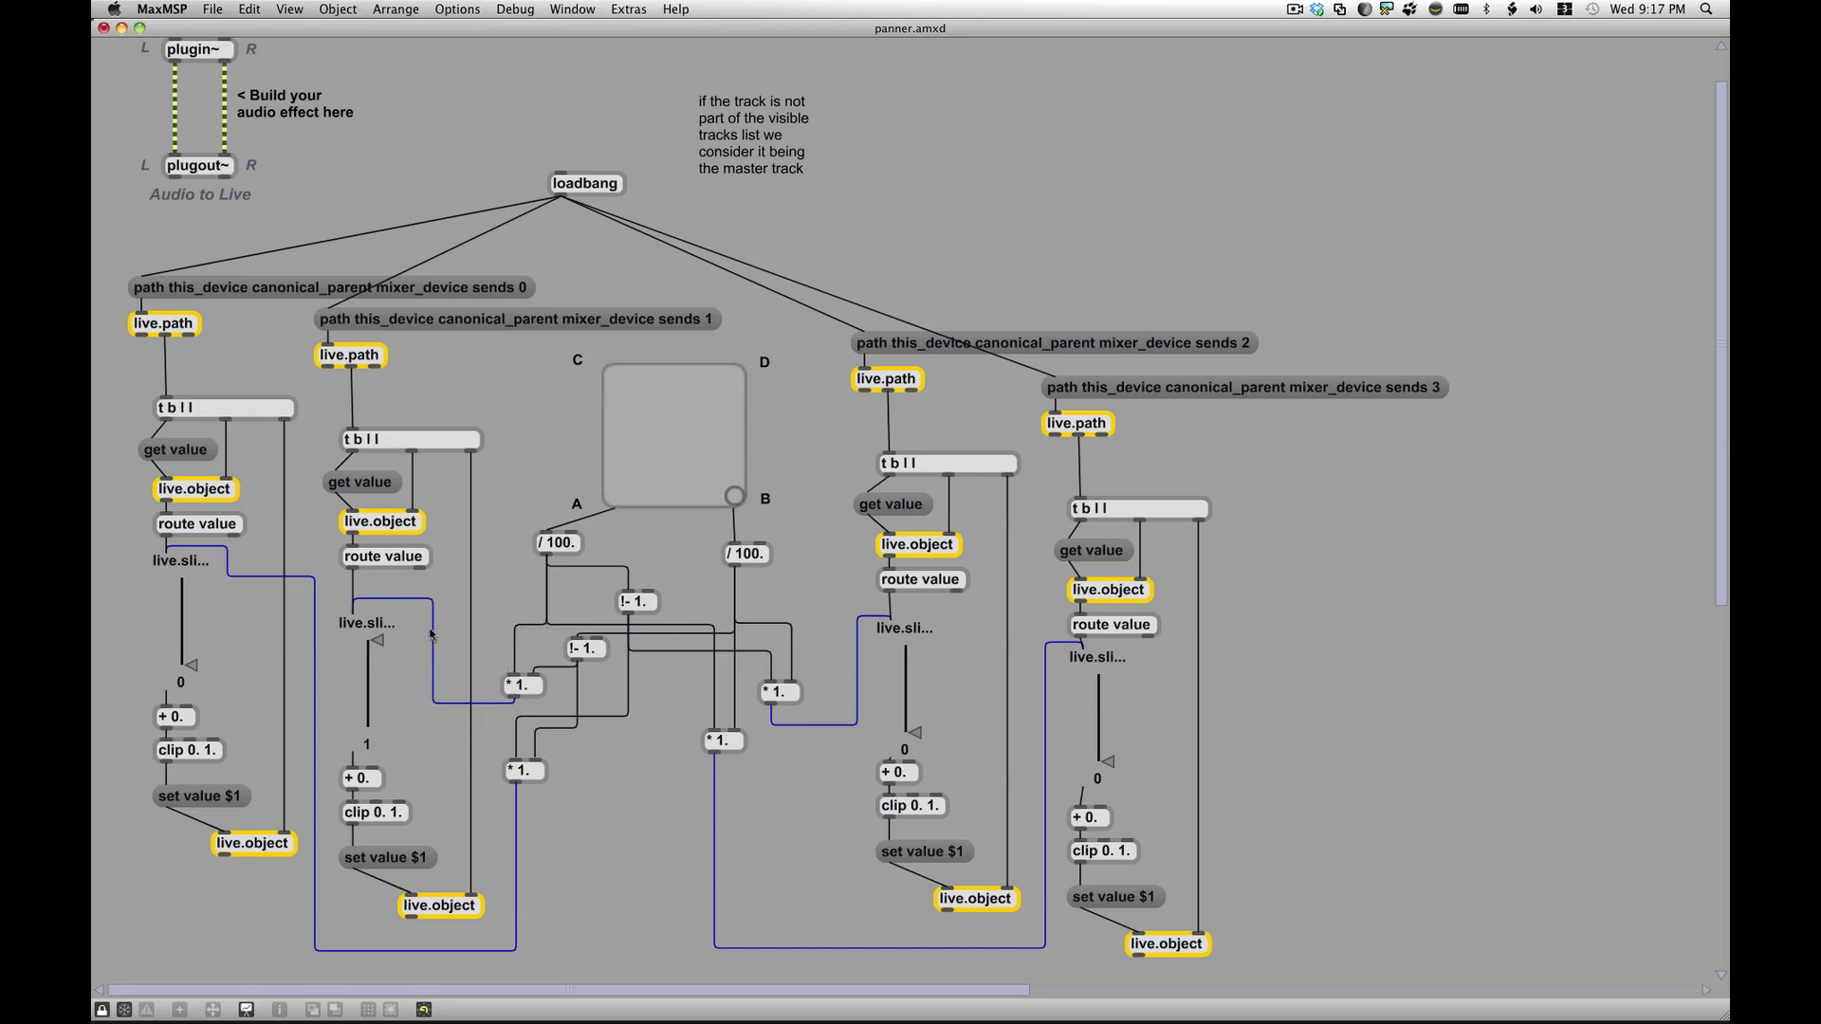
mouse_move(349, 634)
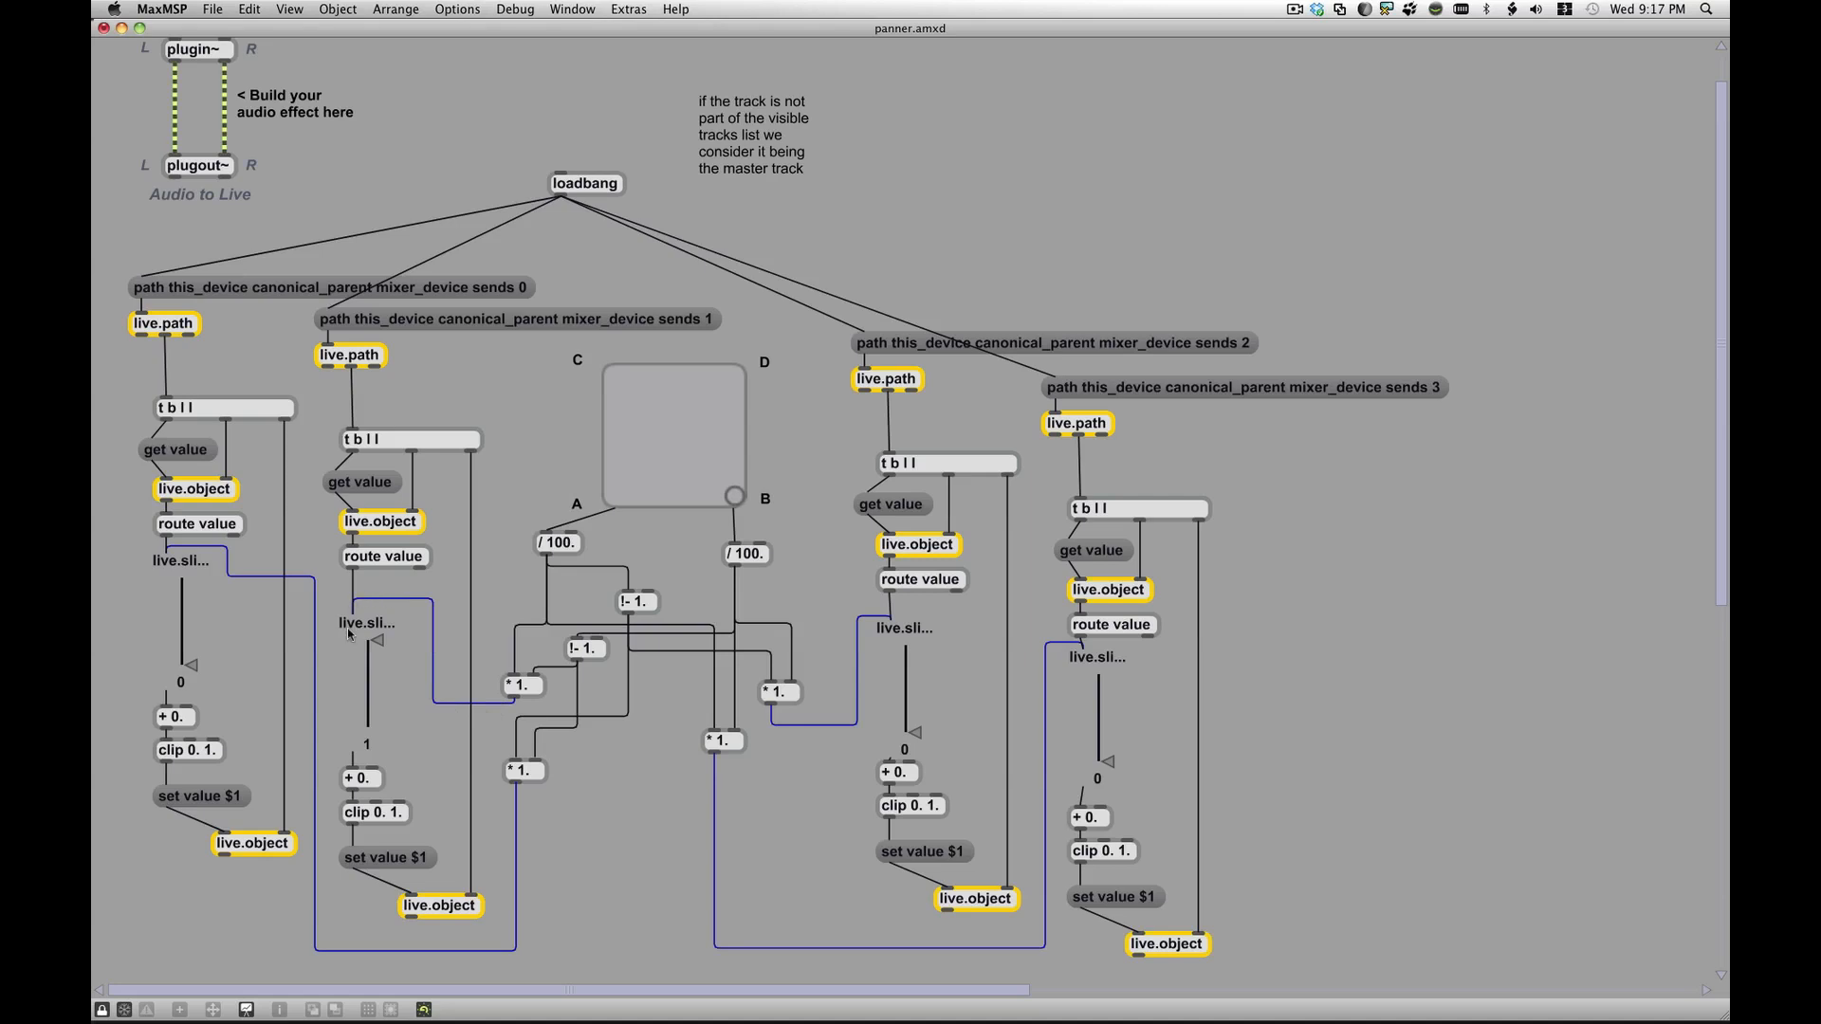
mouse_move(389, 641)
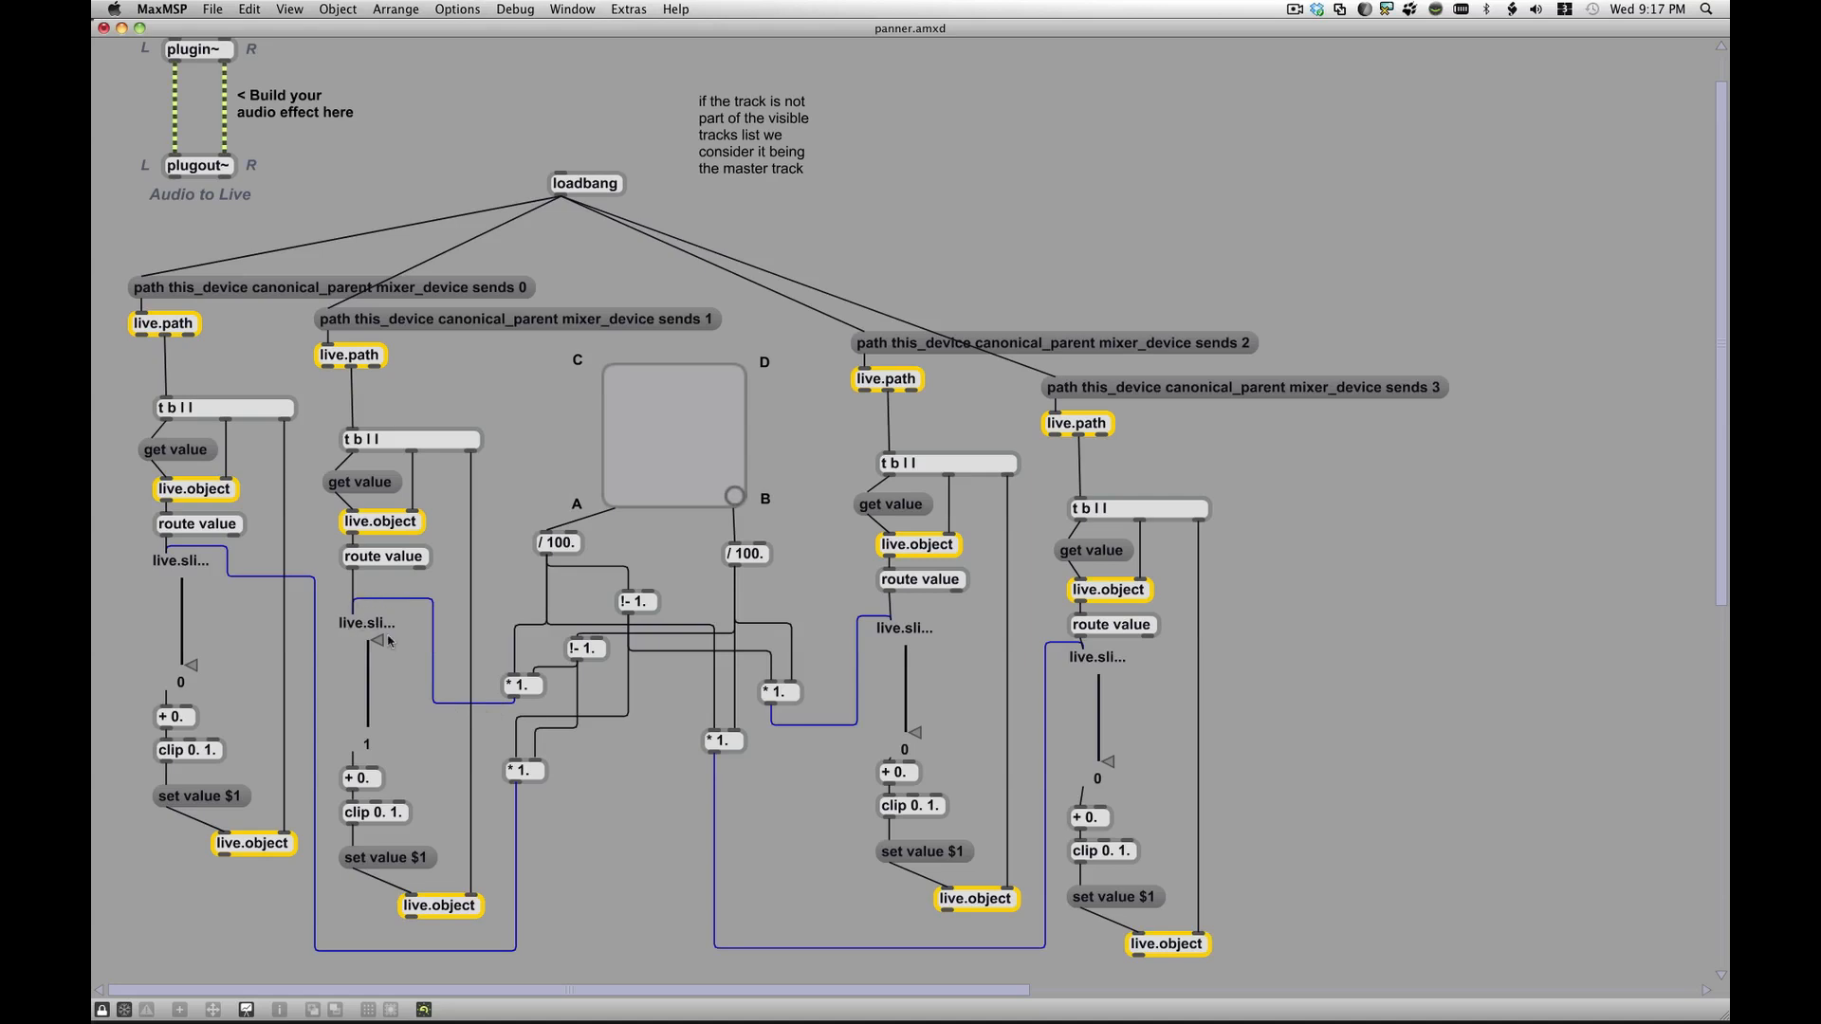
mouse_move(634, 653)
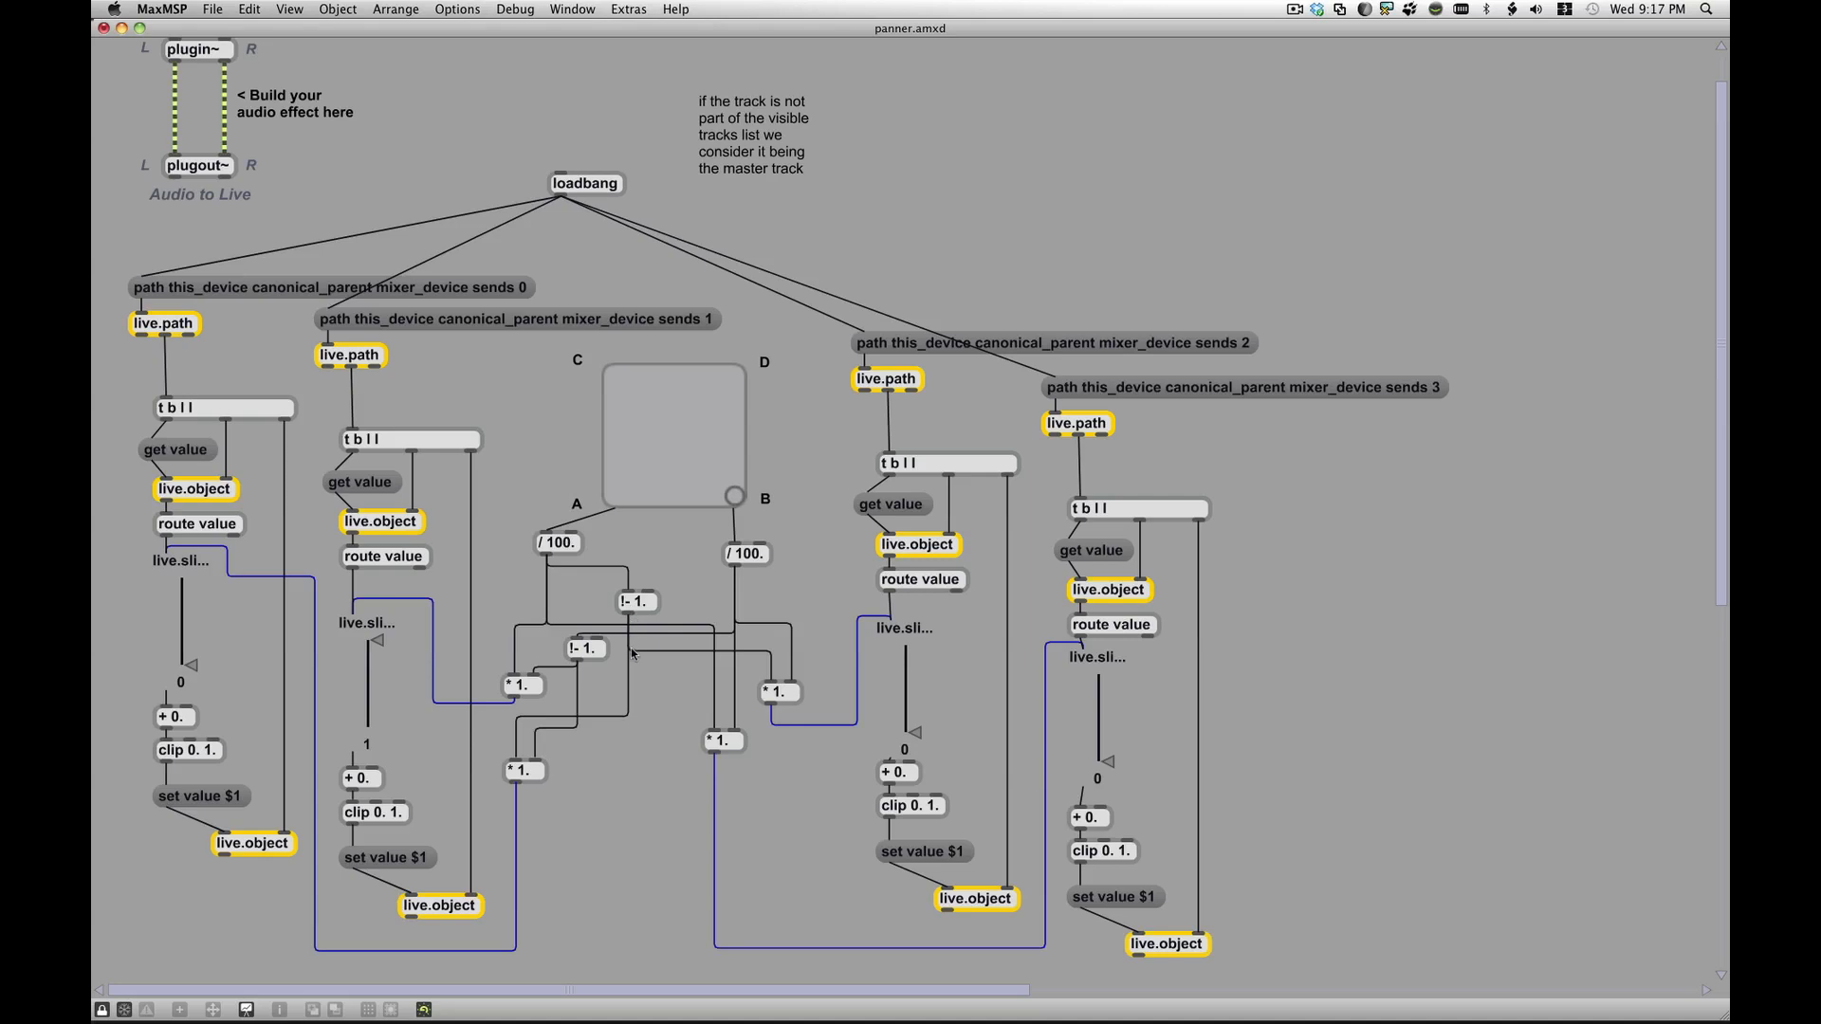
mouse_move(501, 903)
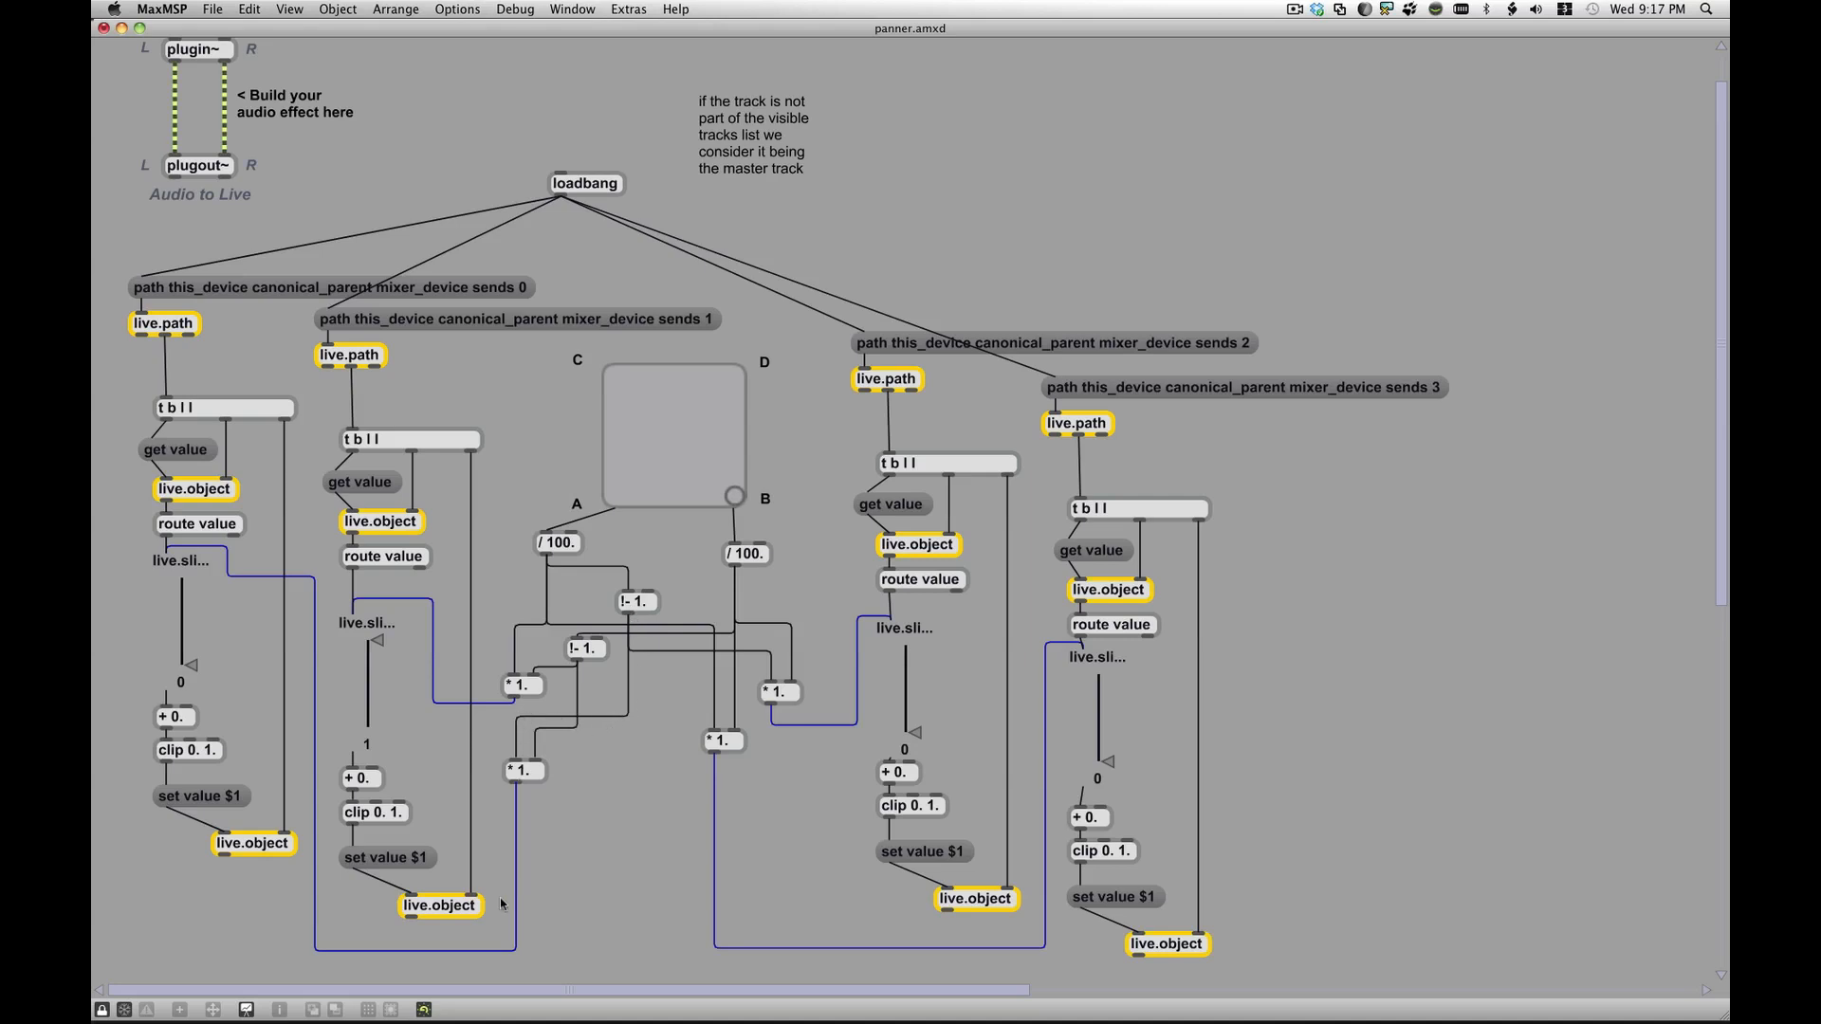
mouse_move(968, 440)
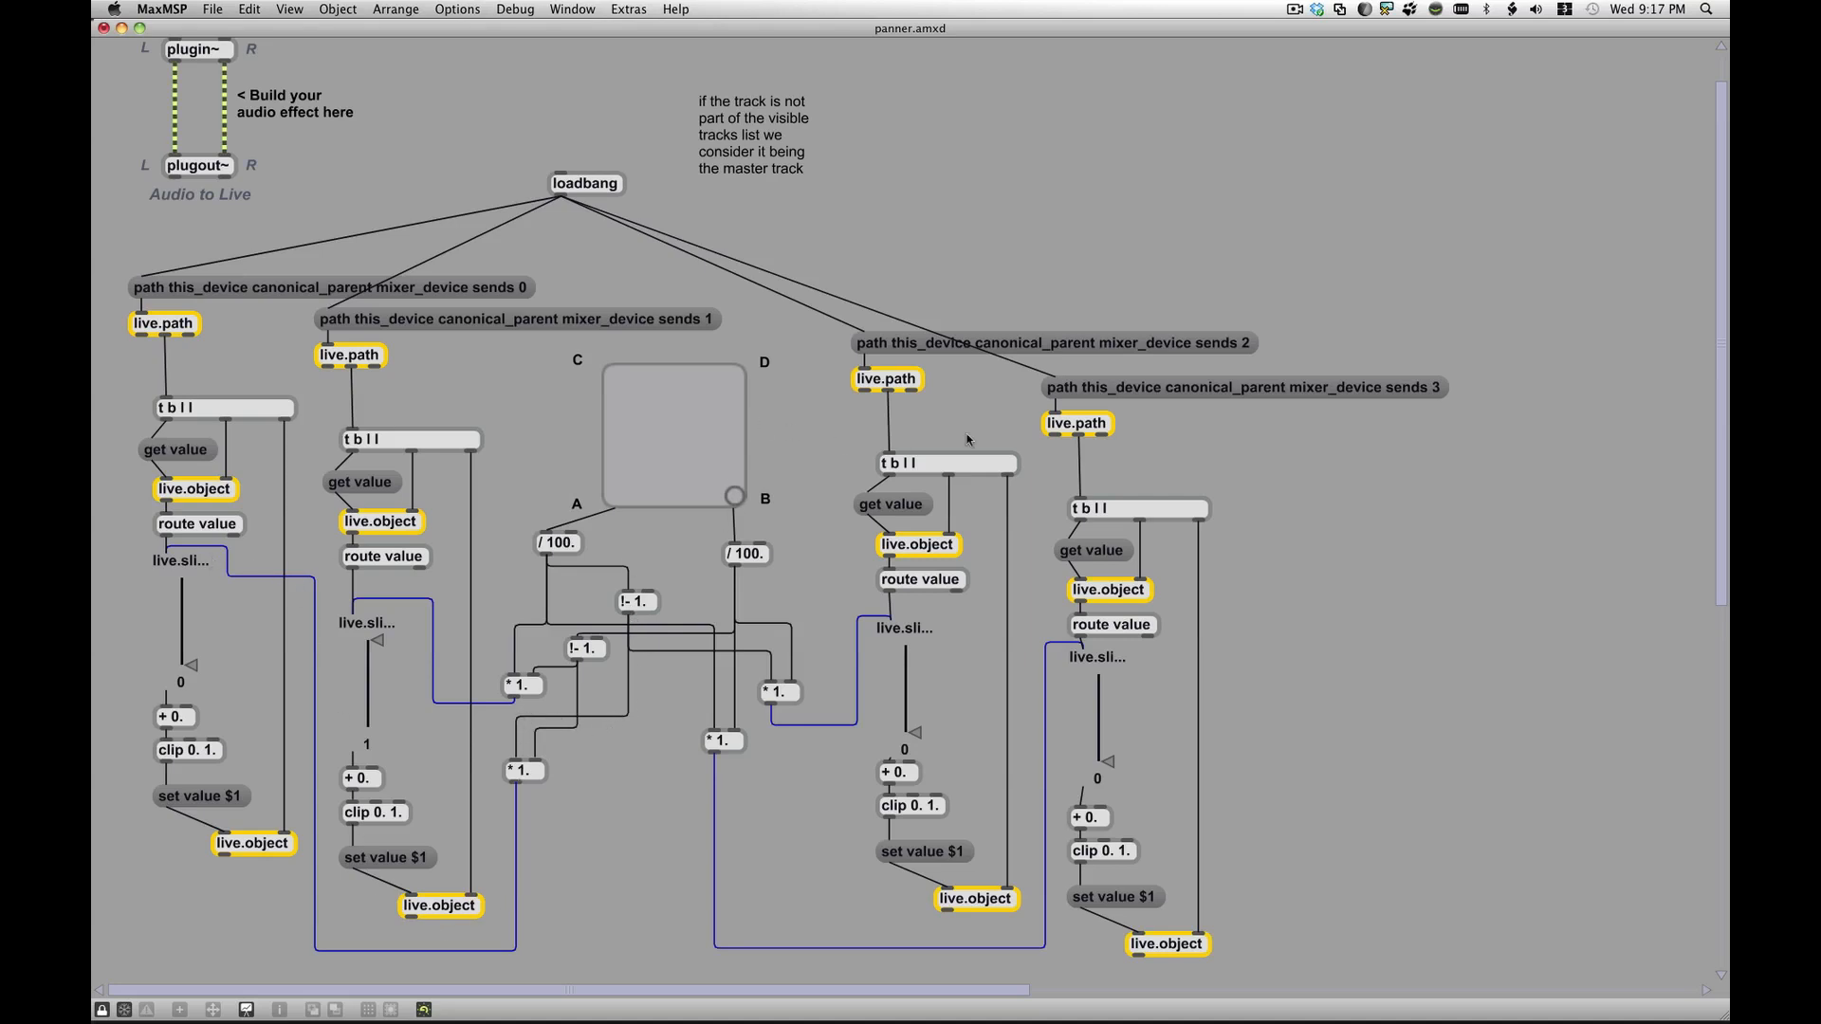
mouse_move(535, 527)
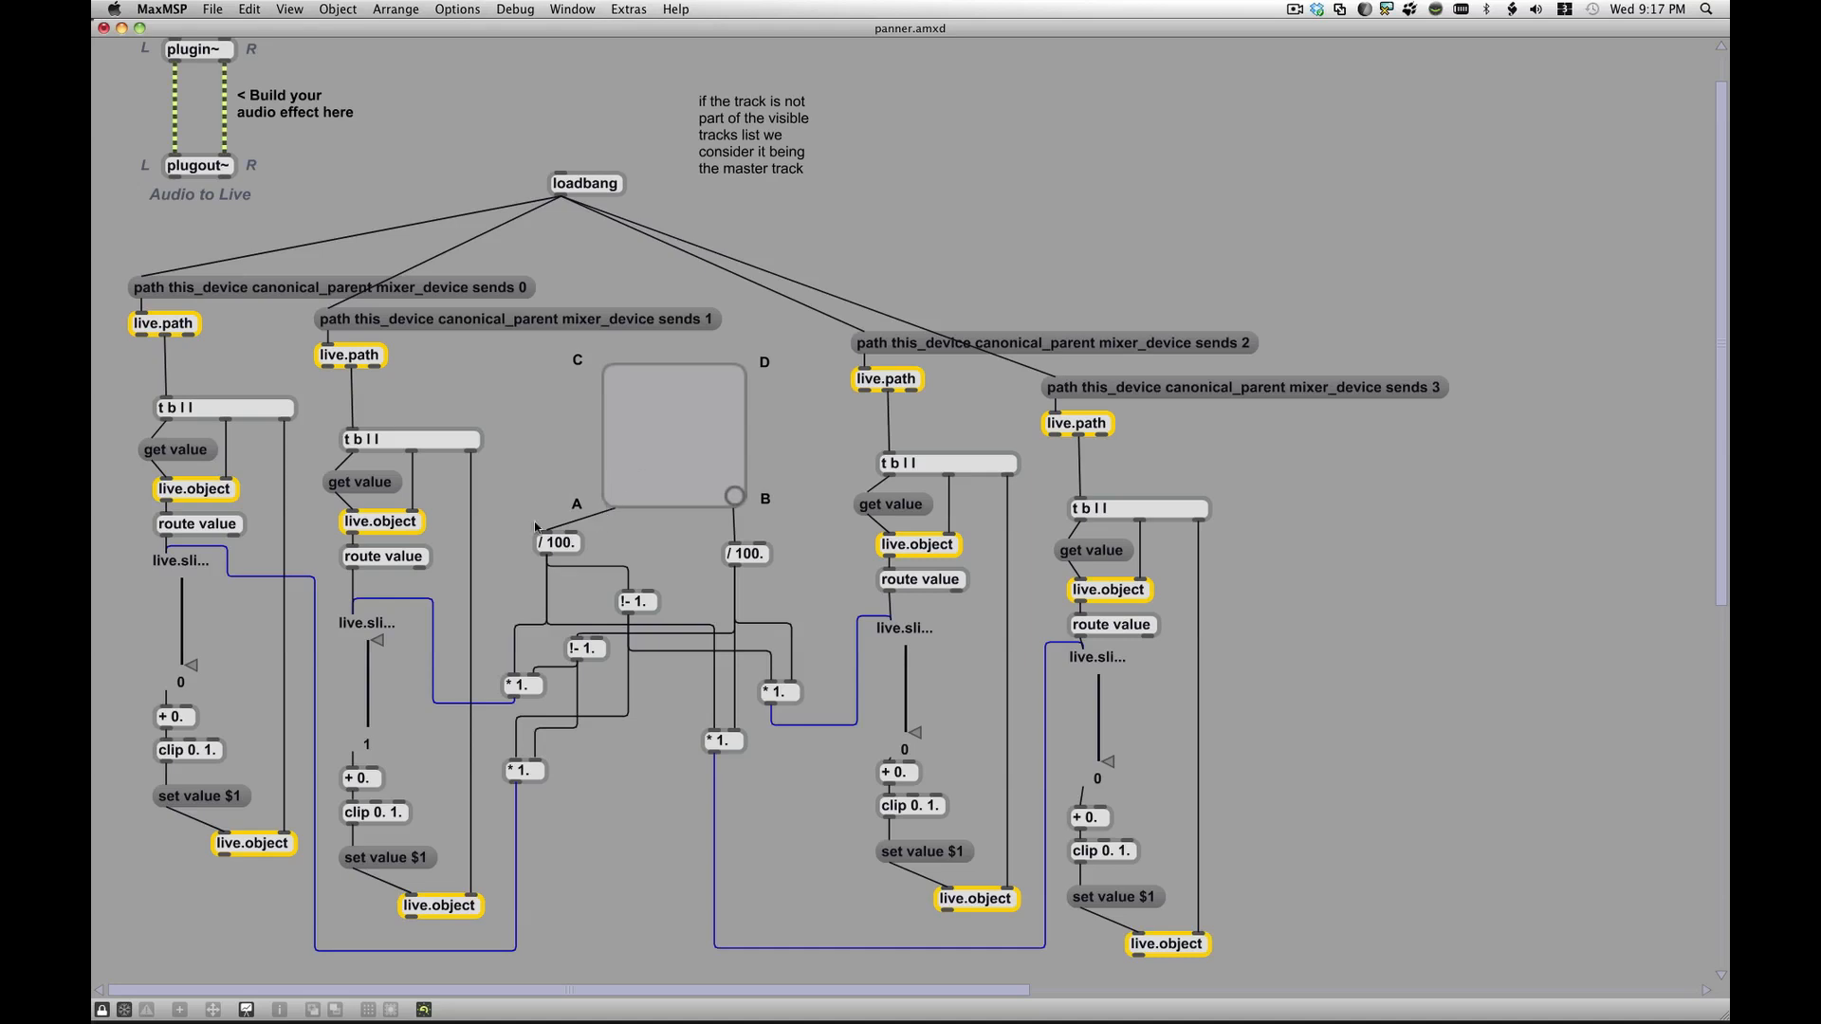
mouse_move(612, 425)
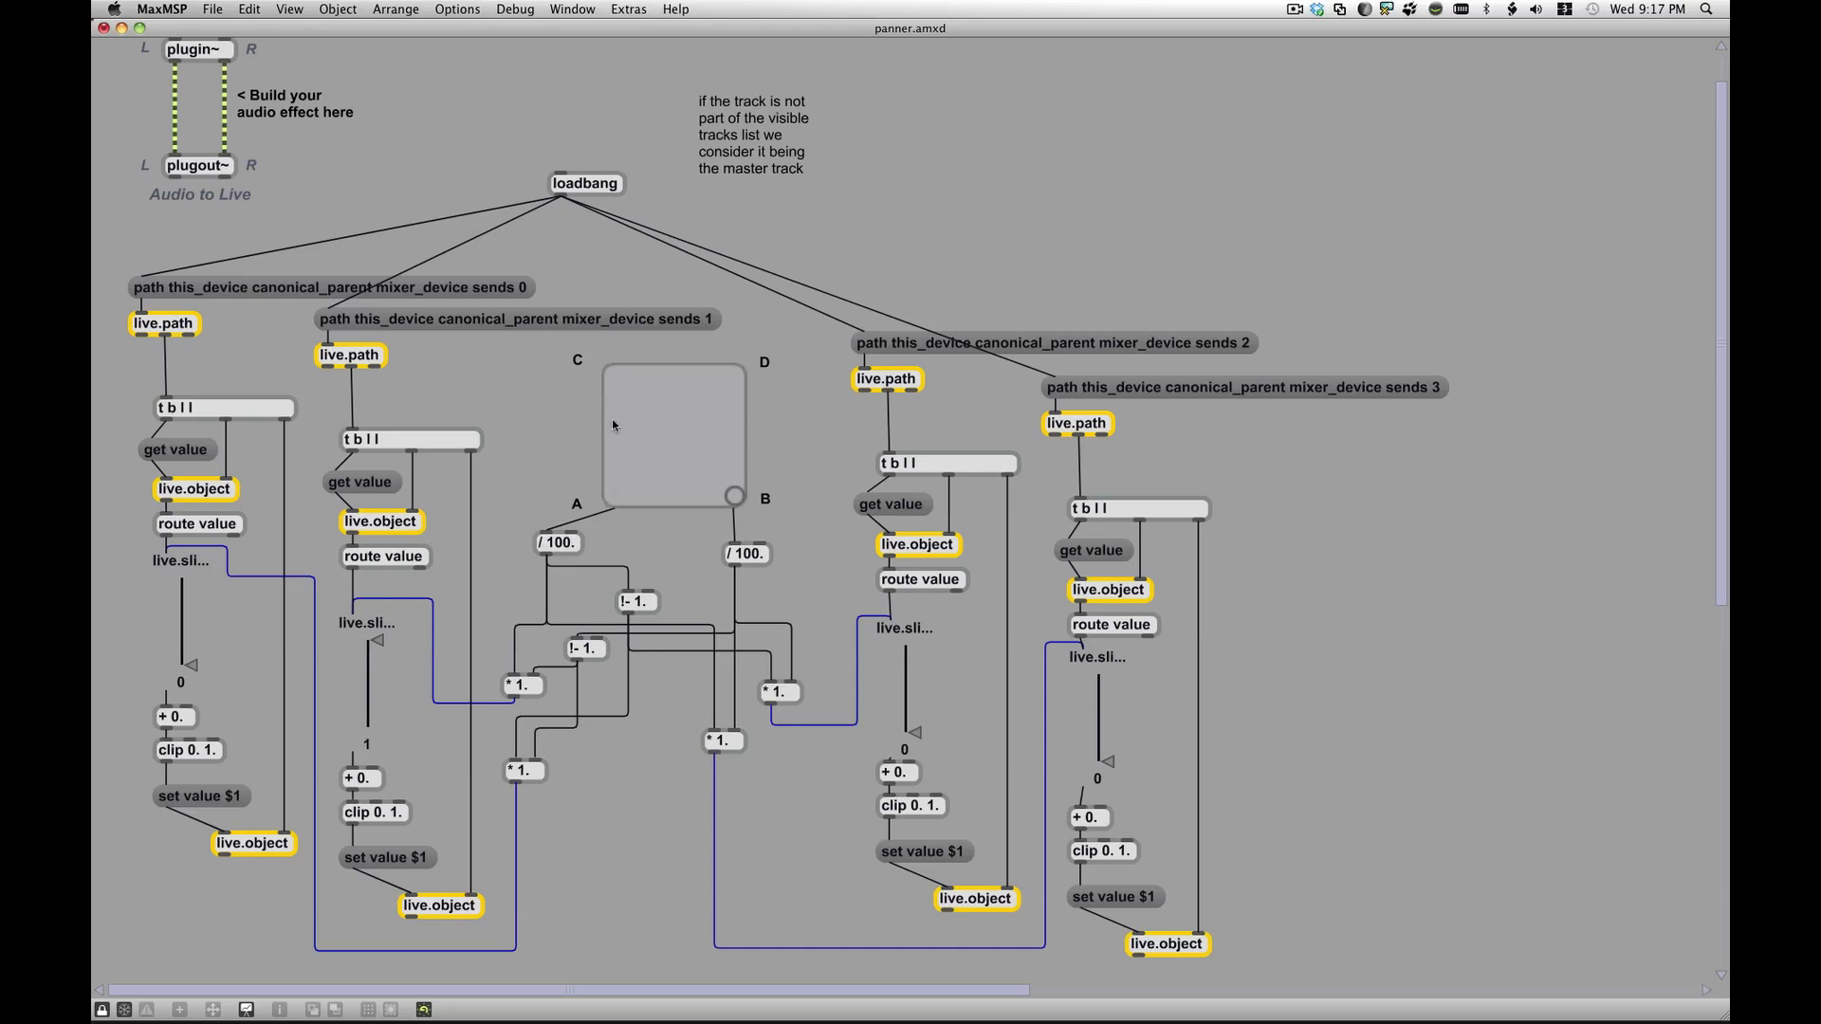
mouse_move(734, 510)
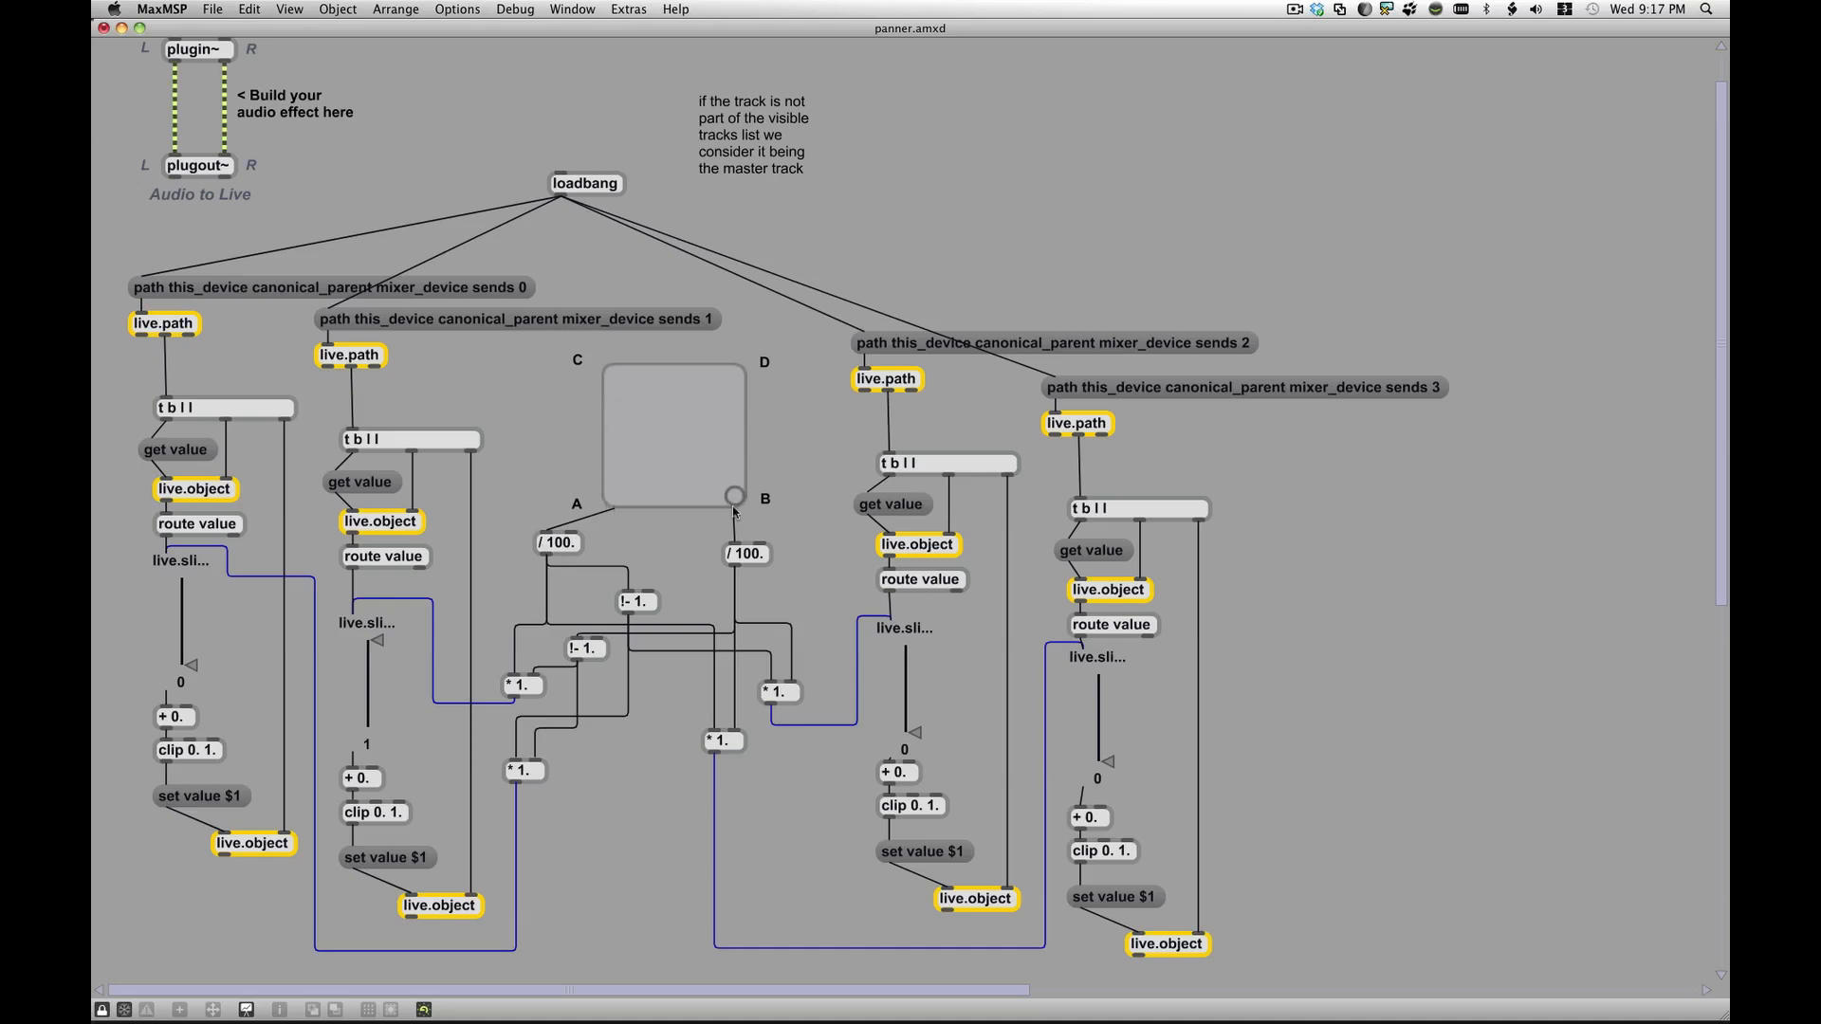
mouse_move(609, 501)
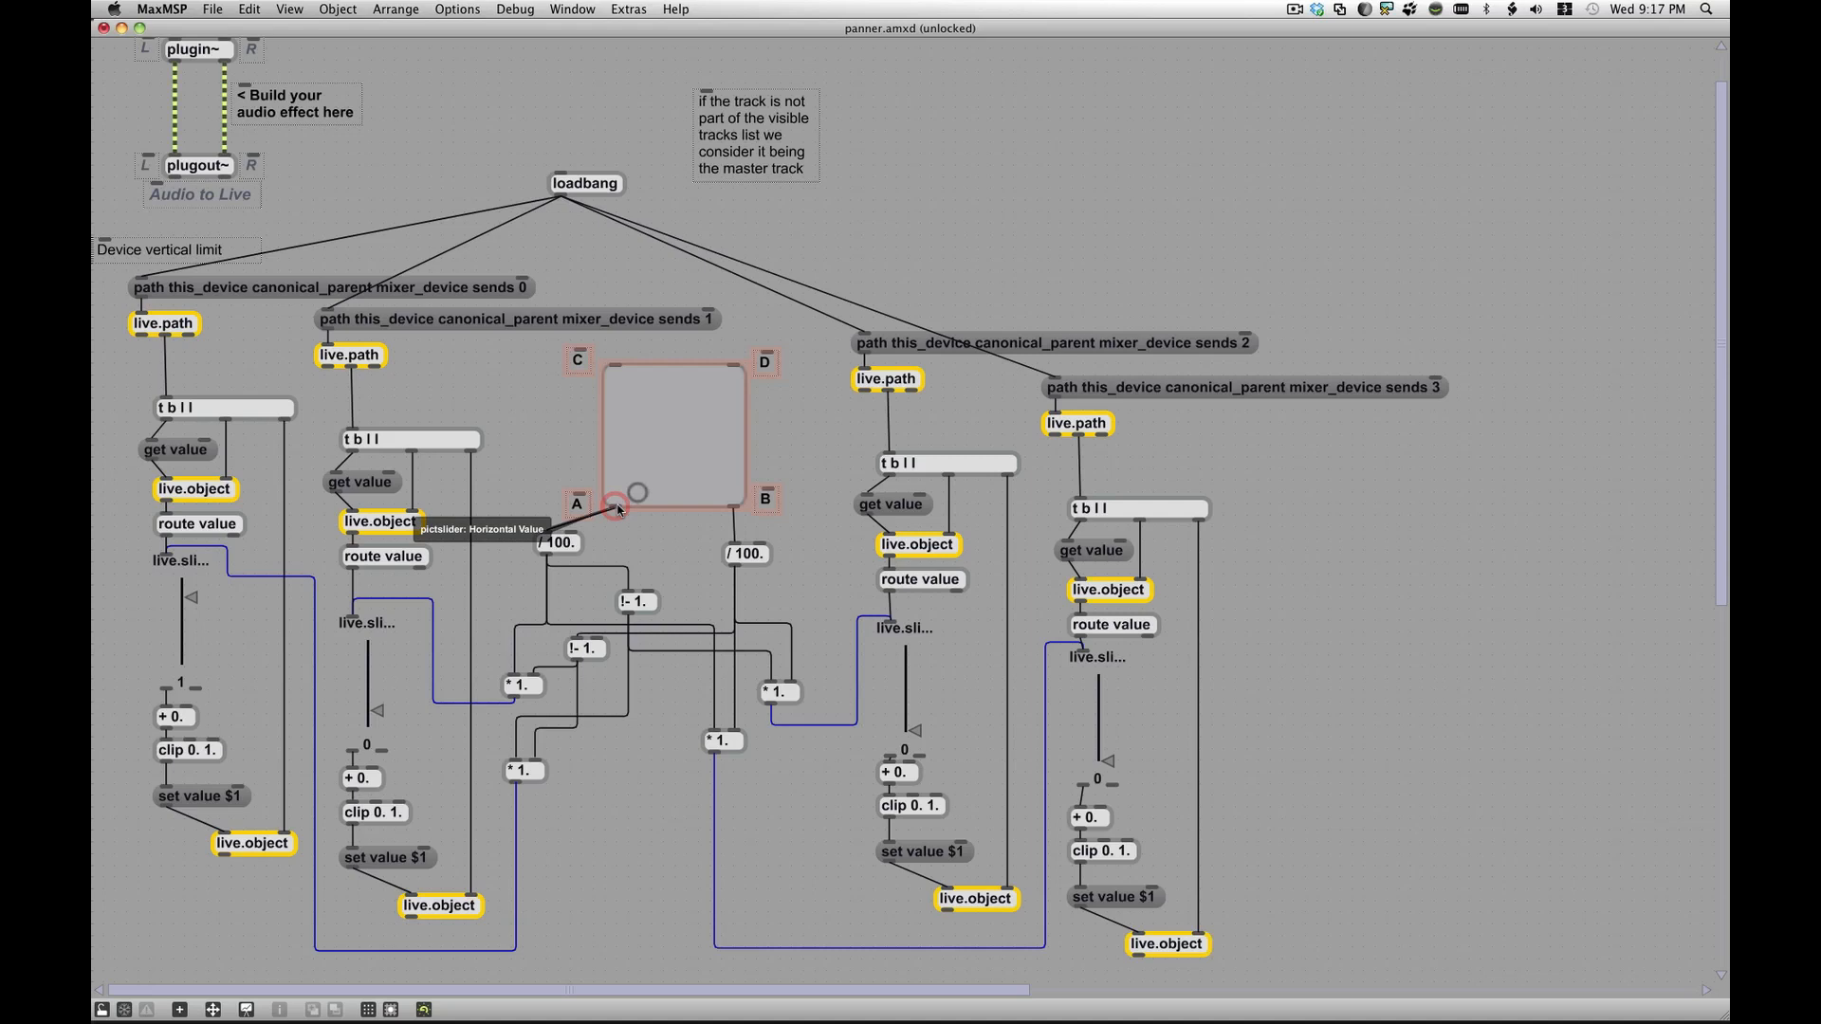
mouse_move(651, 510)
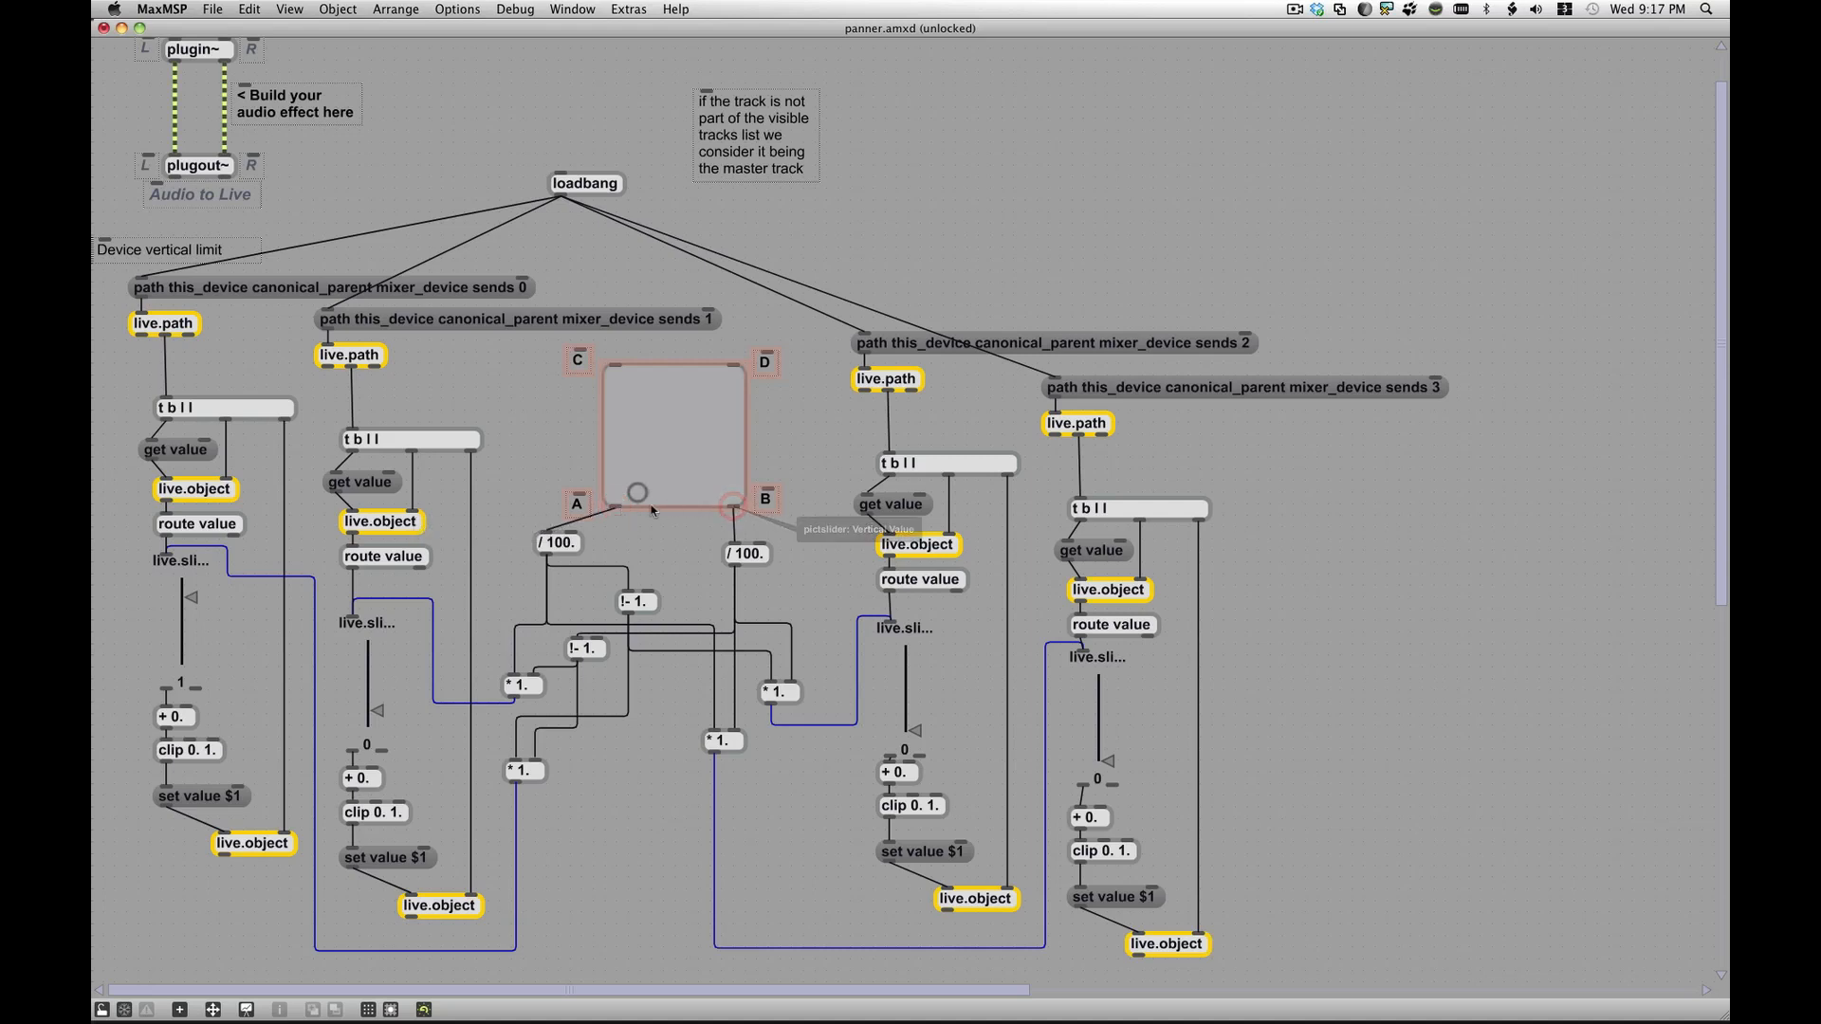
mouse_move(620, 439)
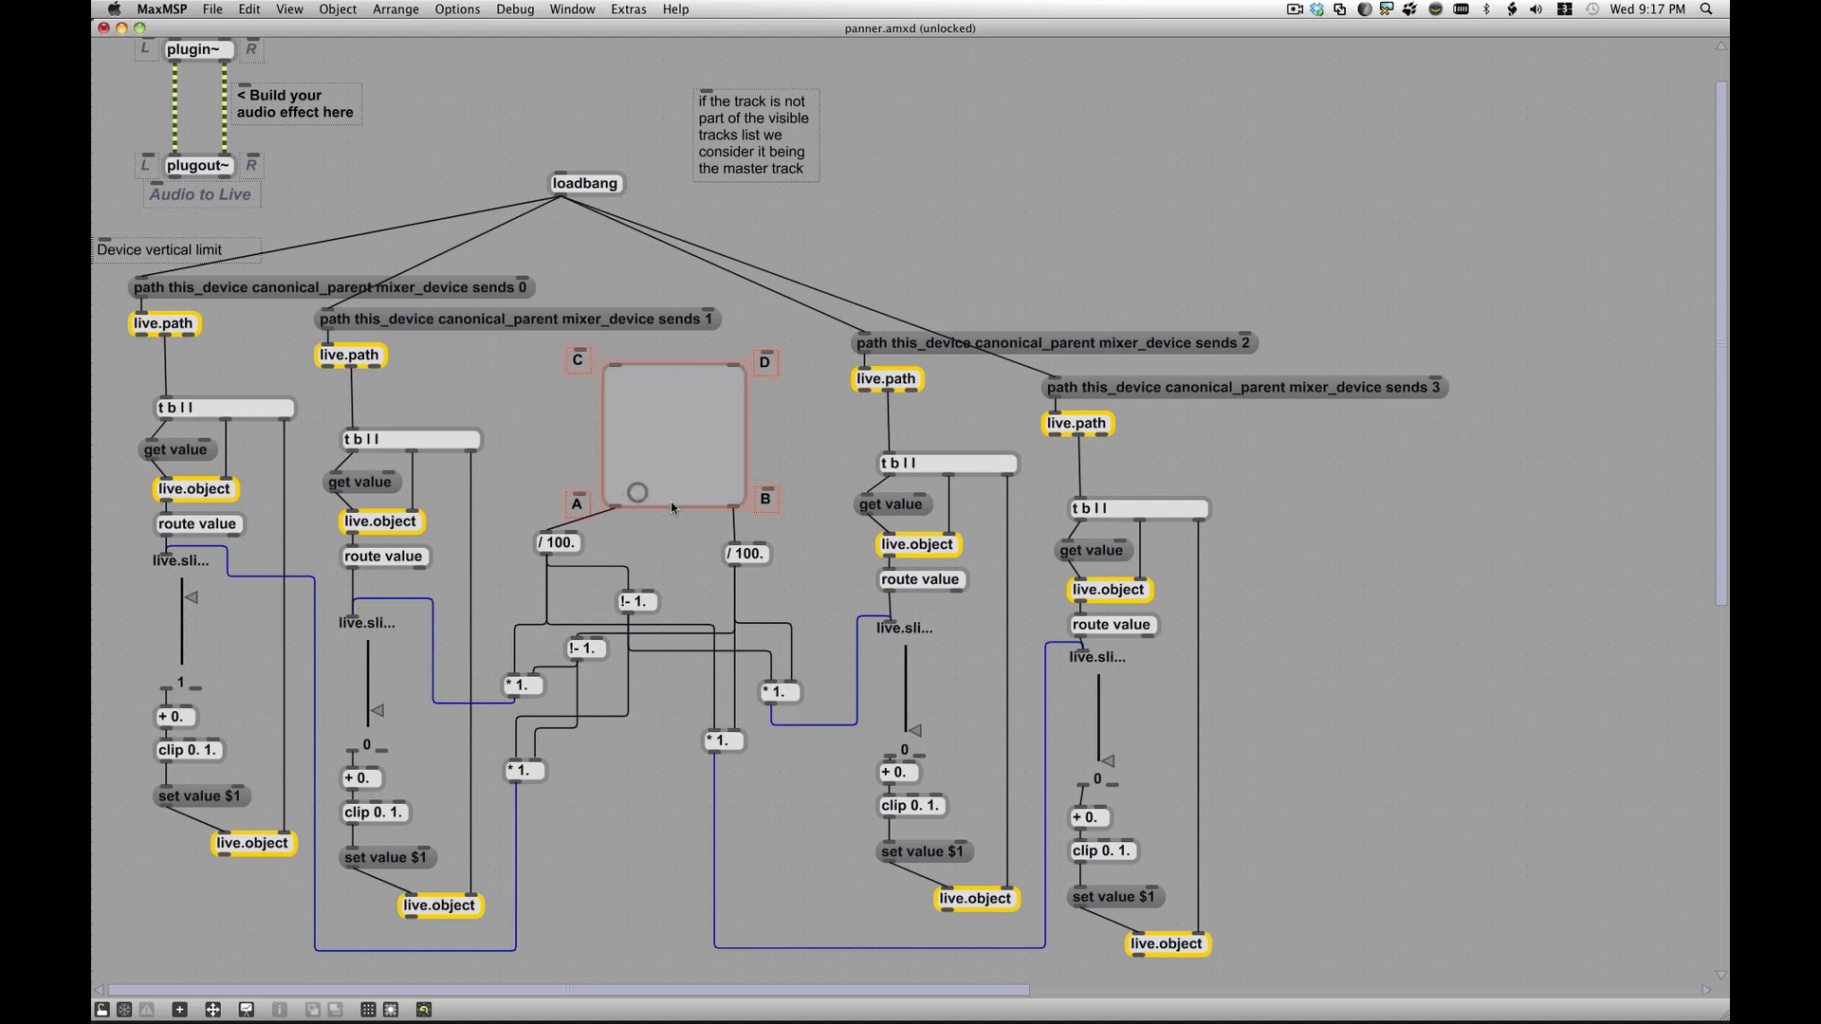
mouse_move(674, 389)
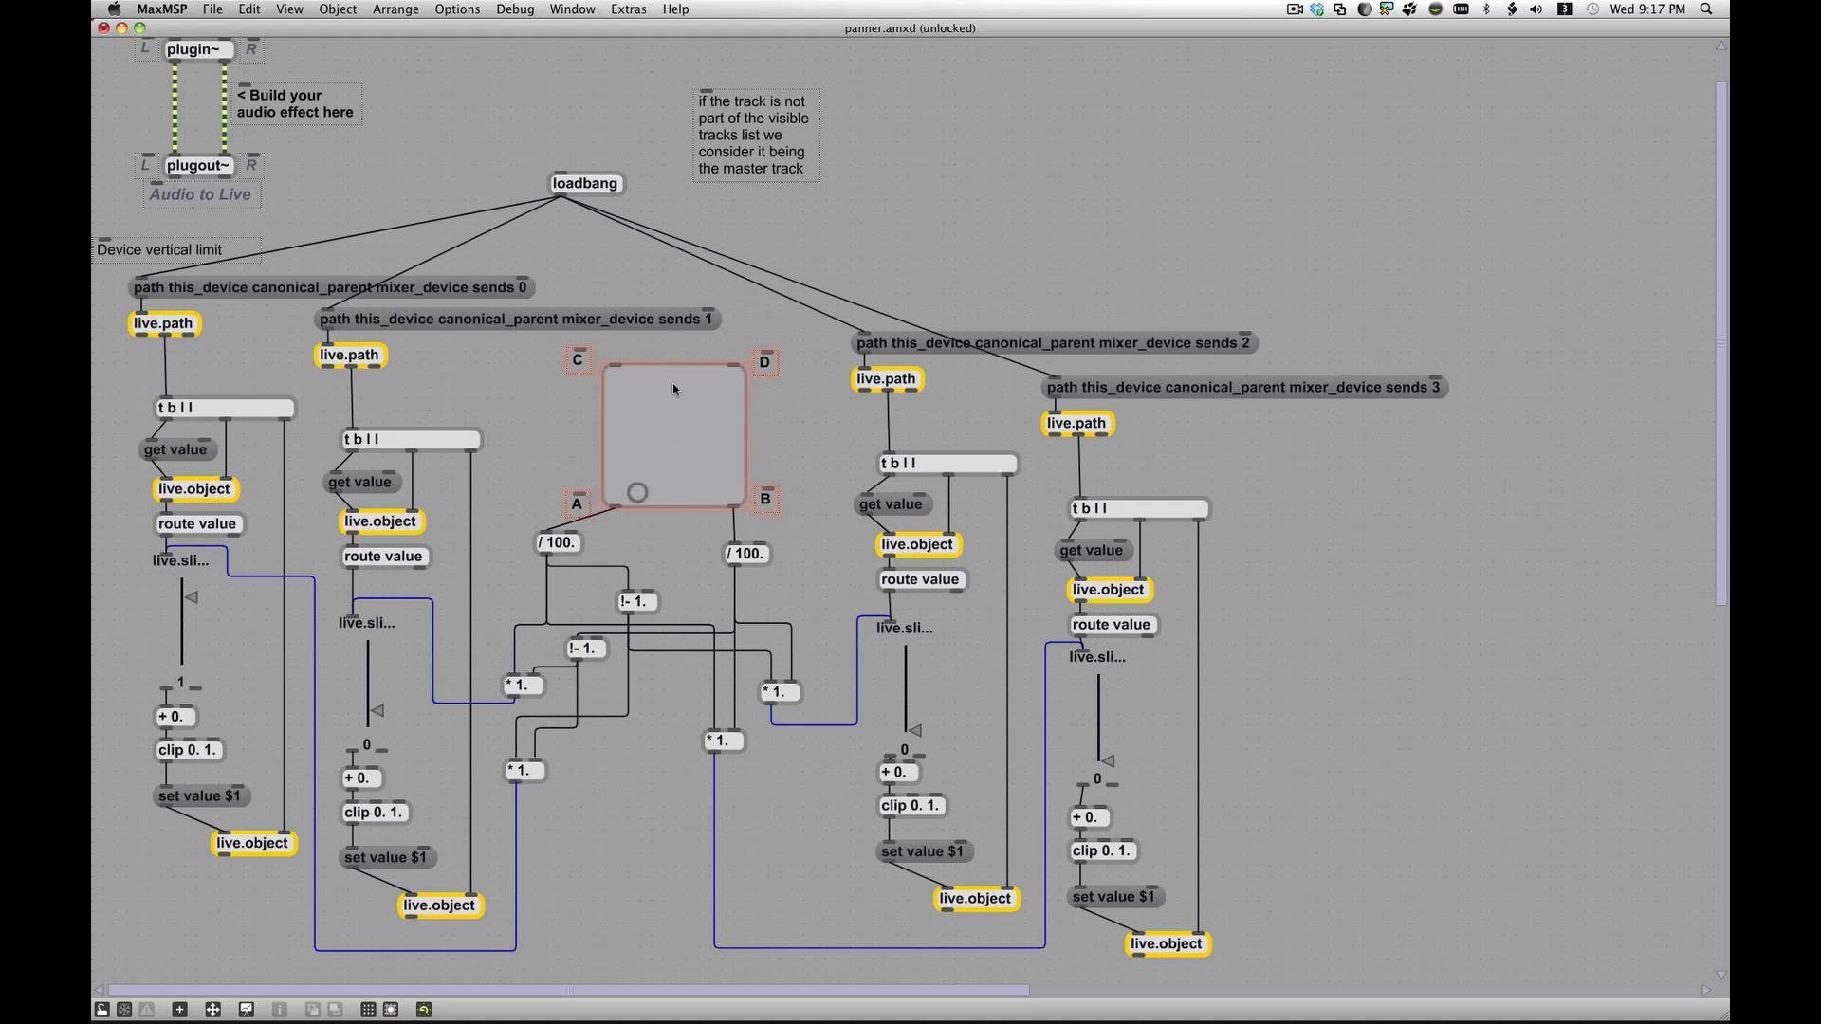
mouse_move(673, 678)
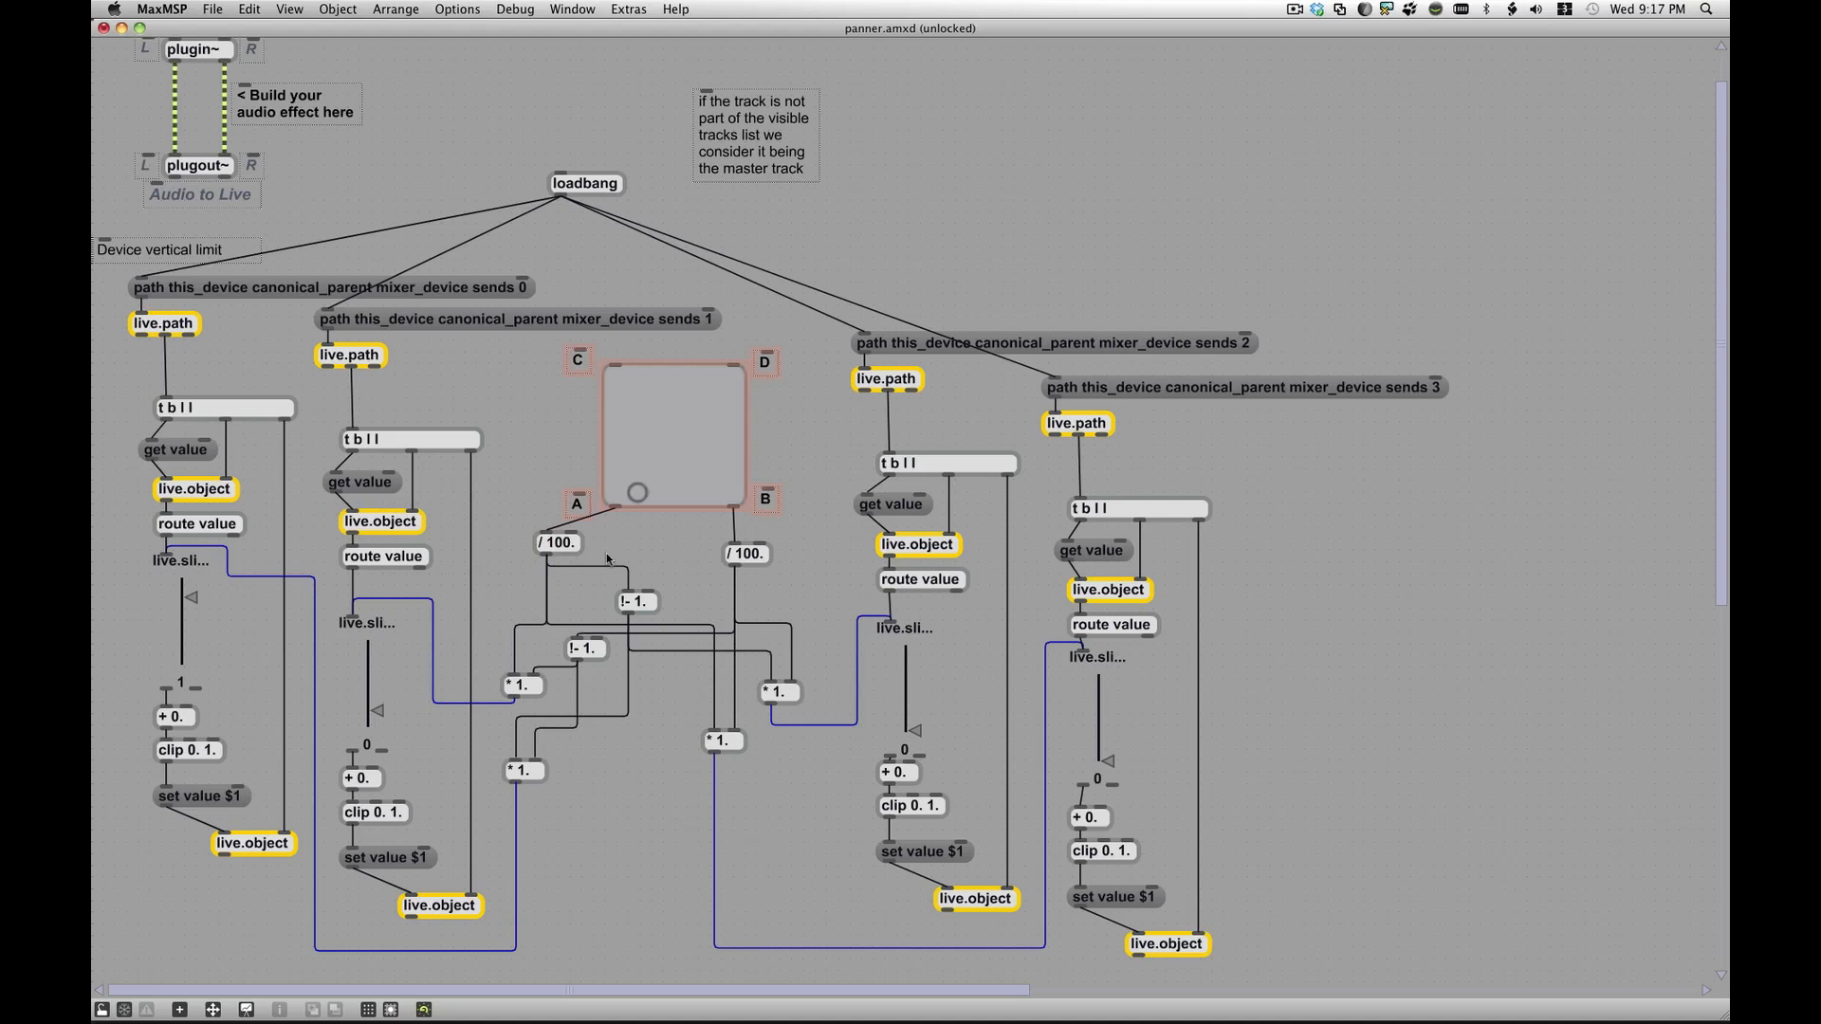
mouse_move(550, 569)
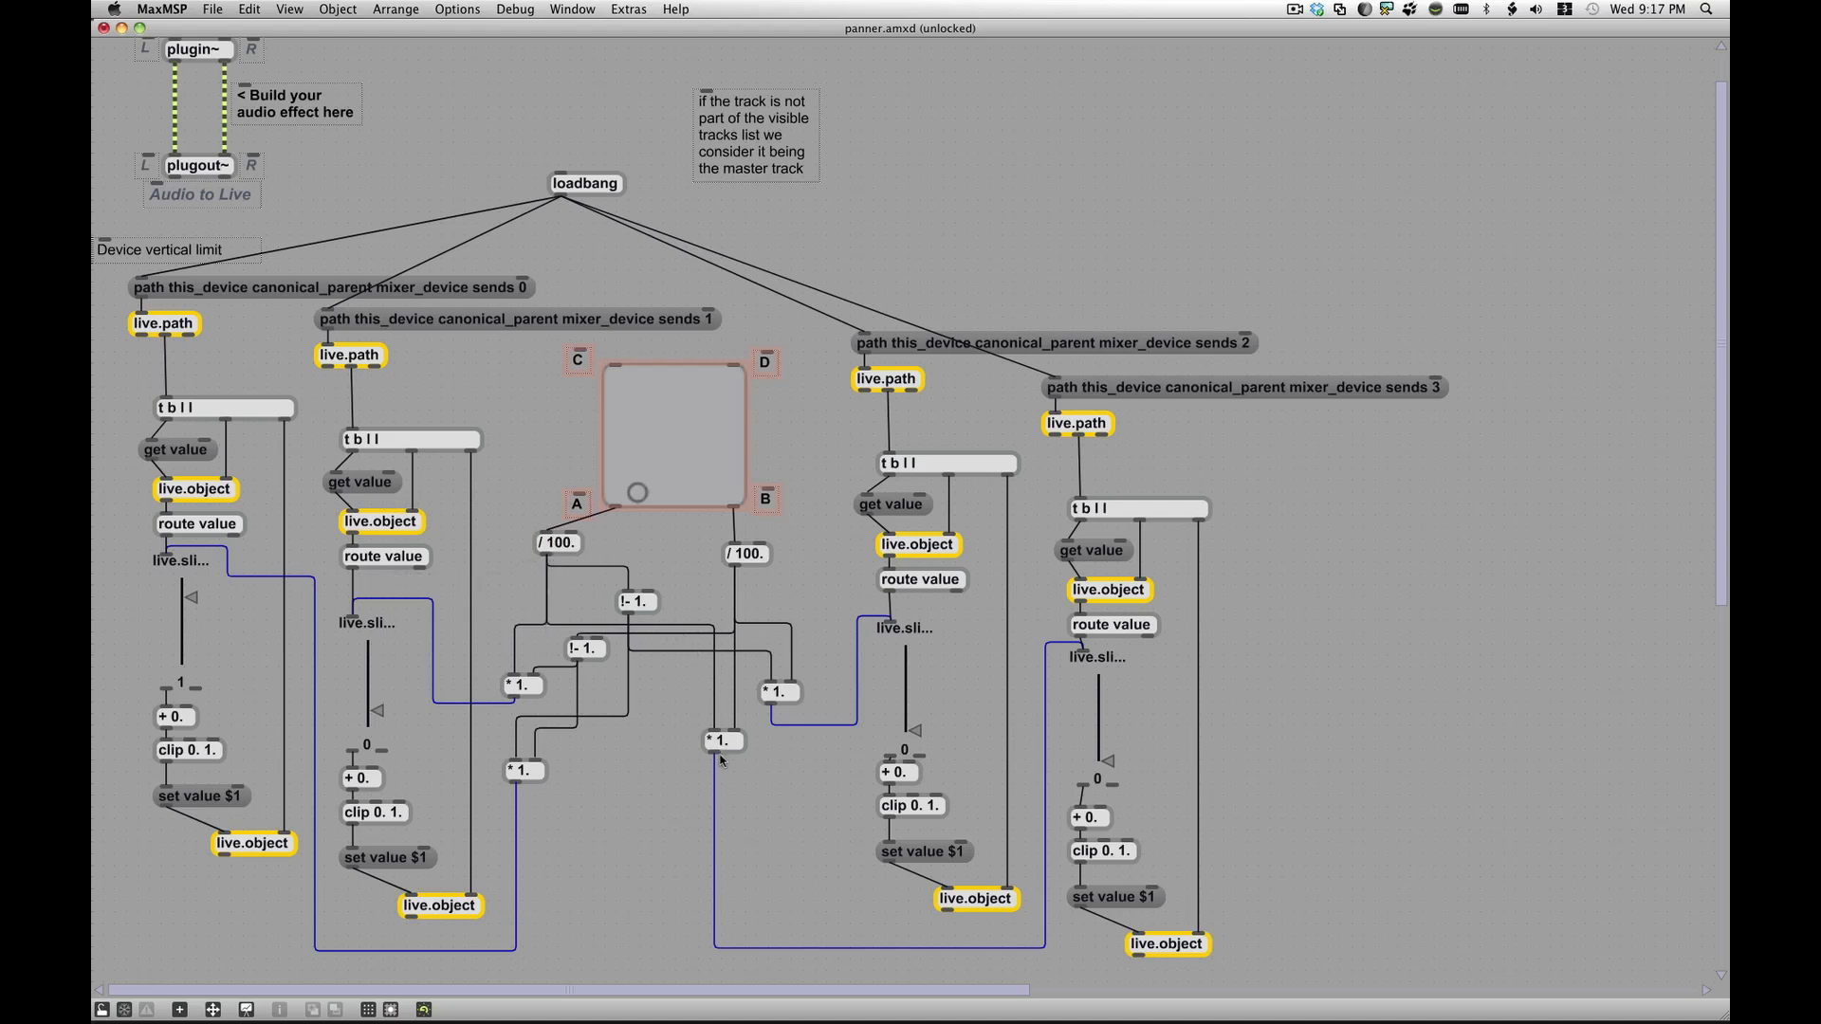
mouse_move(1160, 531)
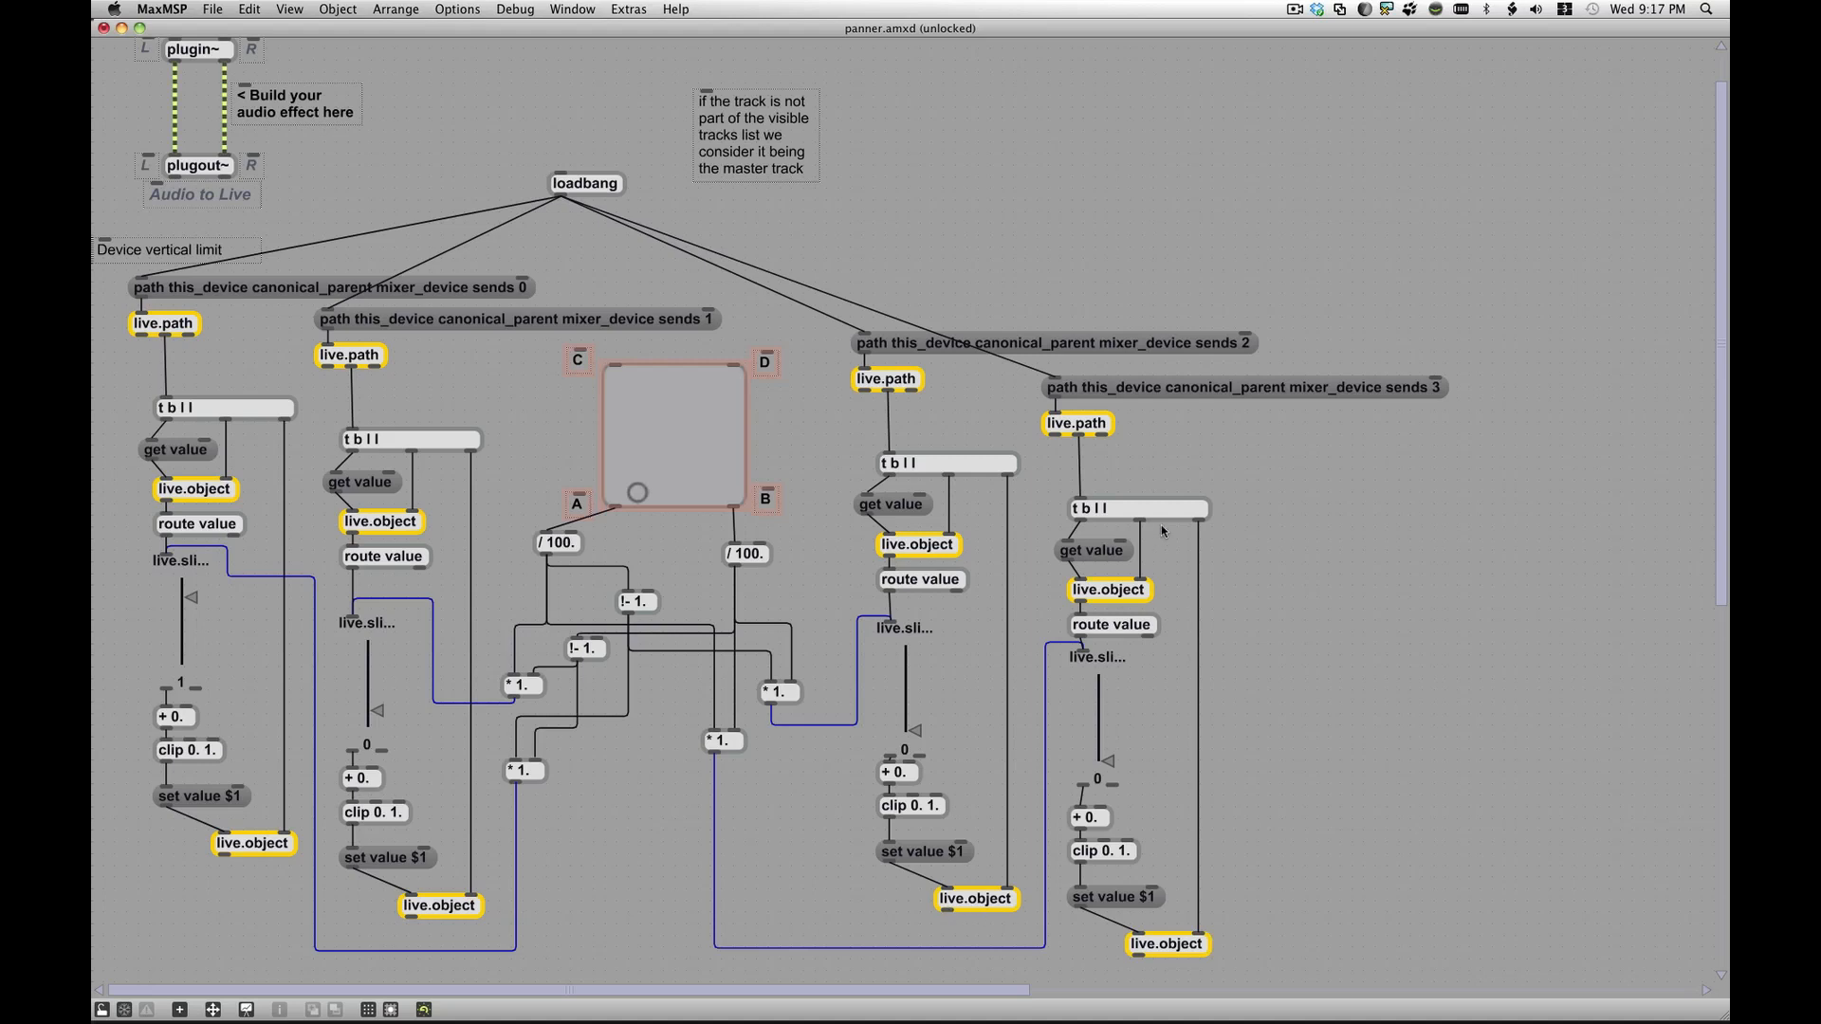
mouse_move(709, 665)
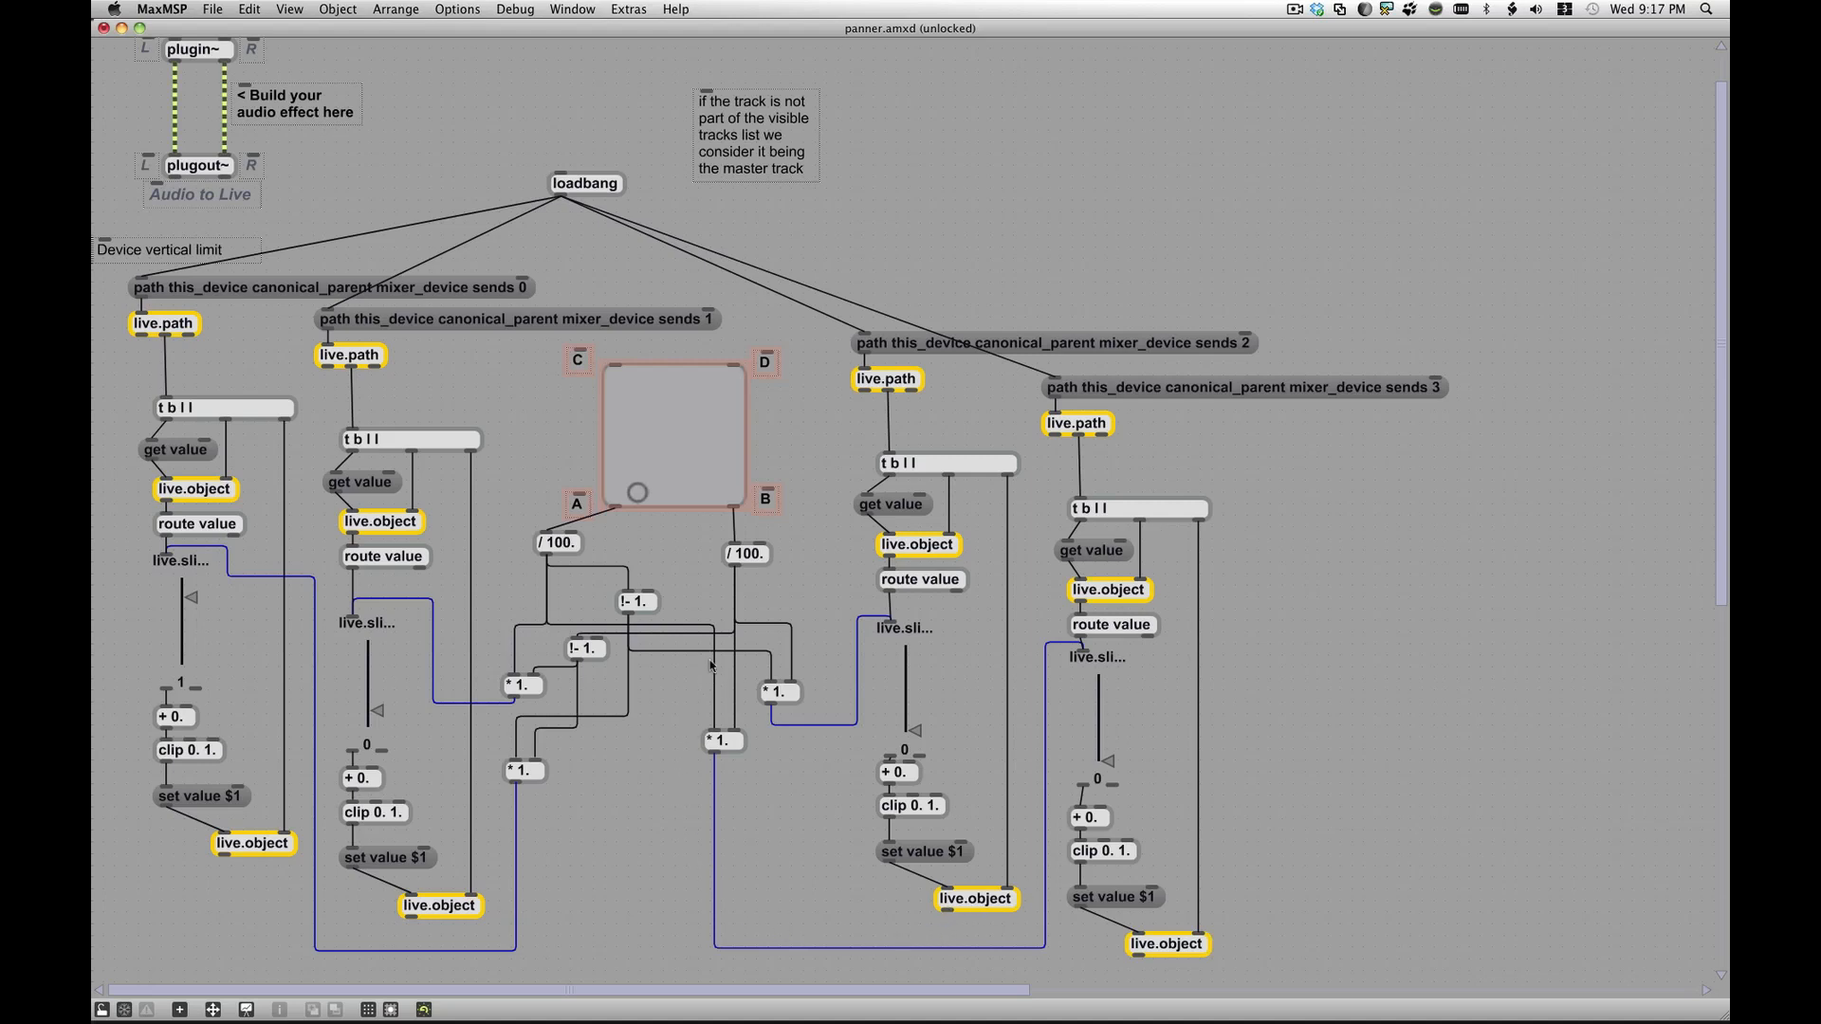
mouse_move(541, 599)
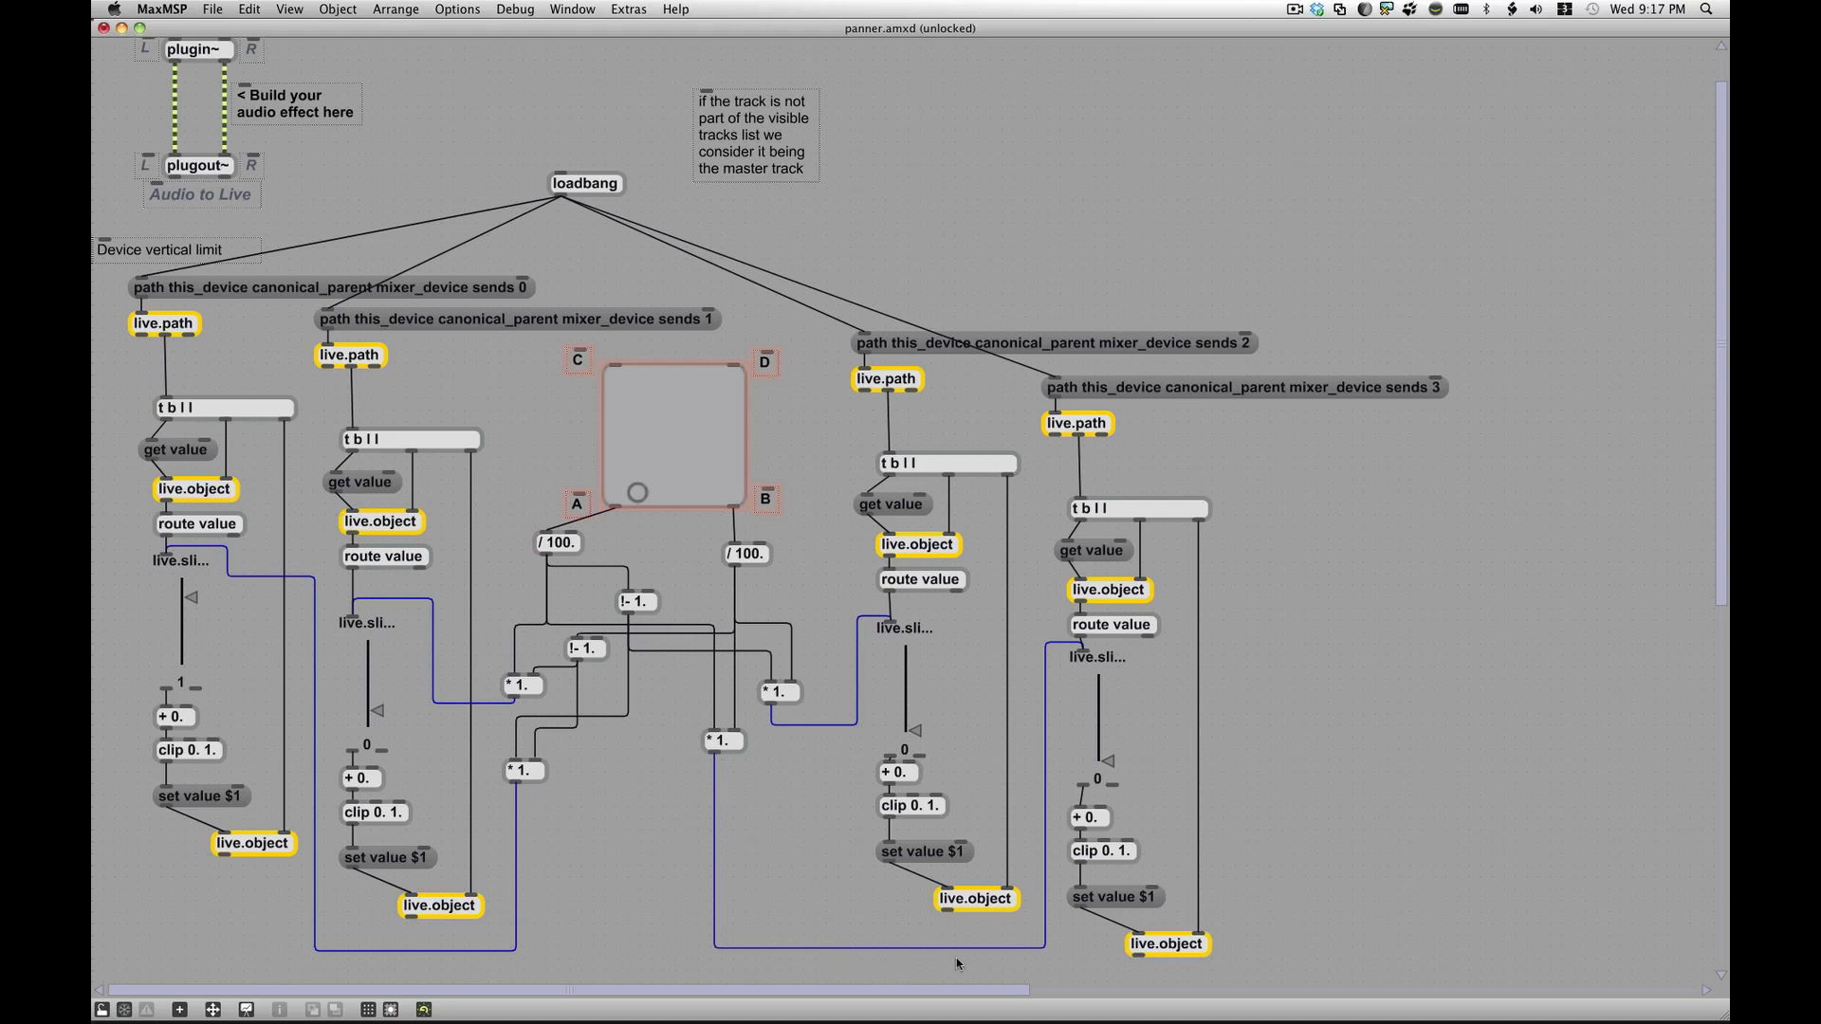
mouse_move(784, 992)
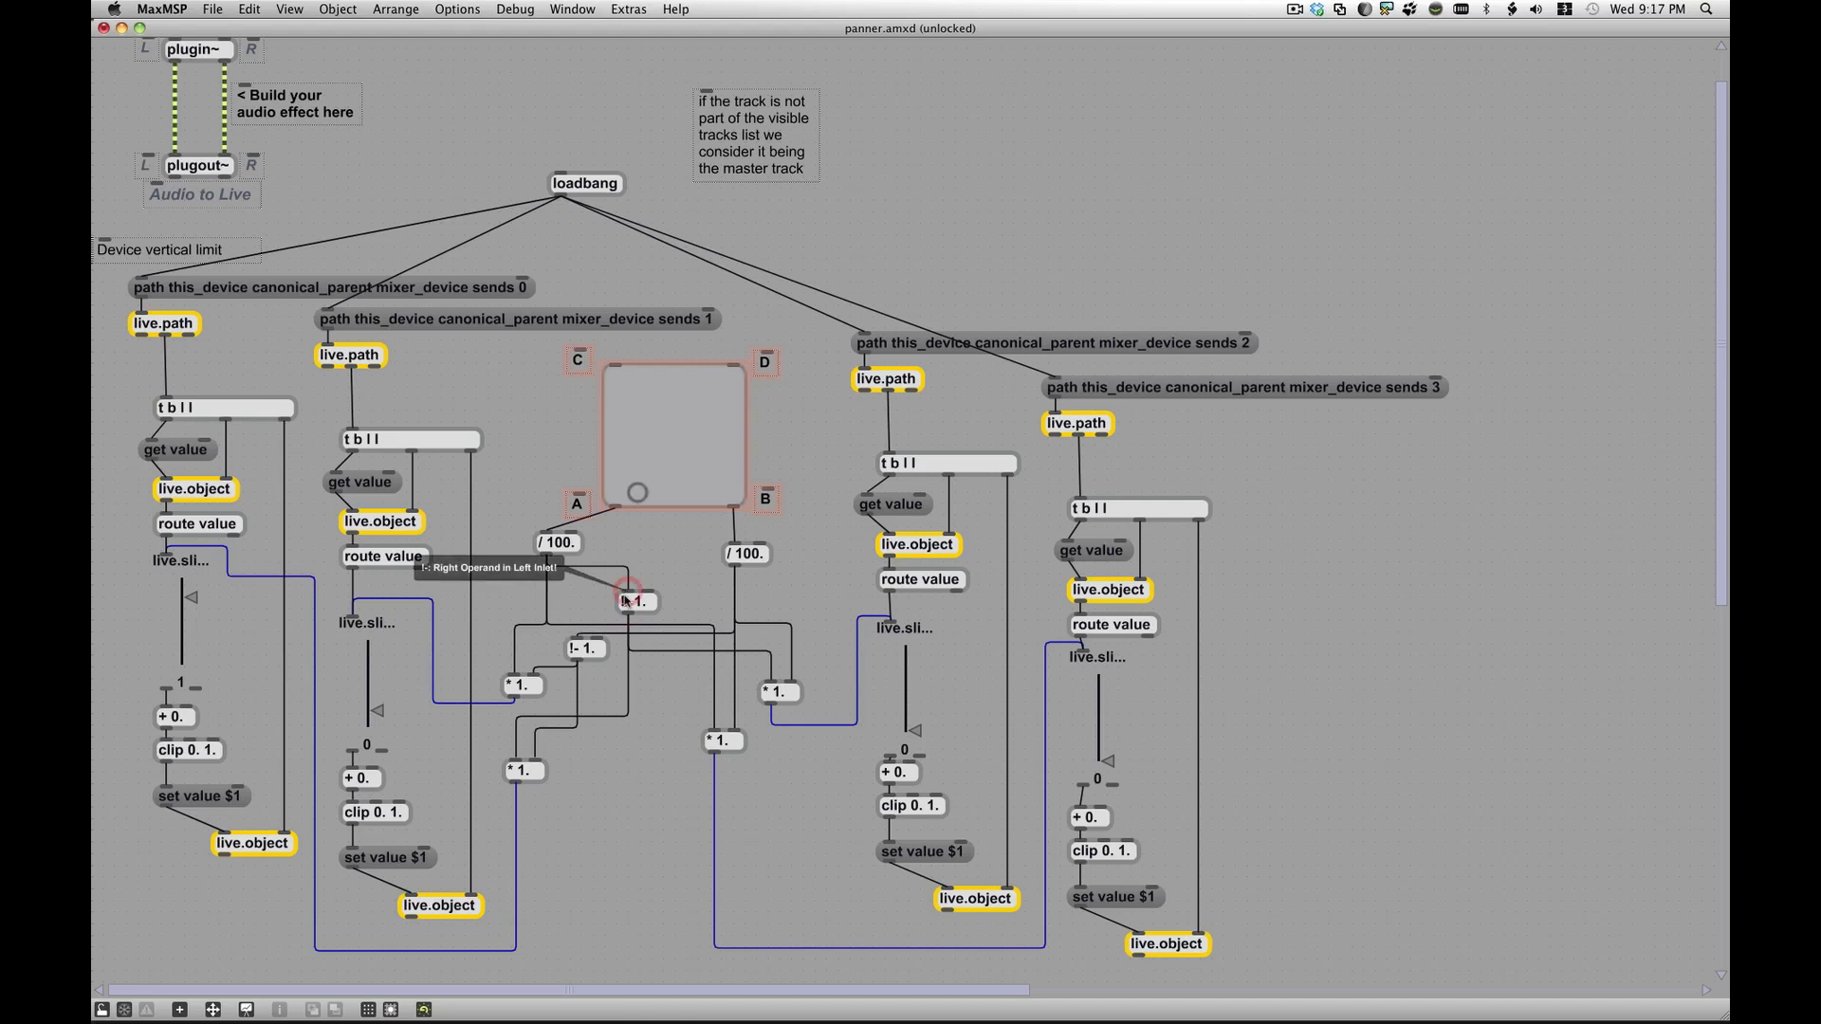
mouse_move(819, 741)
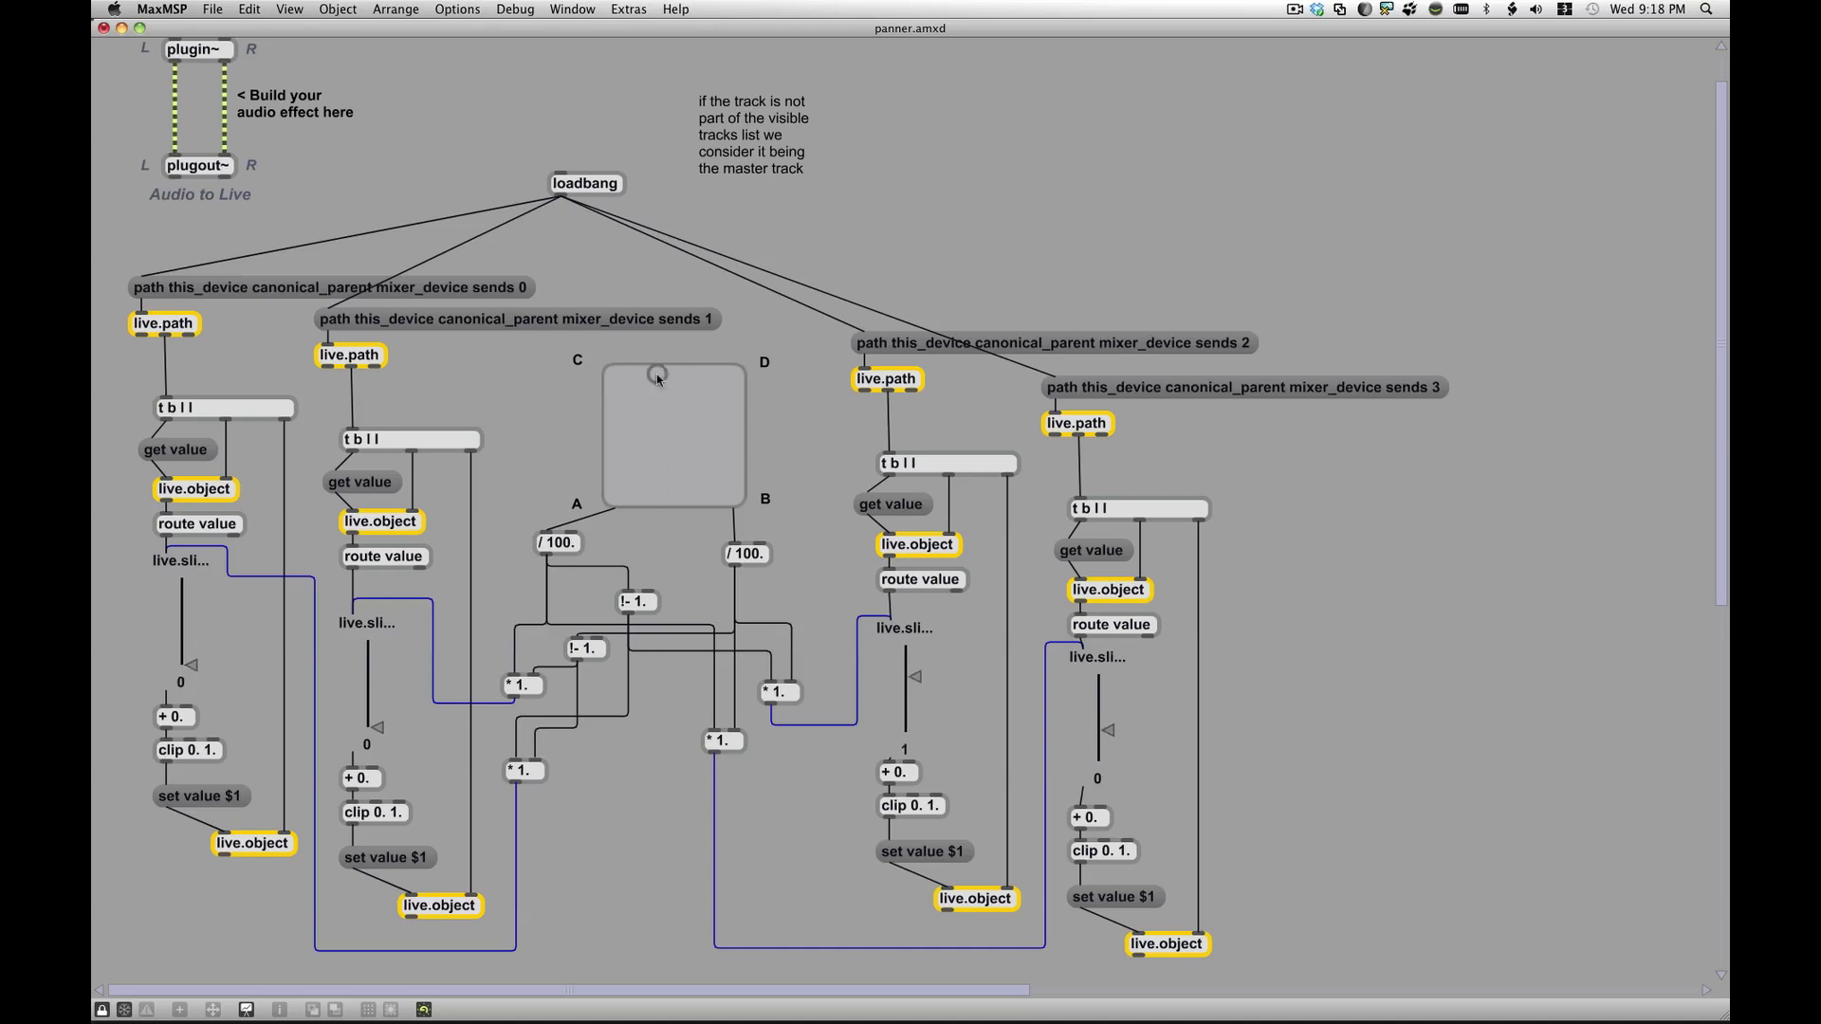
mouse_move(742, 586)
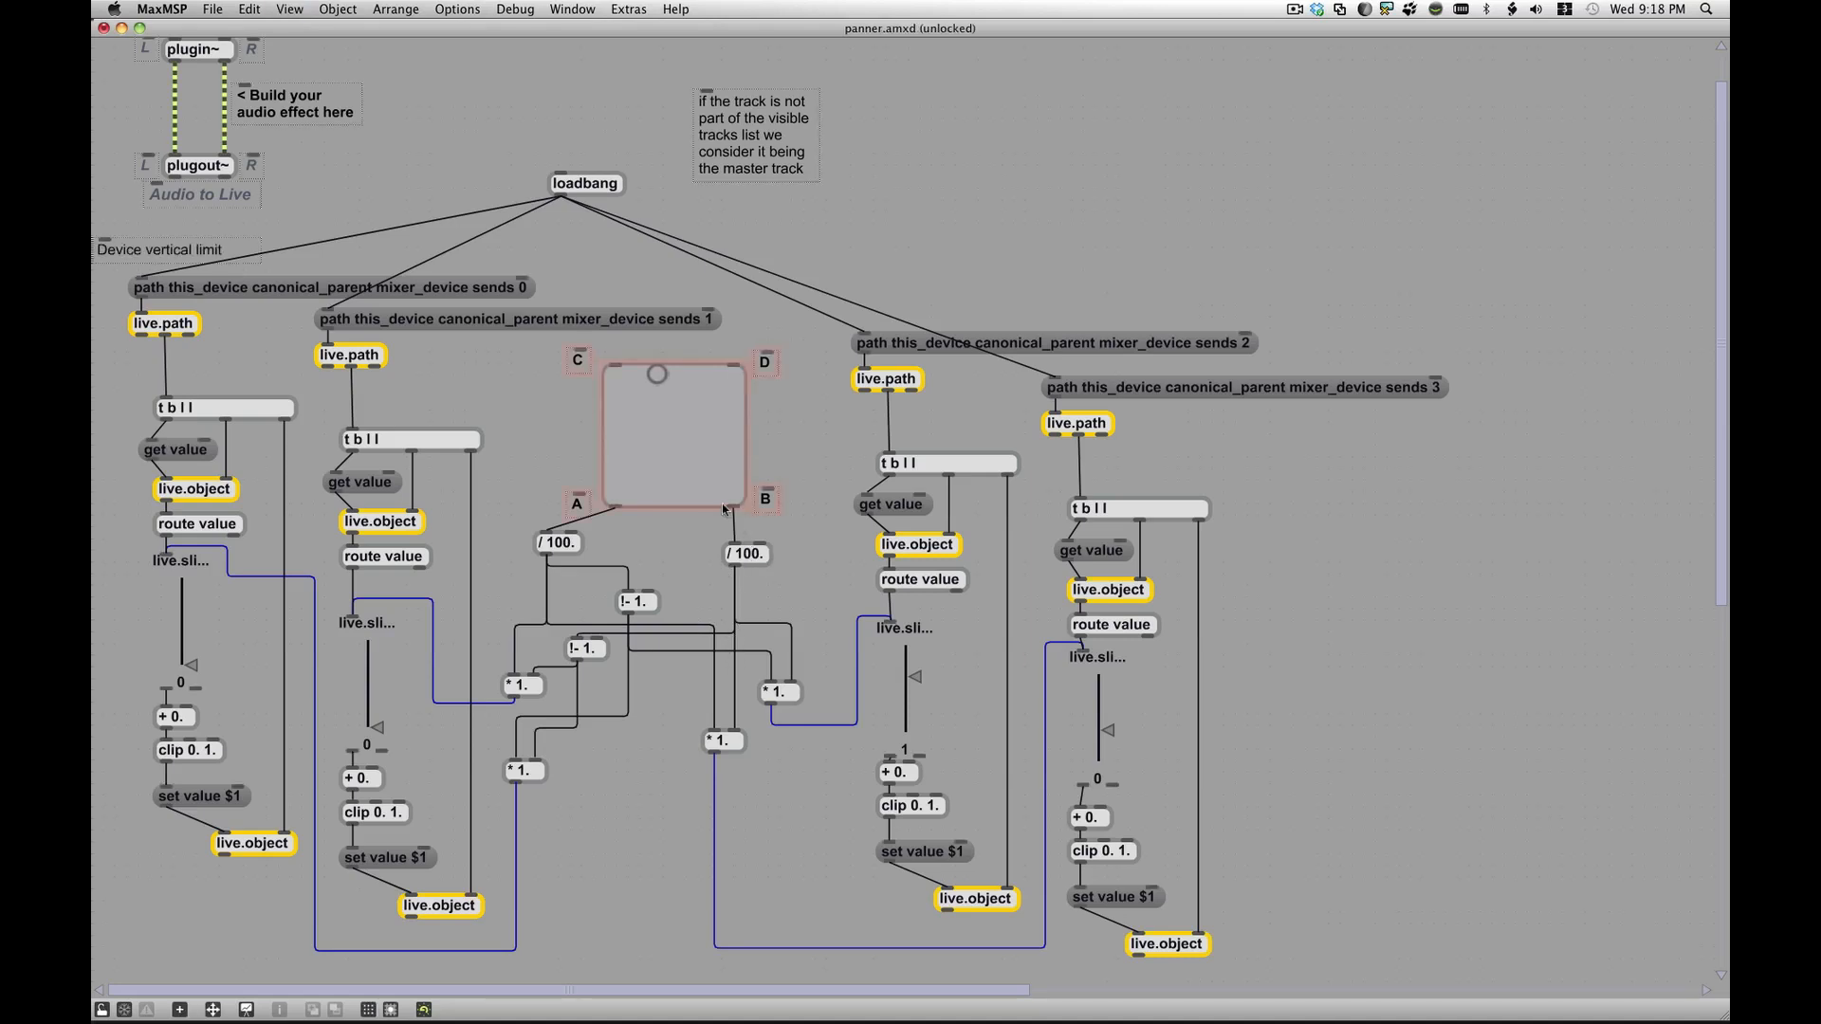
mouse_move(735, 619)
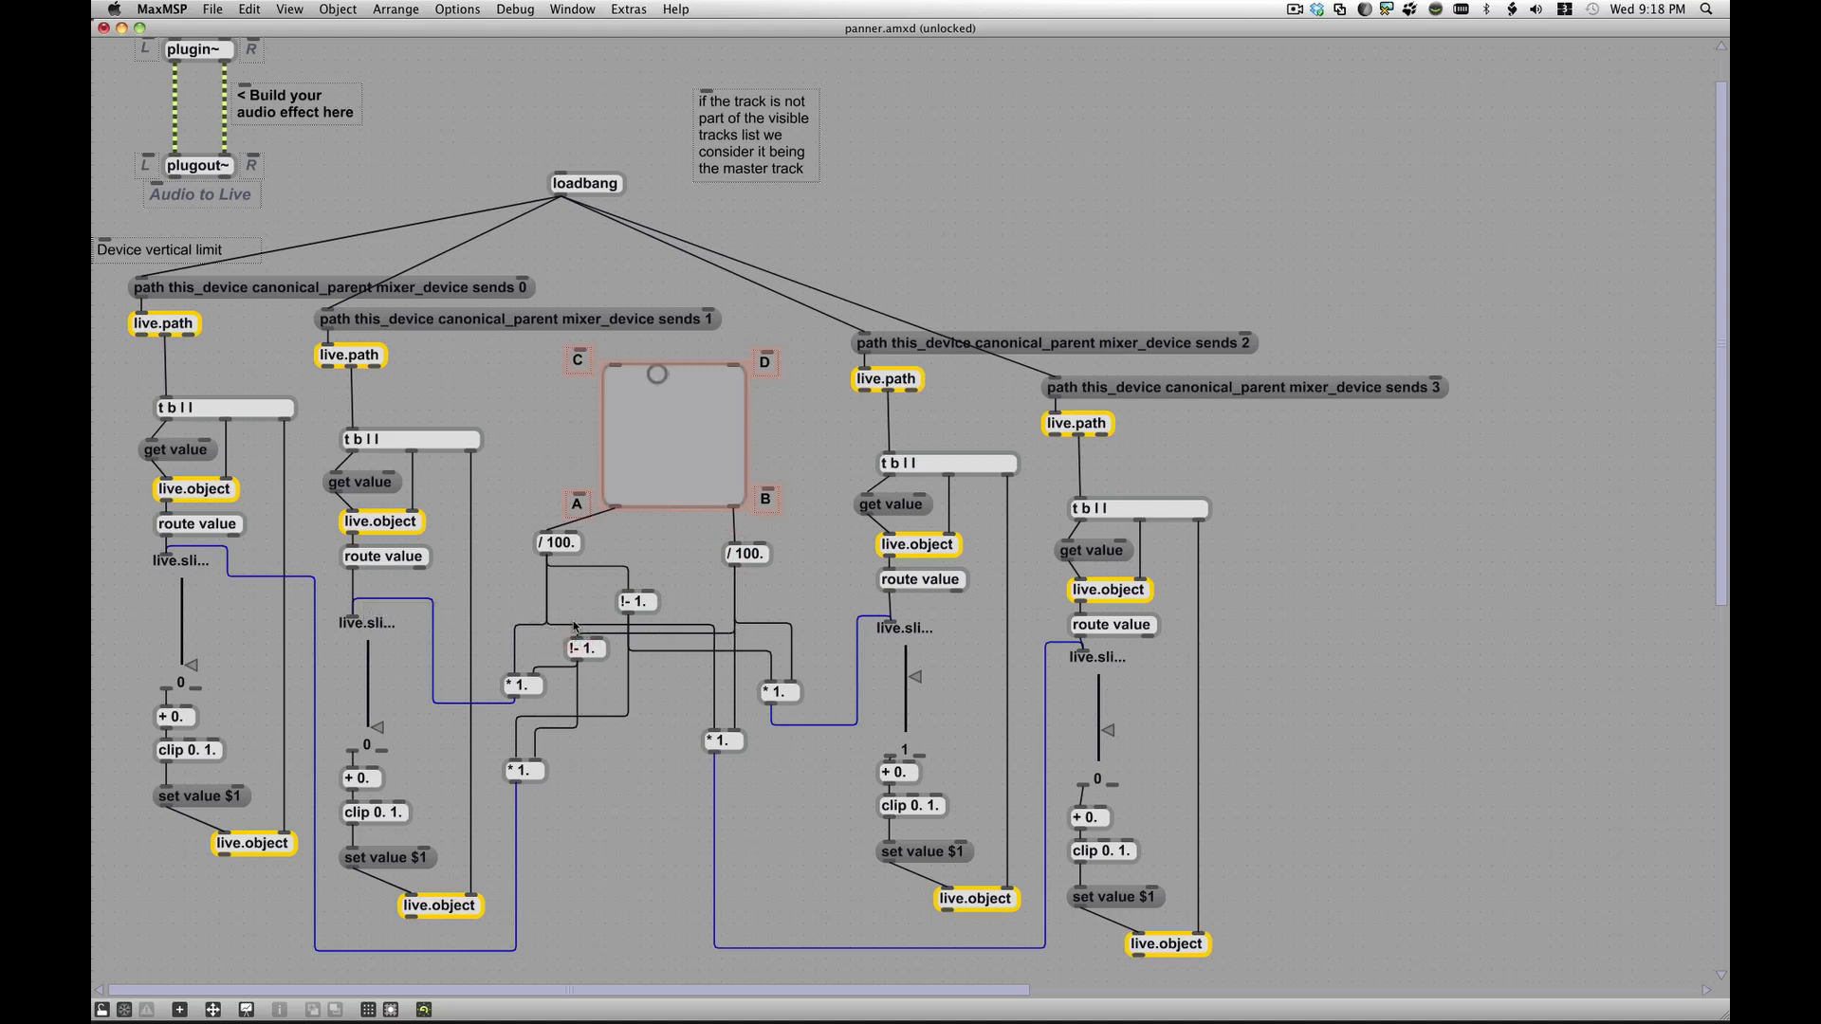
mouse_move(537, 687)
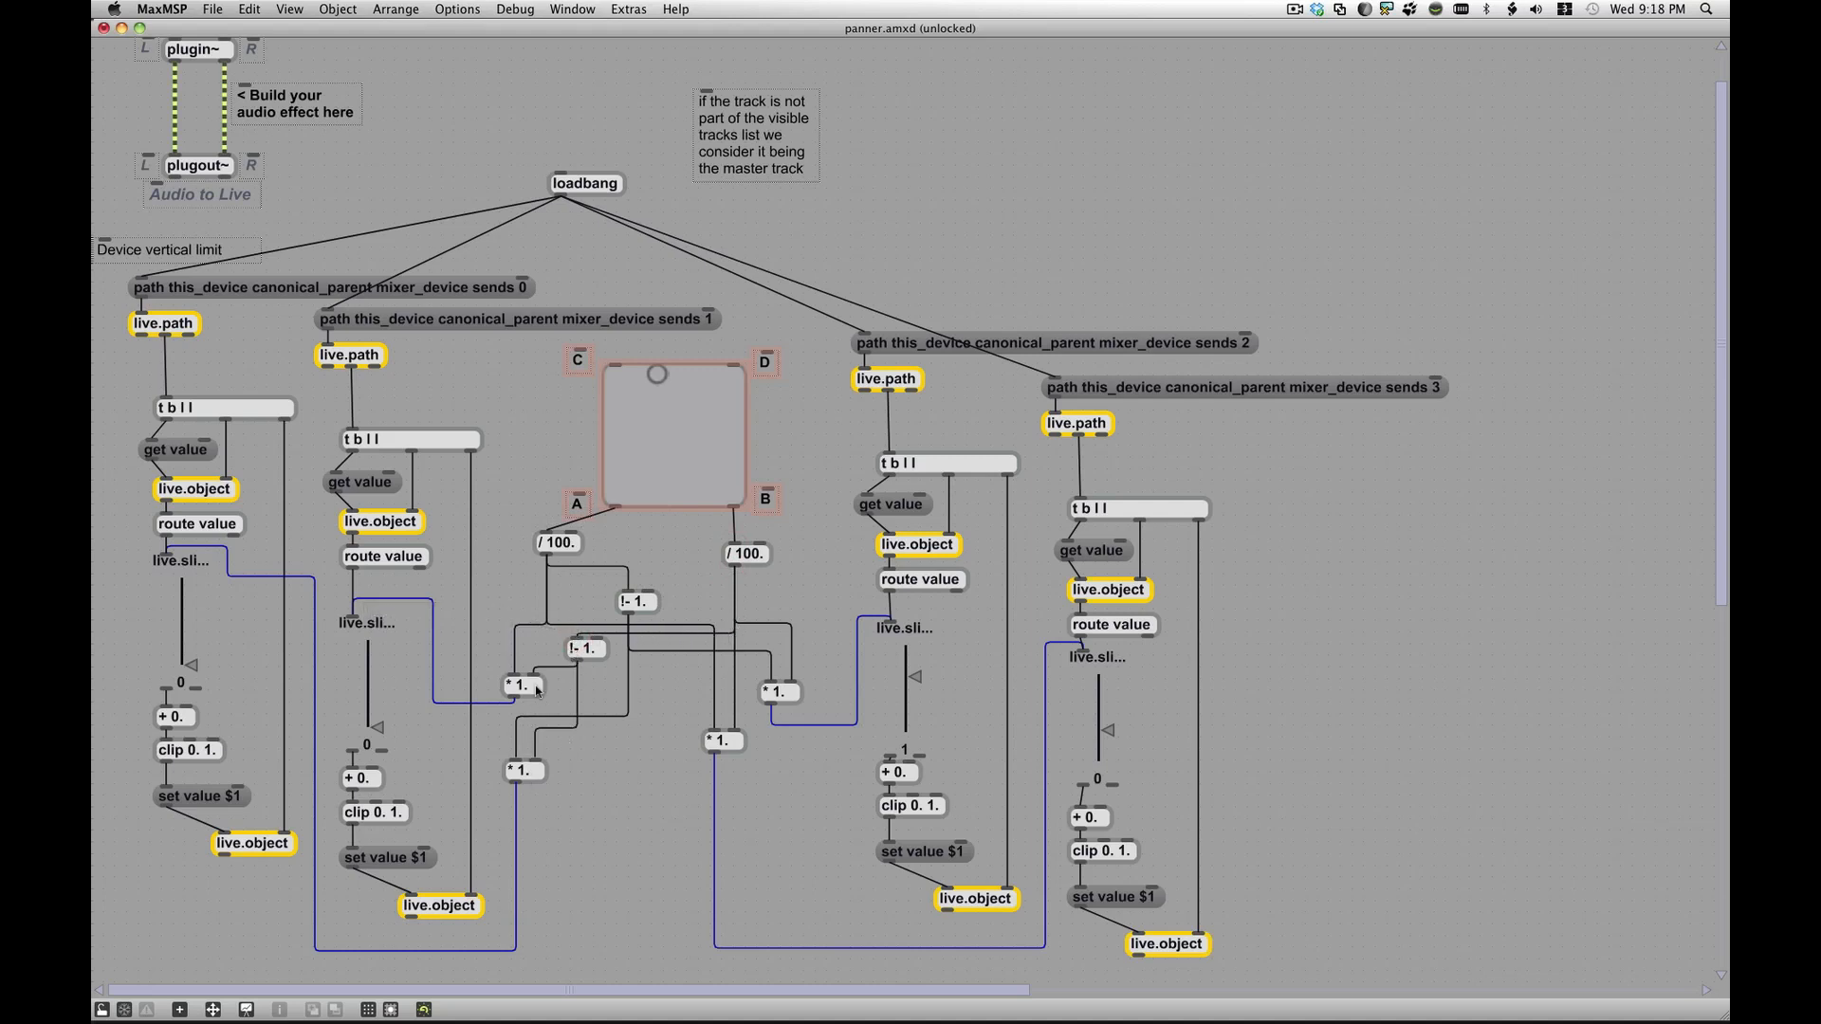
mouse_move(742, 569)
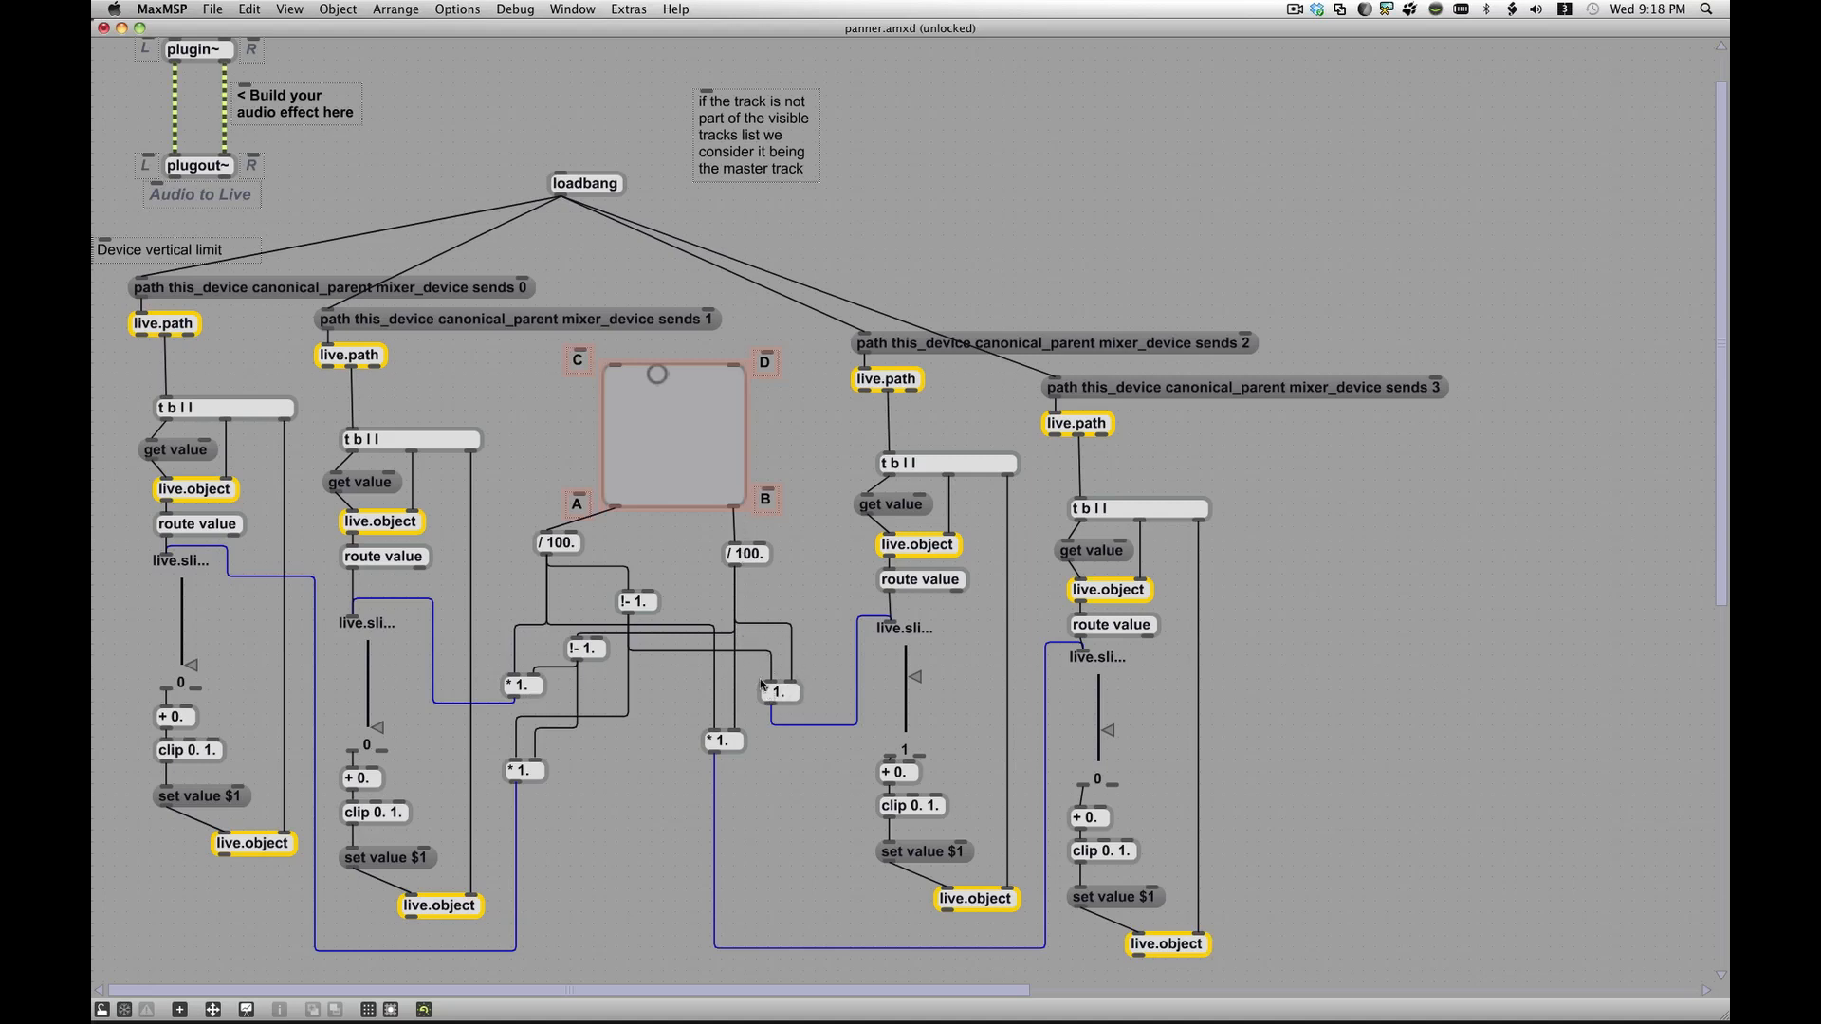
mouse_move(738, 723)
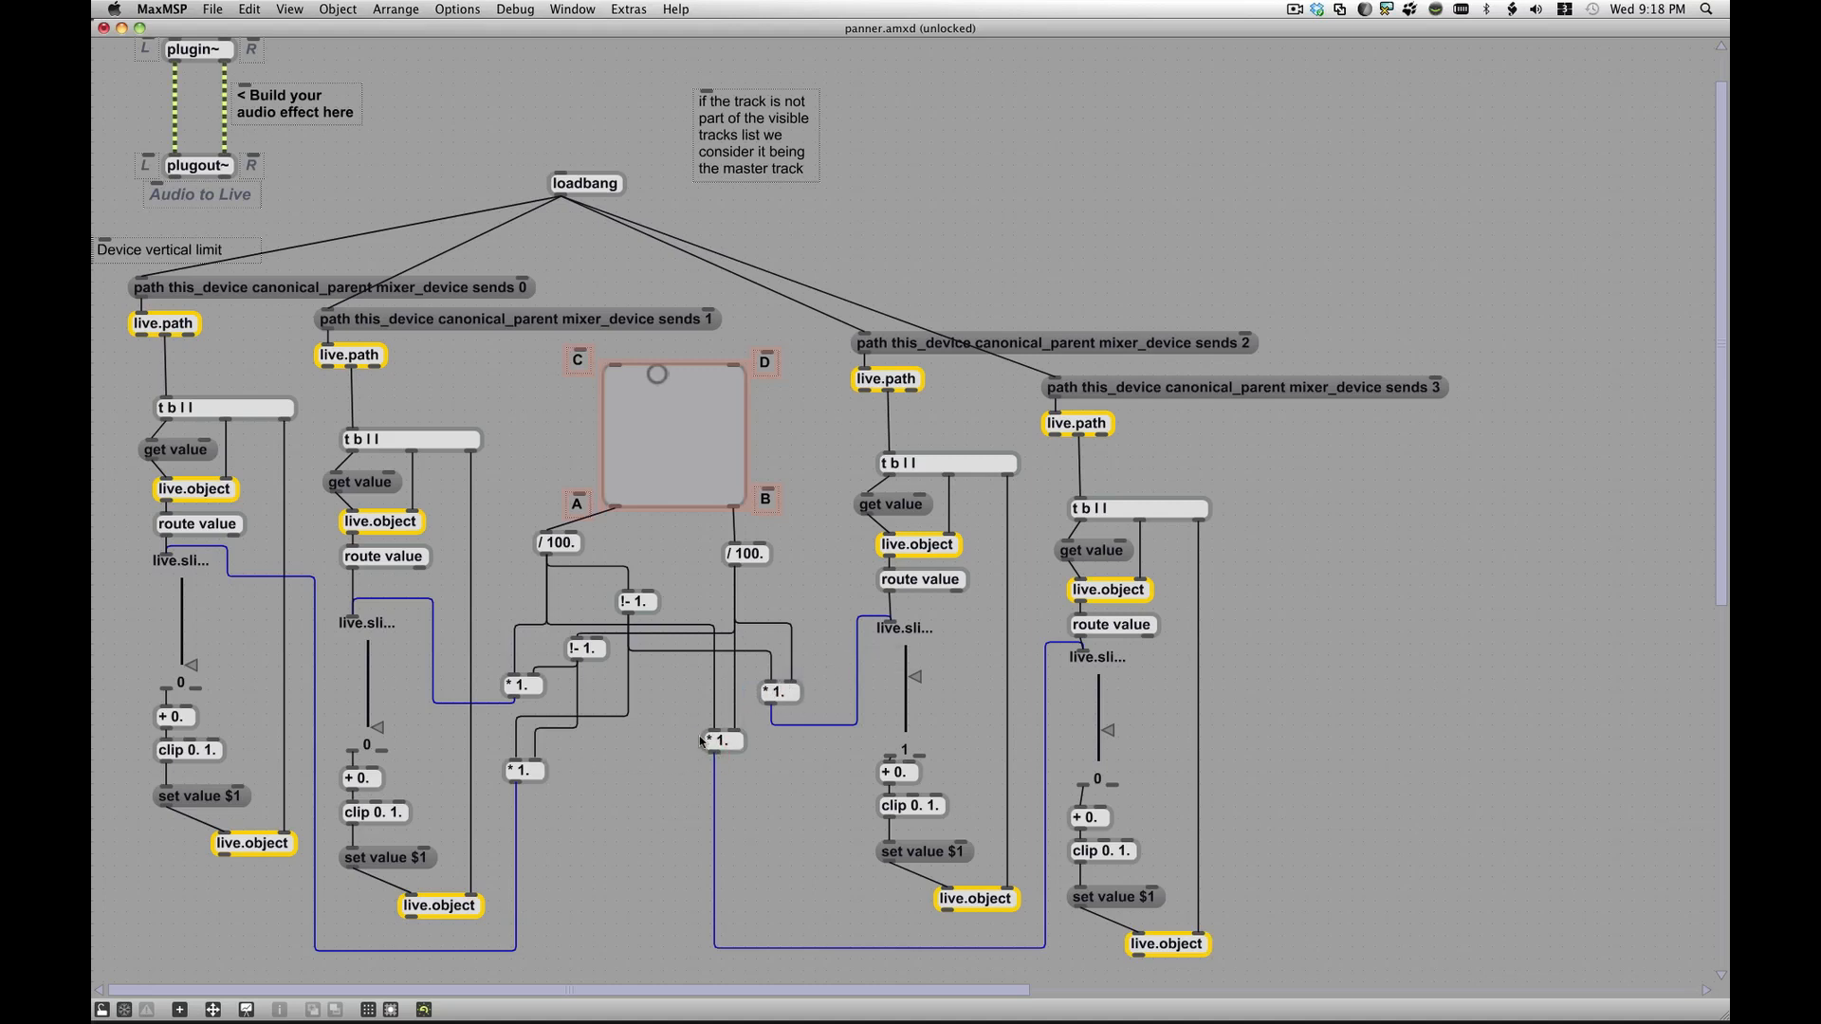
mouse_move(698, 461)
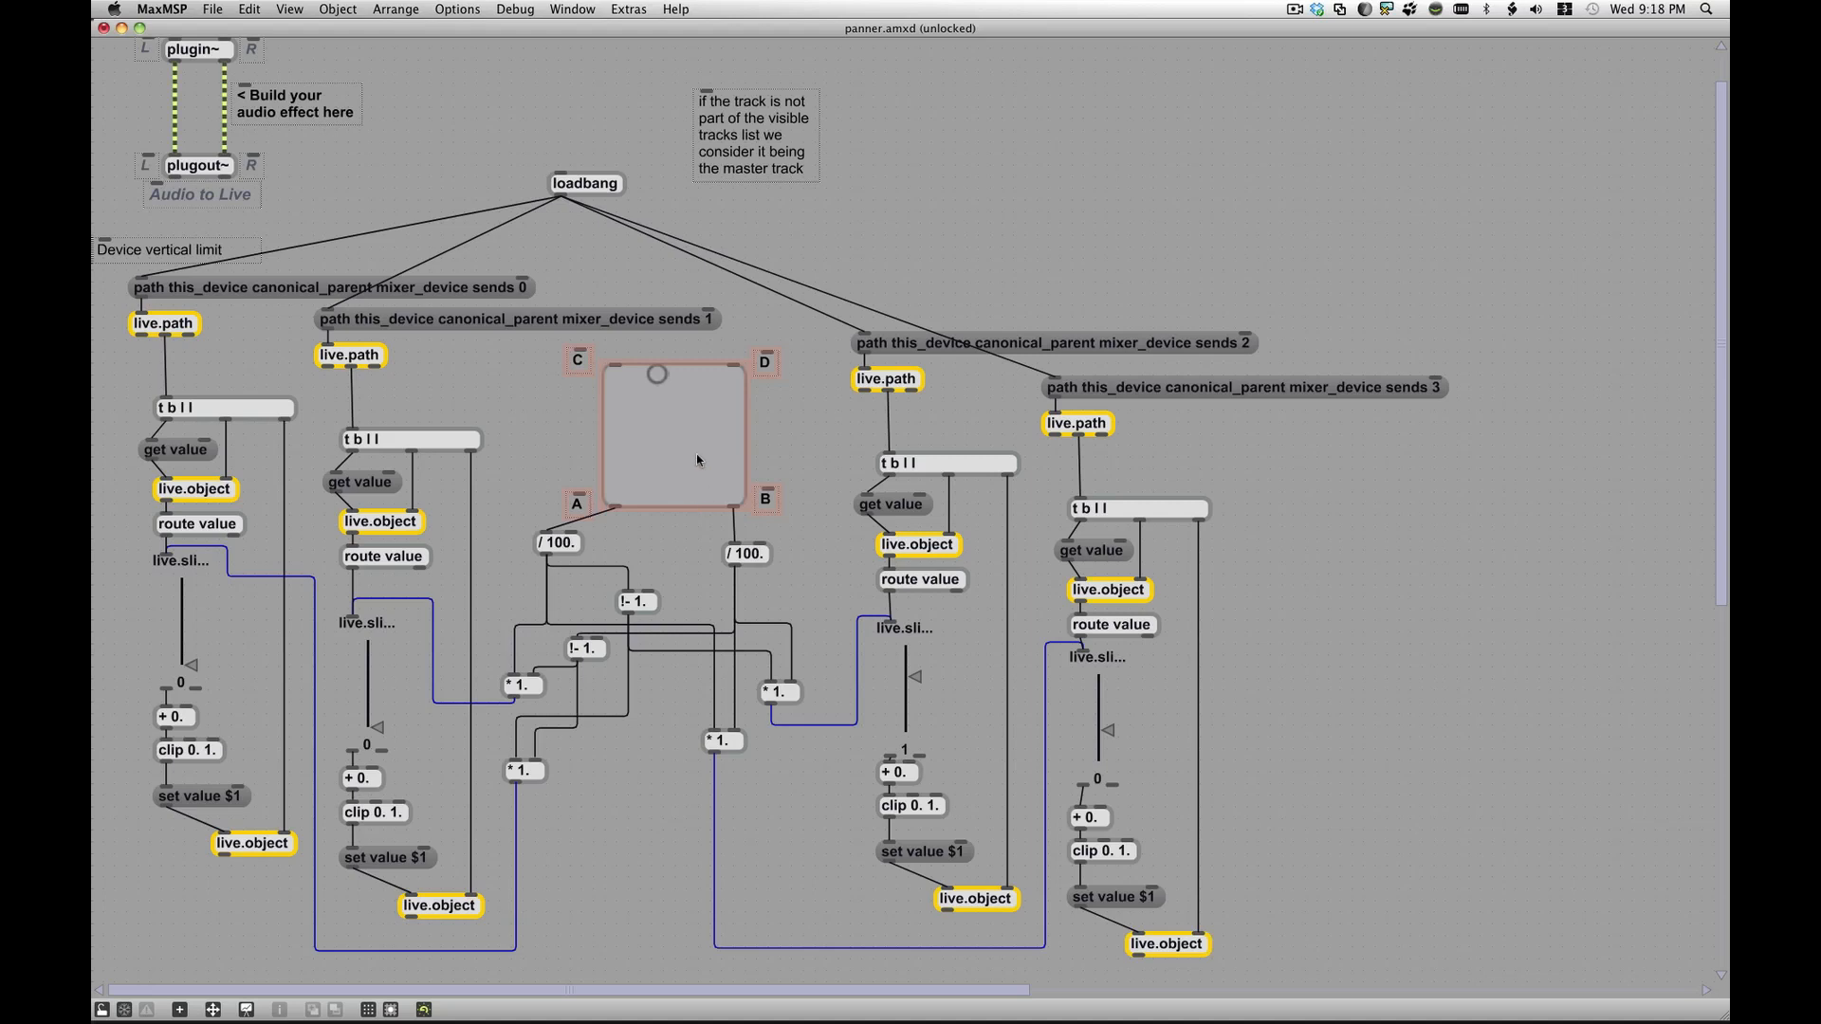
mouse_move(678, 483)
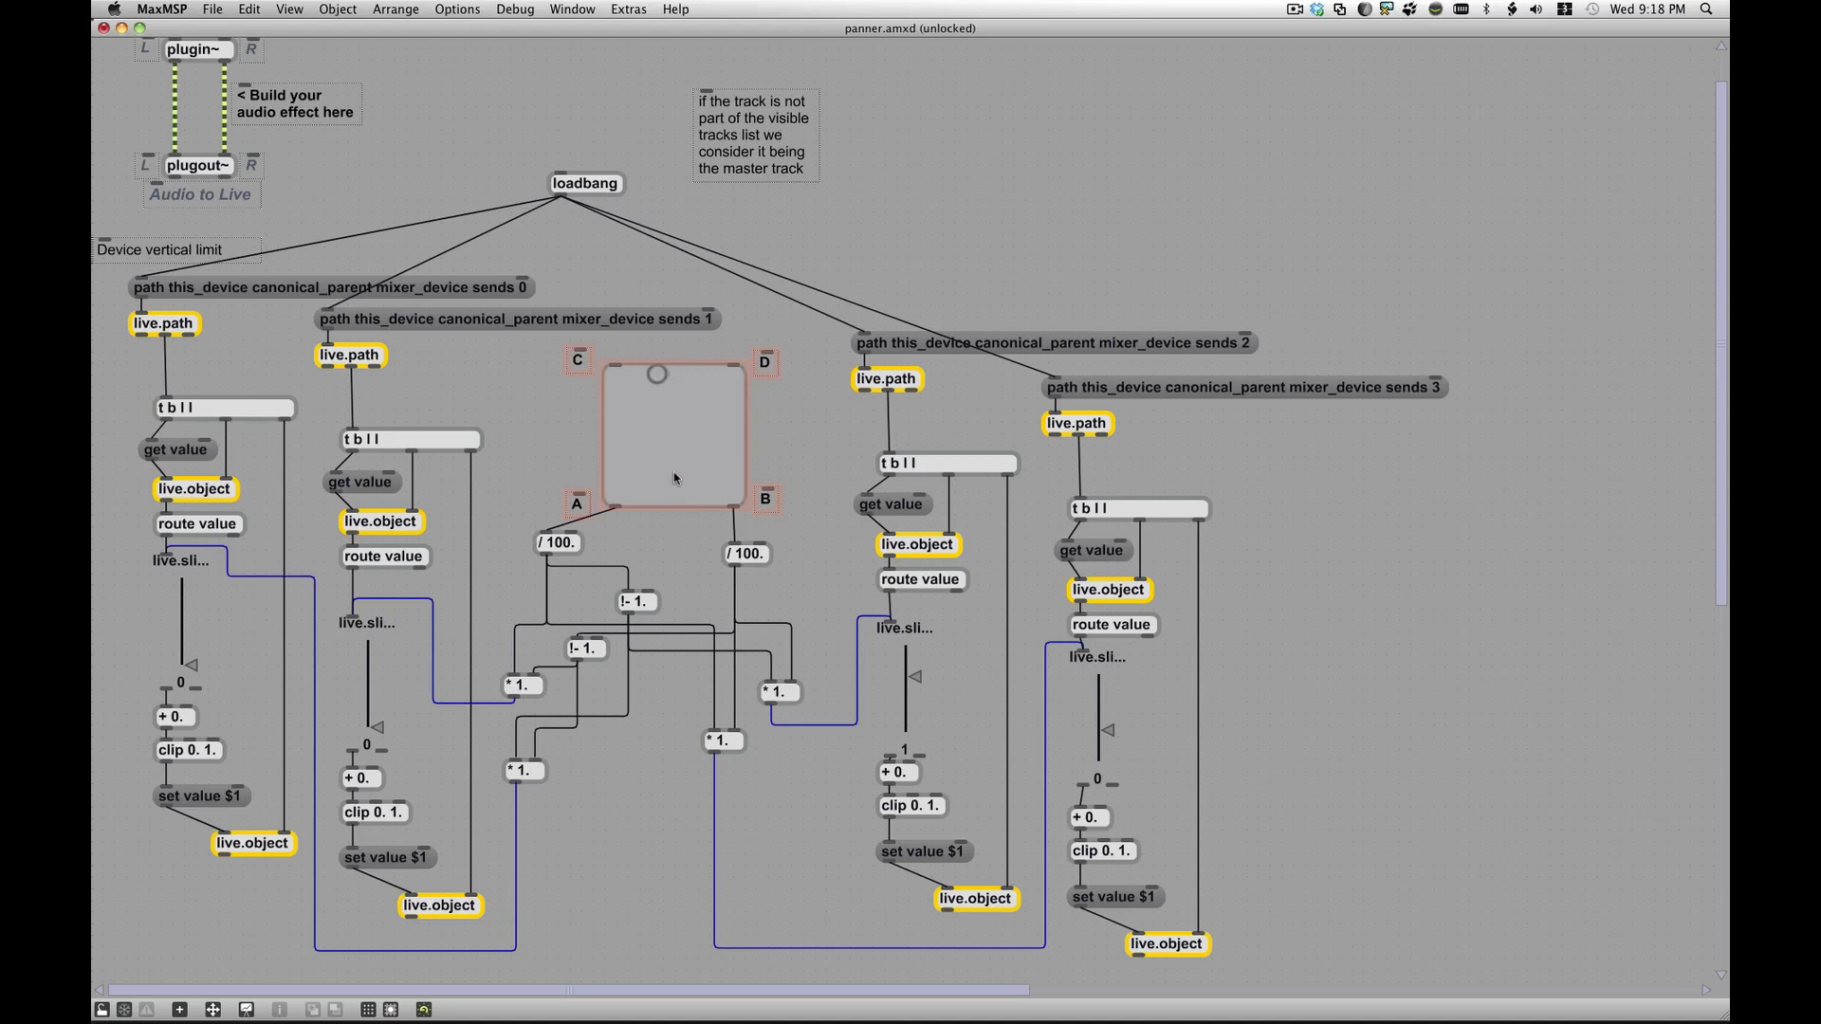
mouse_move(667, 506)
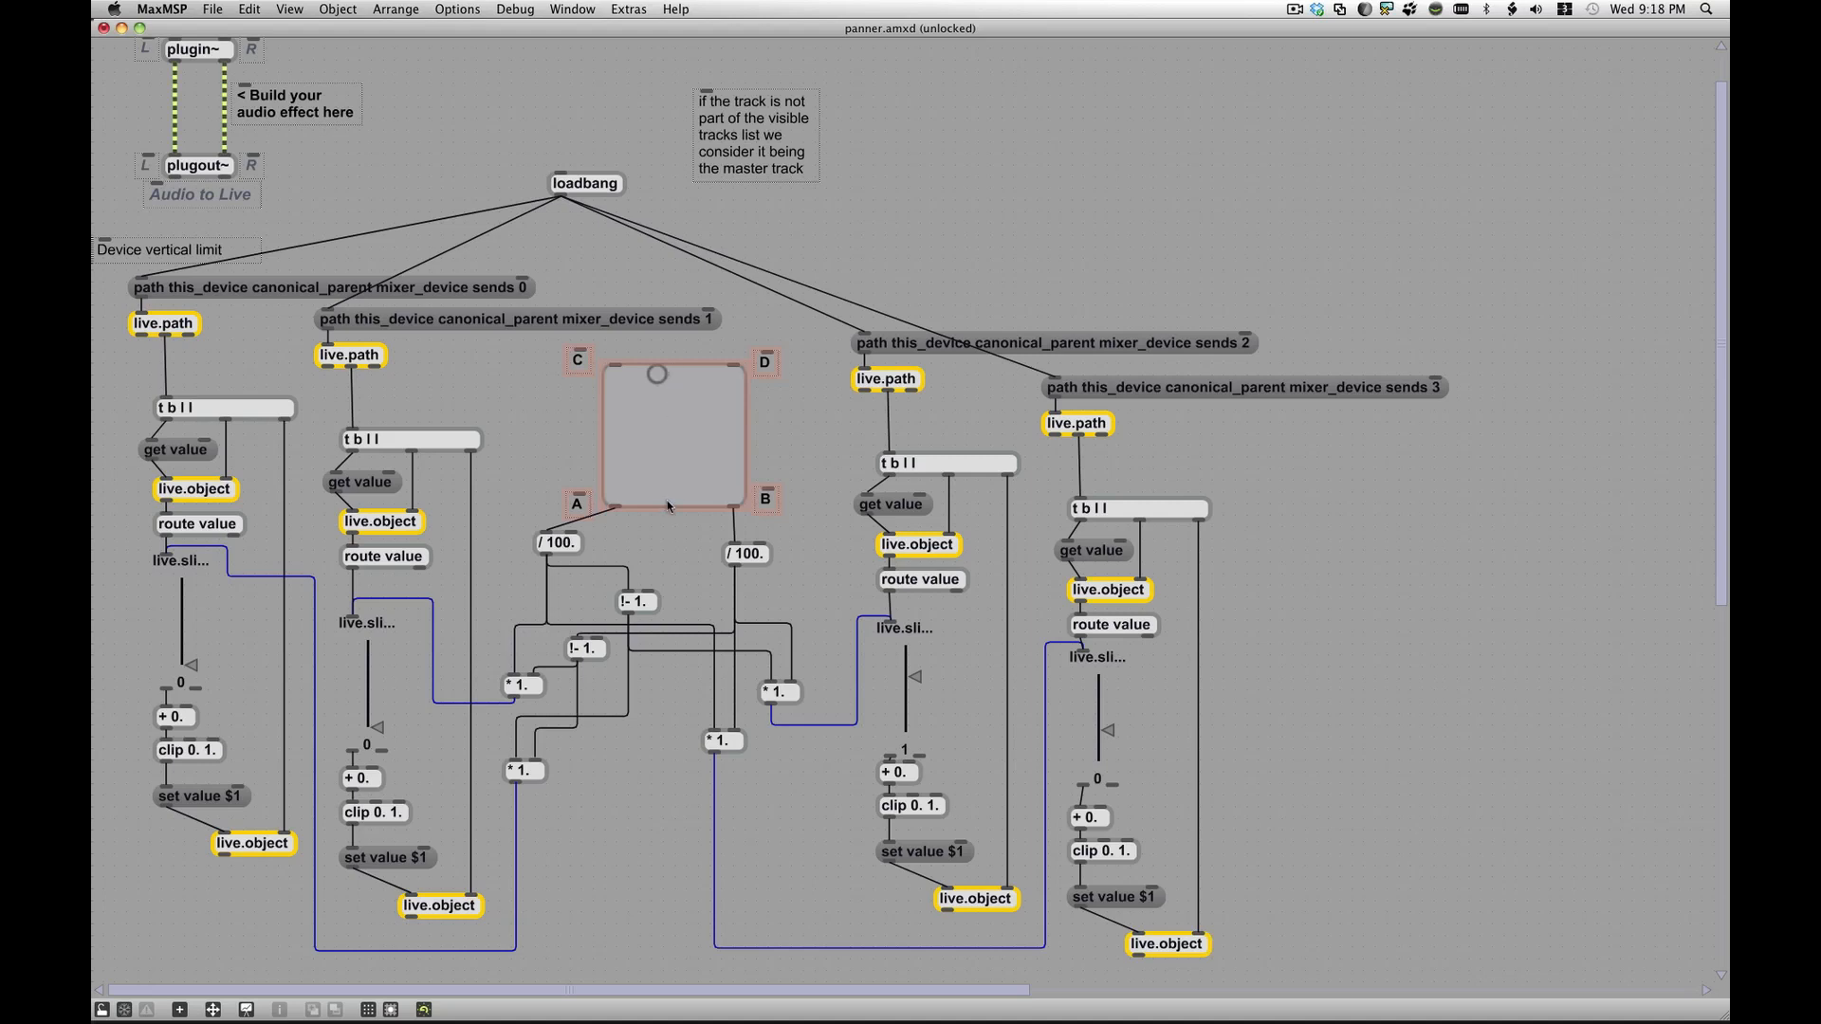
mouse_move(256, 549)
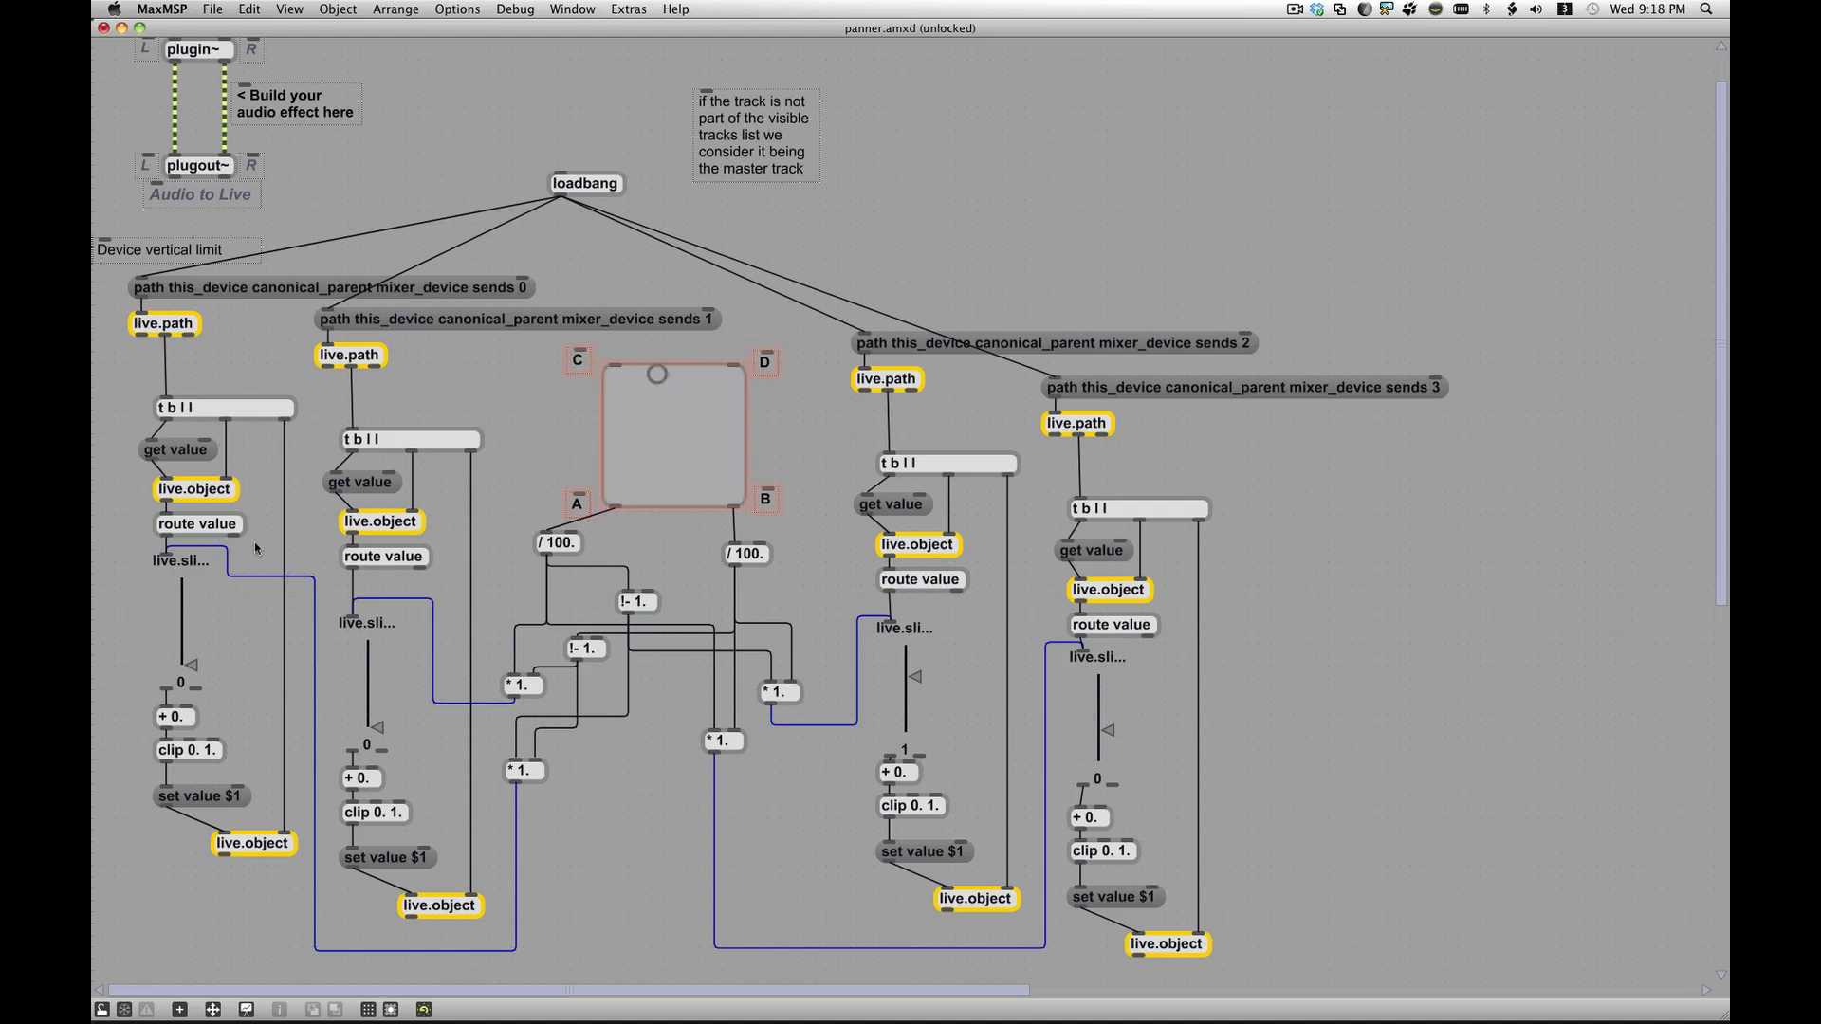
mouse_move(706, 573)
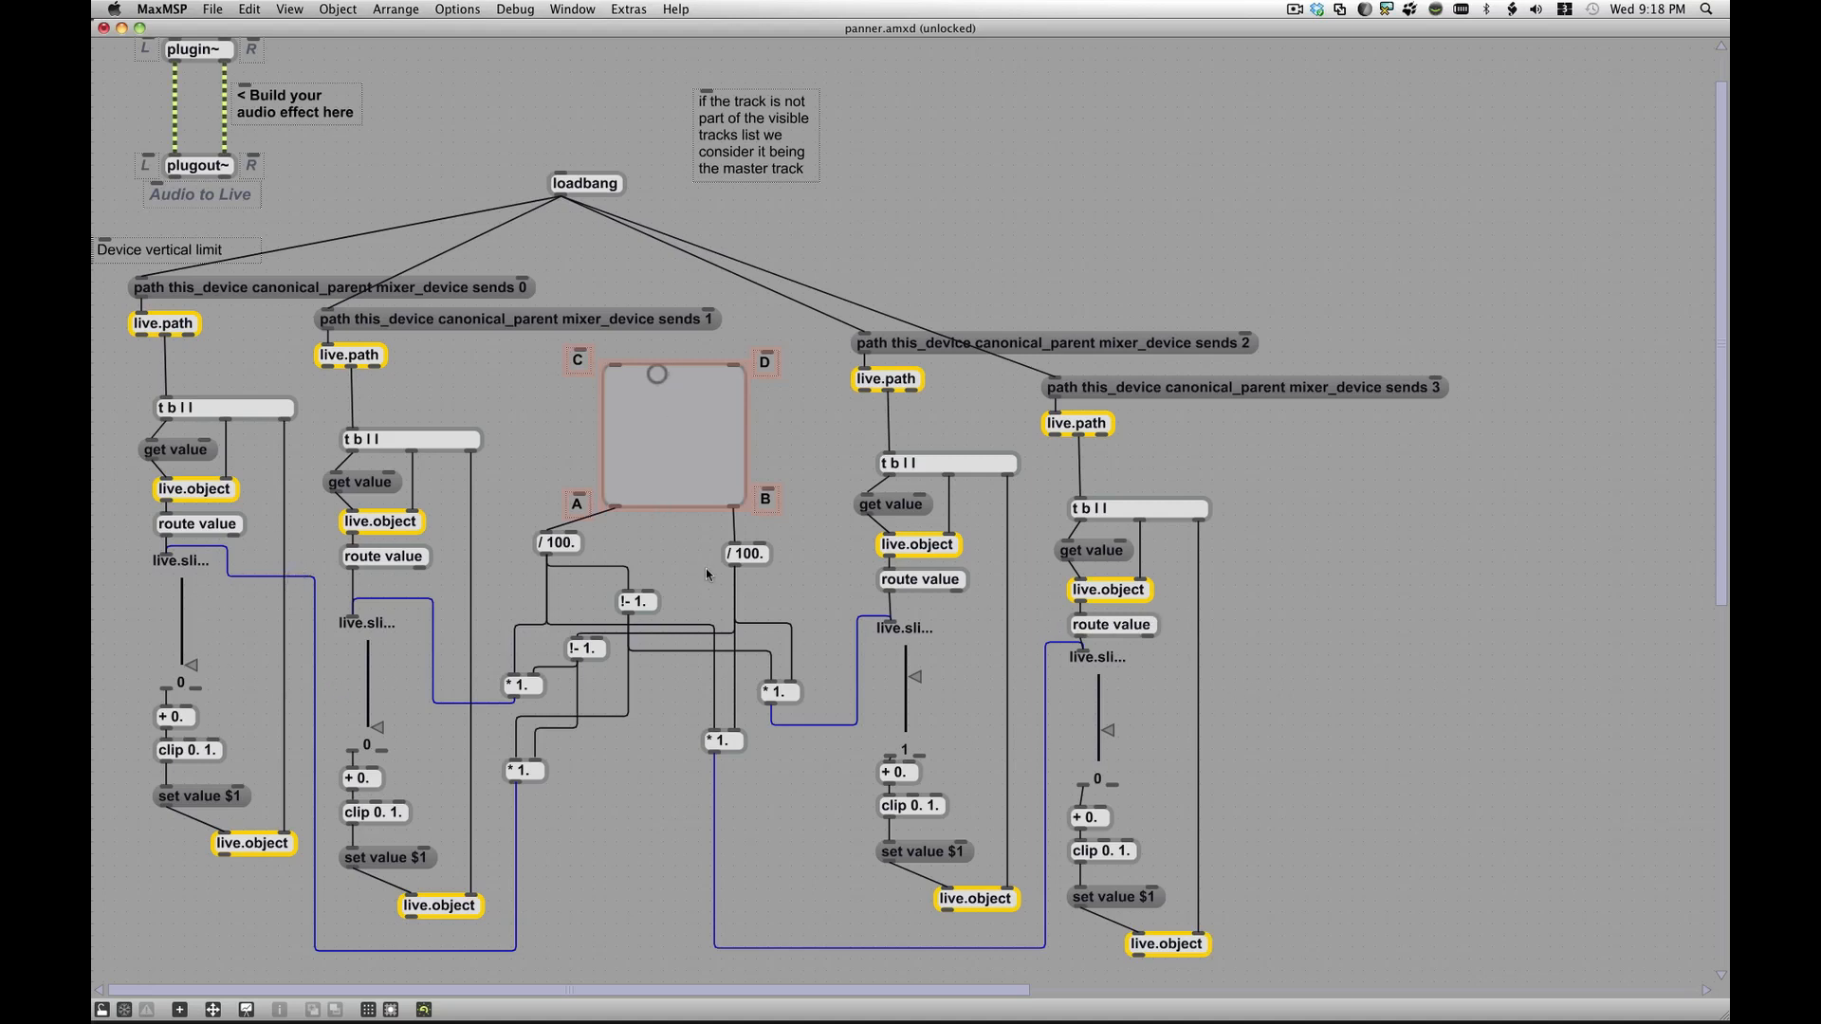
mouse_move(1017, 505)
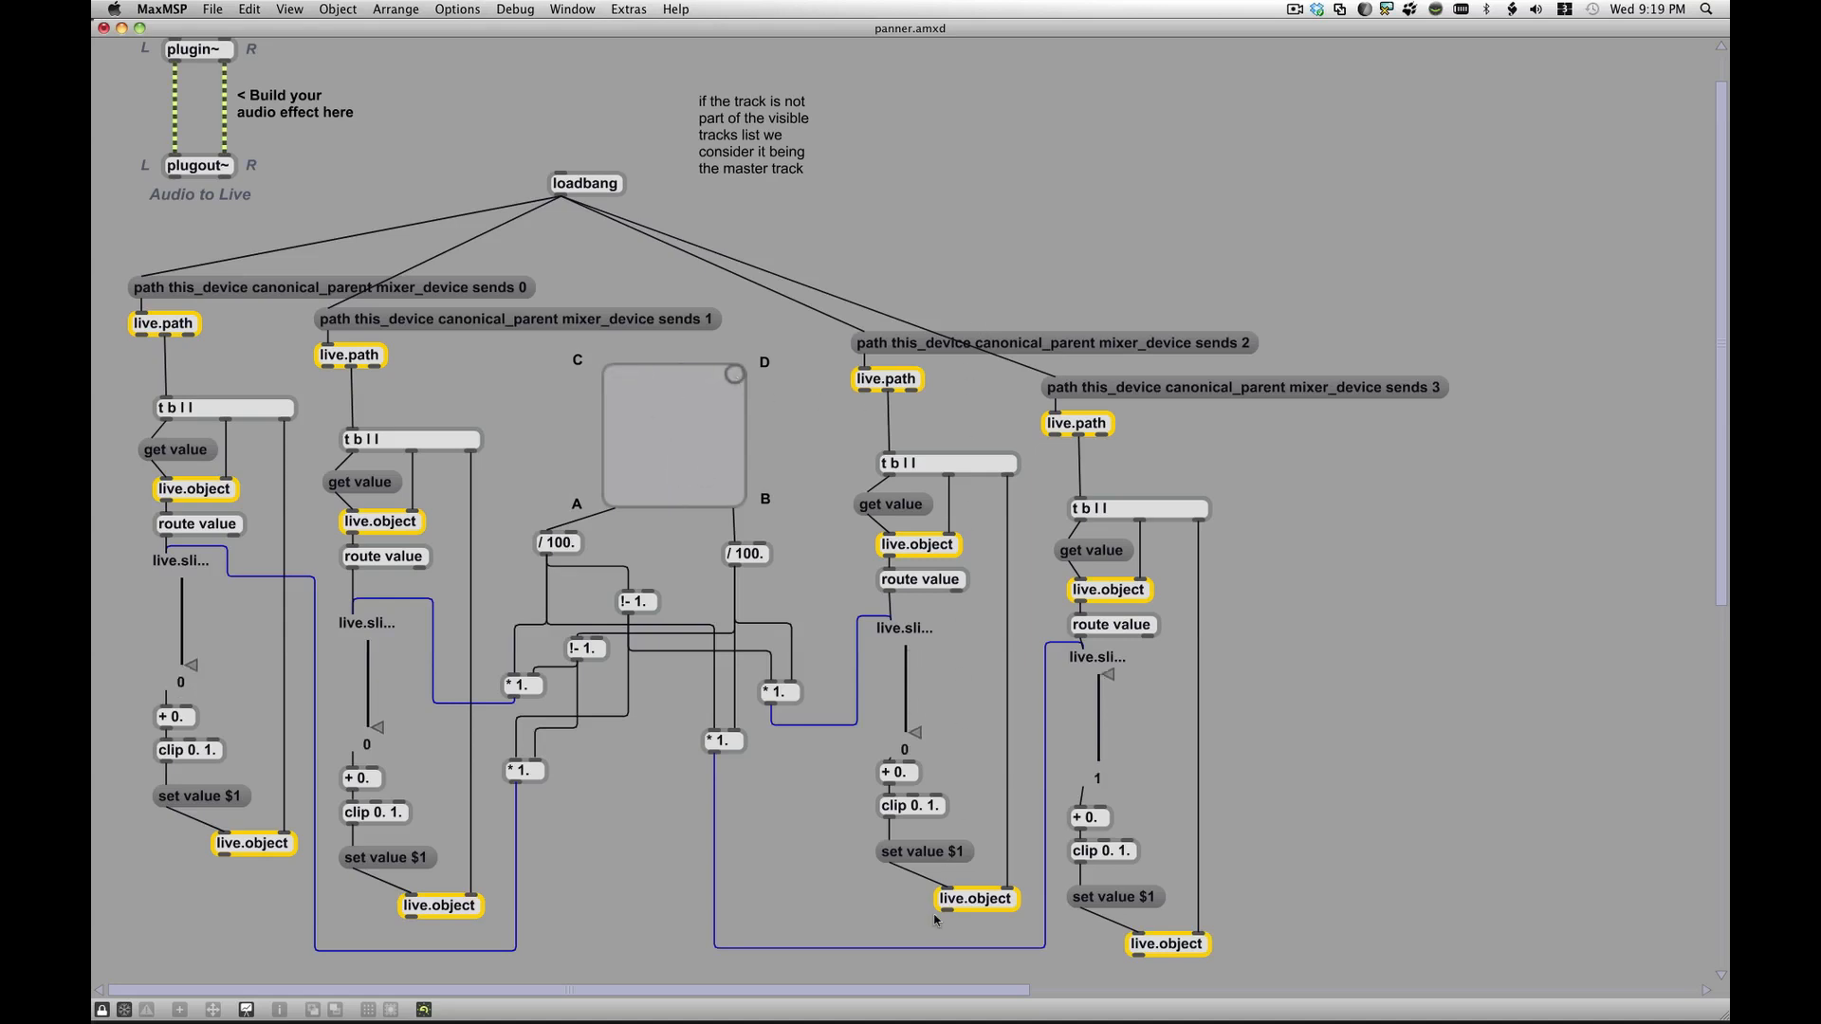
mouse_move(885, 470)
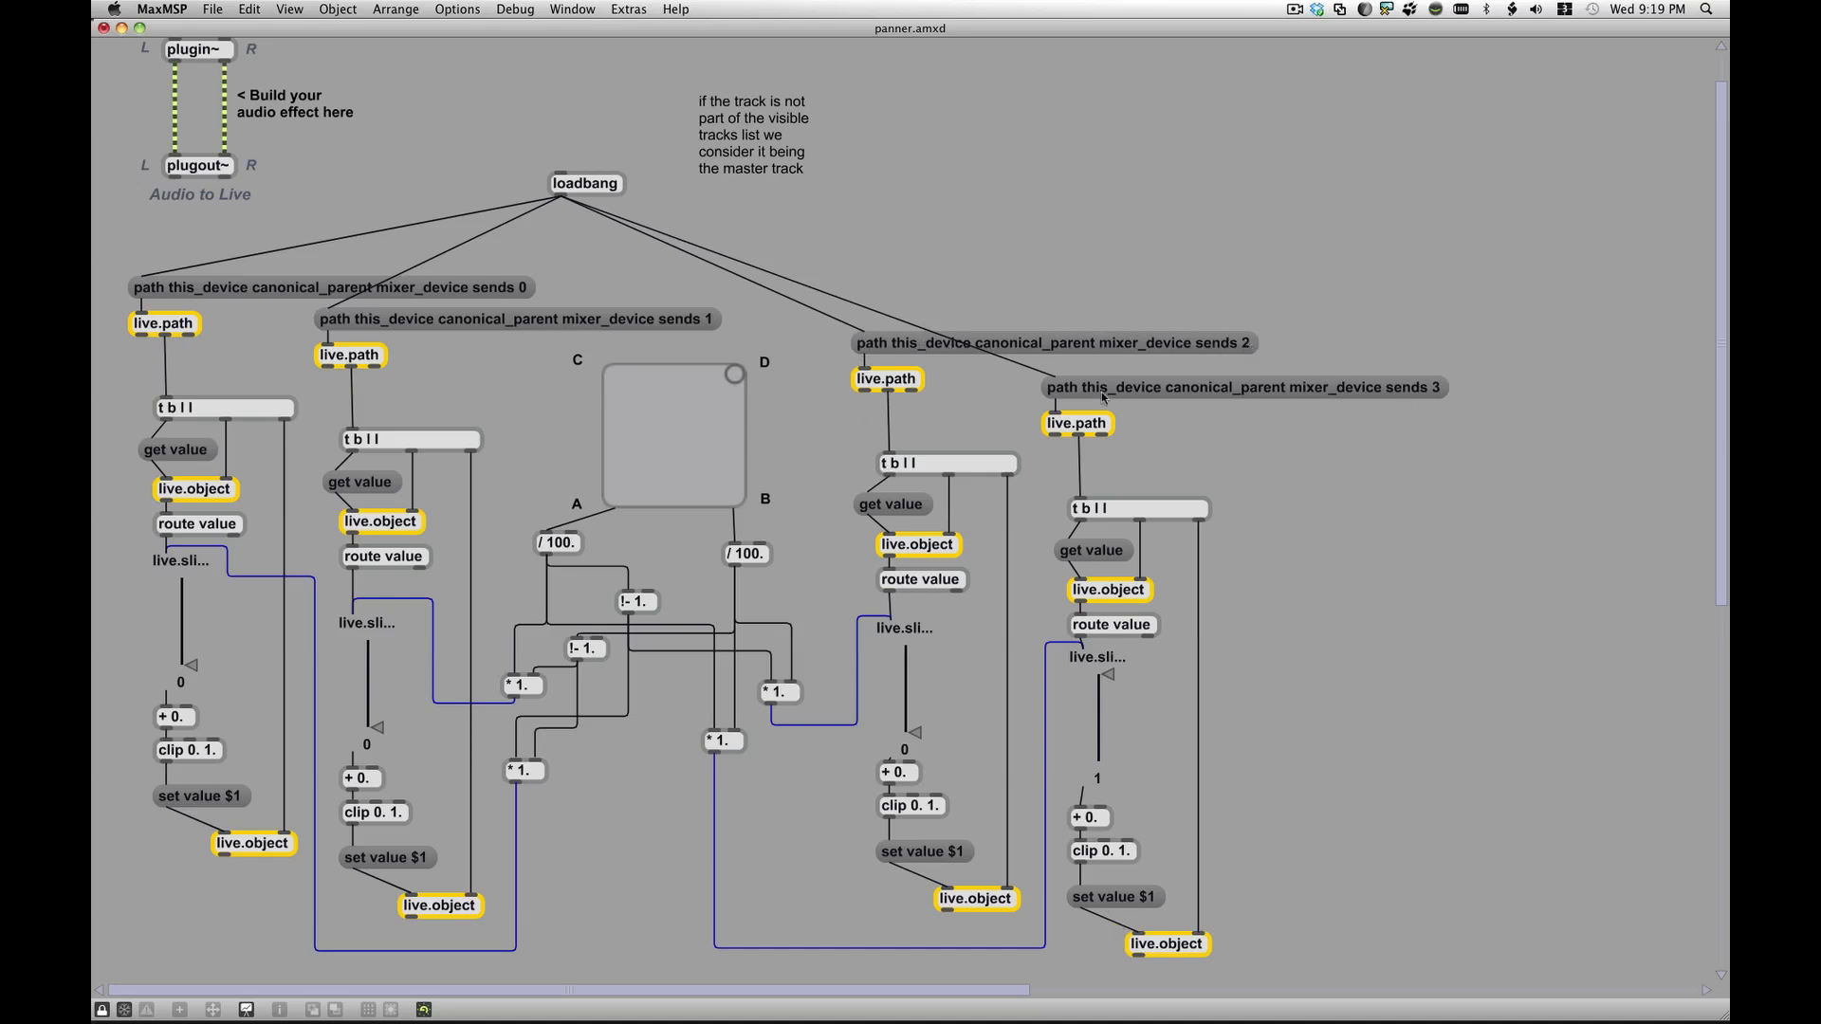
mouse_move(1100, 398)
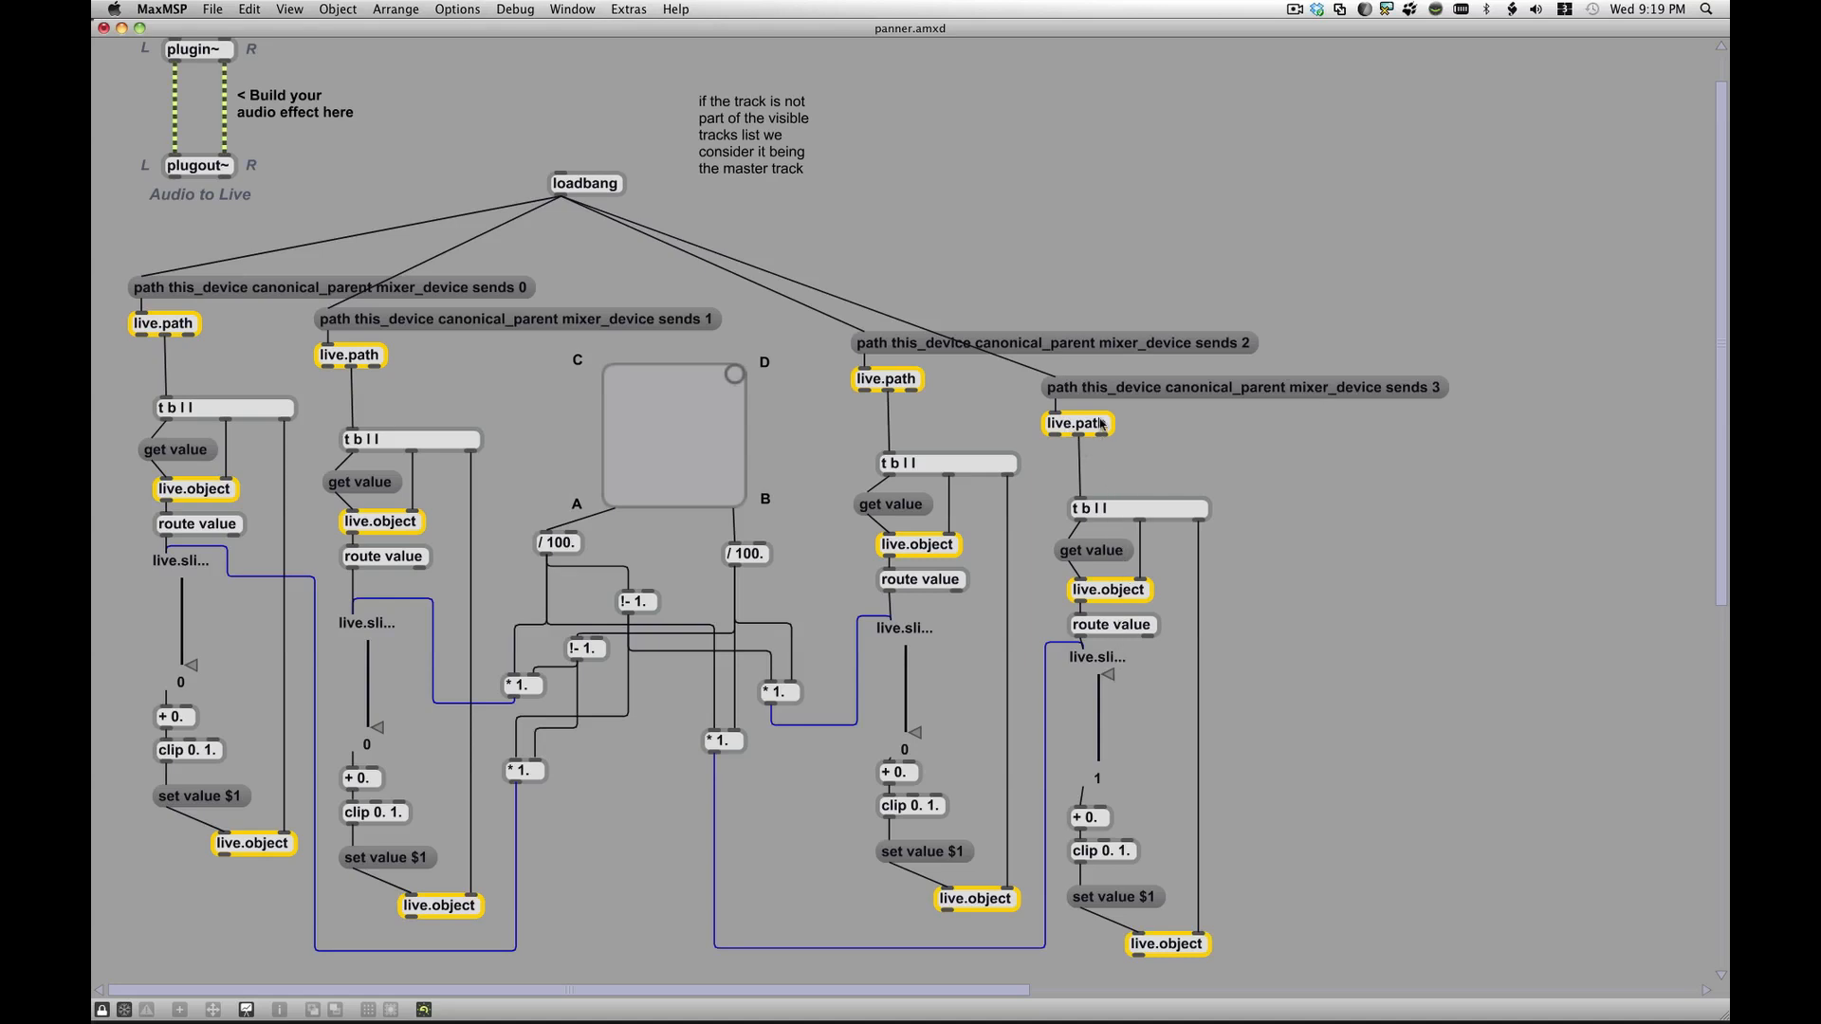
mouse_move(1092, 448)
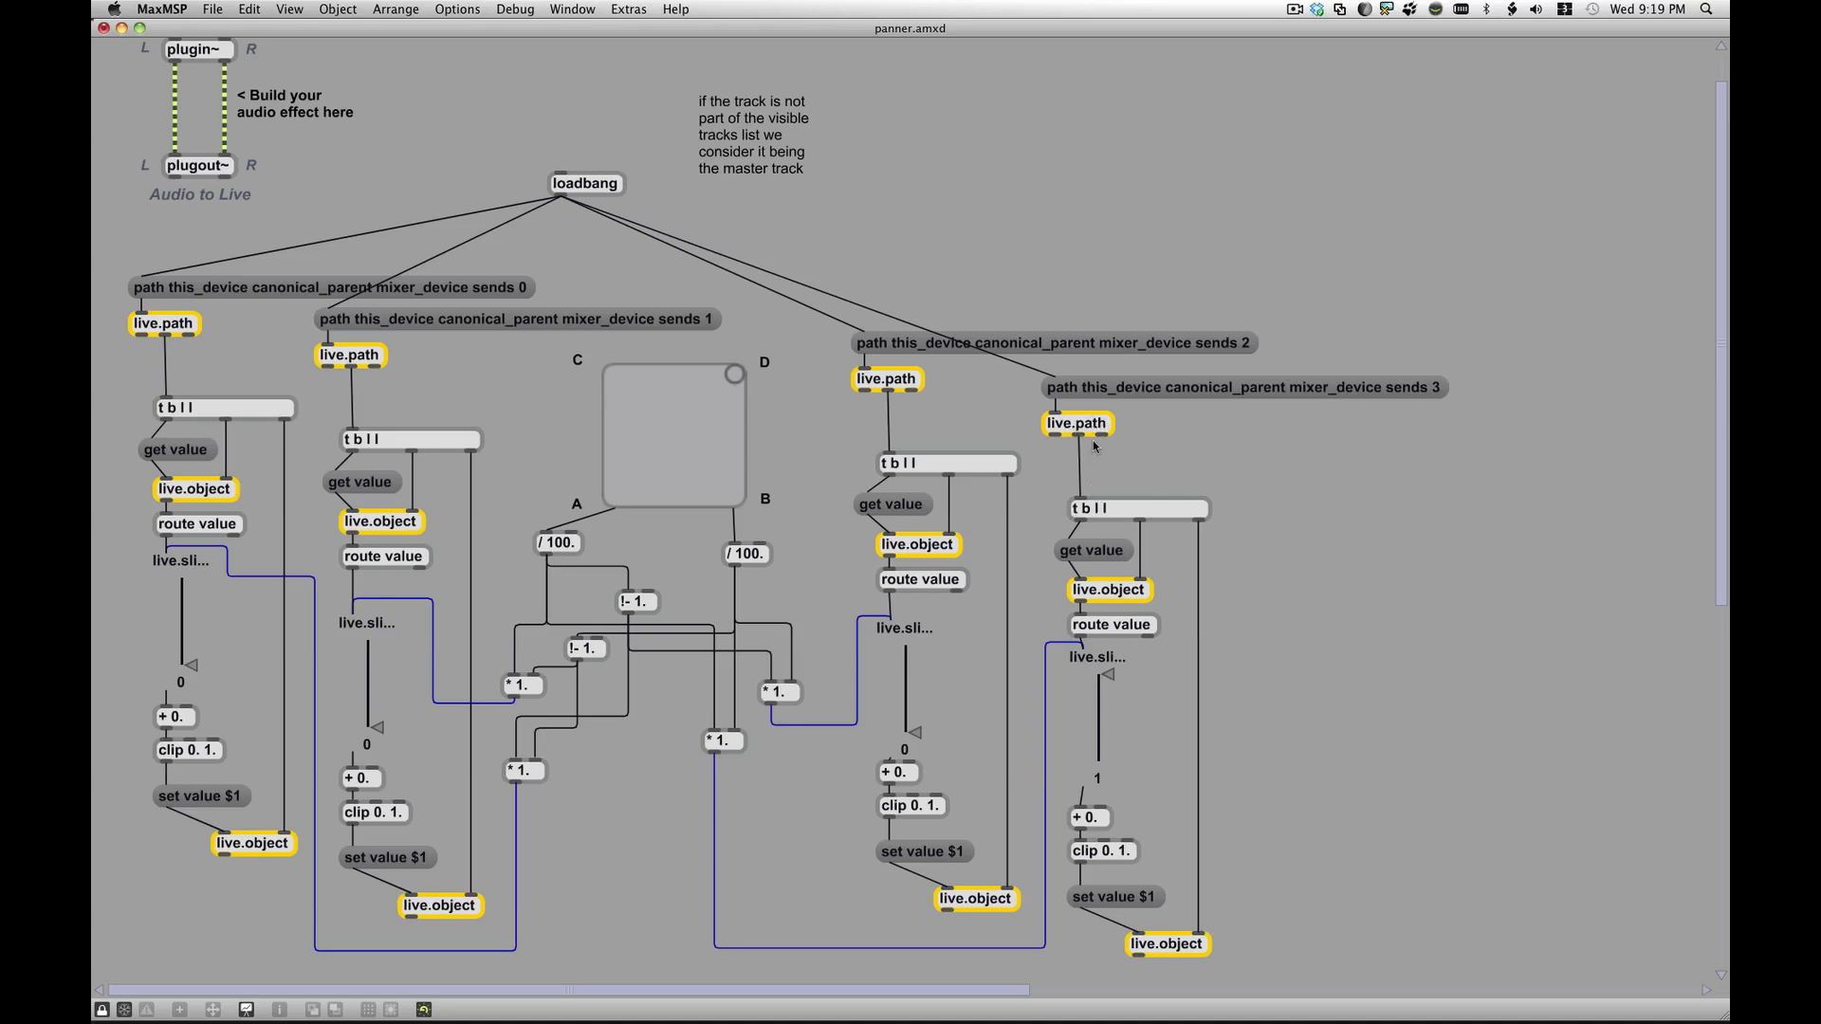
mouse_move(1187, 914)
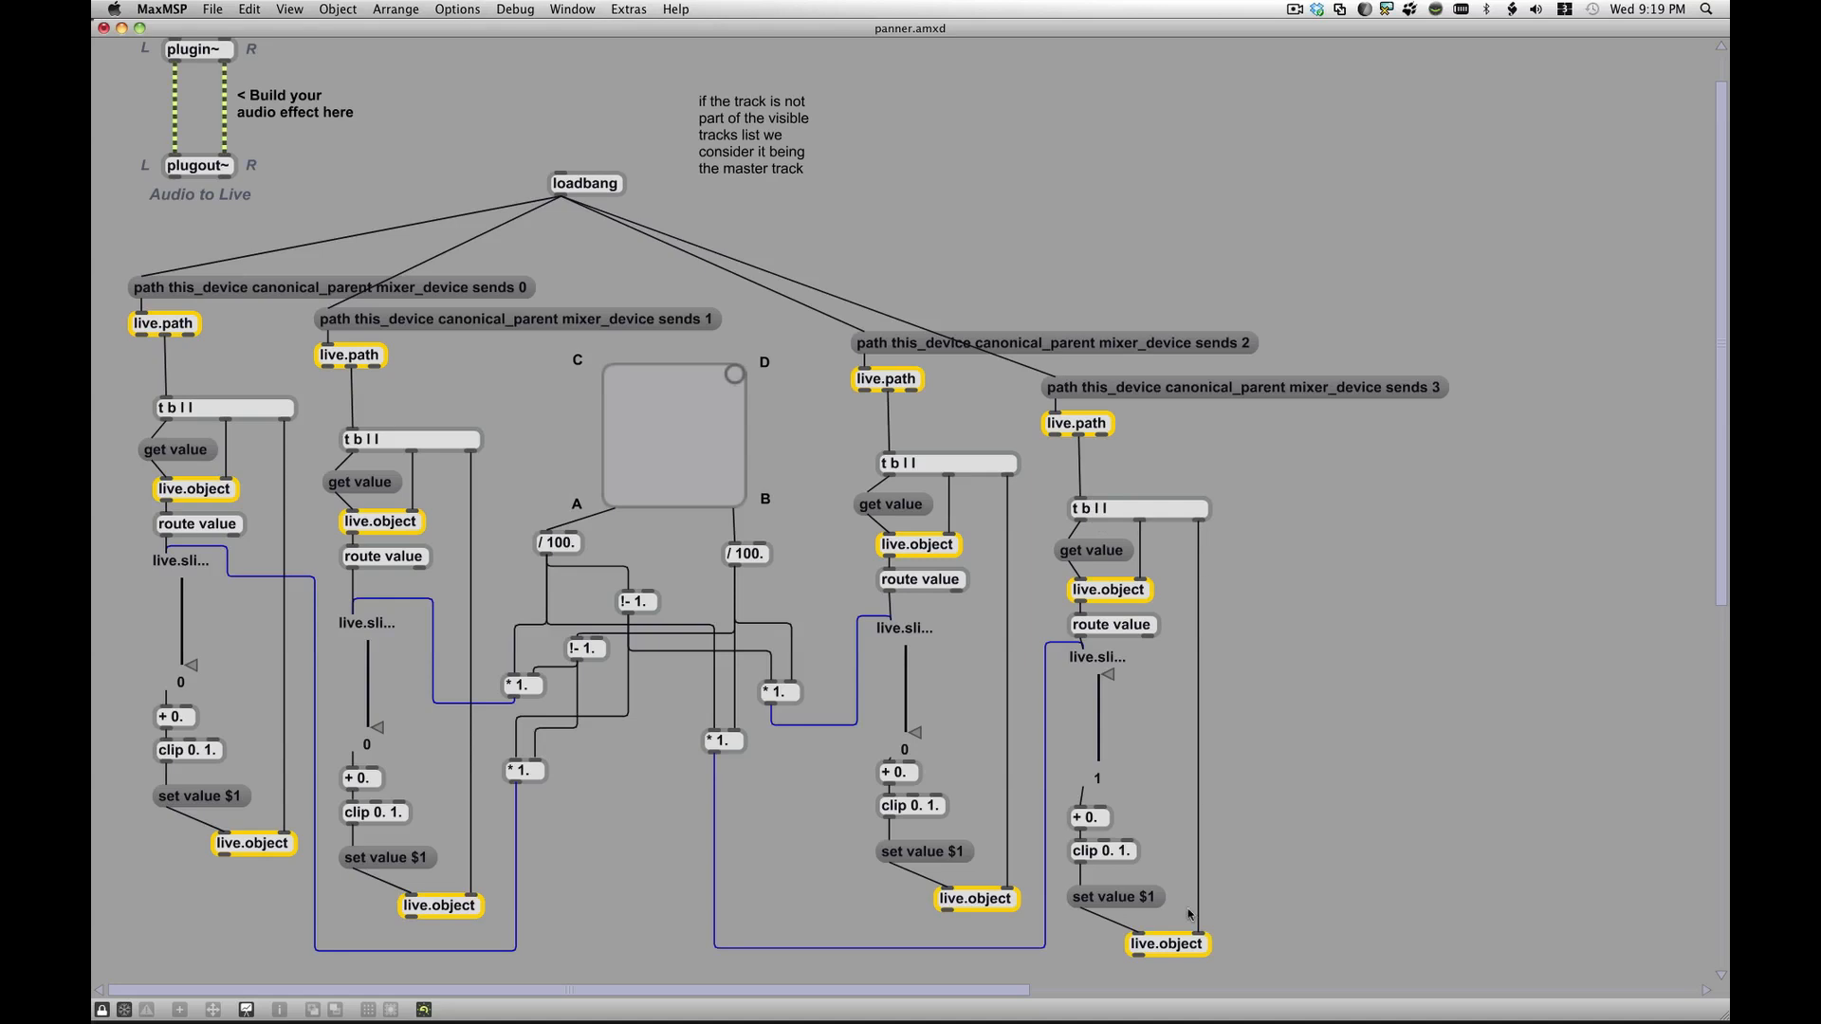
mouse_move(1069, 681)
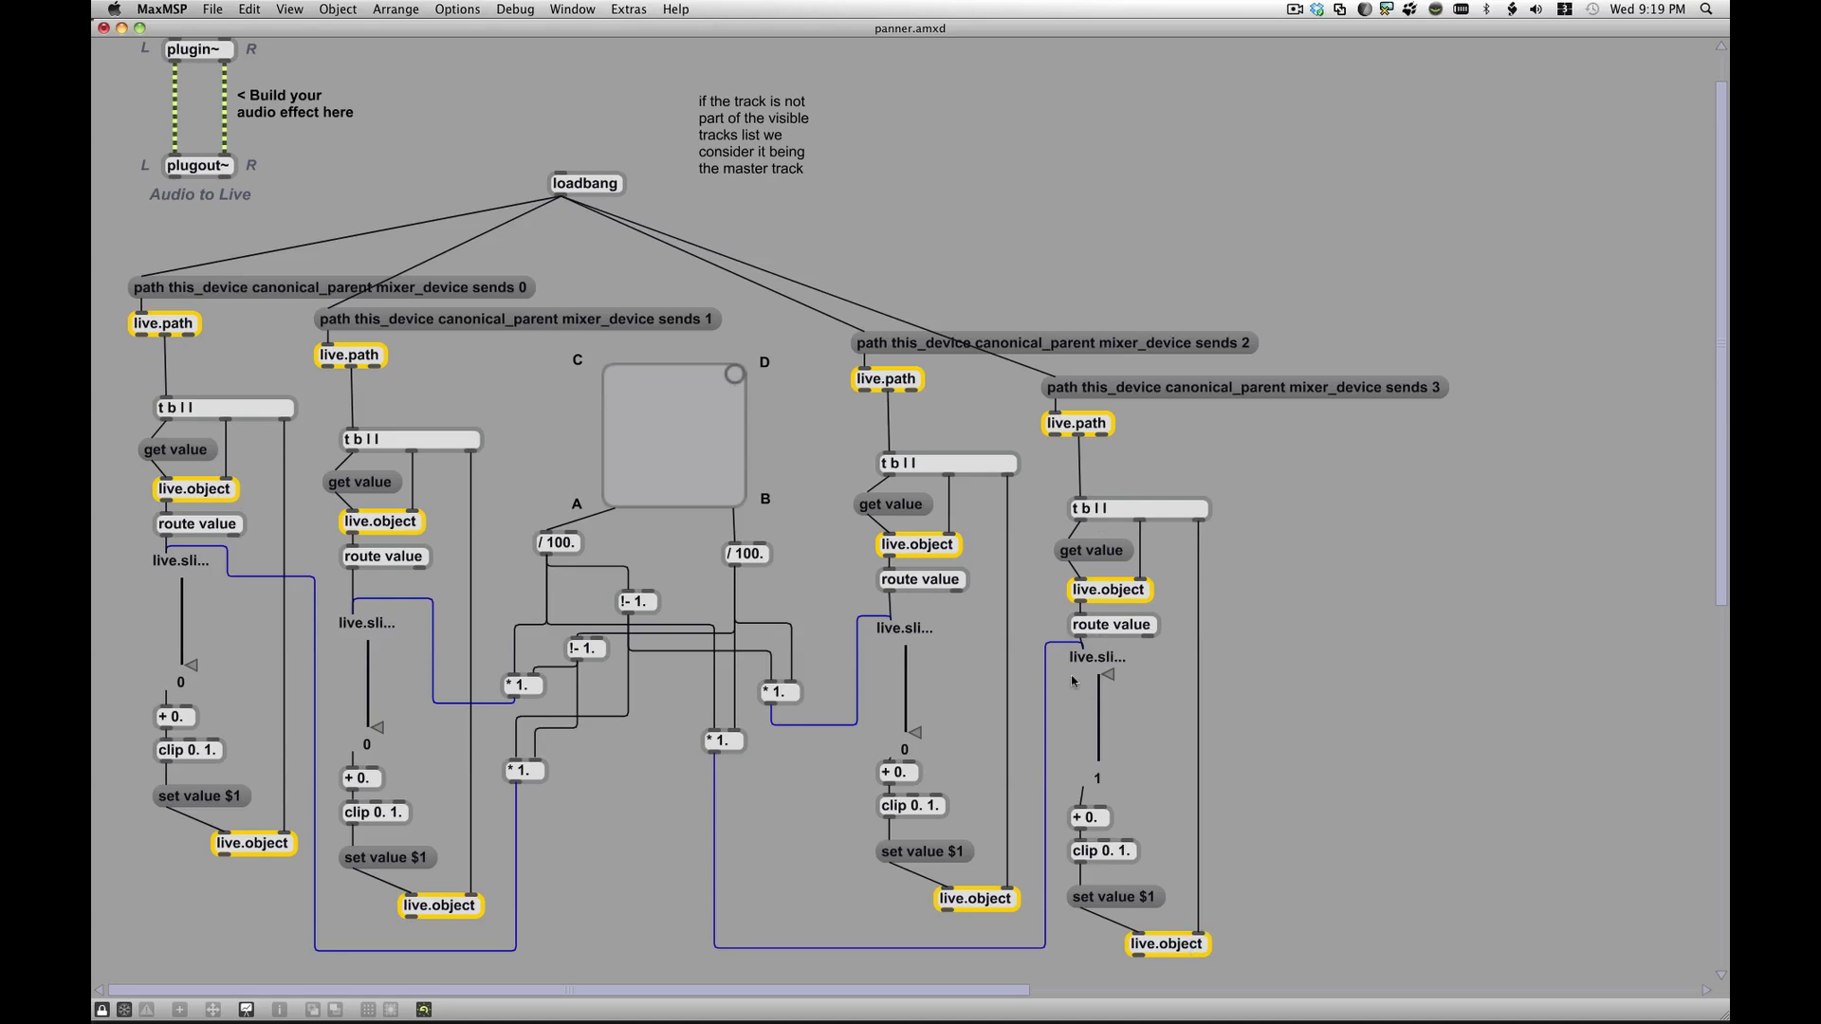
mouse_move(1079, 837)
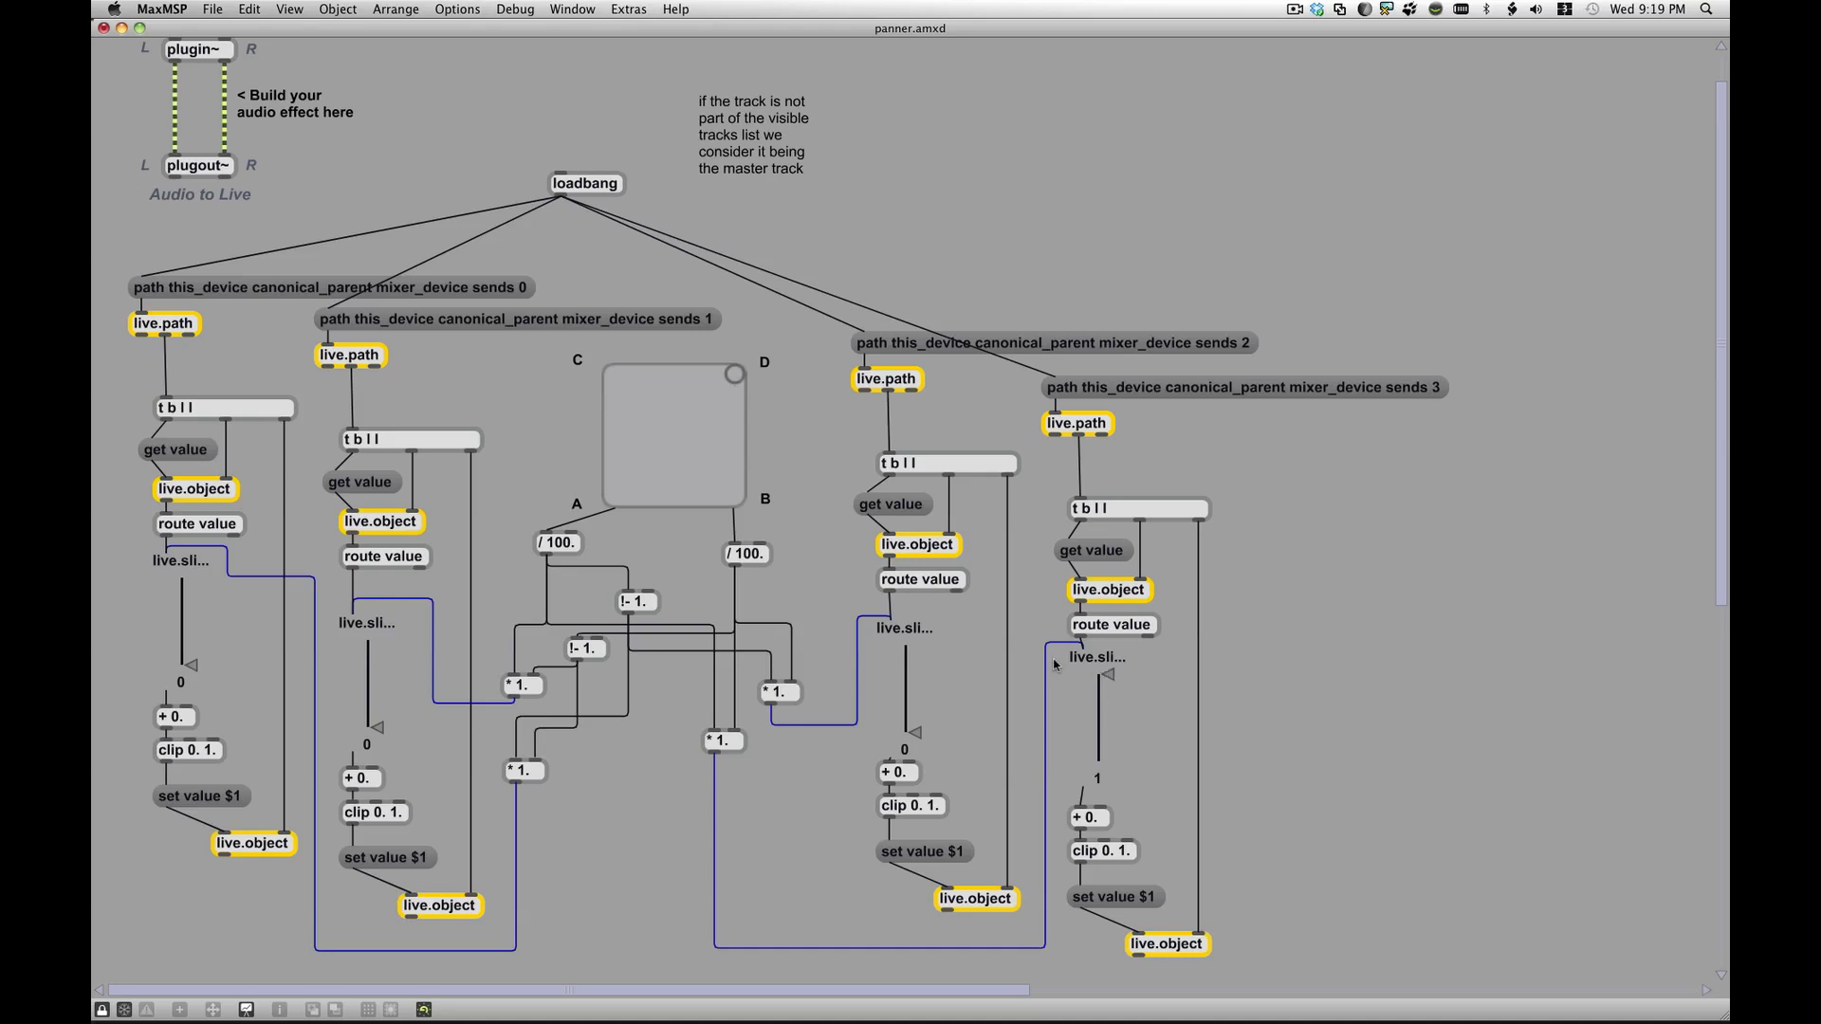
mouse_move(1106, 786)
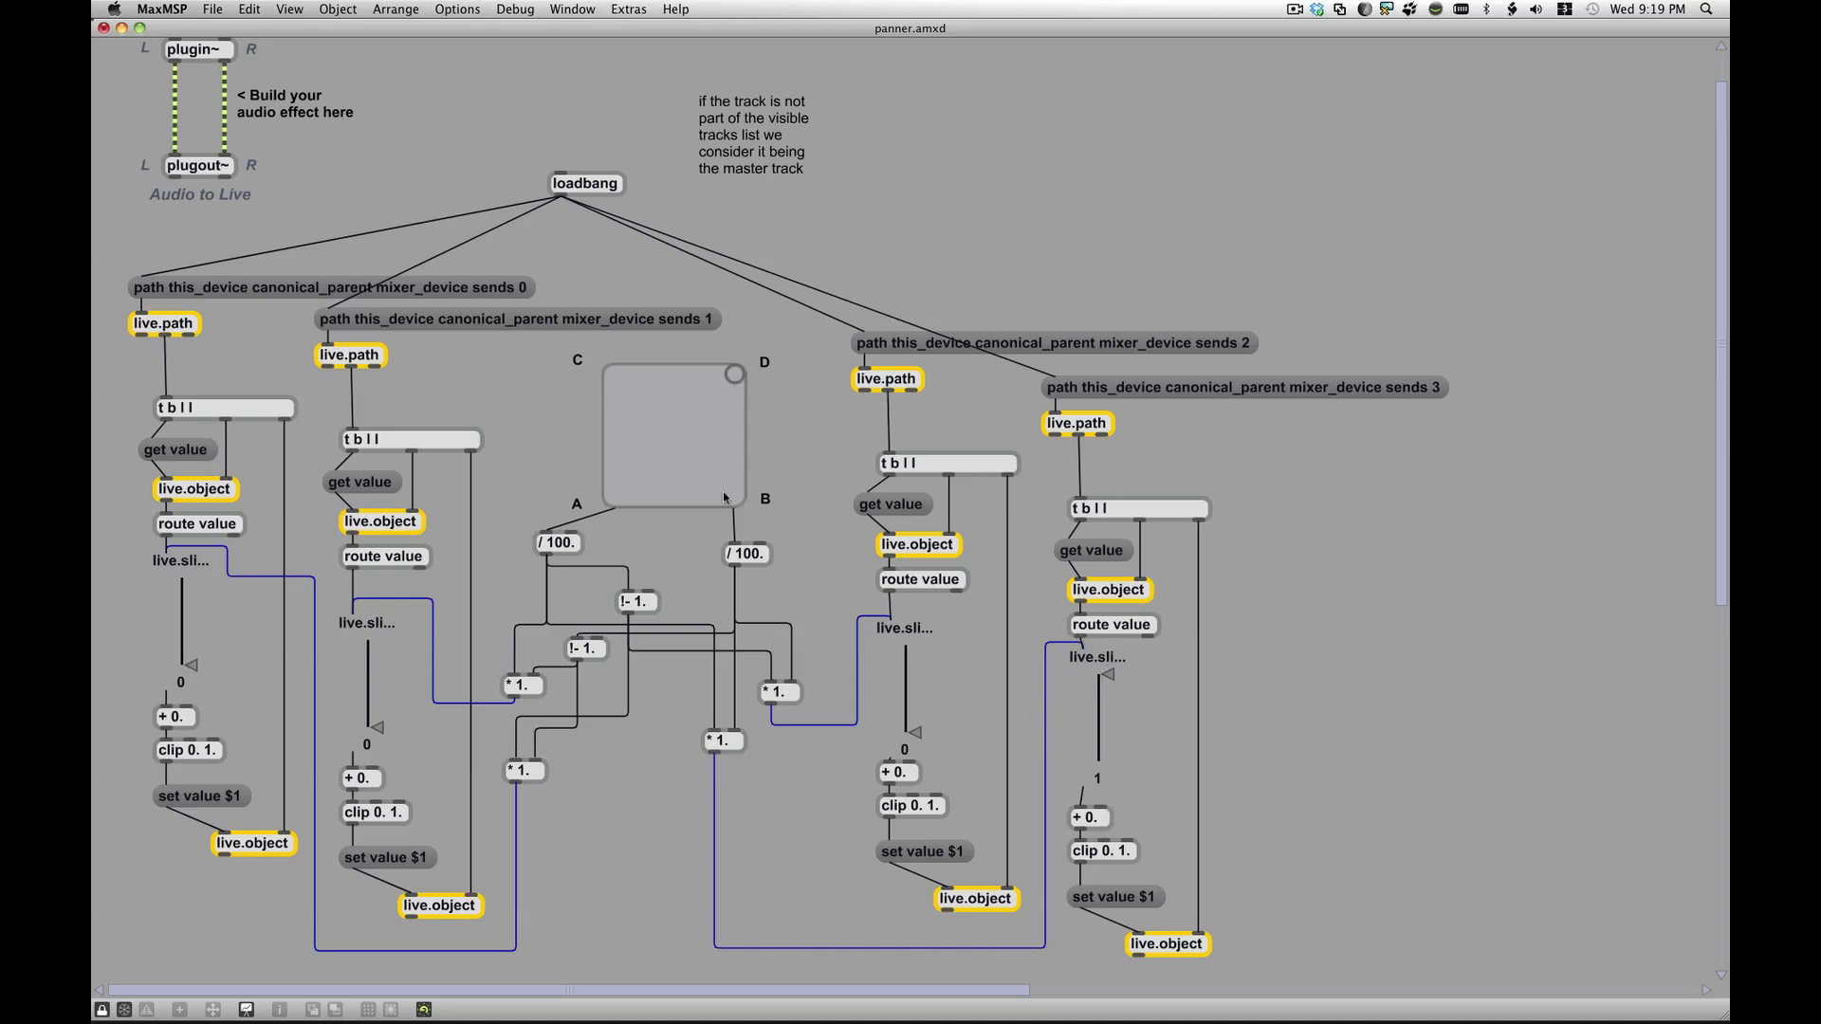
mouse_move(1089, 442)
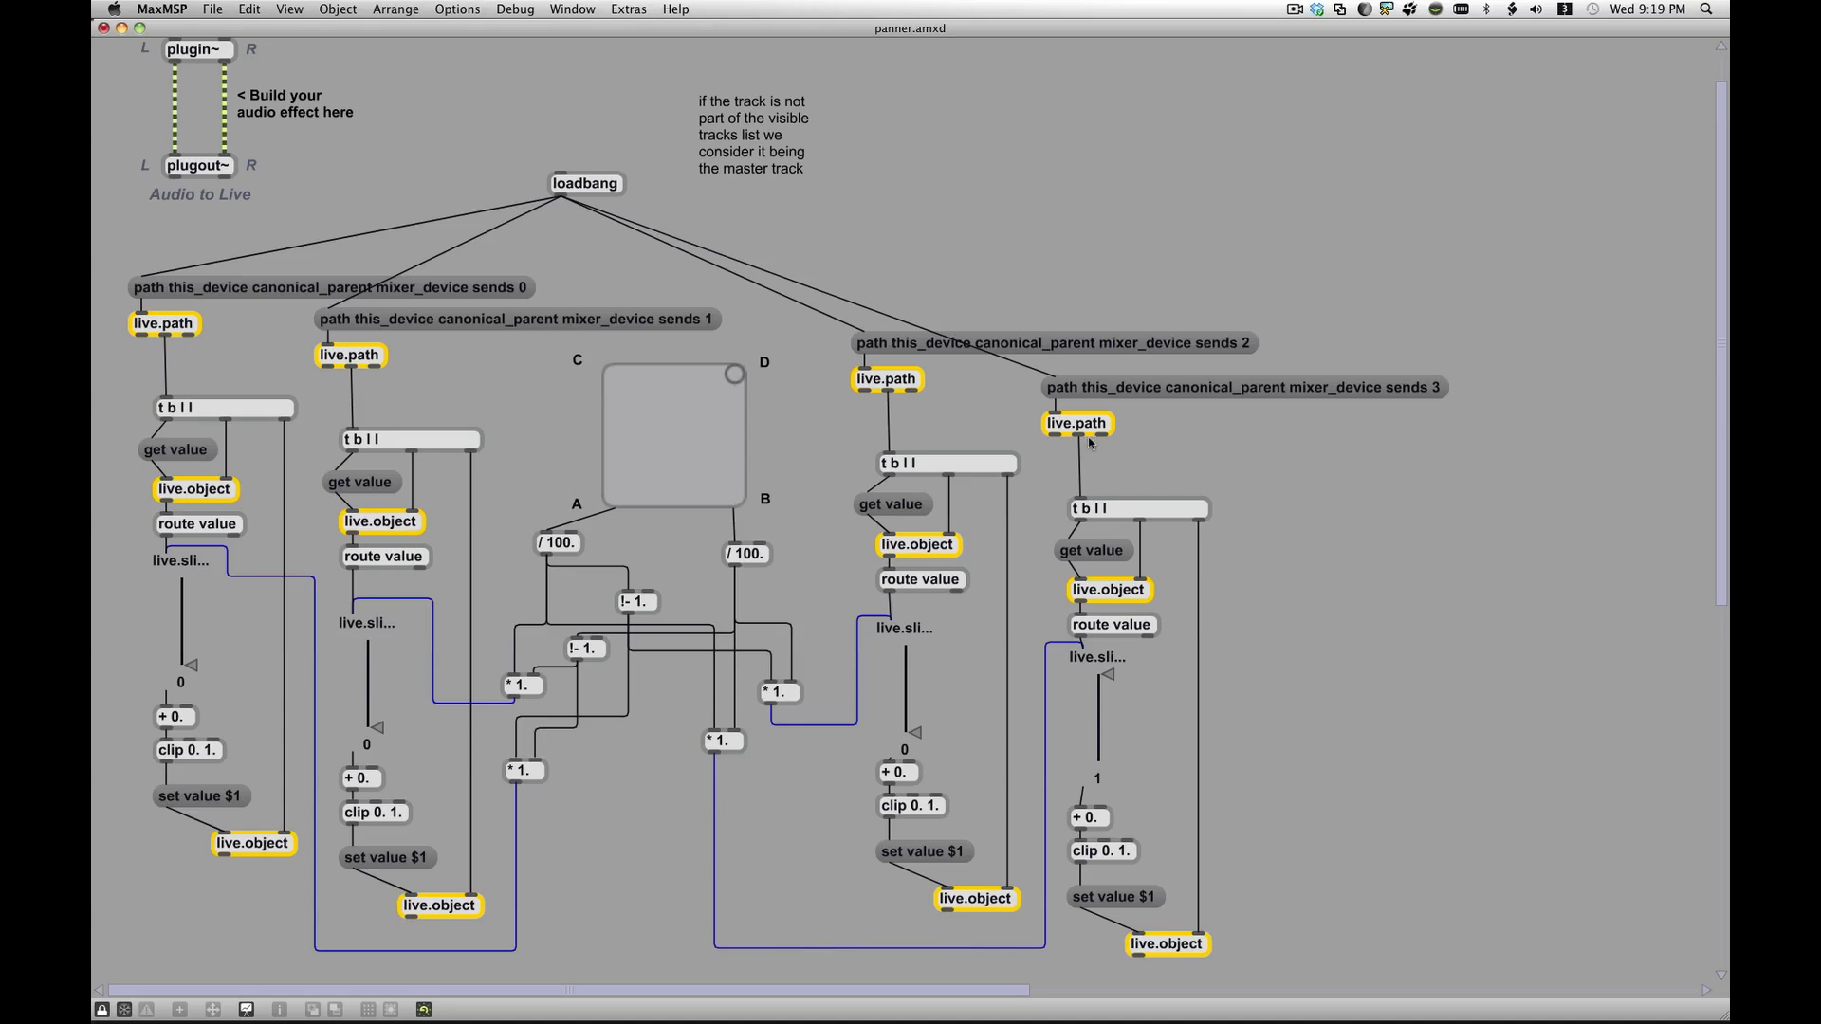
mouse_move(1119, 891)
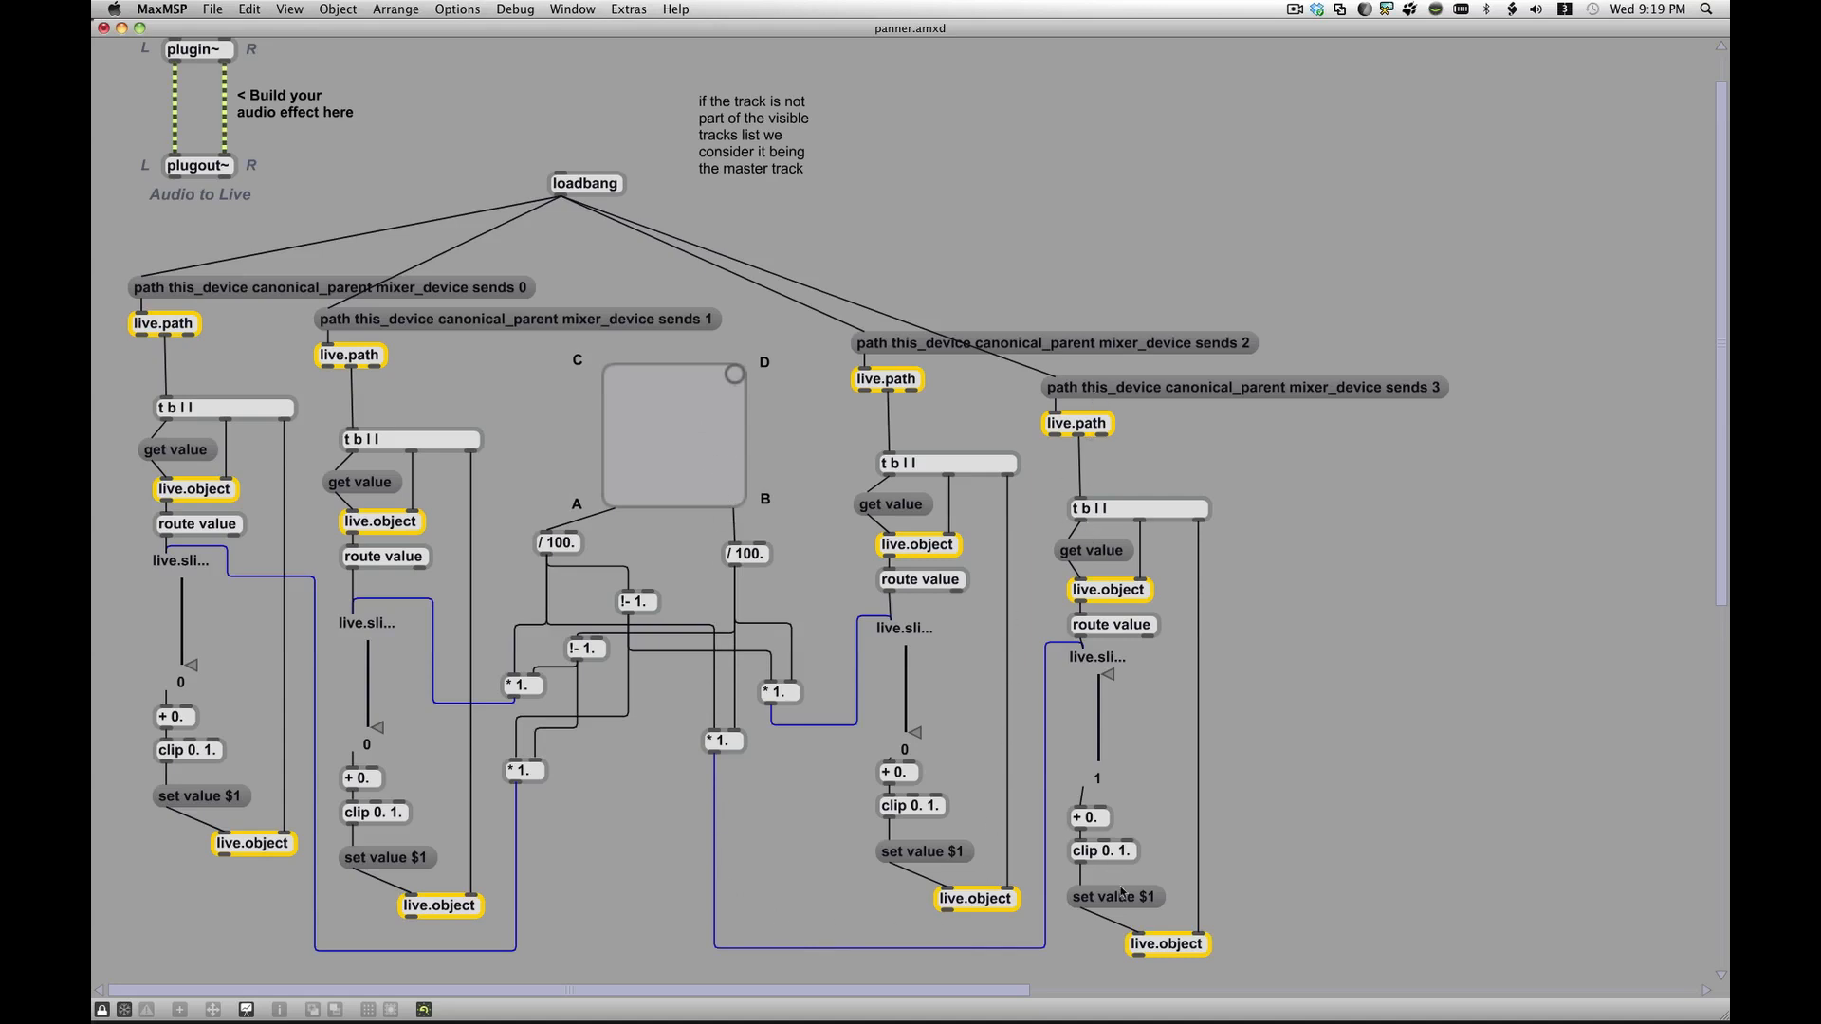
mouse_move(1033, 683)
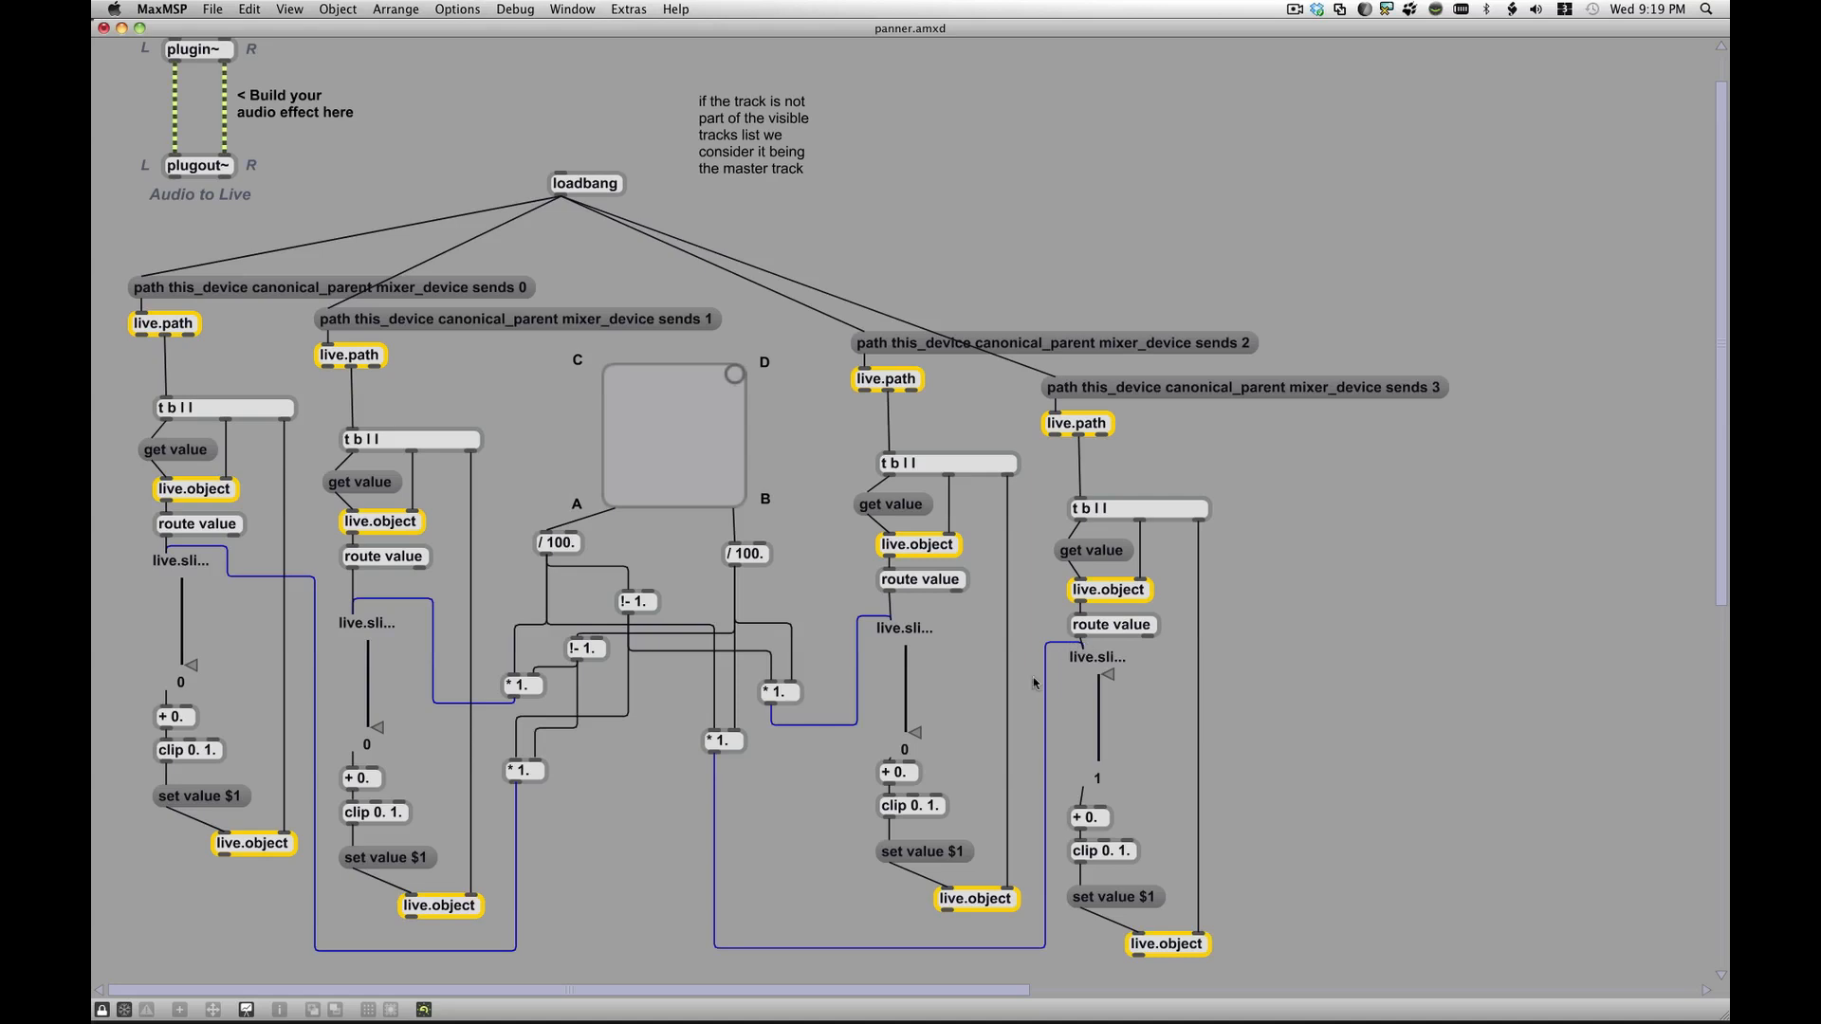
mouse_move(1026, 715)
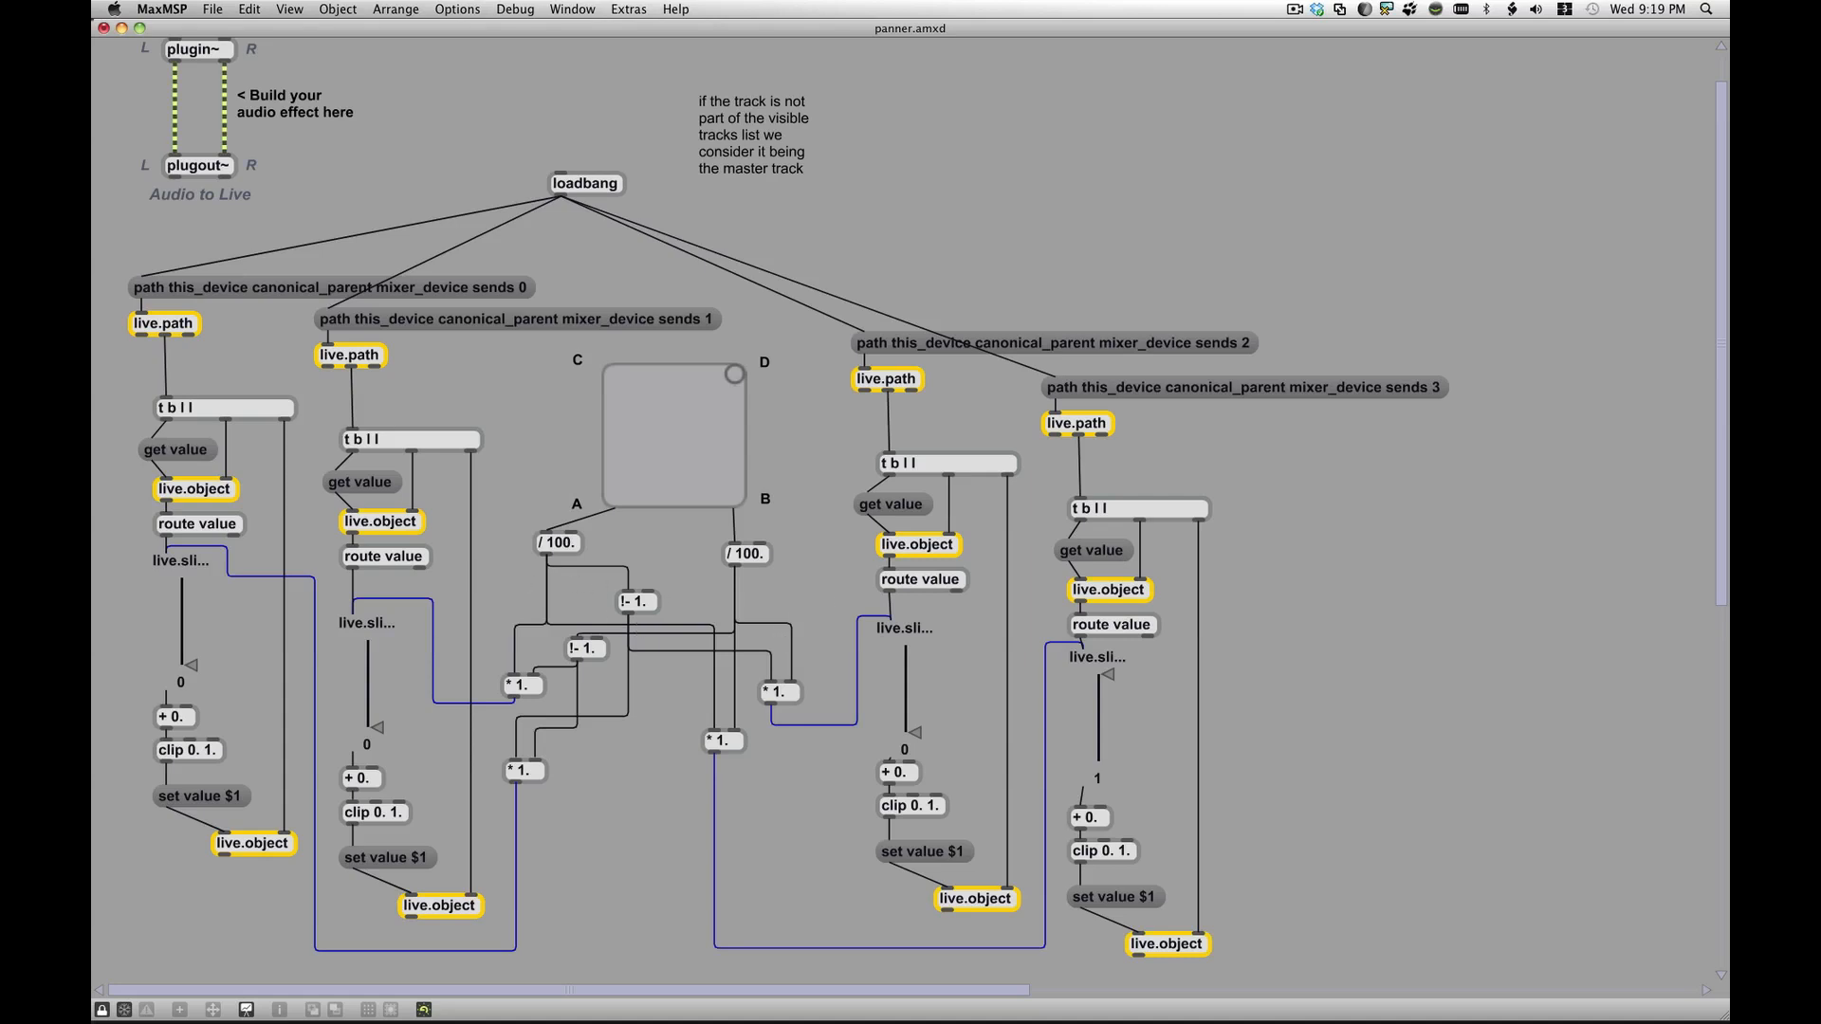
mouse_move(1346, 97)
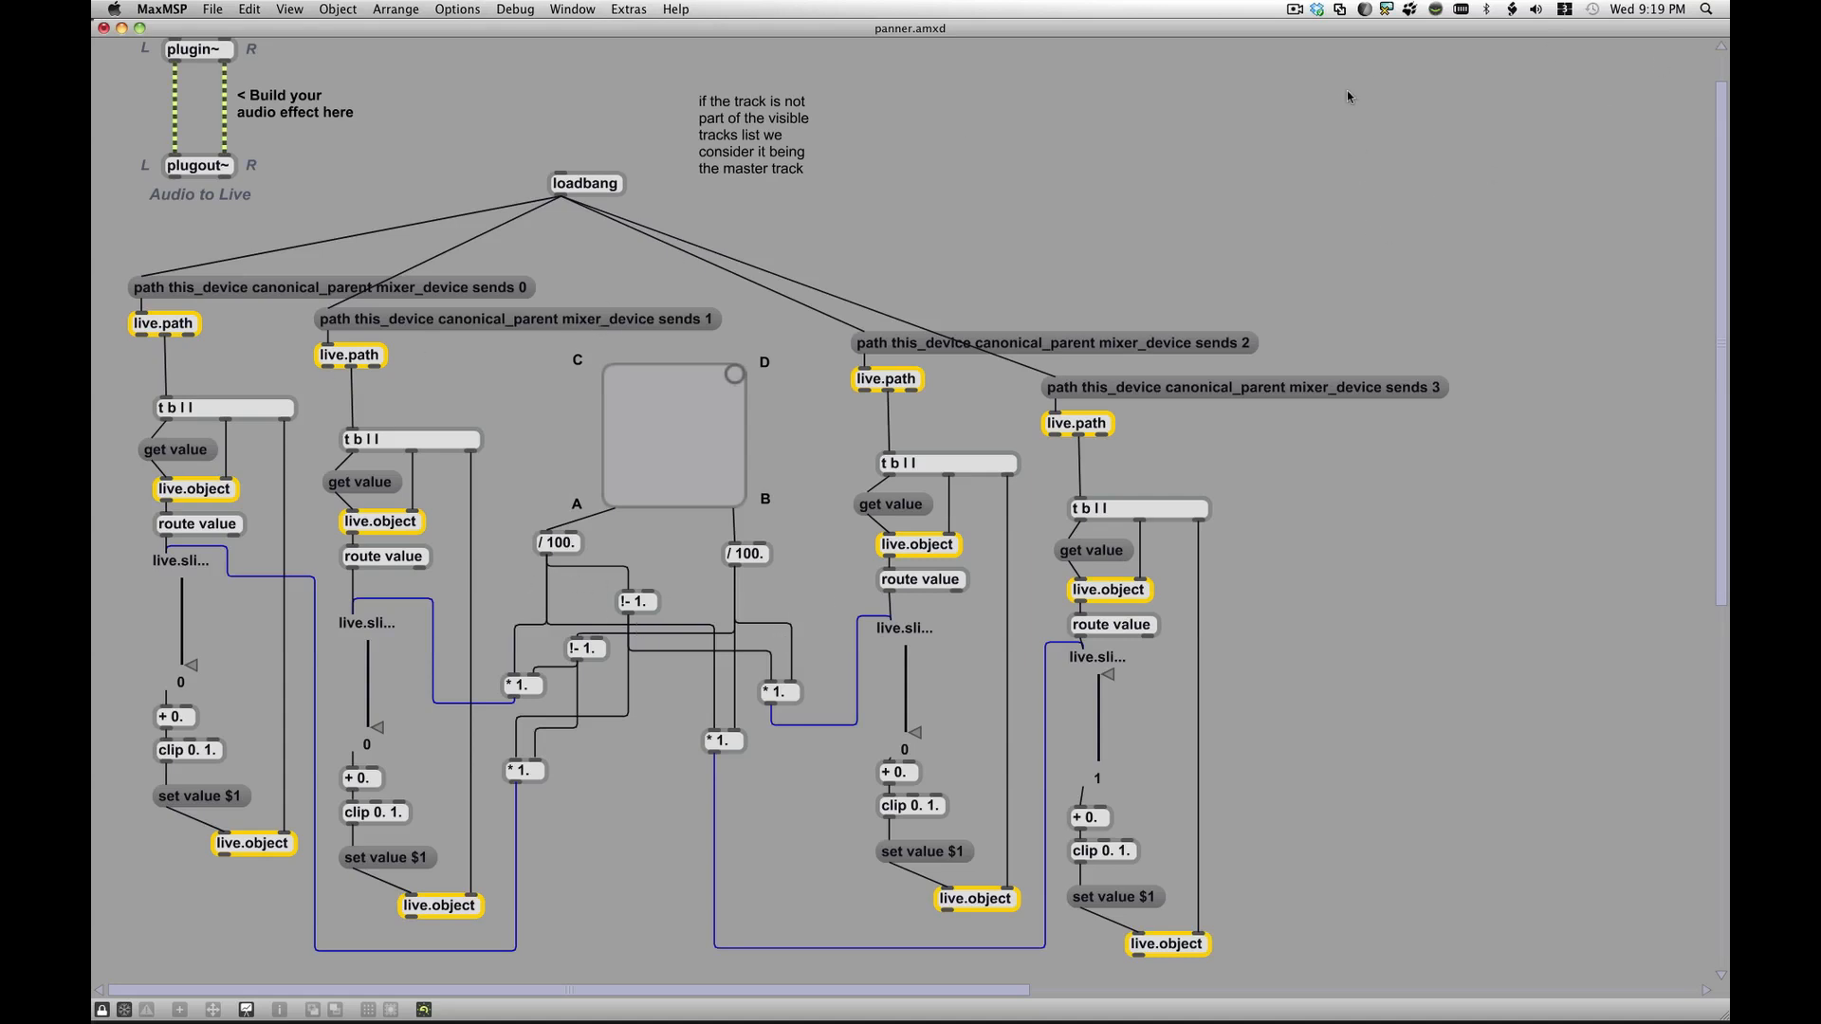
mouse_move(432, 31)
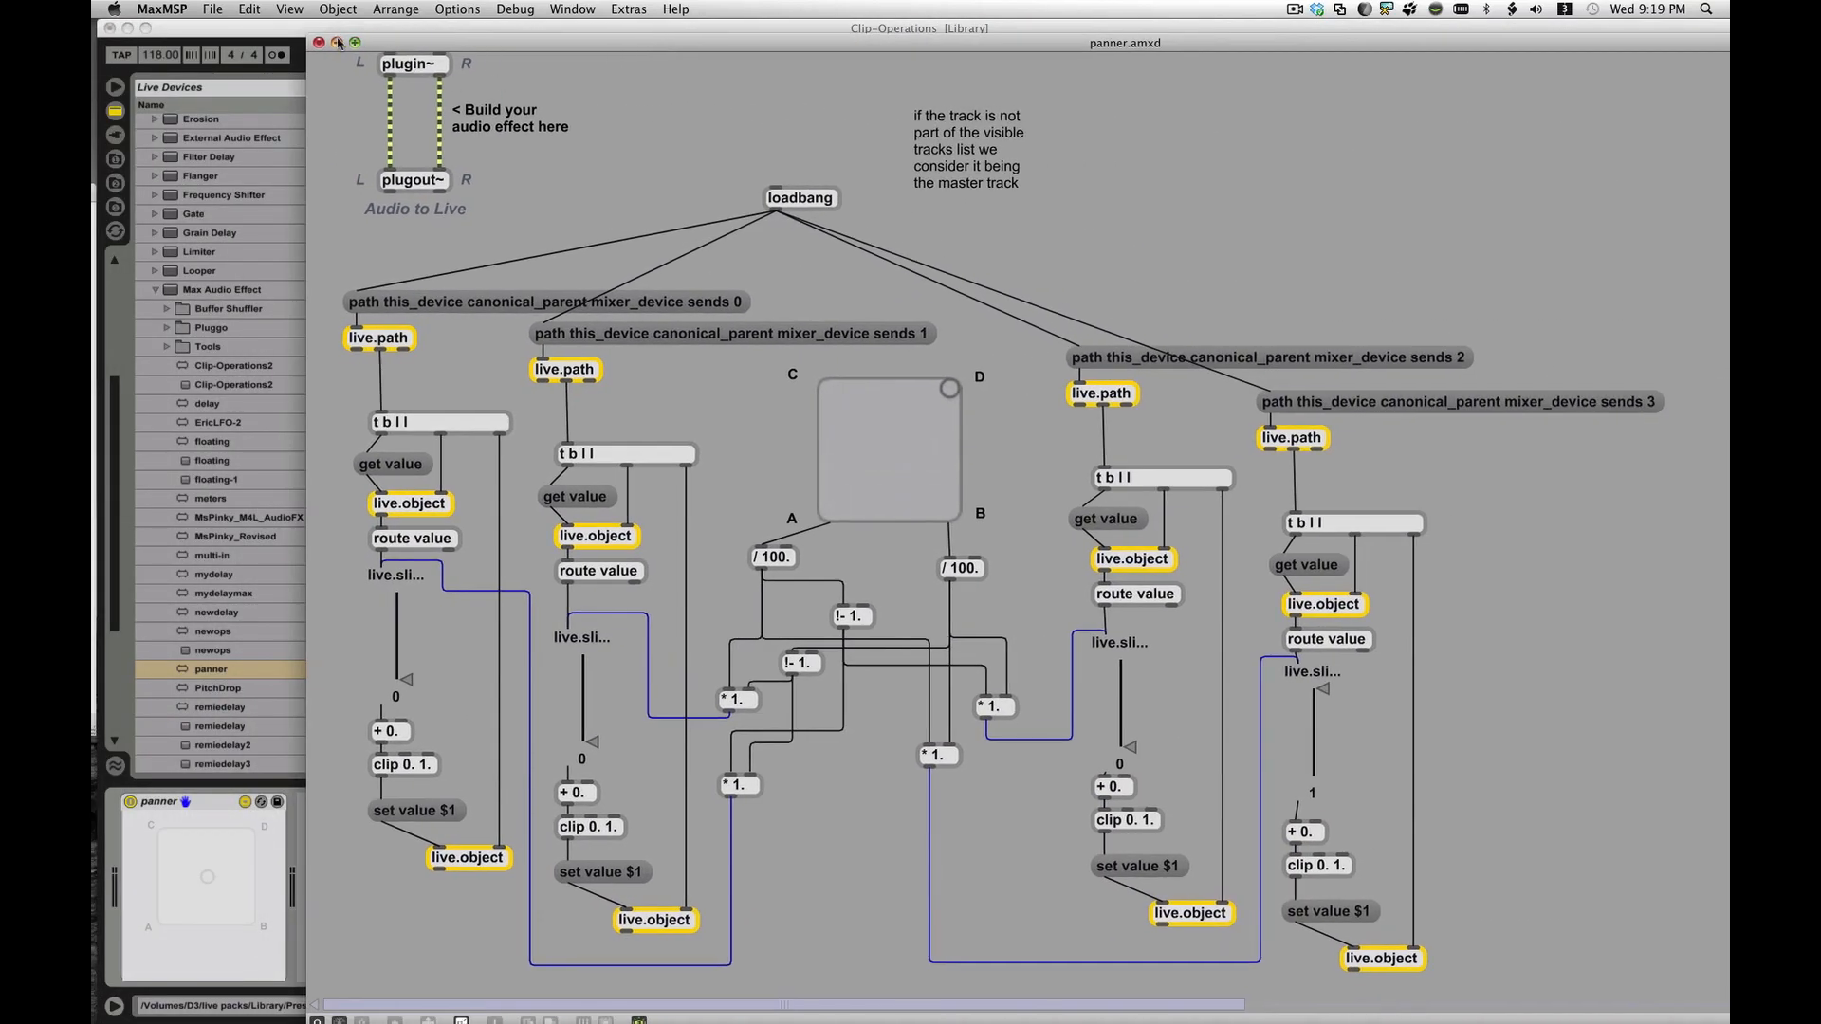
- Close the Max editor window so Live's session view returns to front
click(337, 44)
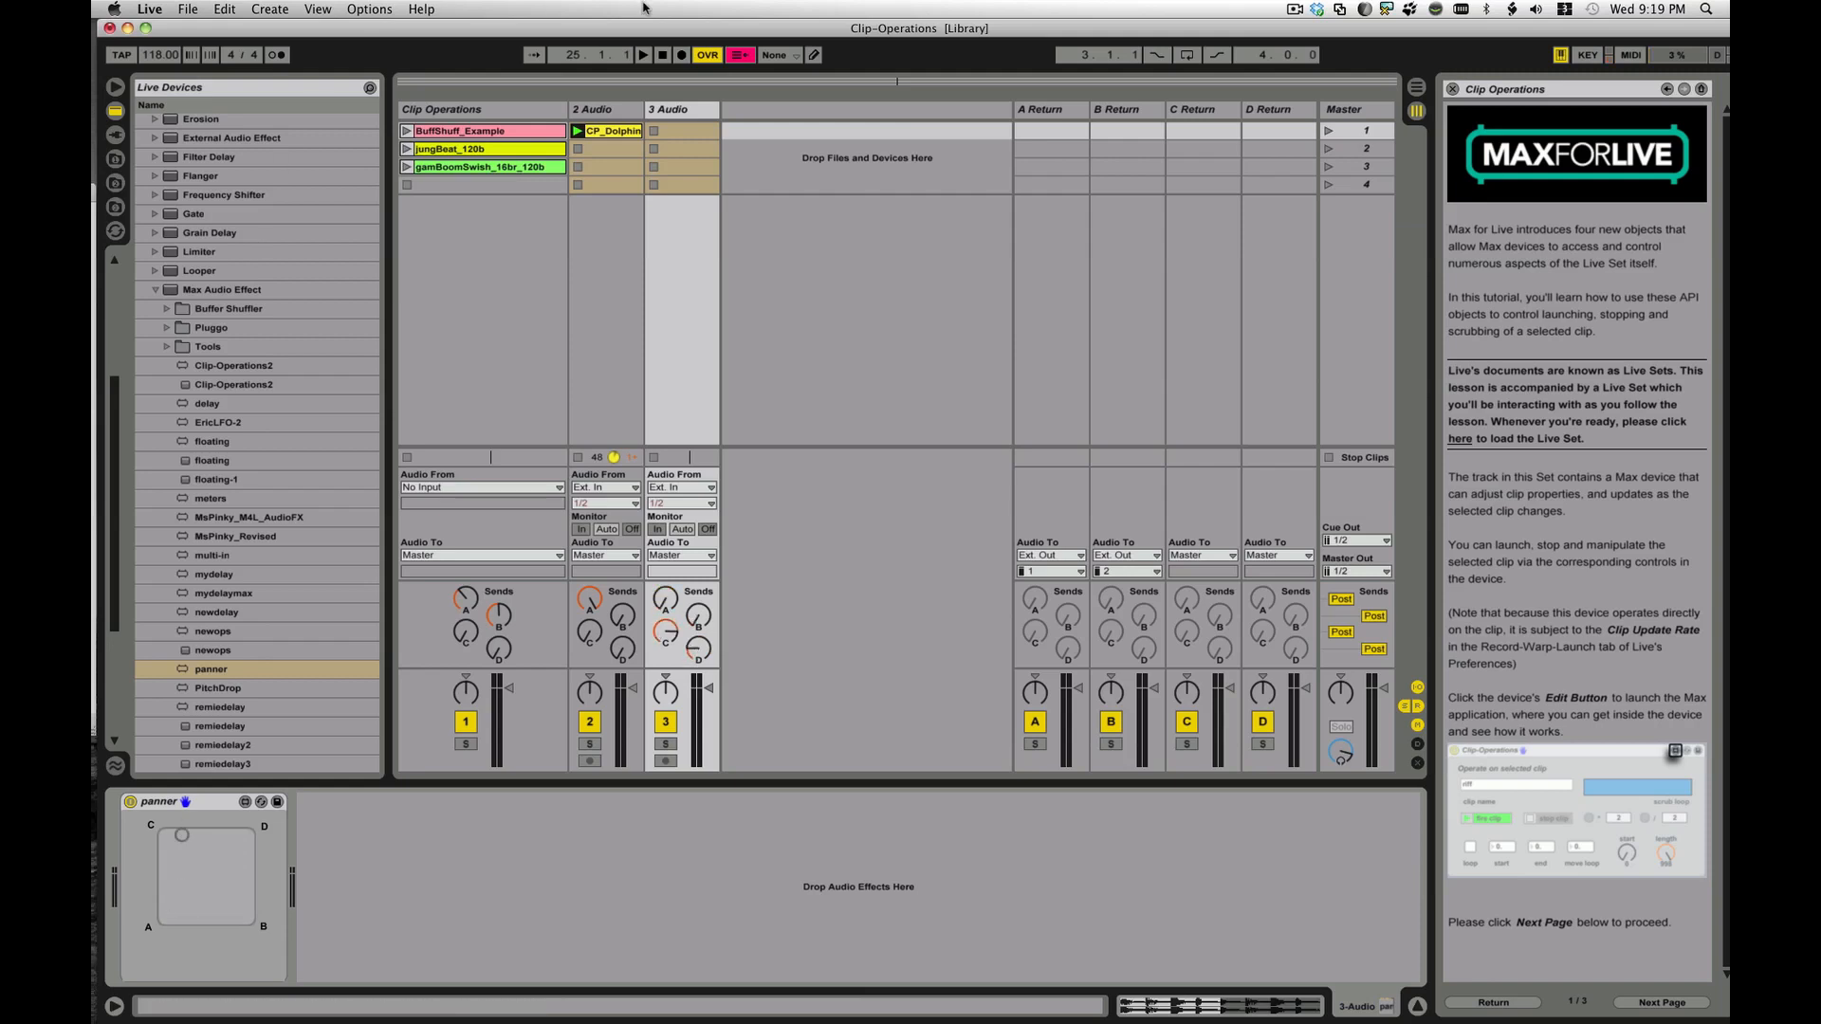
- Launch the clip on 2 Audio so the panner feeds the A–D returns
click(645, 55)
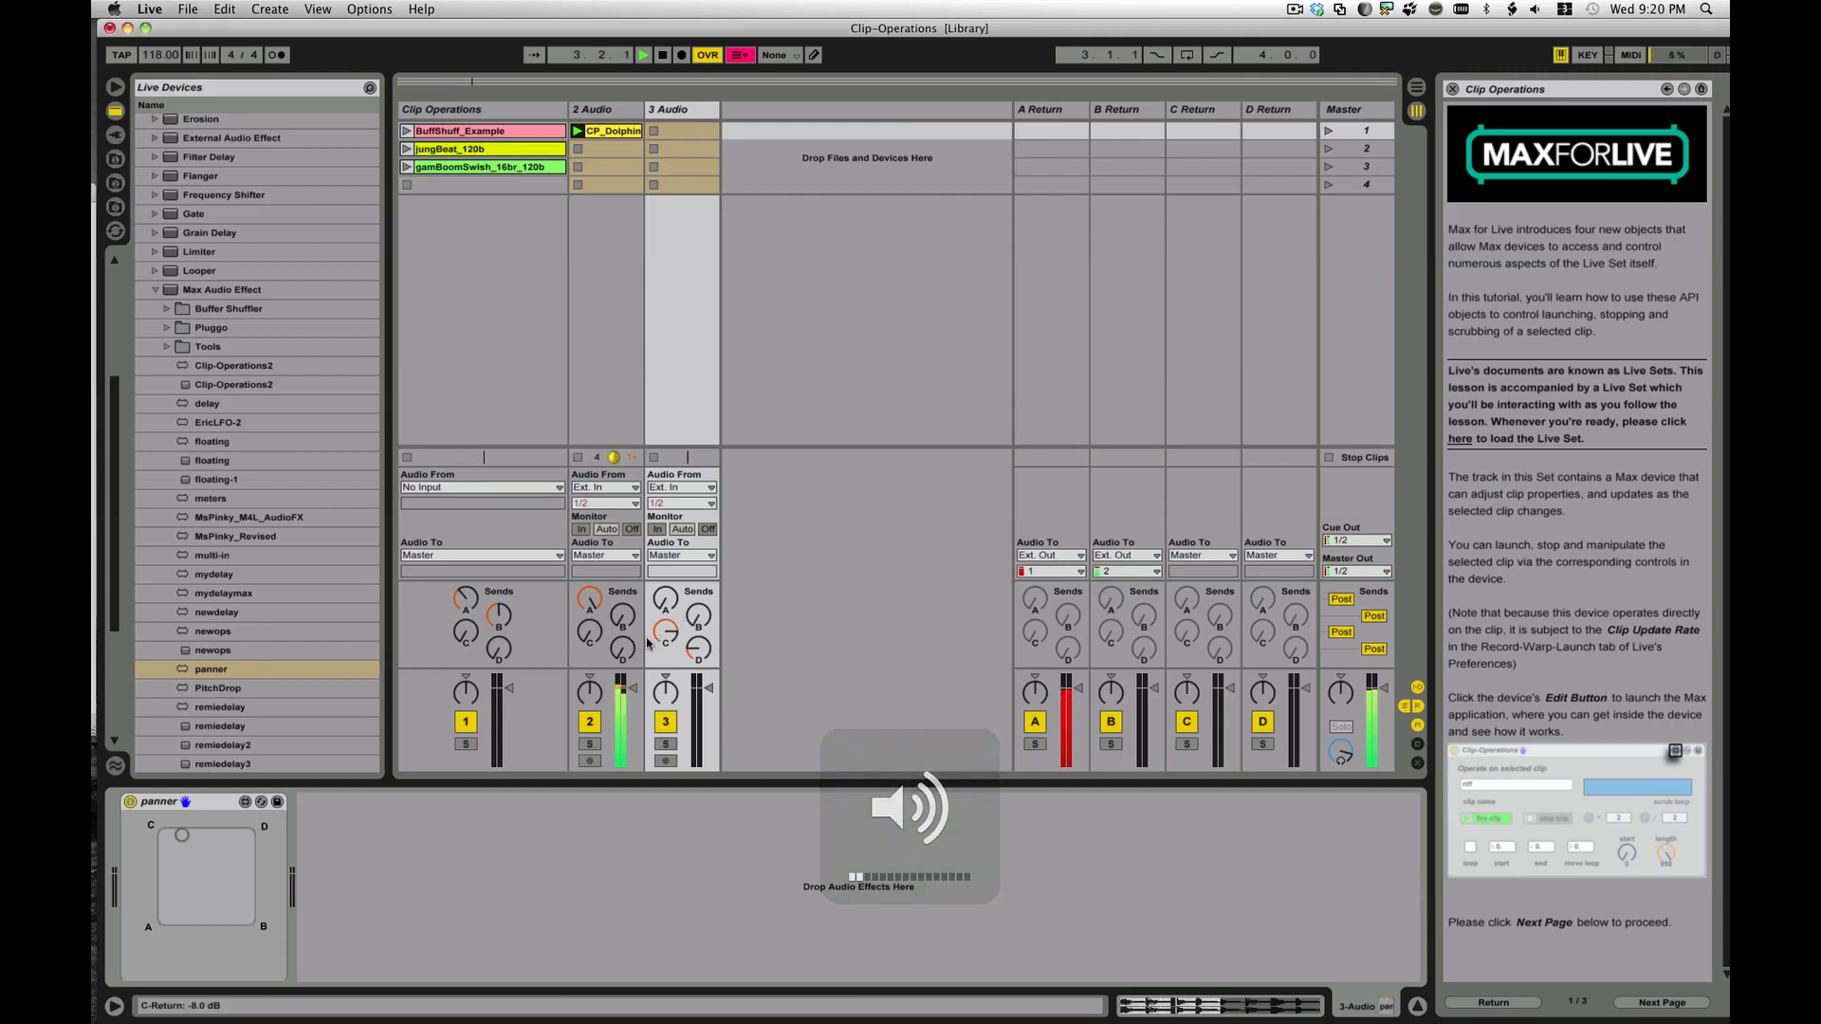
click(605, 110)
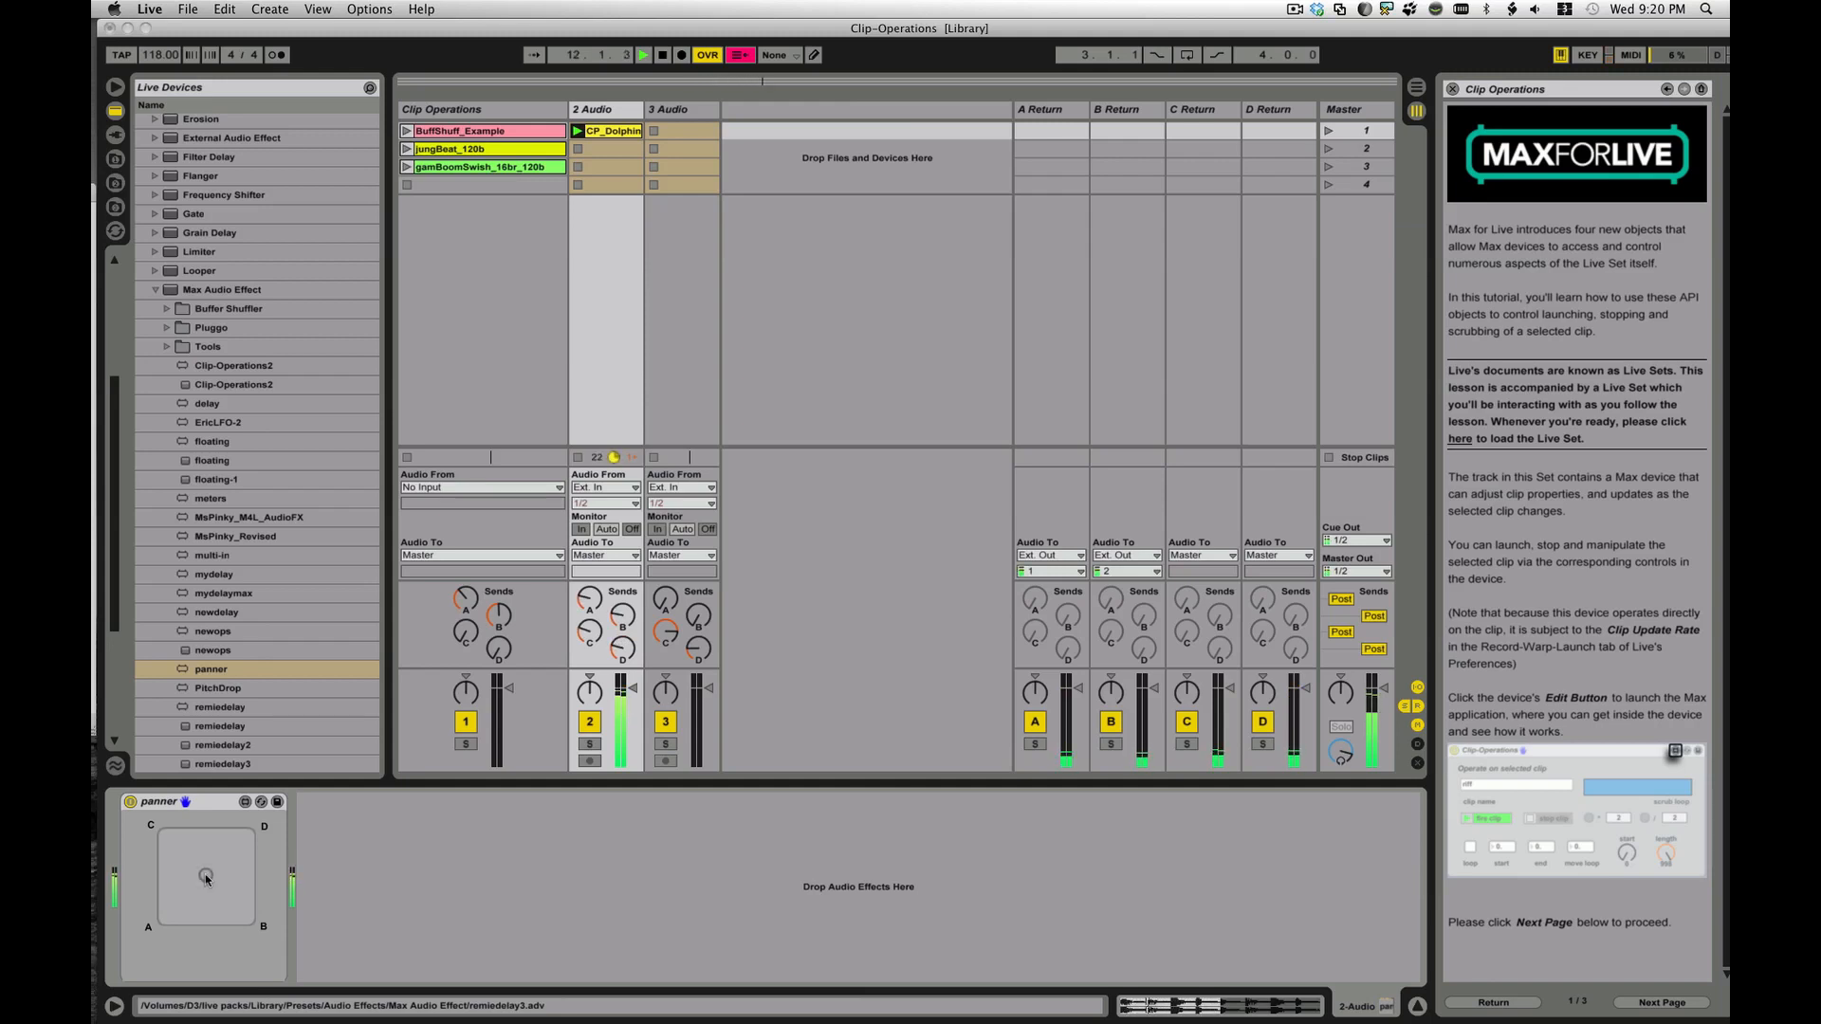
mouse_move(1164, 729)
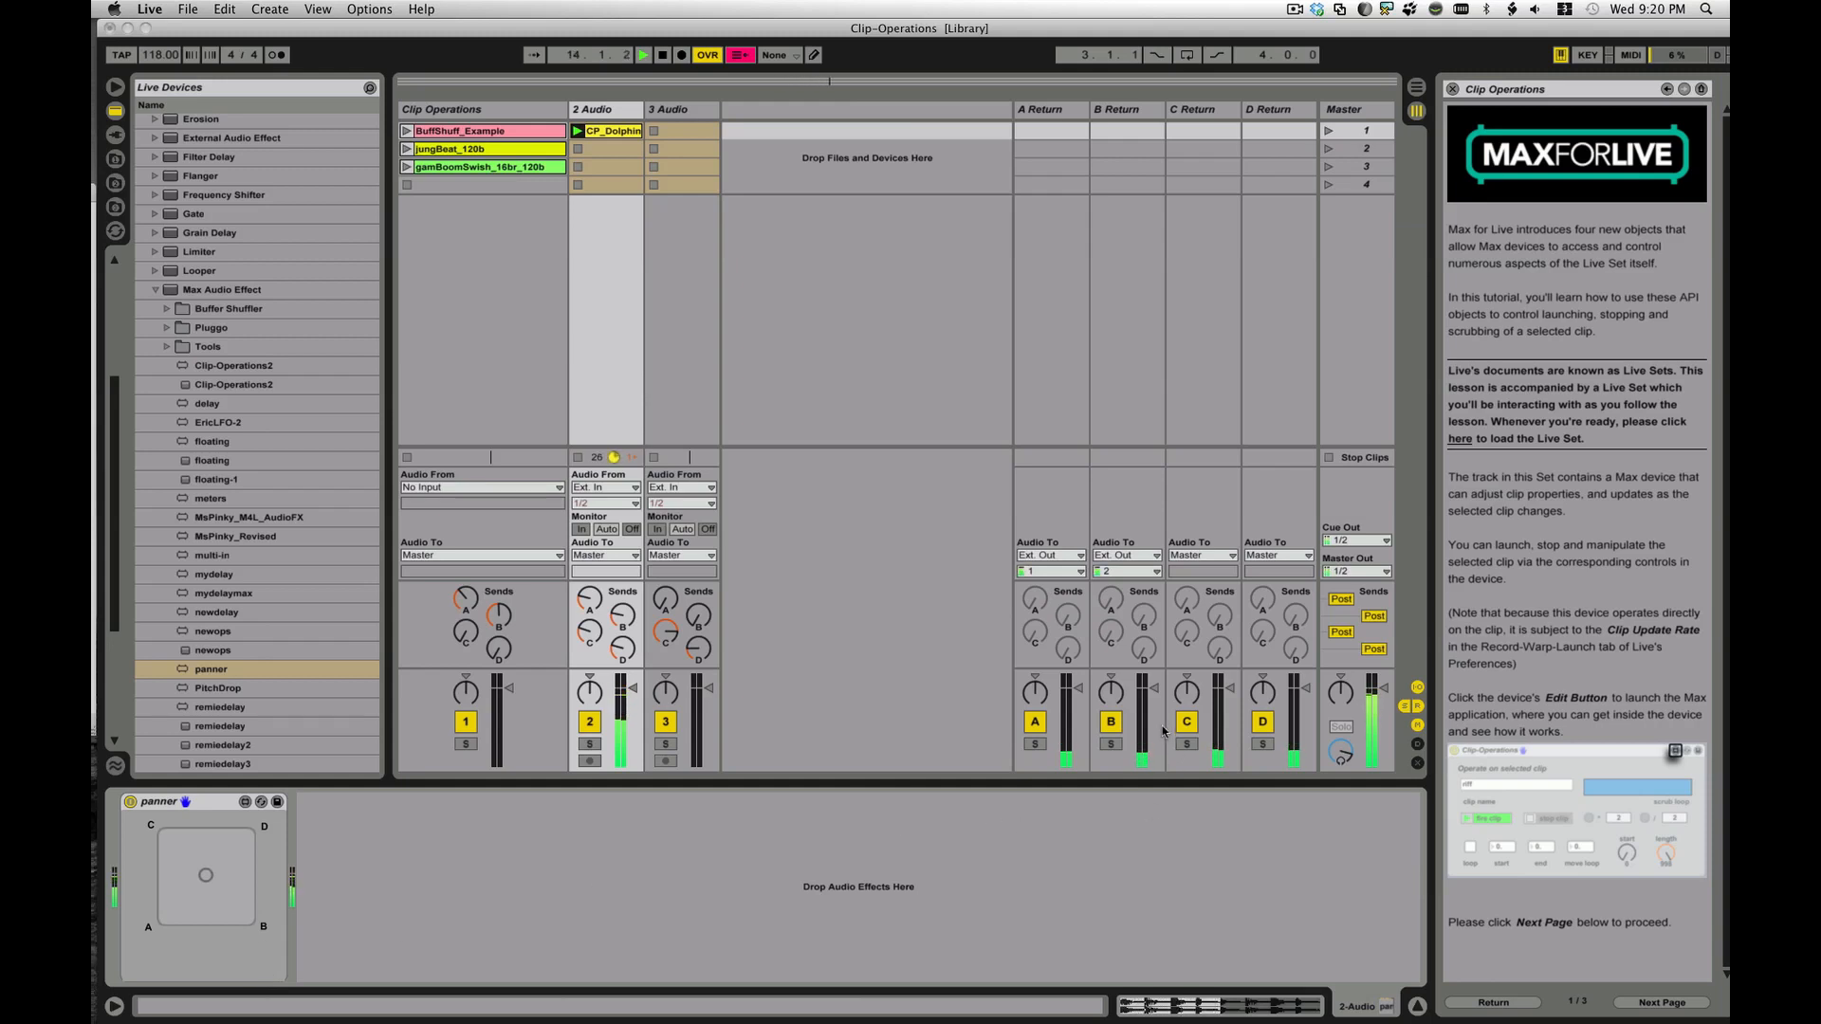
mouse_move(700, 791)
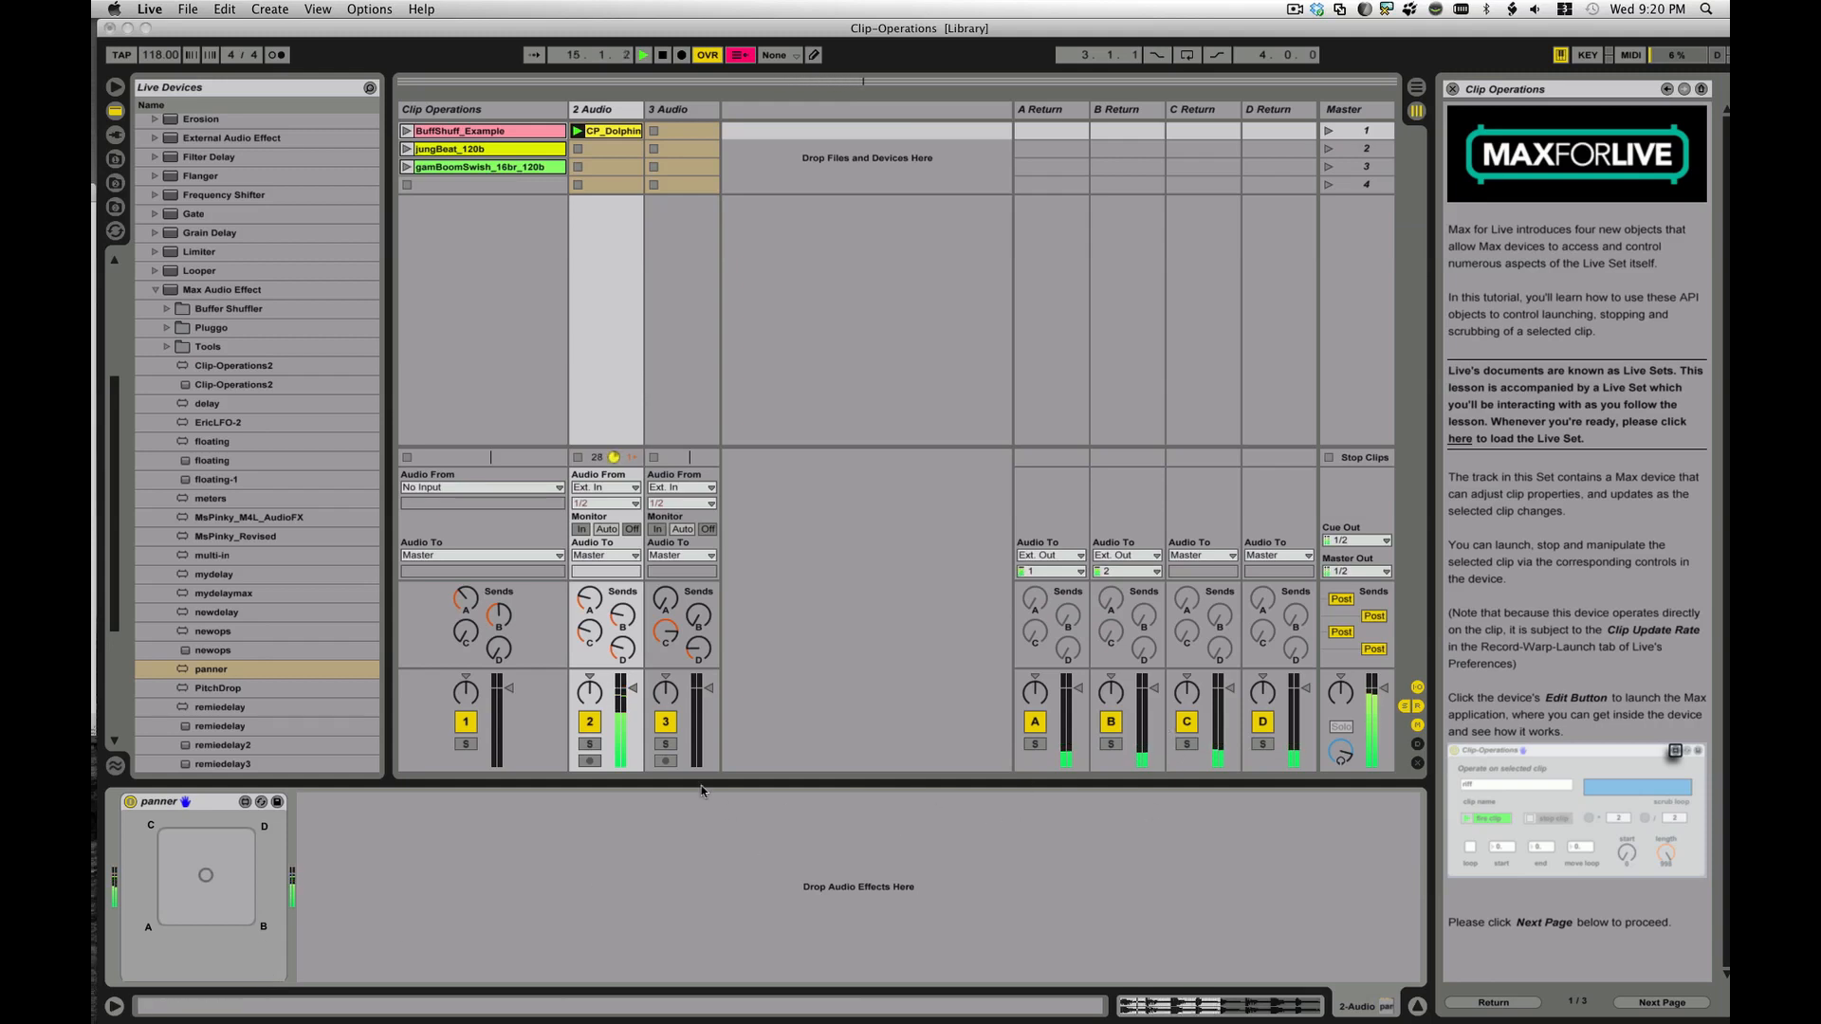